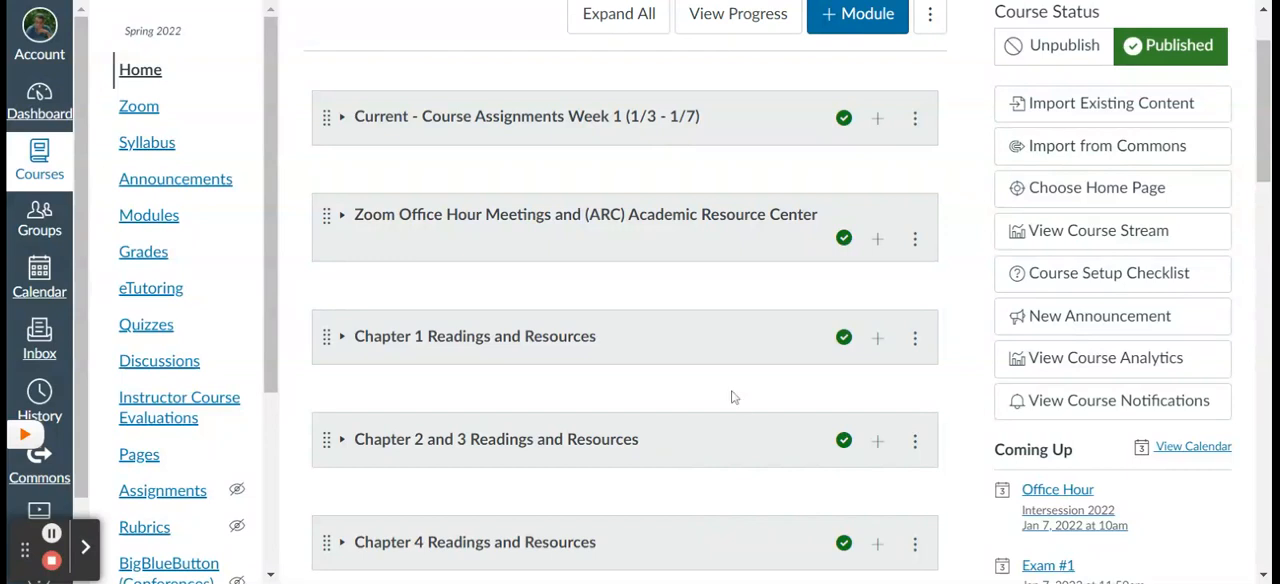
Switch the course into Student View from the Modules page
scroll(up, 3)
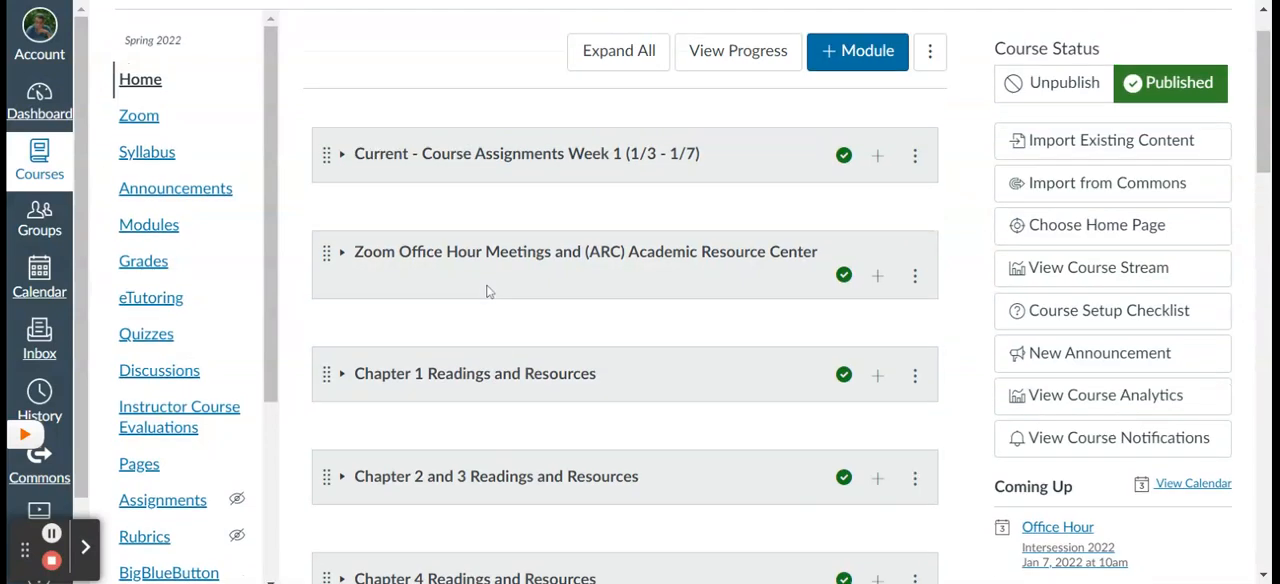
scroll(up, 3)
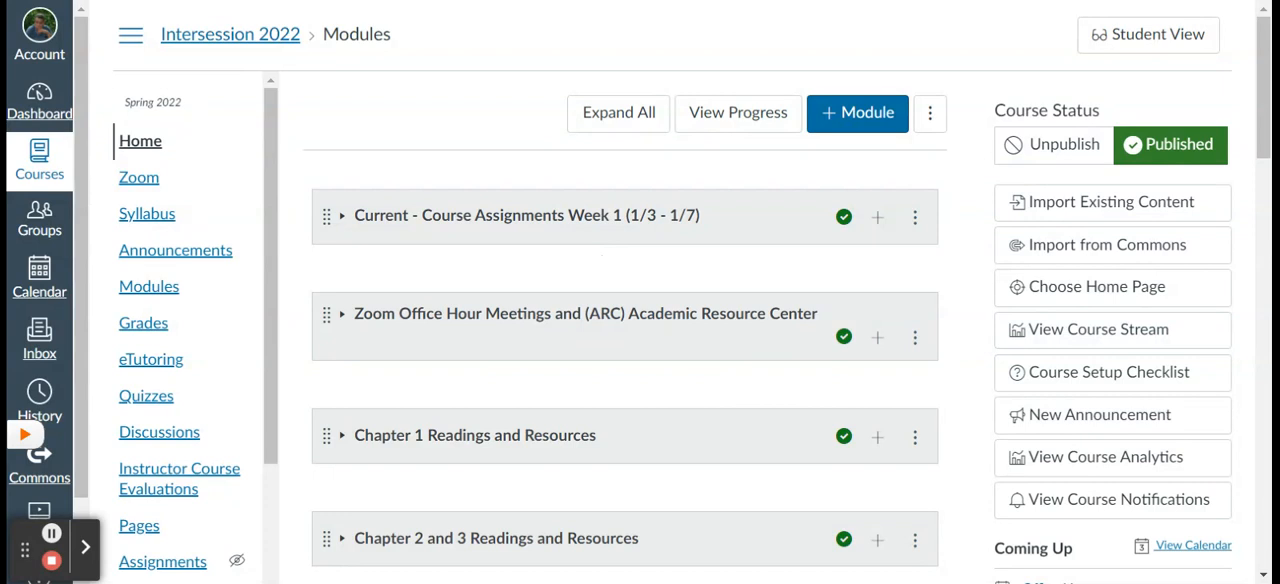
mouse_move(872, 240)
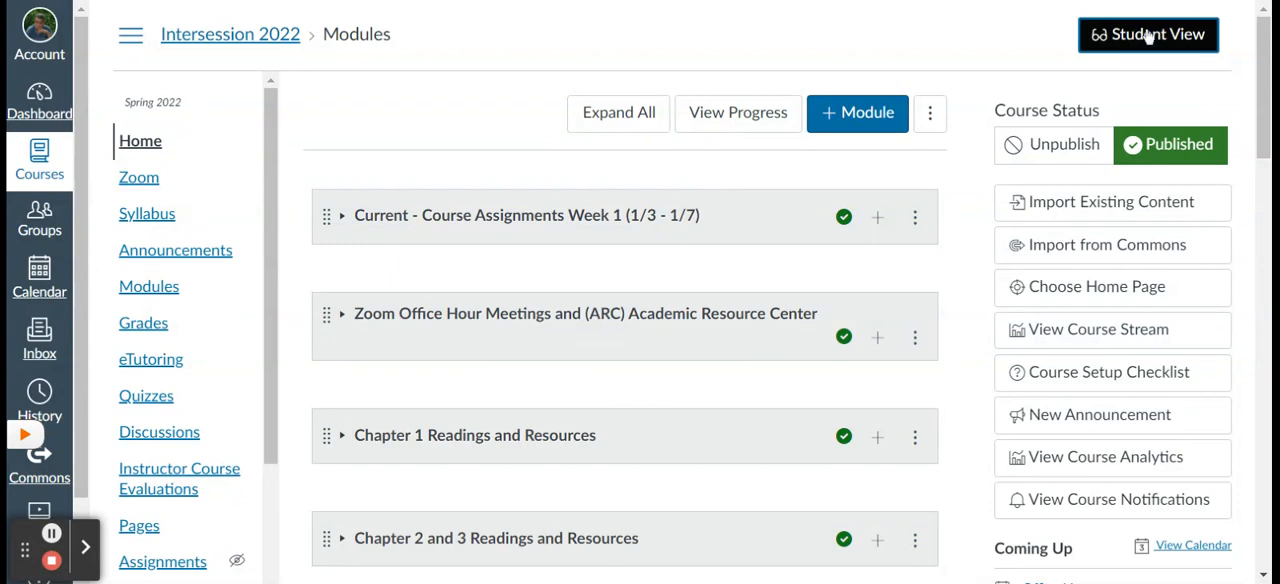
click(1148, 34)
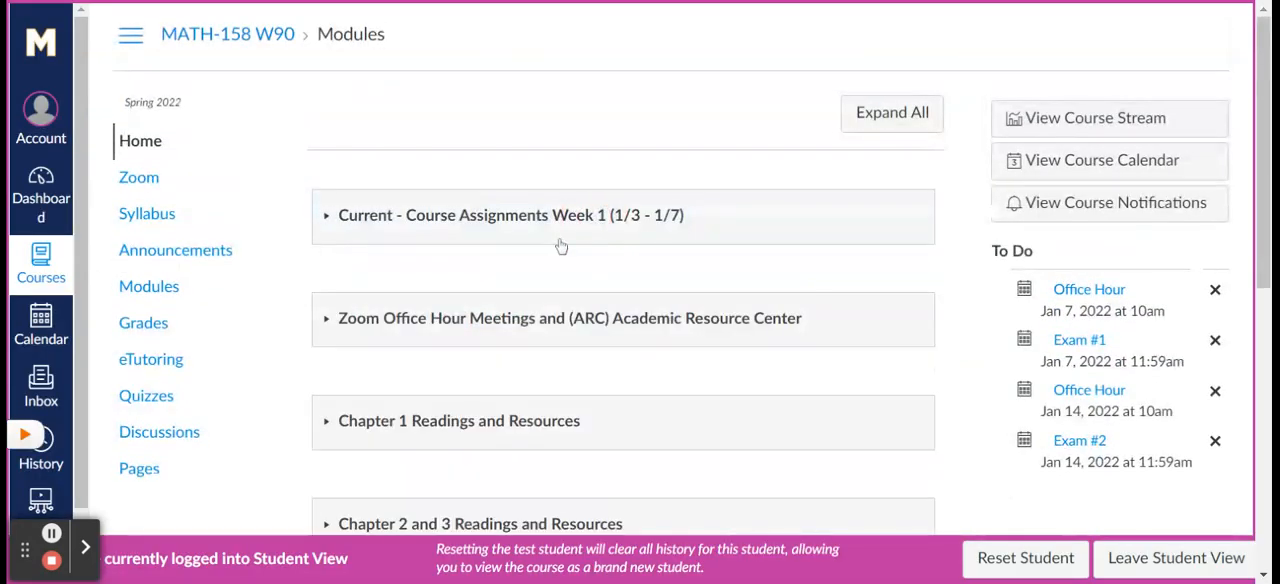
Expand all modules so Week 1 lists its homework items
click(891, 112)
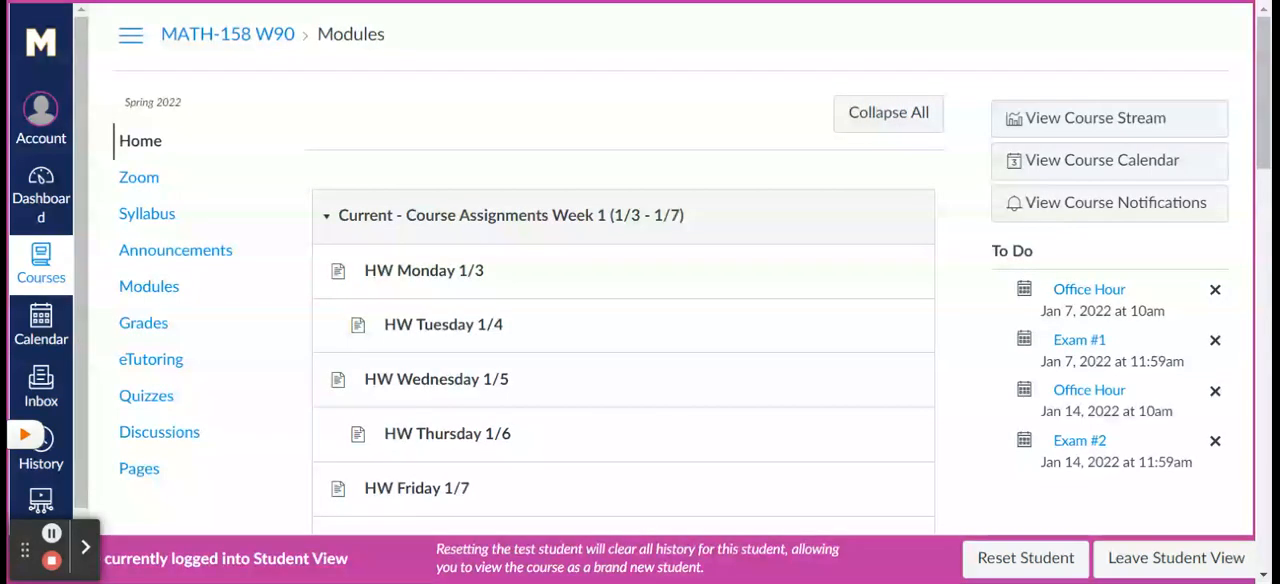
click(886, 112)
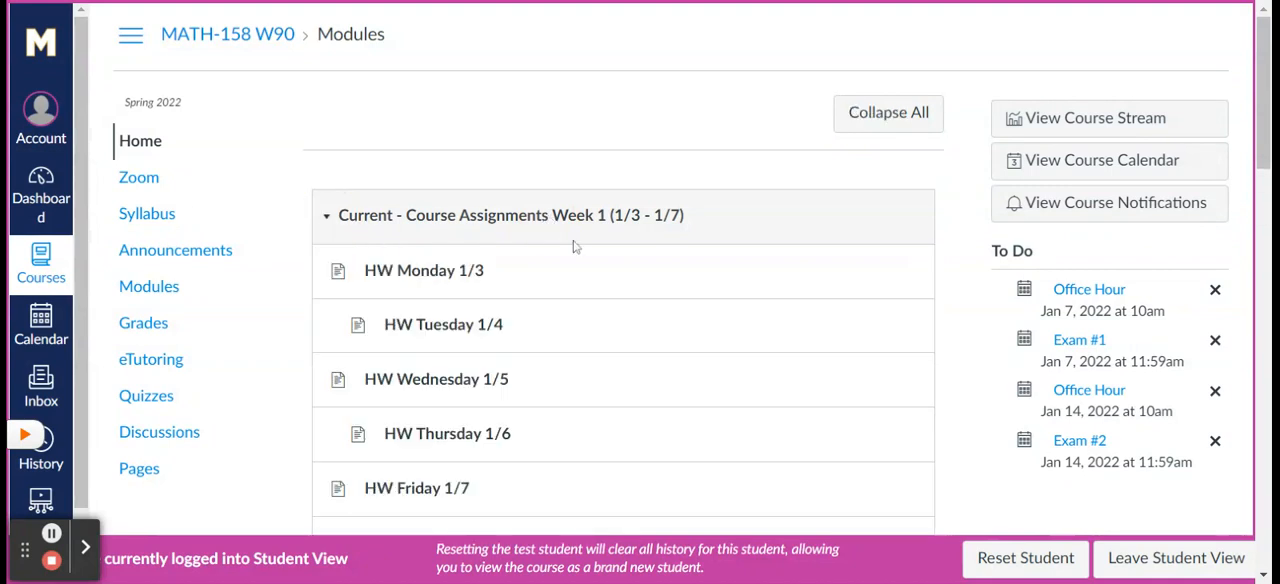
scroll(down, 3)
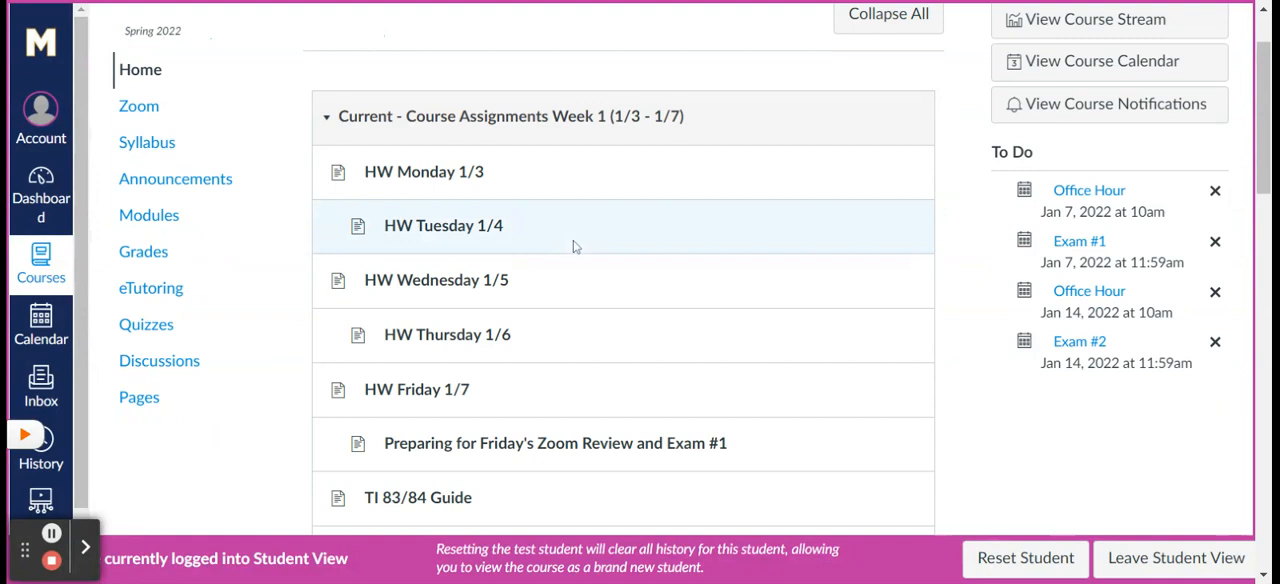
mouse_move(575, 247)
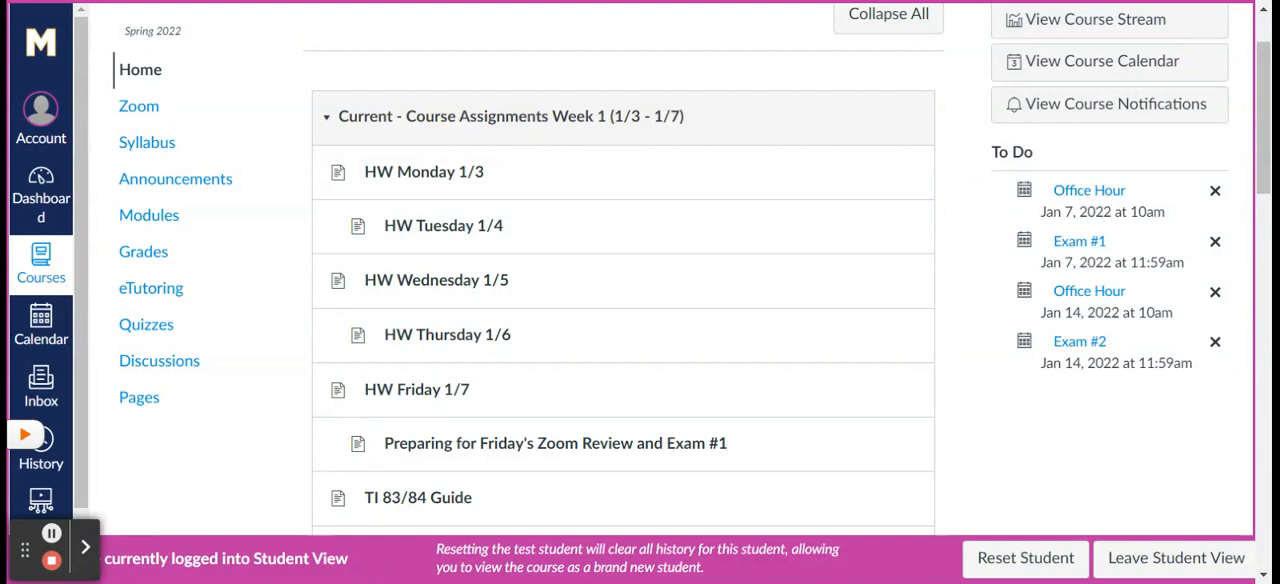
mouse_move(1076, 362)
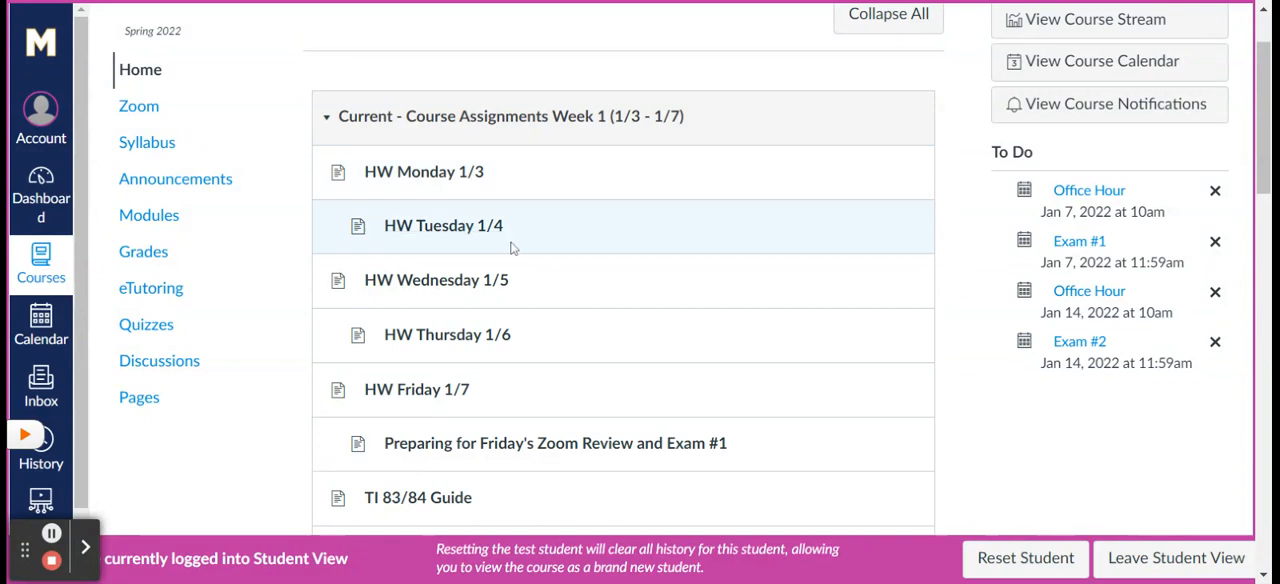
mouse_move(423, 171)
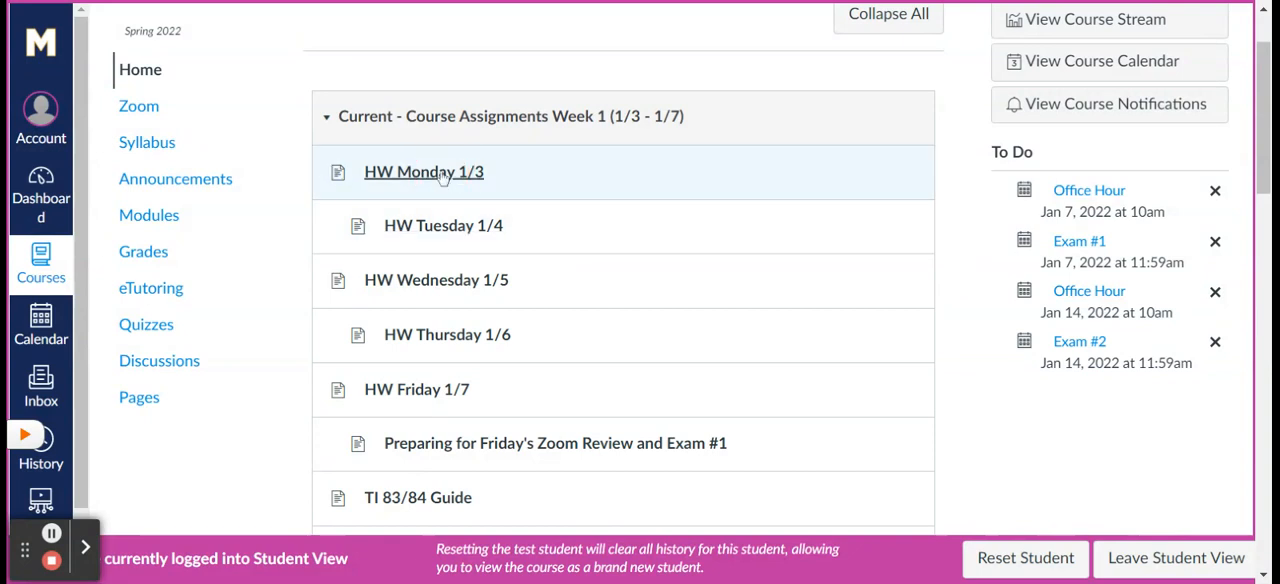
Open the HW Monday 1/3 page and view its section 1.1 lecture videos
click(423, 171)
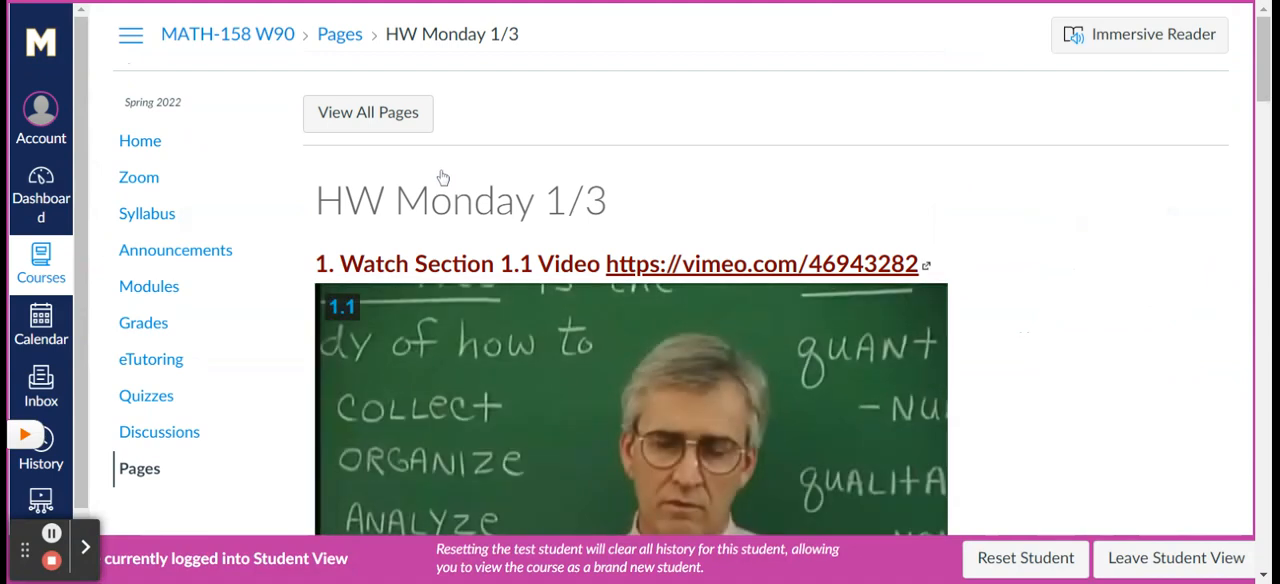
scroll(down, 3)
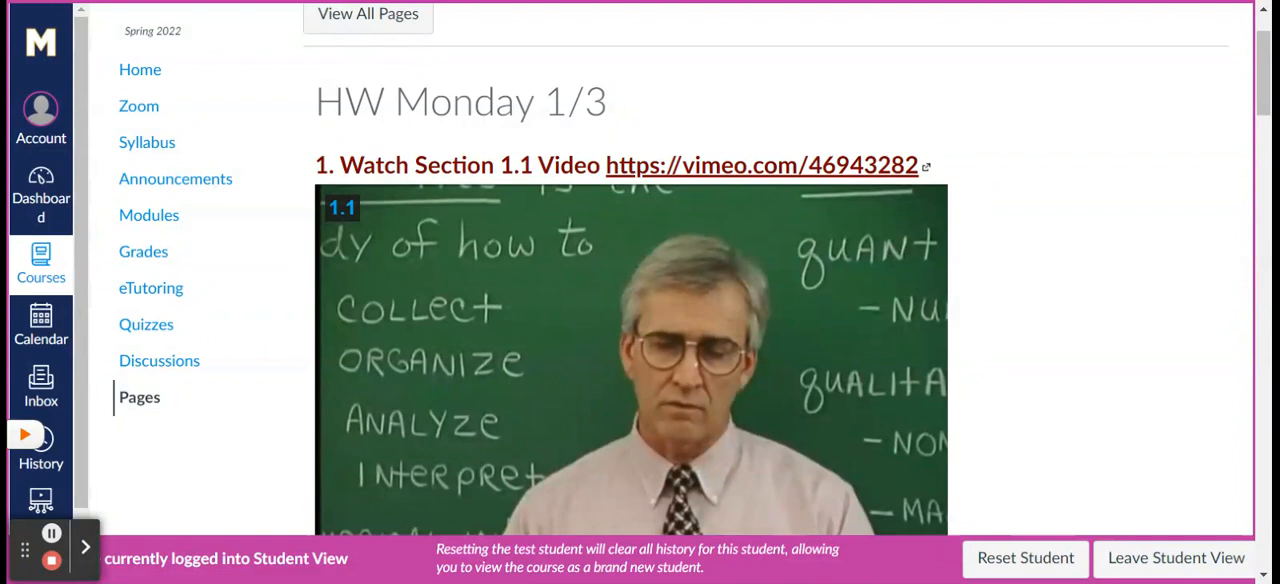
scroll(down, 3)
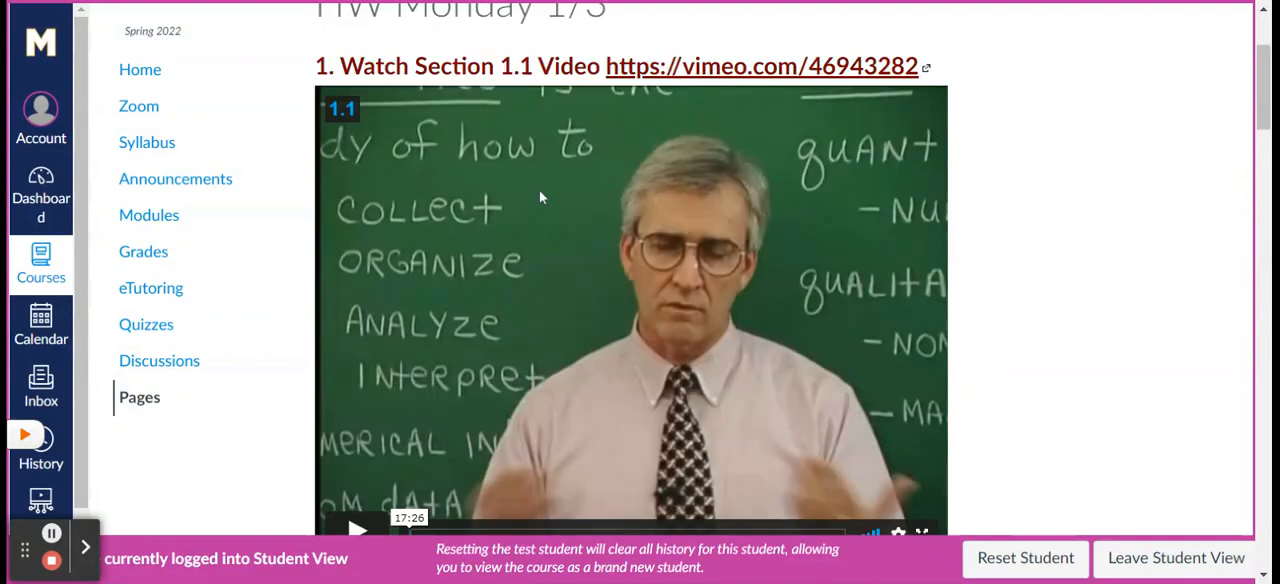
mouse_move(975, 138)
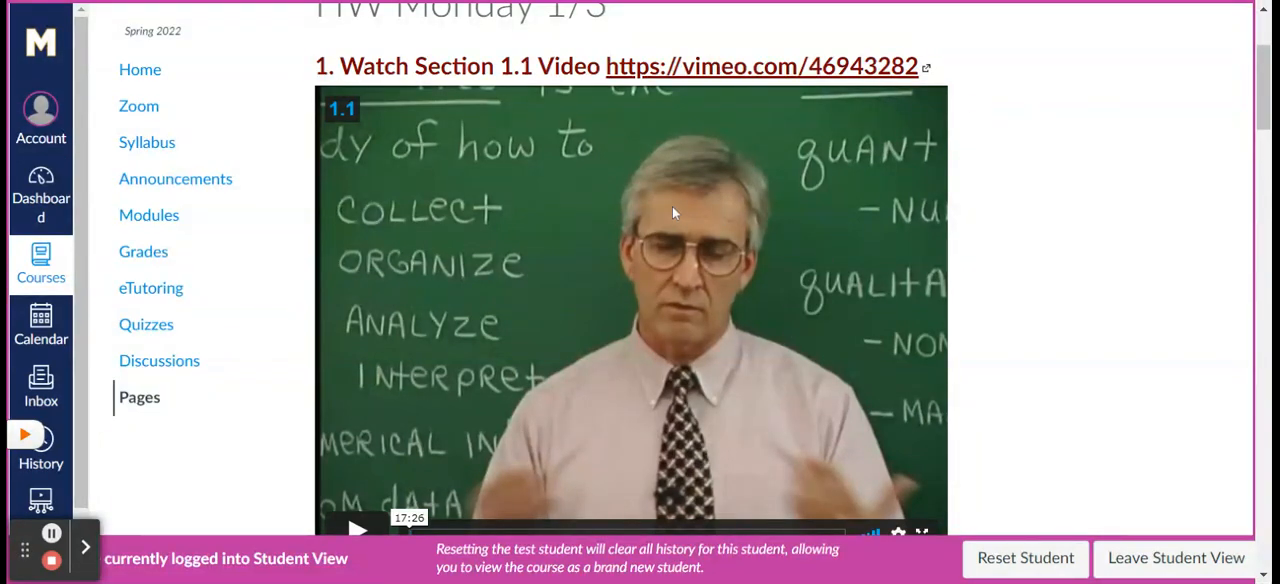
scroll(down, 3)
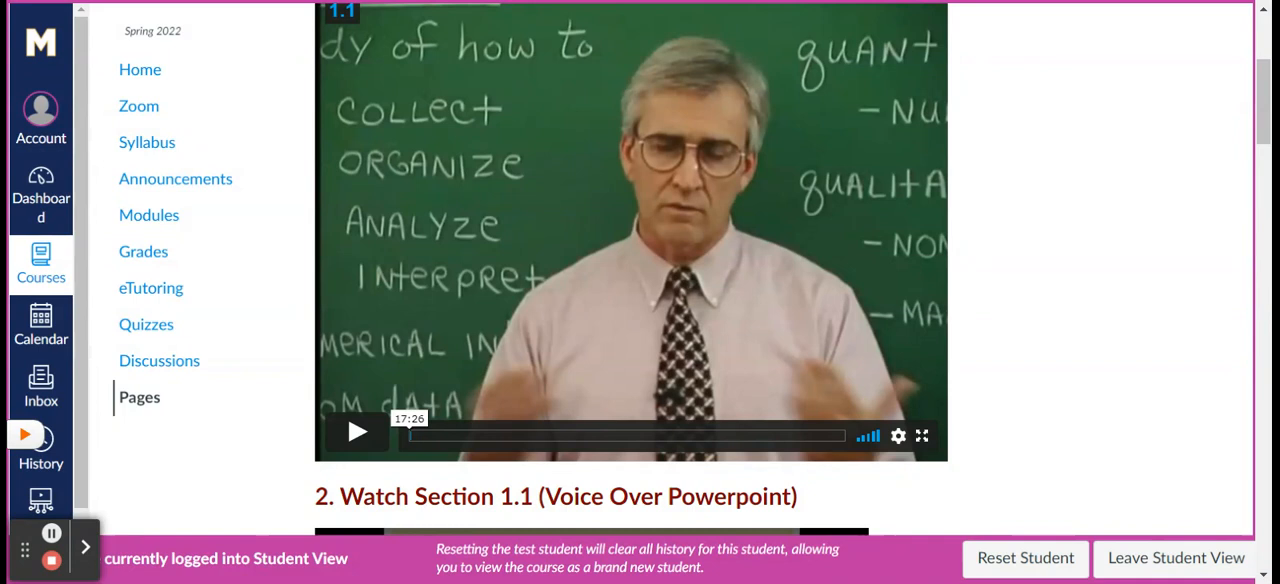
Continue down the page to the PowerPoint download and section 1.2 video
scroll(down, 3)
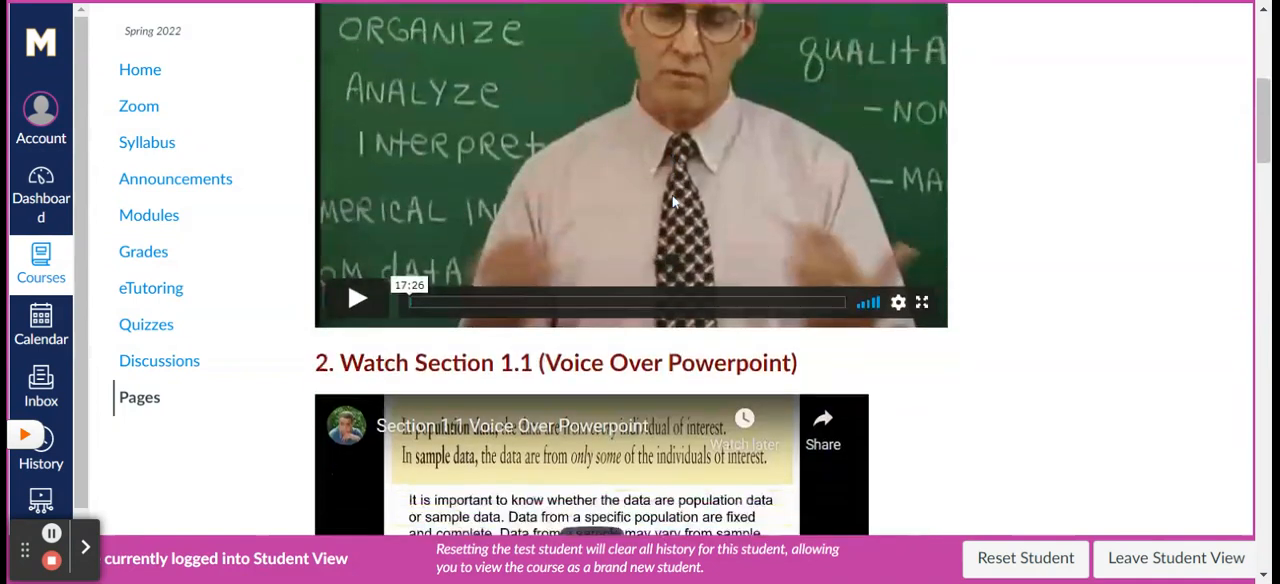
scroll(down, 3)
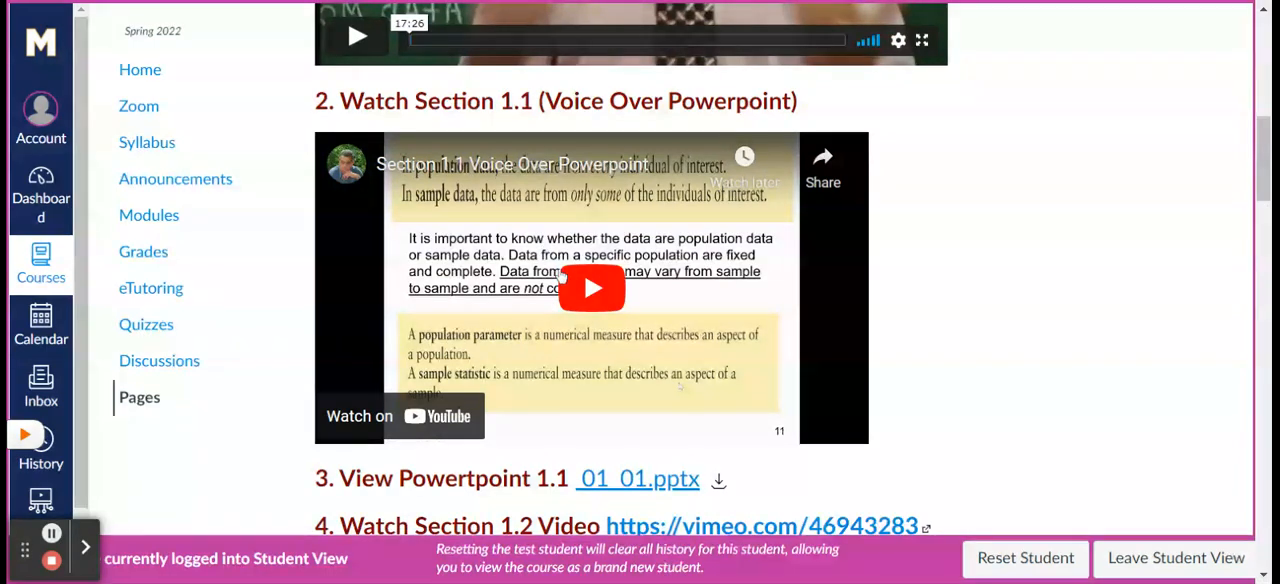
mouse_move(558, 250)
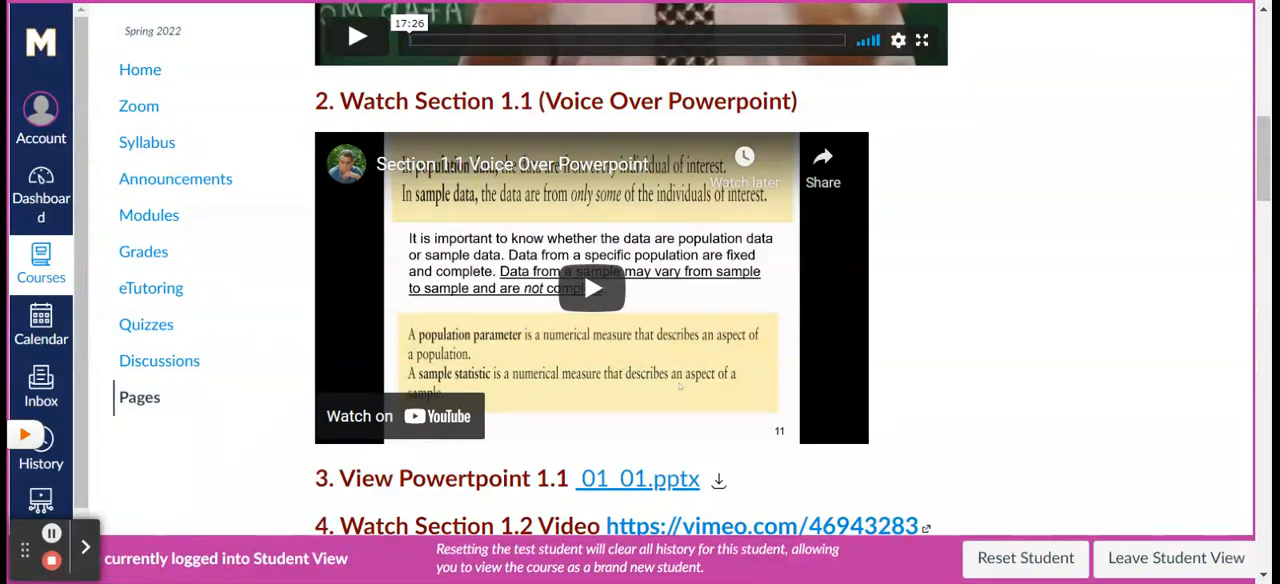
mouse_move(522, 131)
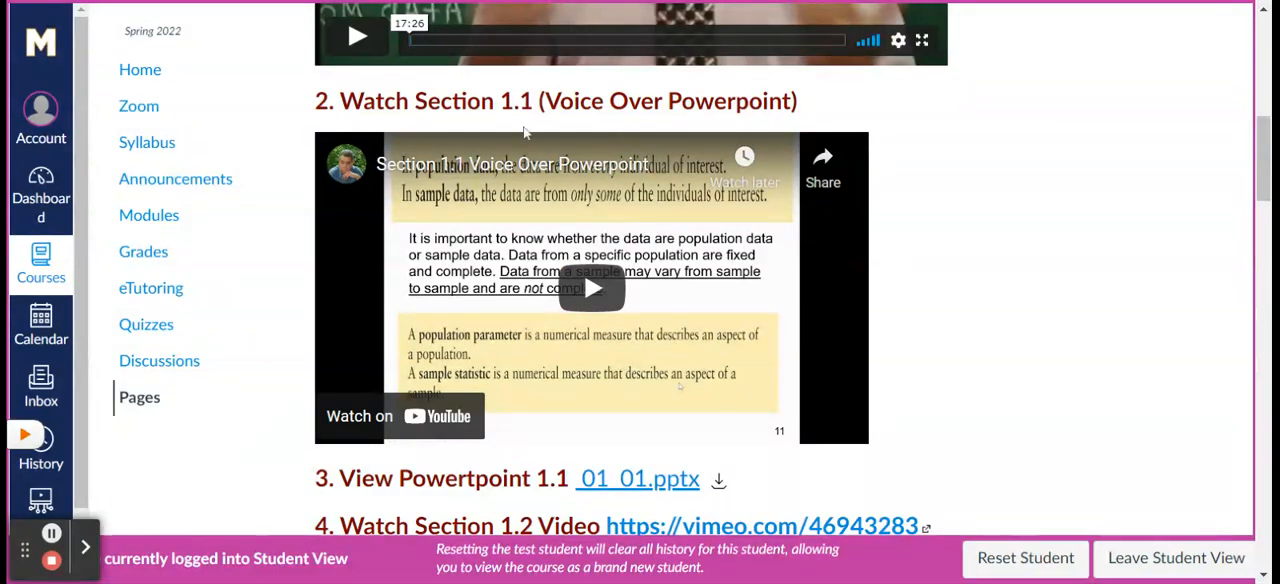
scroll(down, 3)
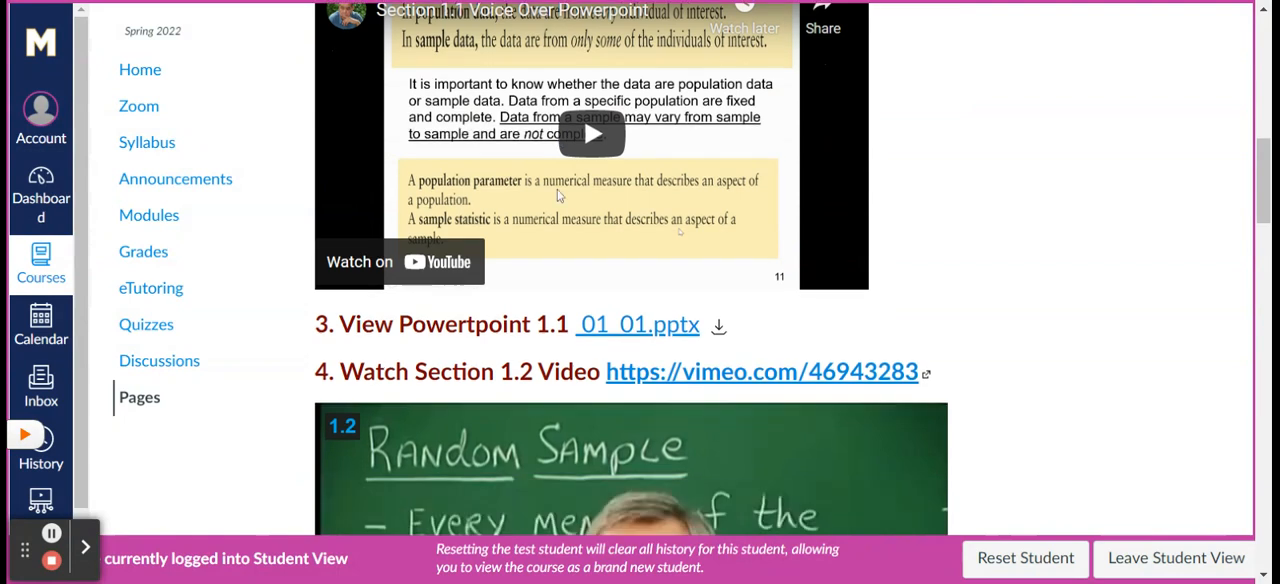
scroll(down, 3)
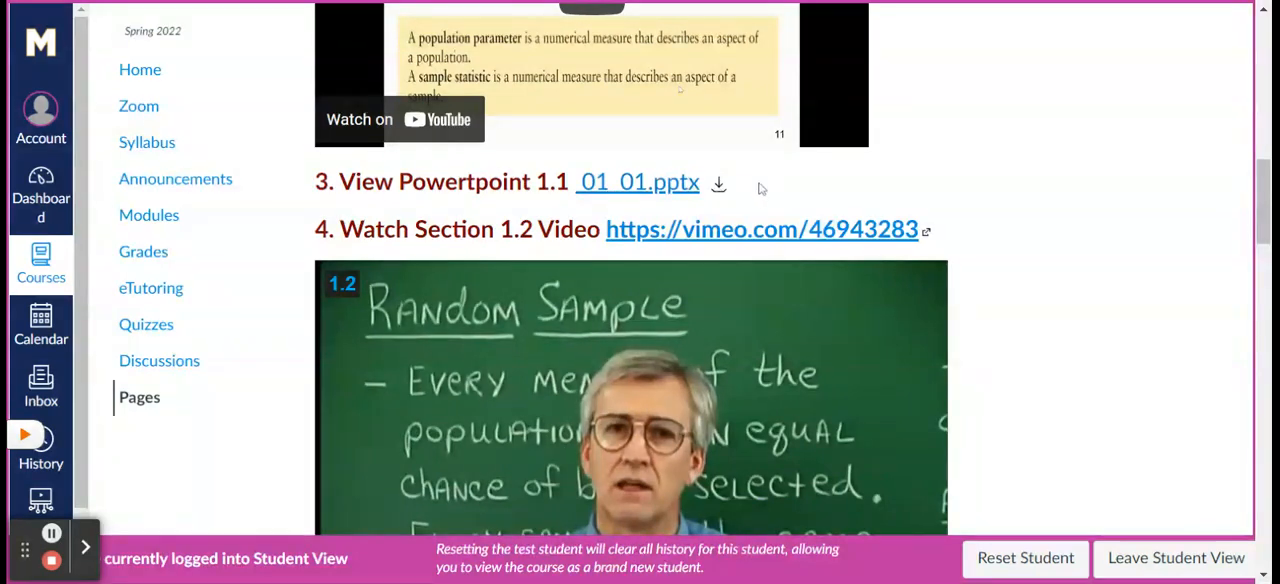
mouse_move(657, 190)
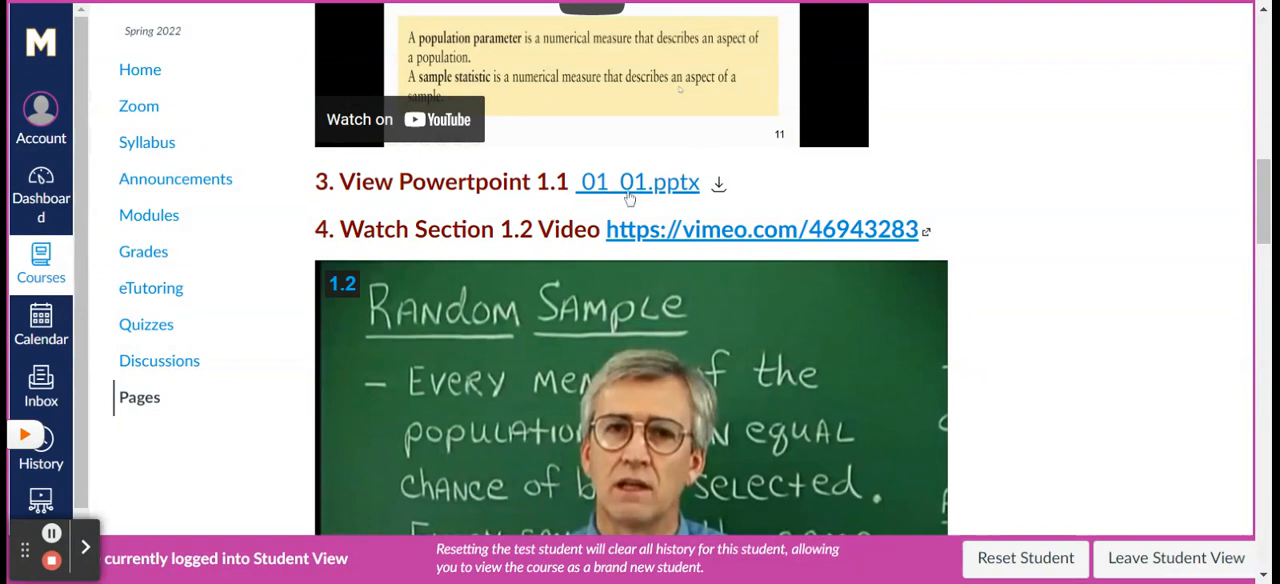
Scroll to the 1.2 PowerPoint, HW_Sections_1.1_and_1.2.pdf attachment and voice-over solutions video
scroll(down, 3)
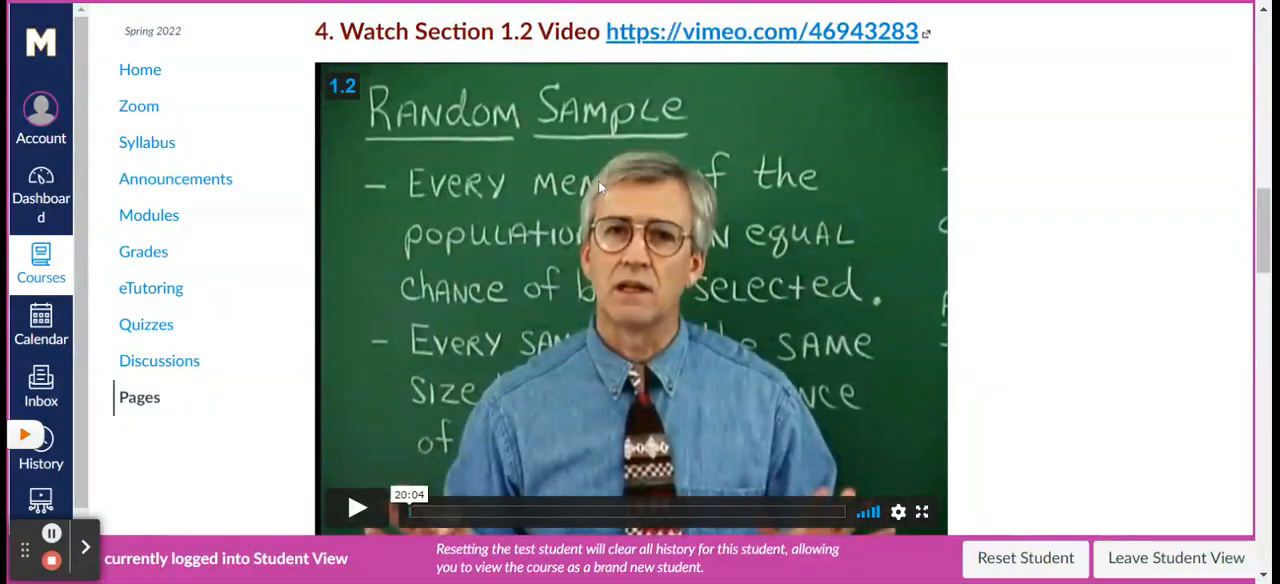
scroll(down, 3)
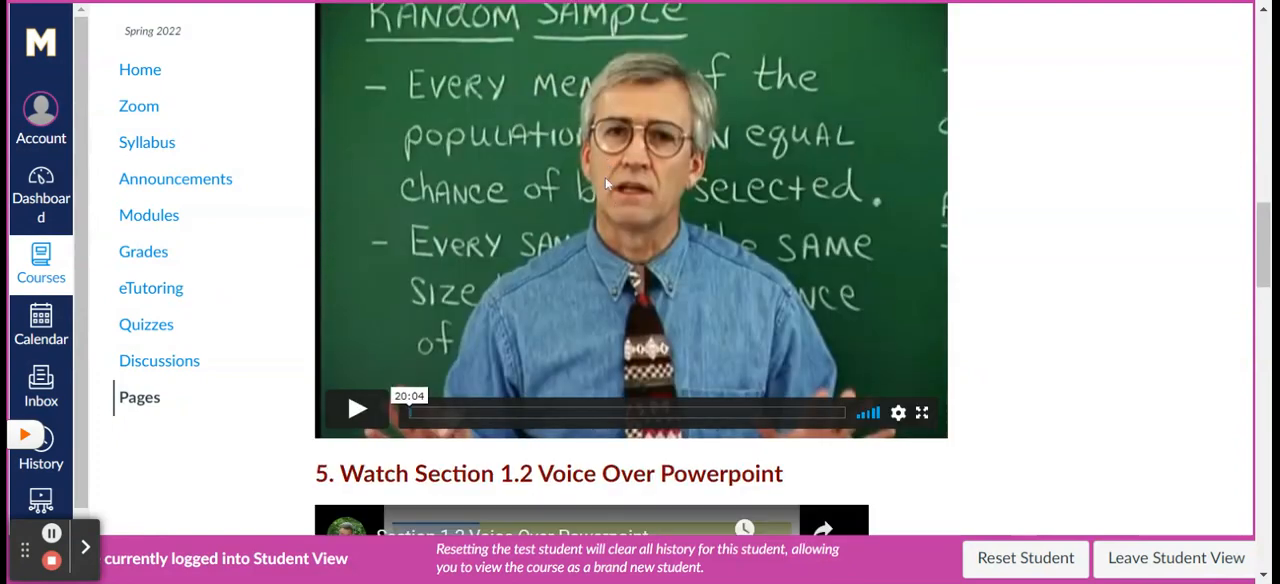
scroll(down, 3)
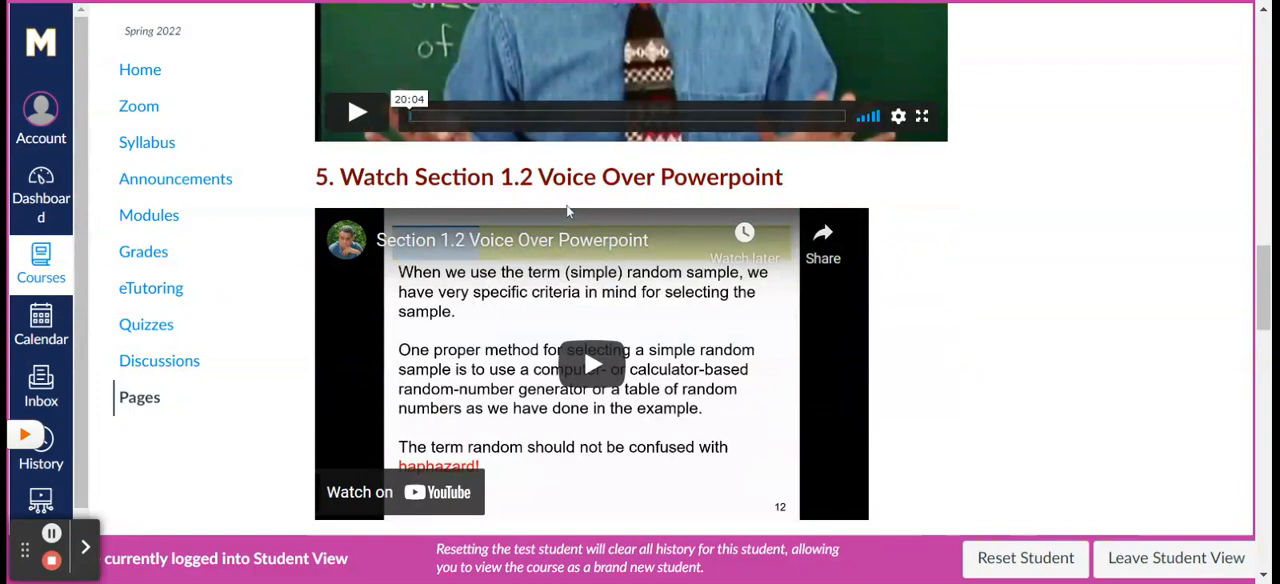
scroll(down, 3)
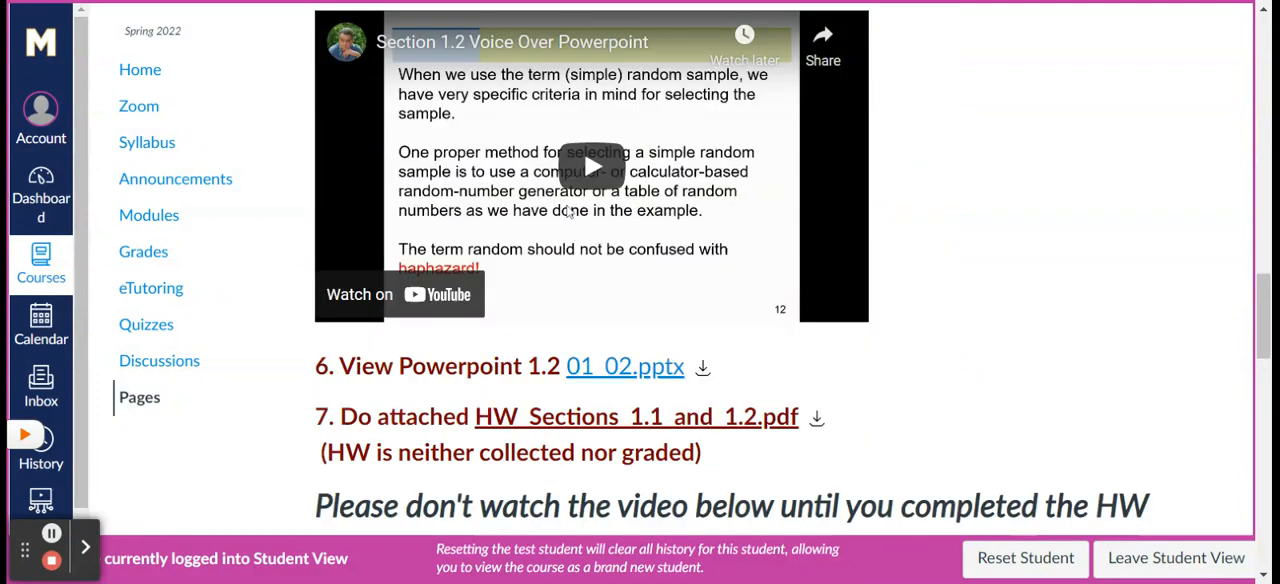
scroll(down, 3)
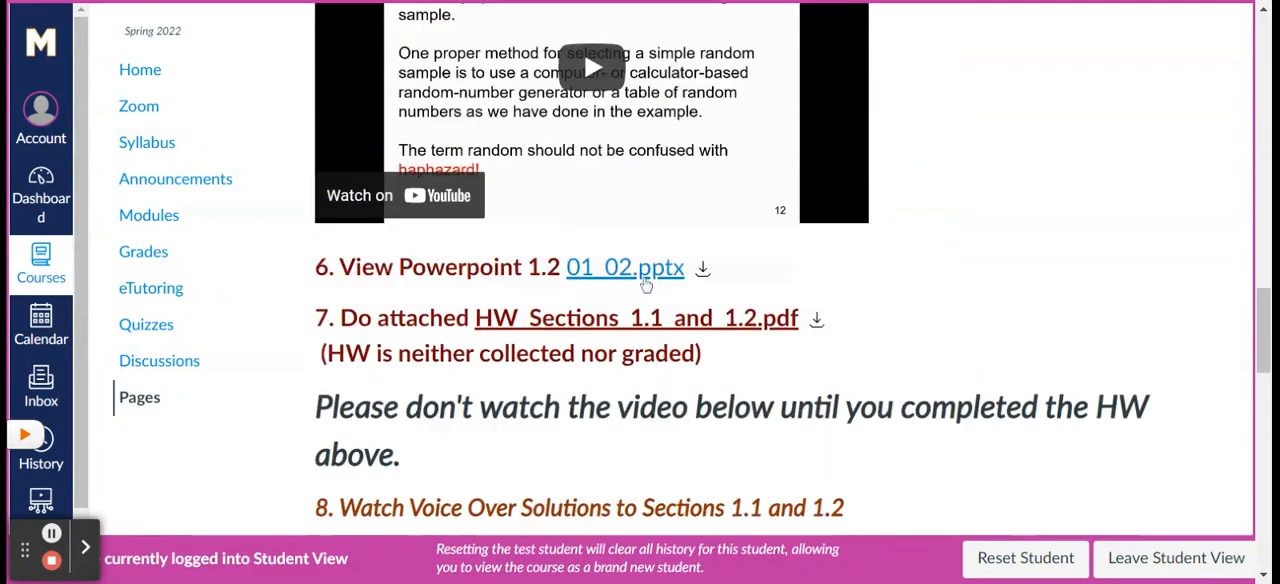
scroll(up, 3)
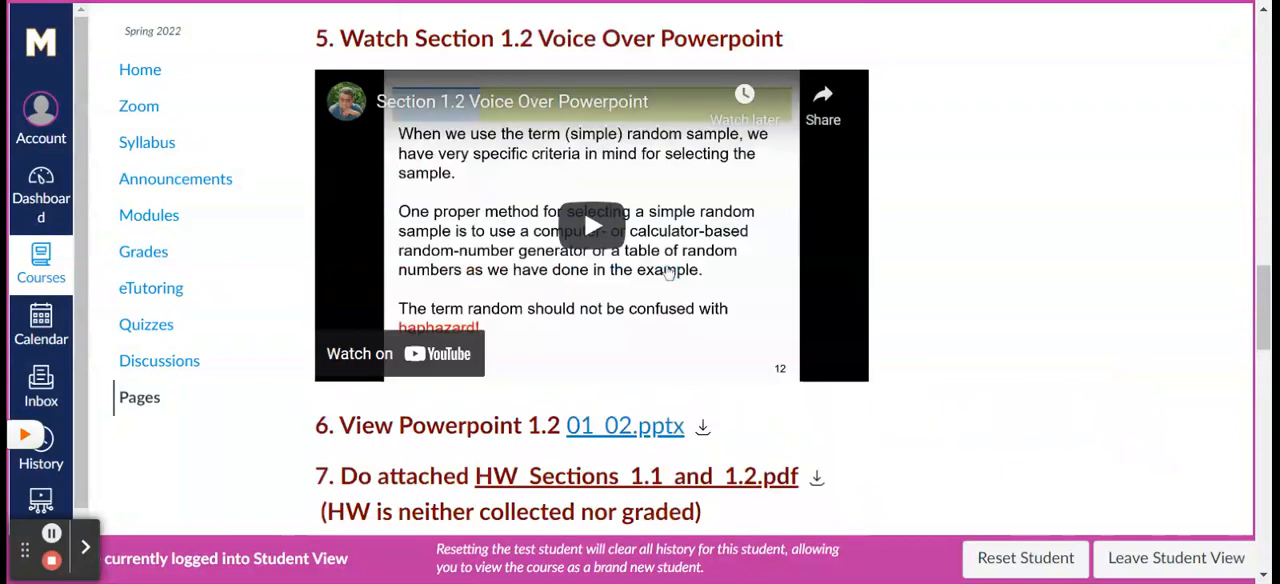
scroll(down, 3)
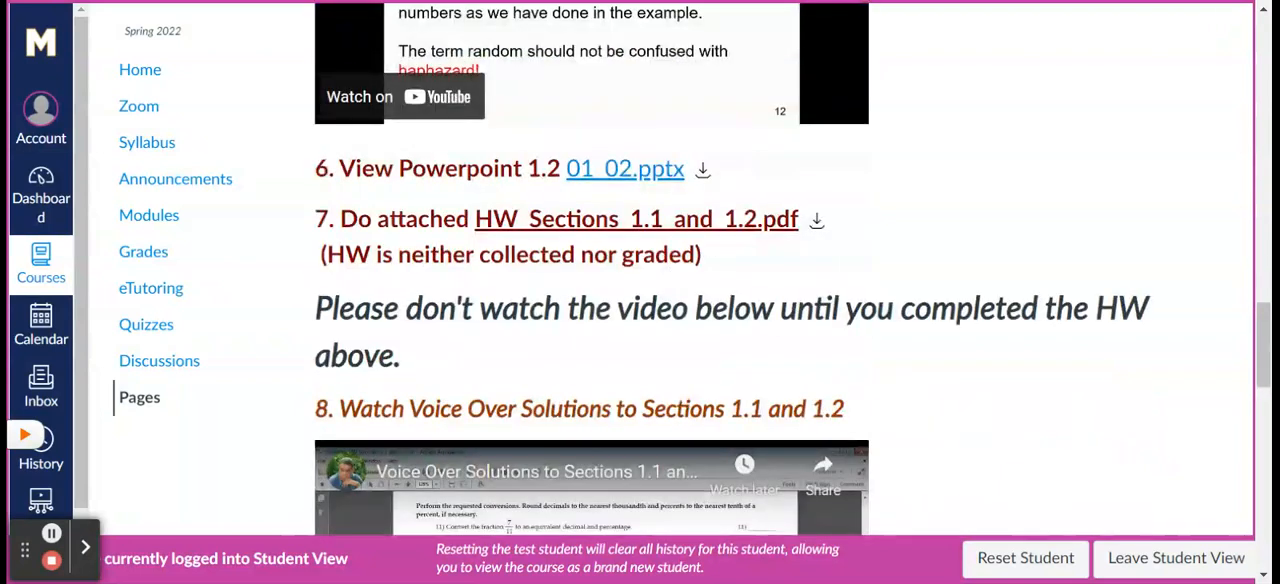
mouse_move(505, 240)
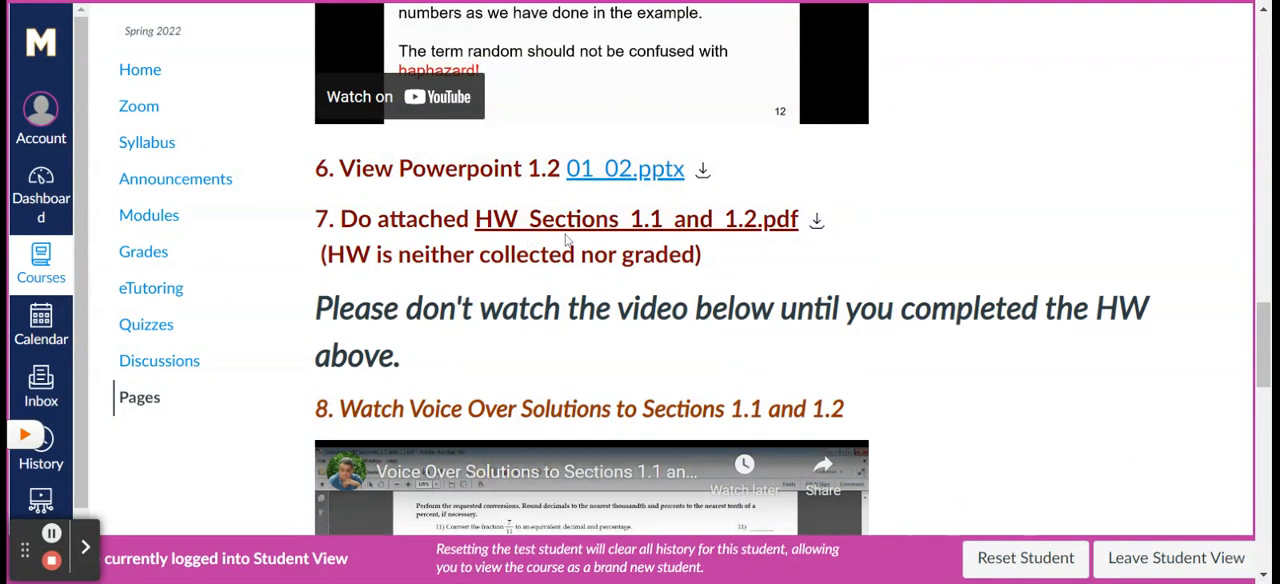
mouse_move(590, 232)
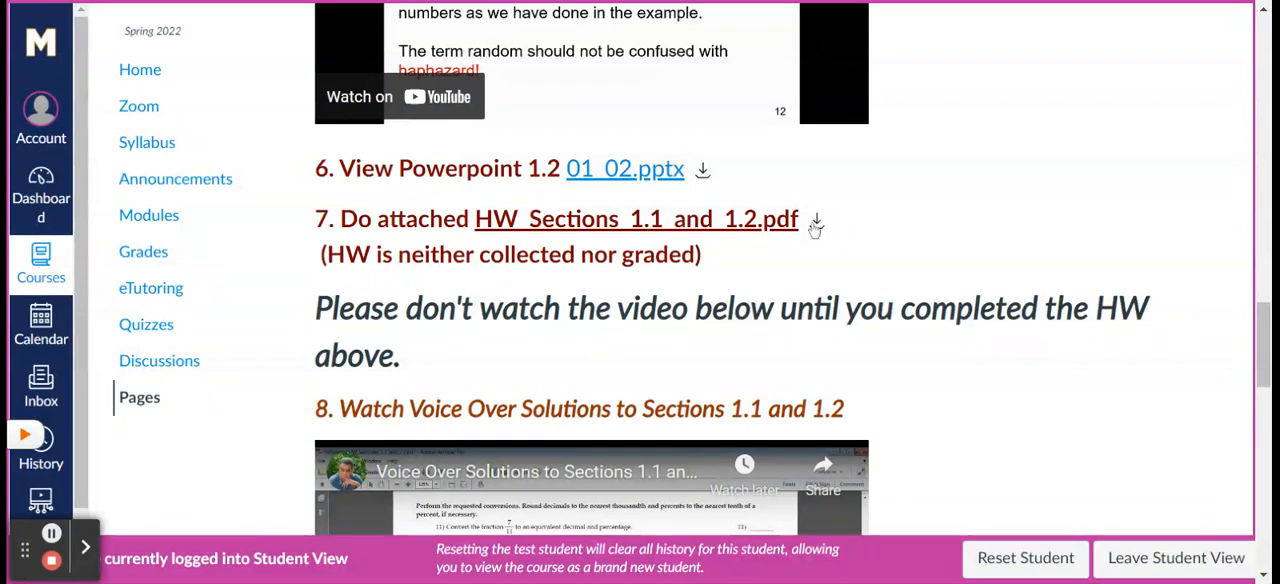
mouse_move(540, 279)
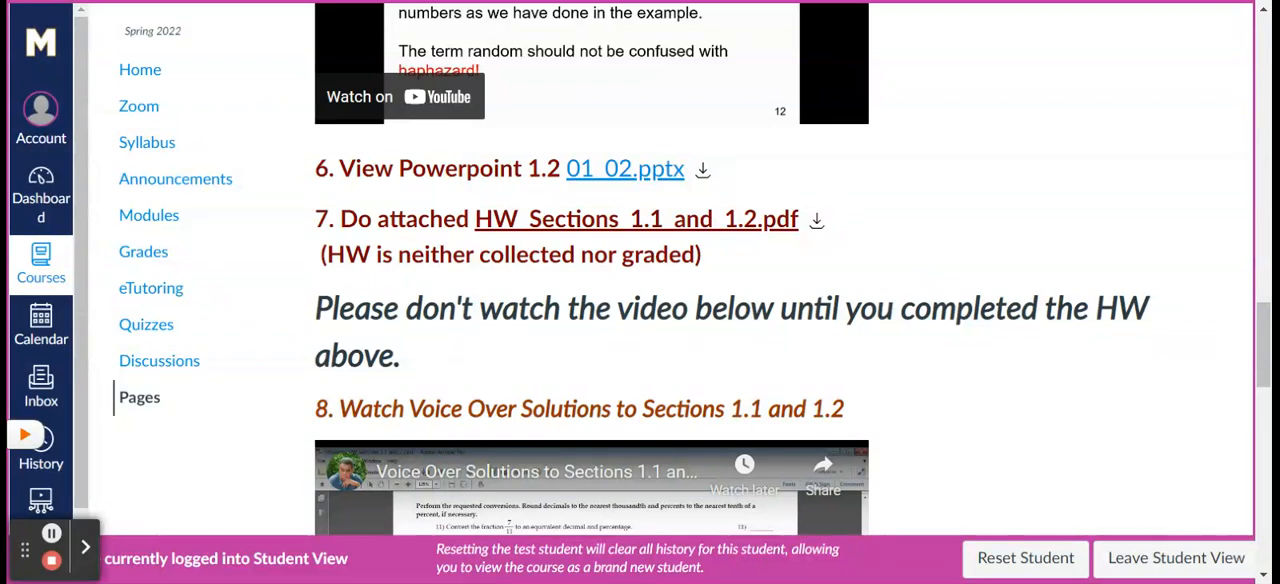
mouse_move(767, 188)
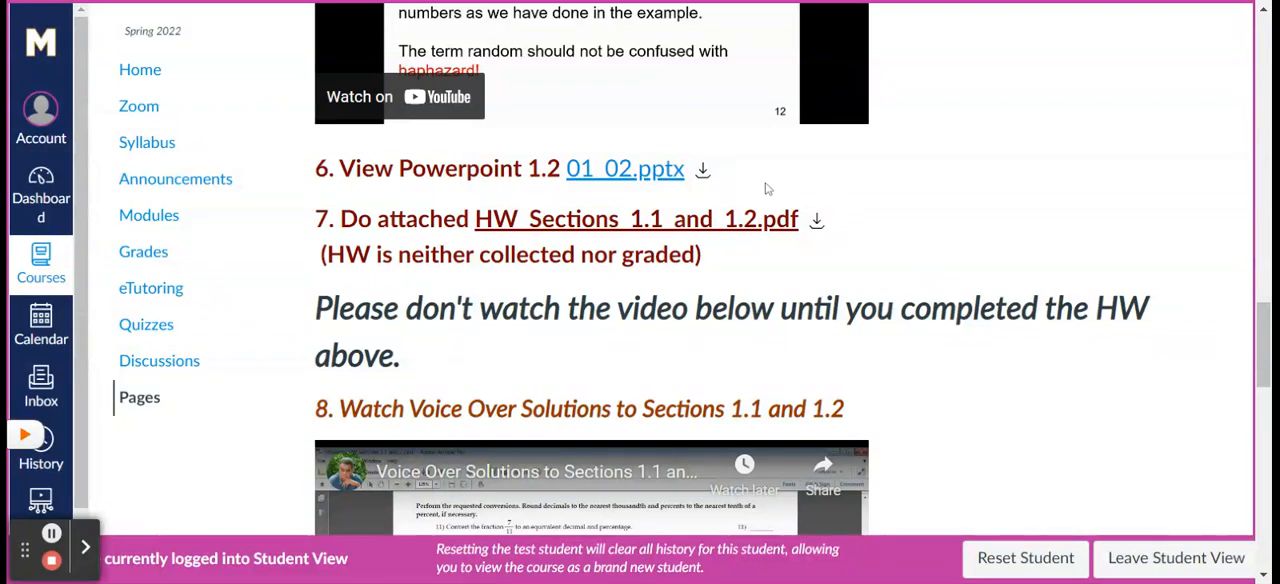
scroll(down, 3)
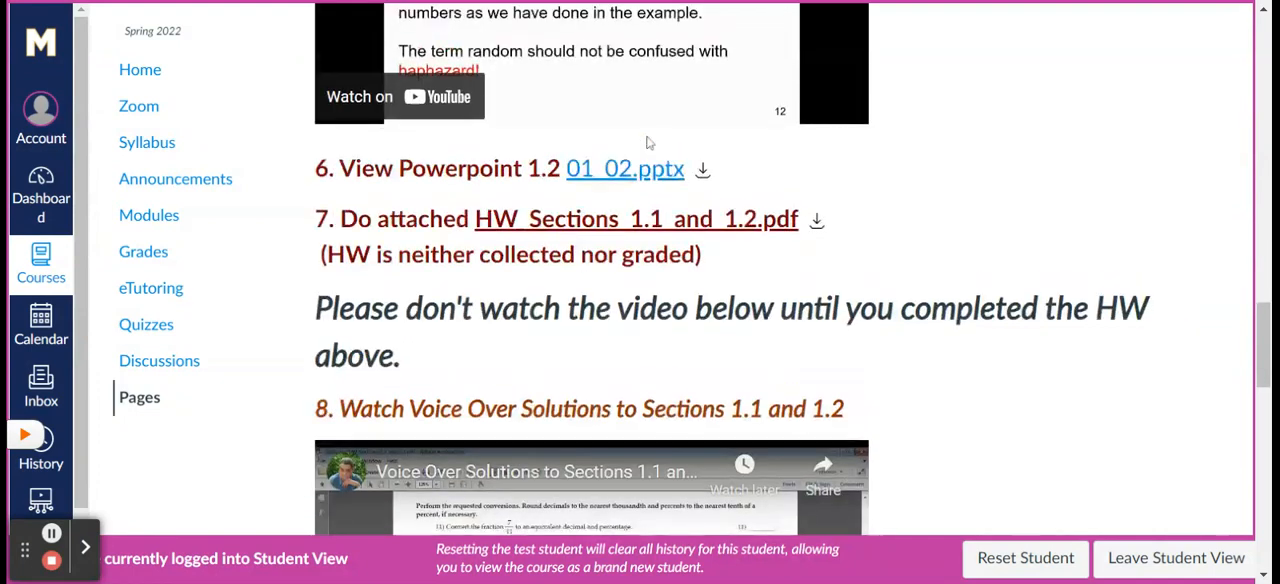
mouse_move(643, 165)
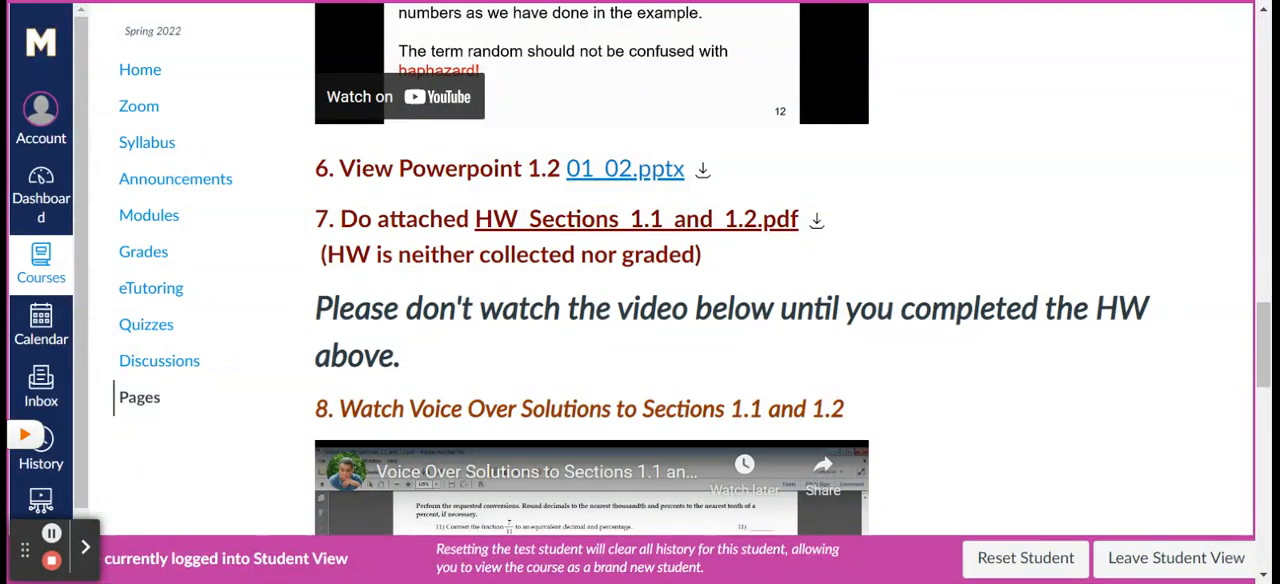
Scroll through the remainder of the homework page to its end
scroll(down, 3)
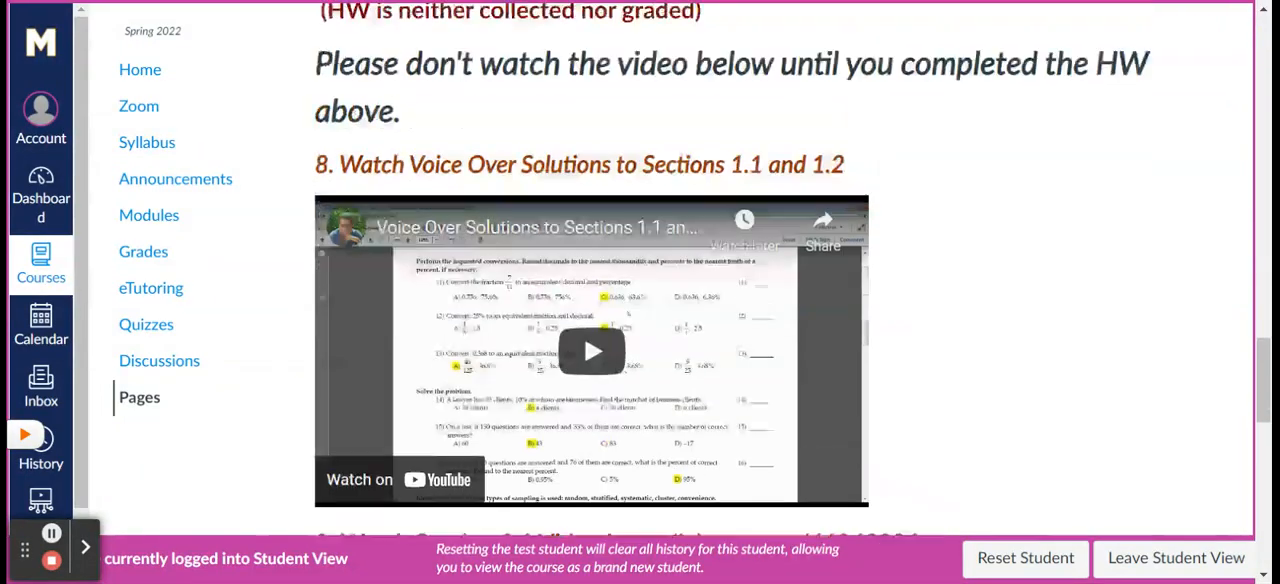
scroll(up, 3)
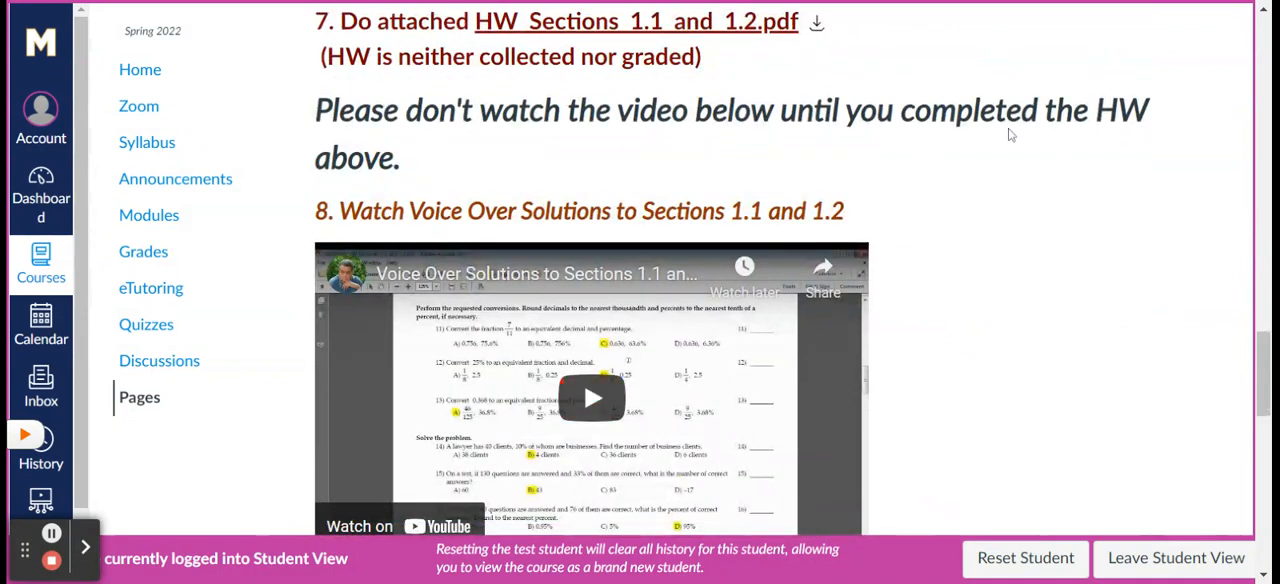
mouse_move(570, 258)
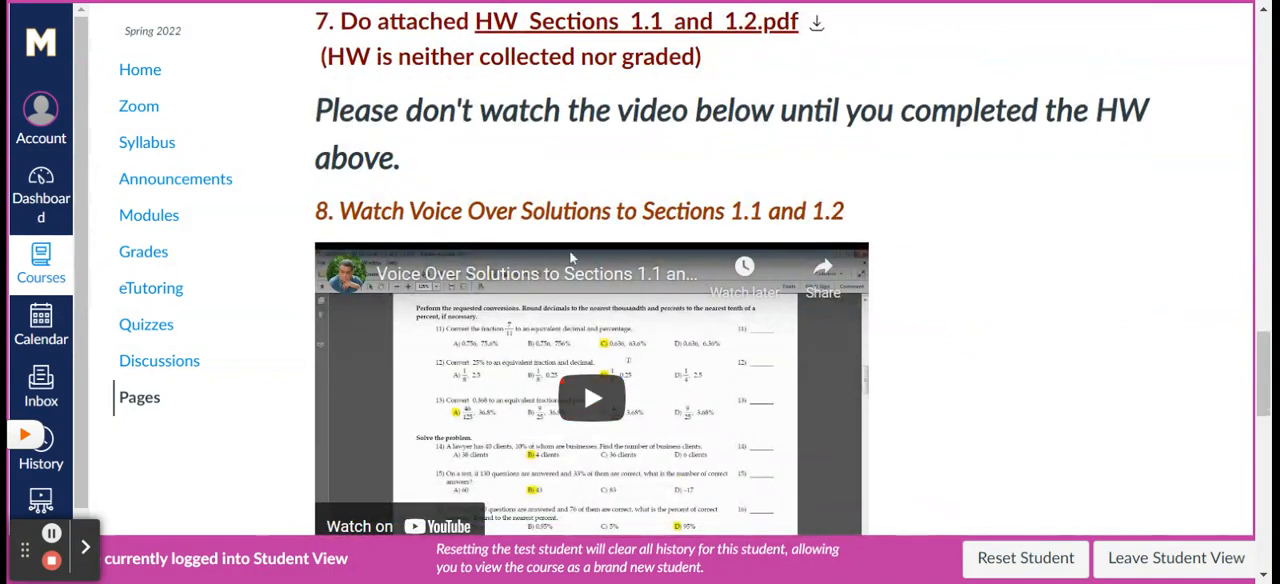
scroll(down, 3)
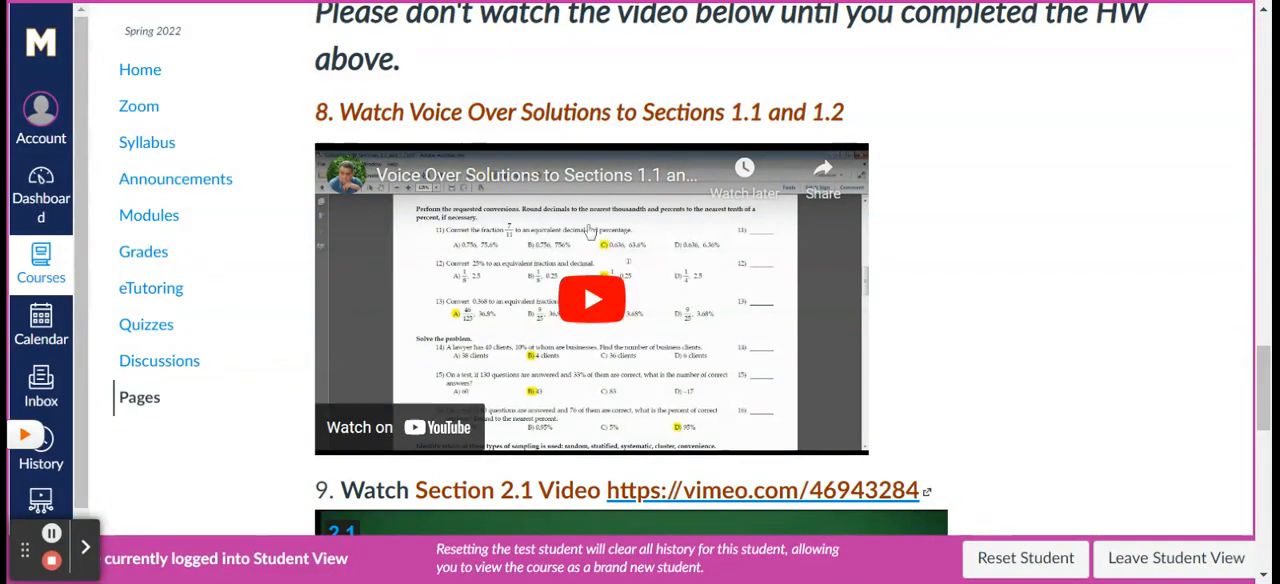
scroll(up, 3)
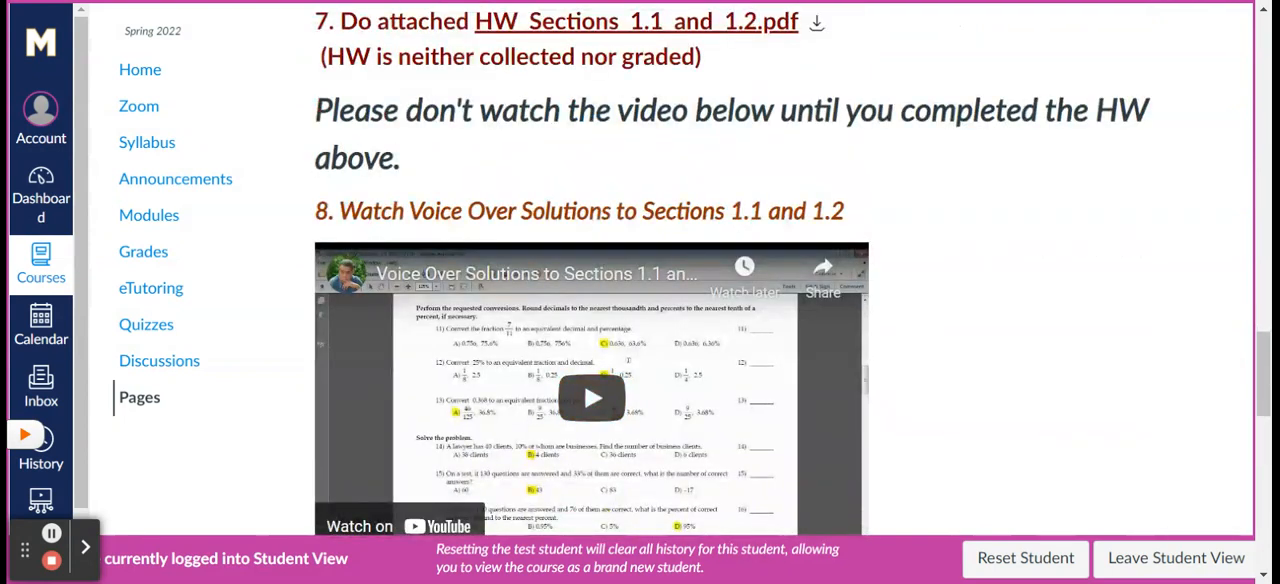
scroll(down, 3)
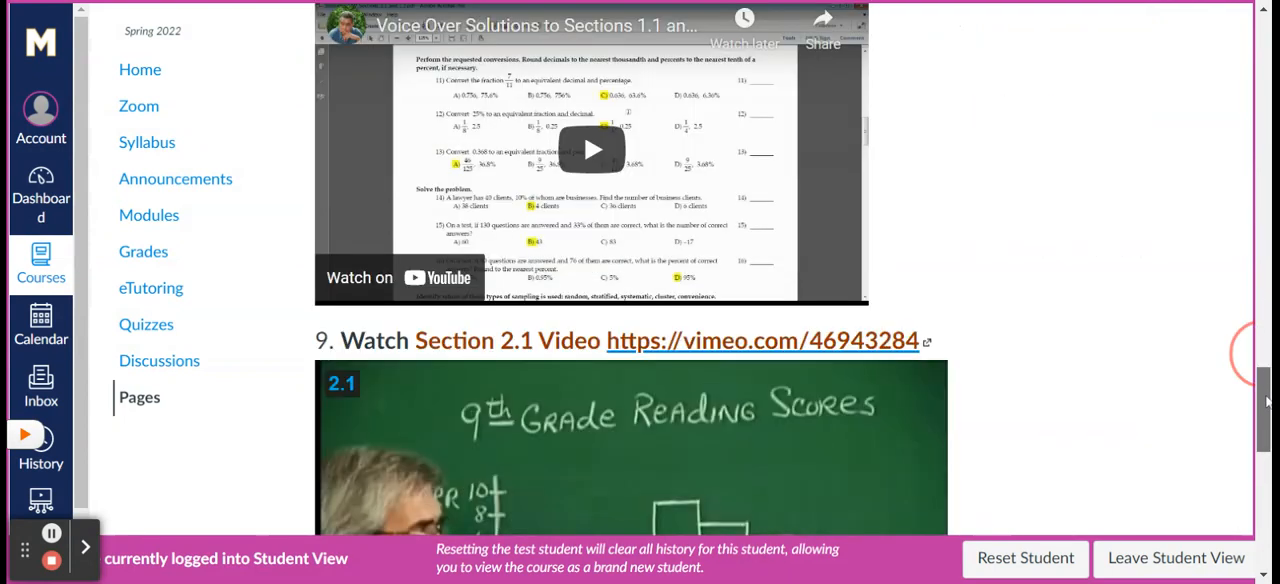
scroll(down, 3)
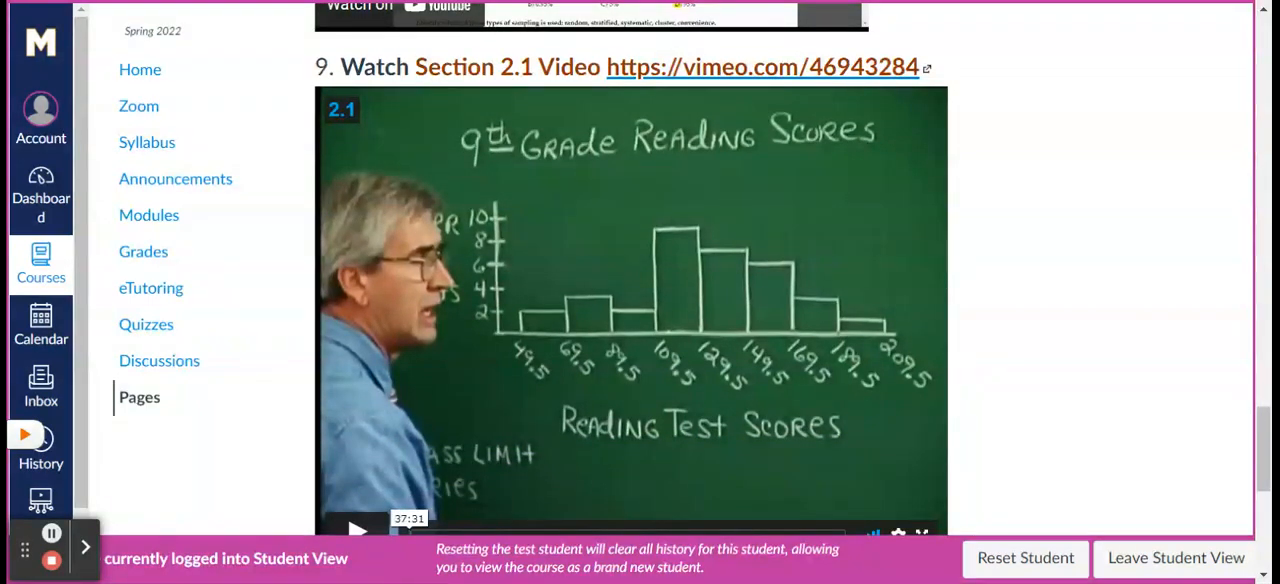
scroll(down, 3)
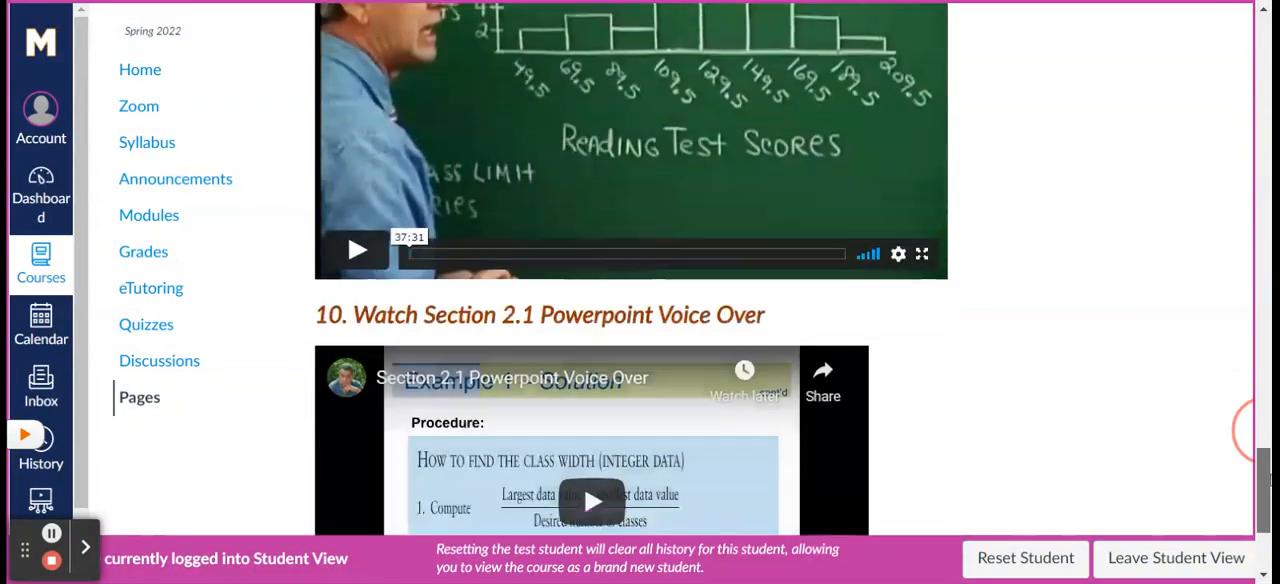
scroll(down, 3)
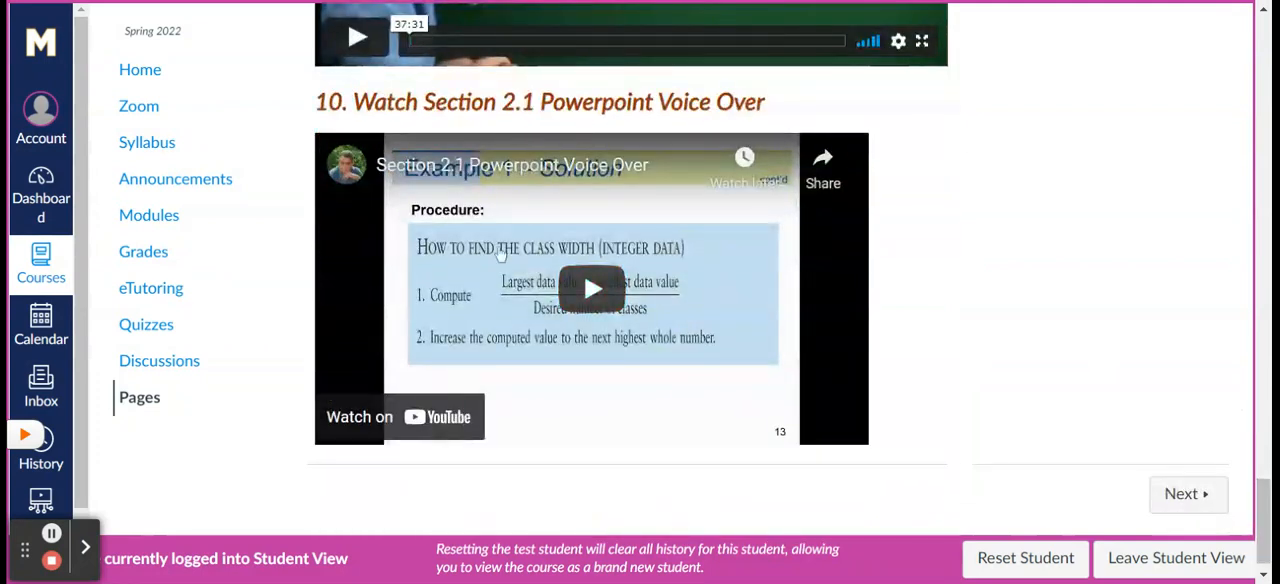
Return to the course home and collapse the Week 1 course assignments module
scroll(up, 3)
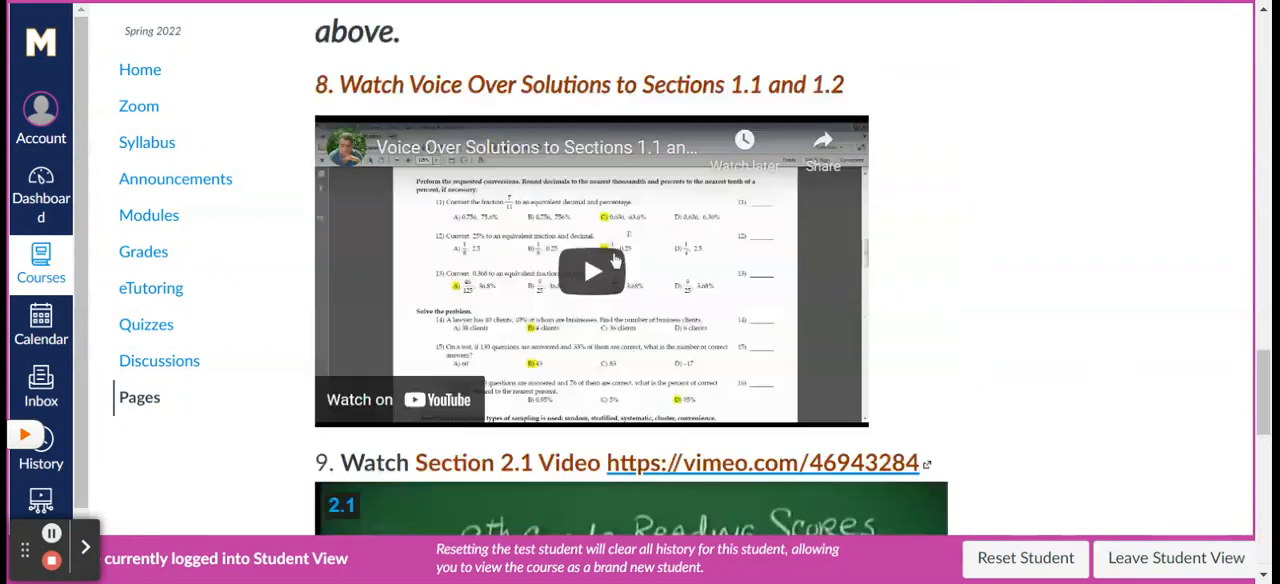
scroll(up, 3)
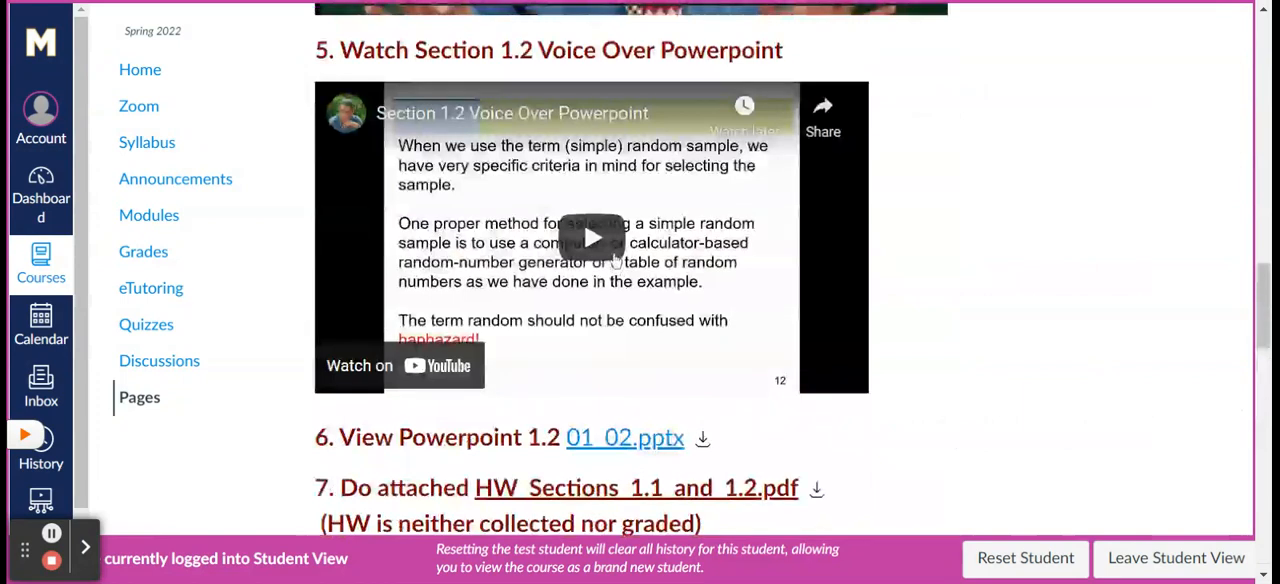
scroll(up, 3)
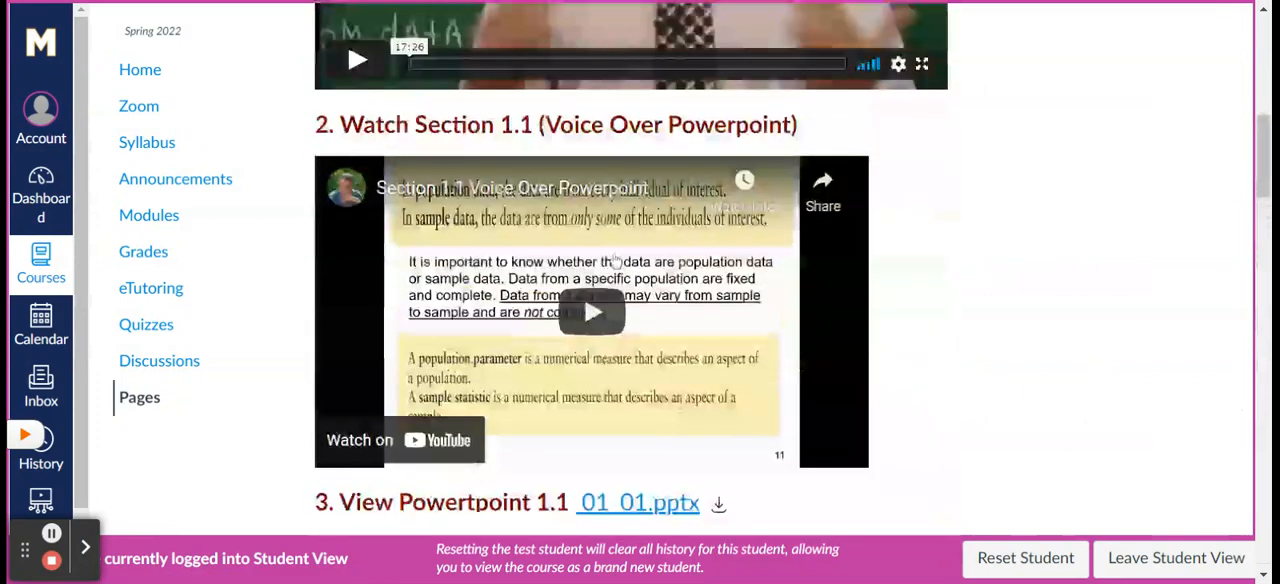
scroll(up, 3)
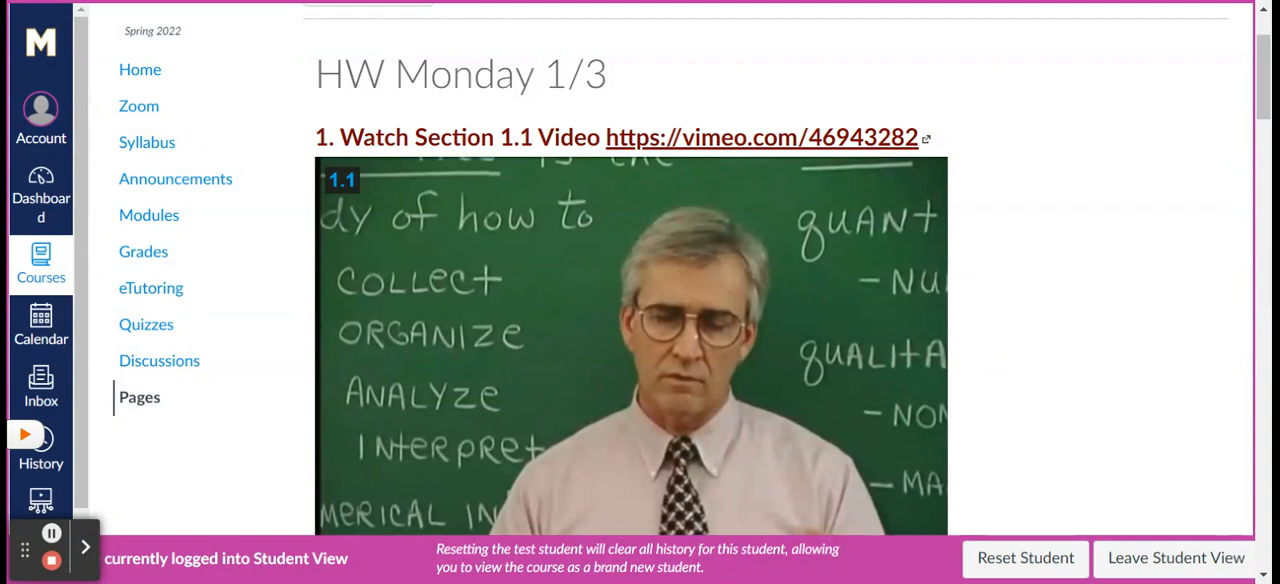
mouse_move(394, 351)
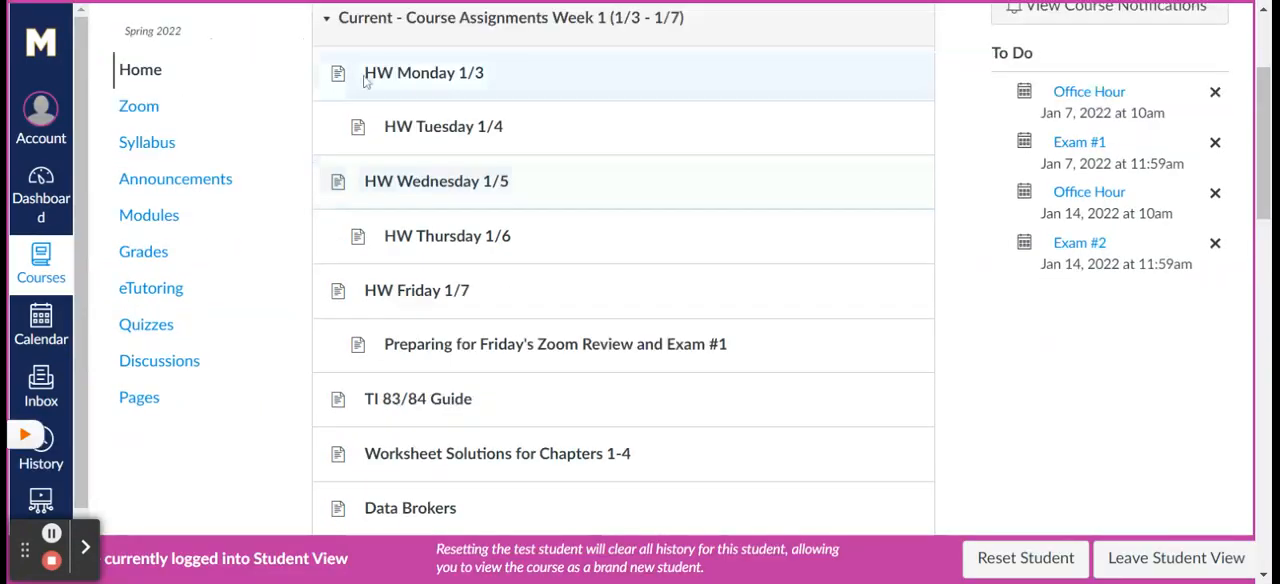
click(326, 17)
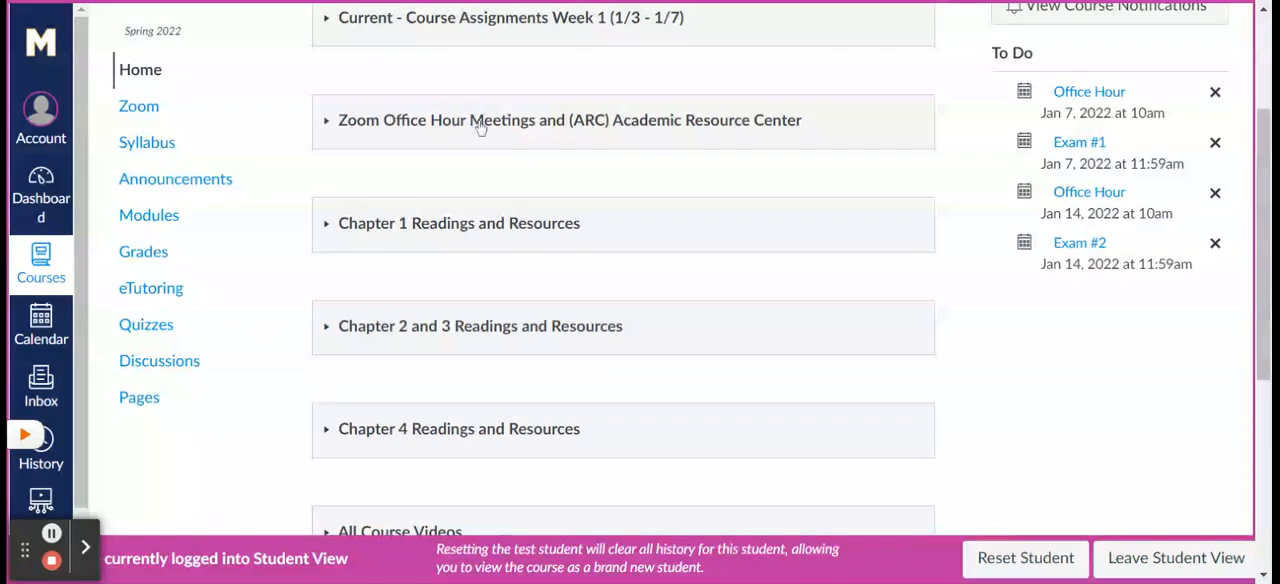
mouse_move(455, 112)
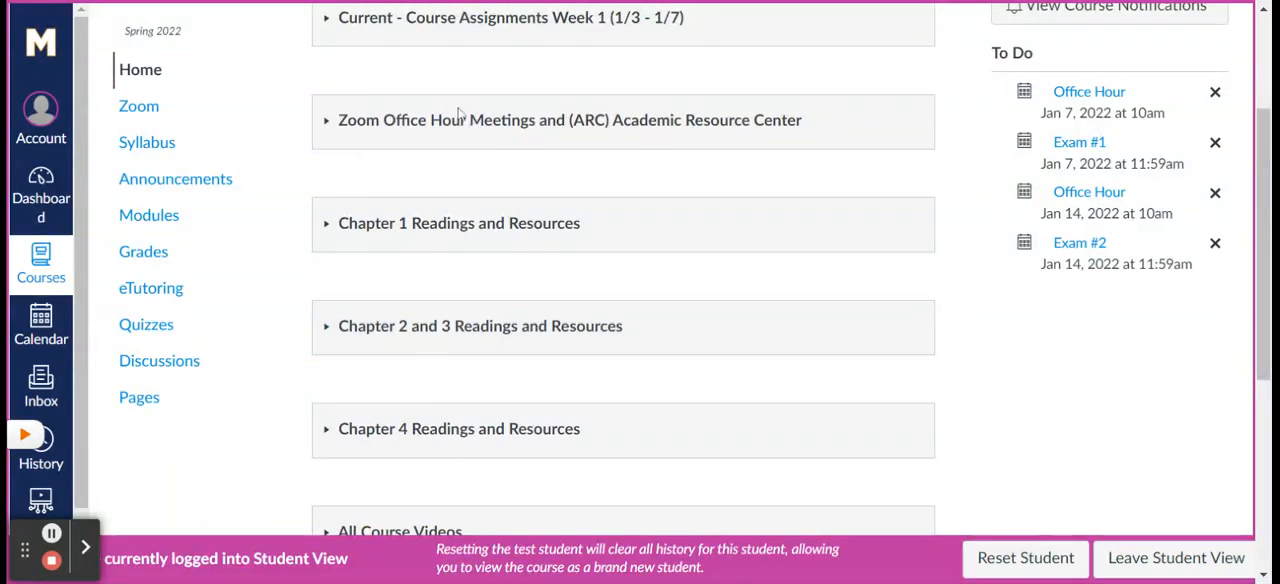
Expand Chapter 1 Readings and Resources and look through its links
click(458, 223)
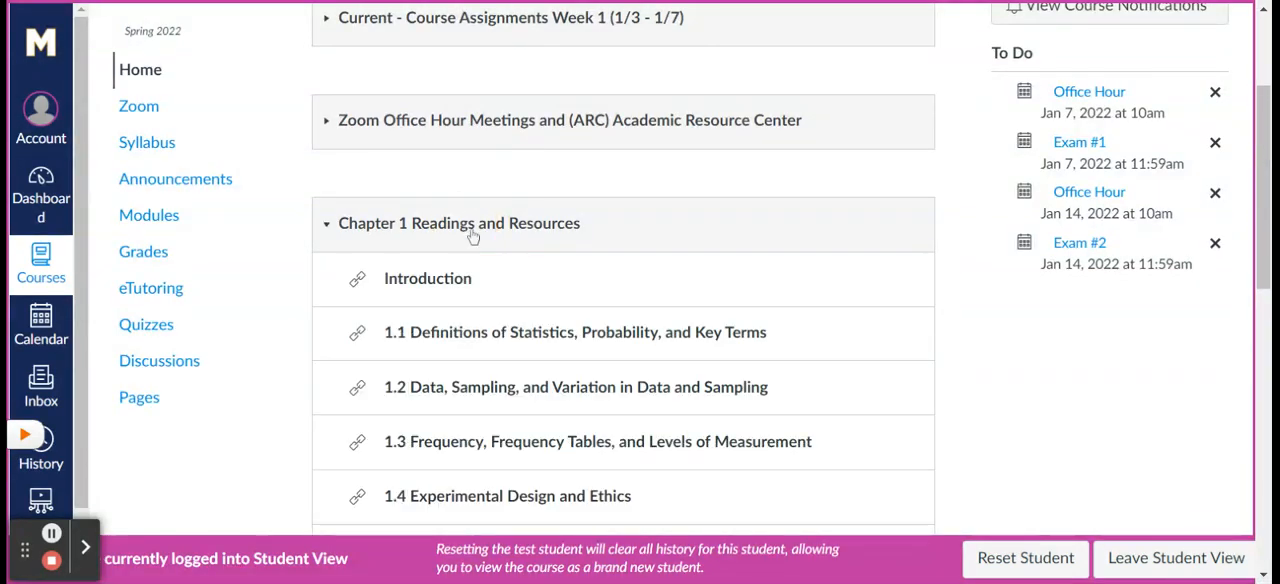
scroll(down, 3)
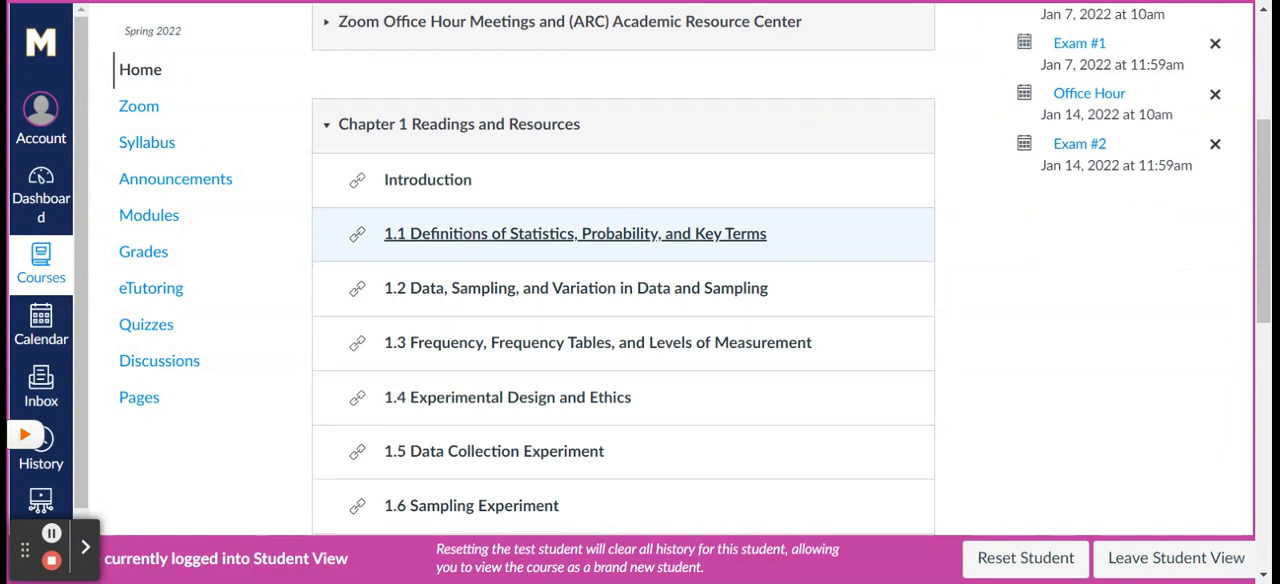
scroll(down, 3)
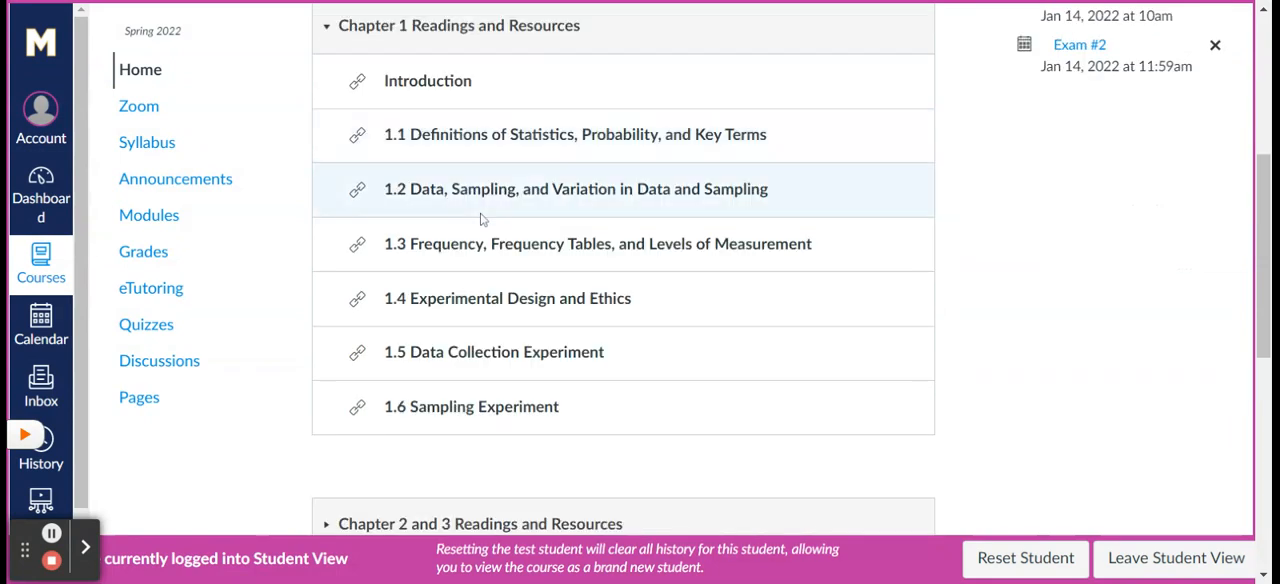
scroll(up, 3)
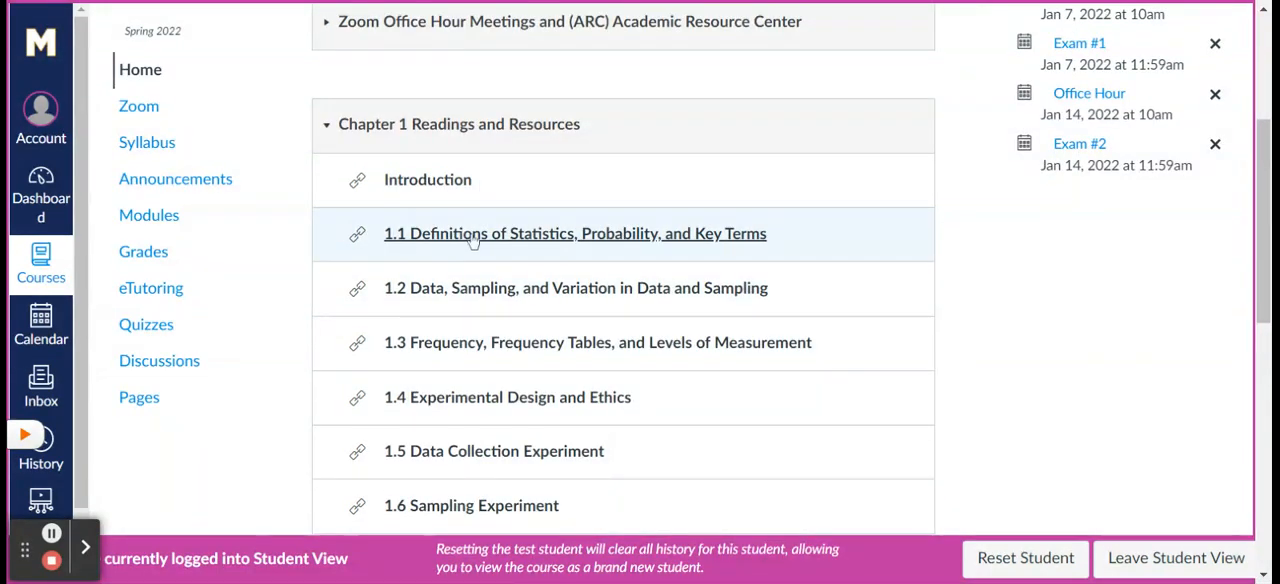
mouse_move(427, 180)
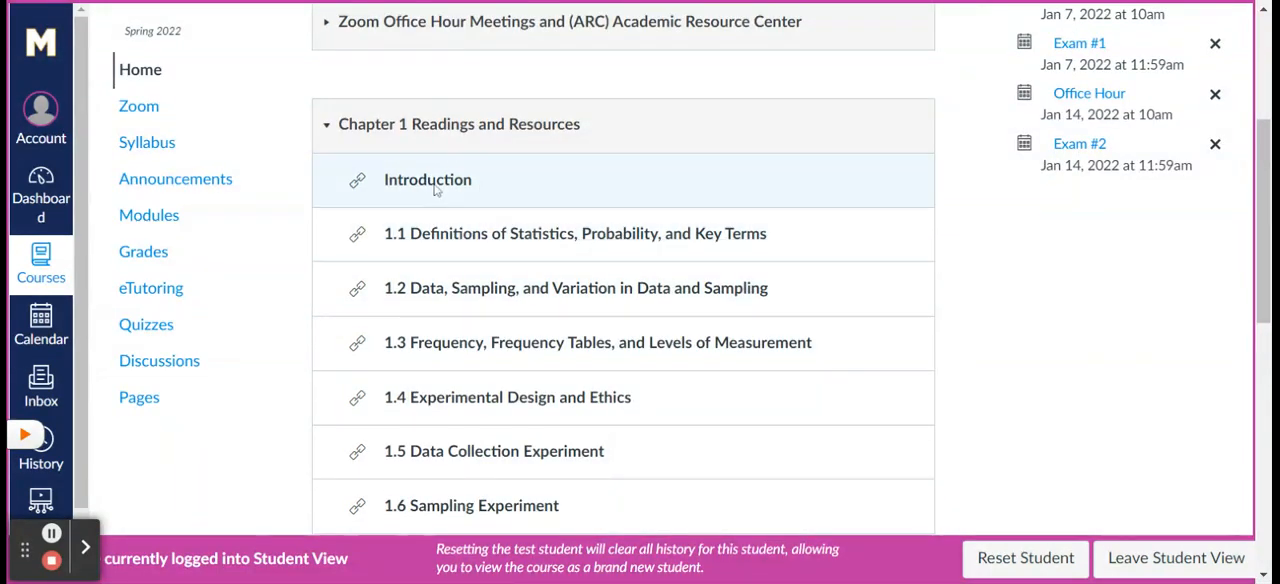
Expand Chapter 2 and 3 Readings and Resources to list sections 2.1 through 3.3
click(458, 123)
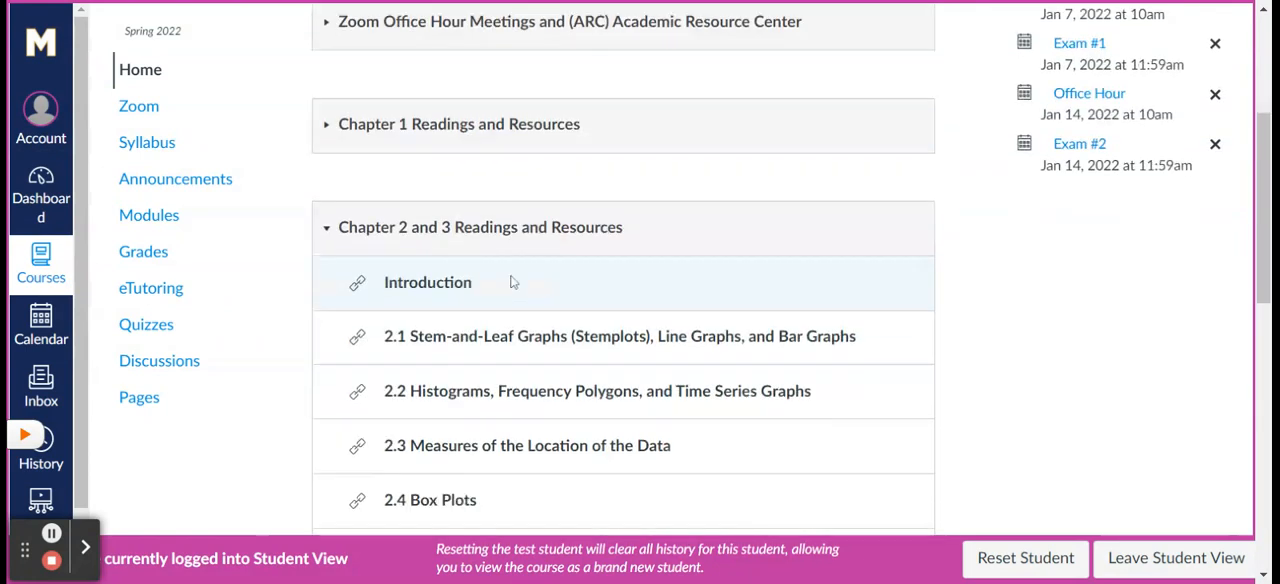
scroll(up, 3)
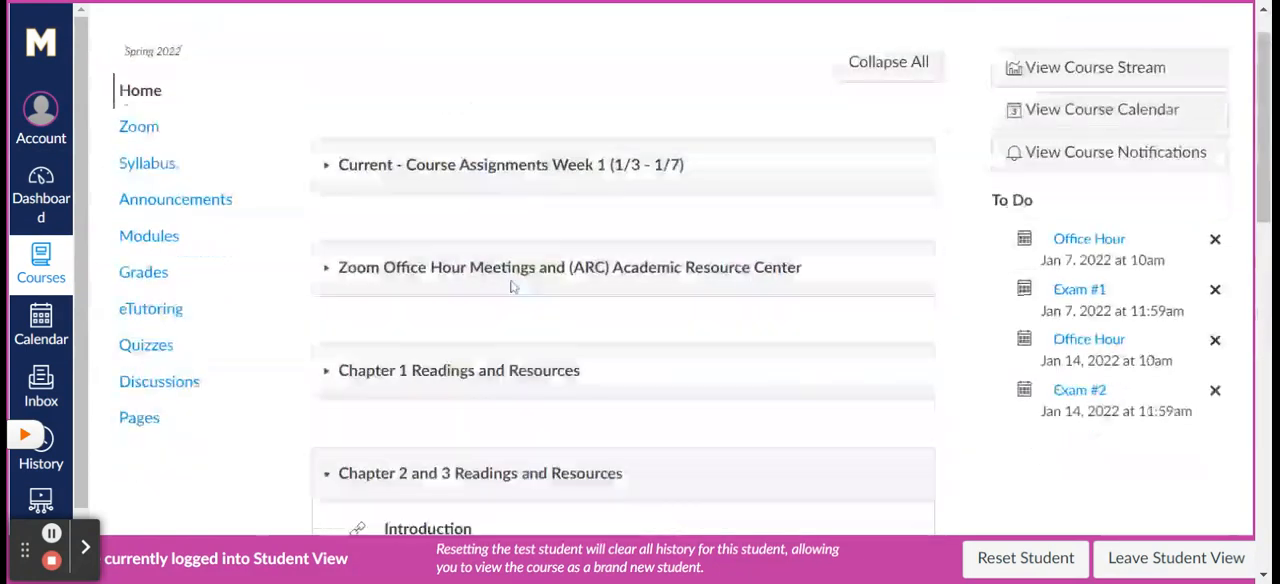
scroll(down, 3)
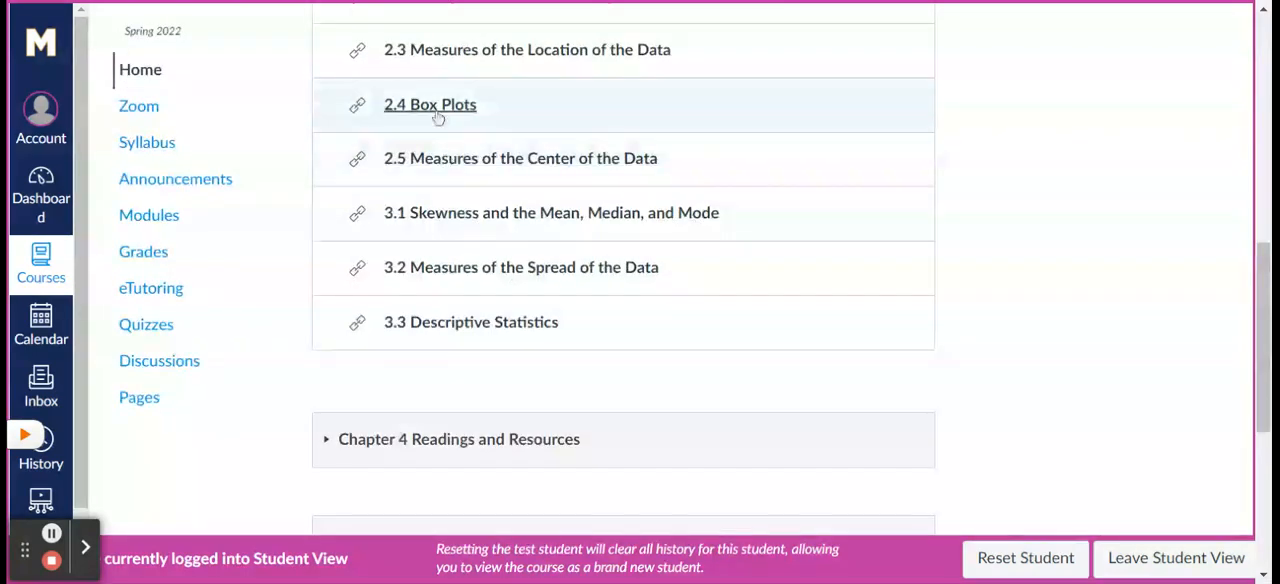
Open the 2.4 Box Plots reading and look through it
click(430, 104)
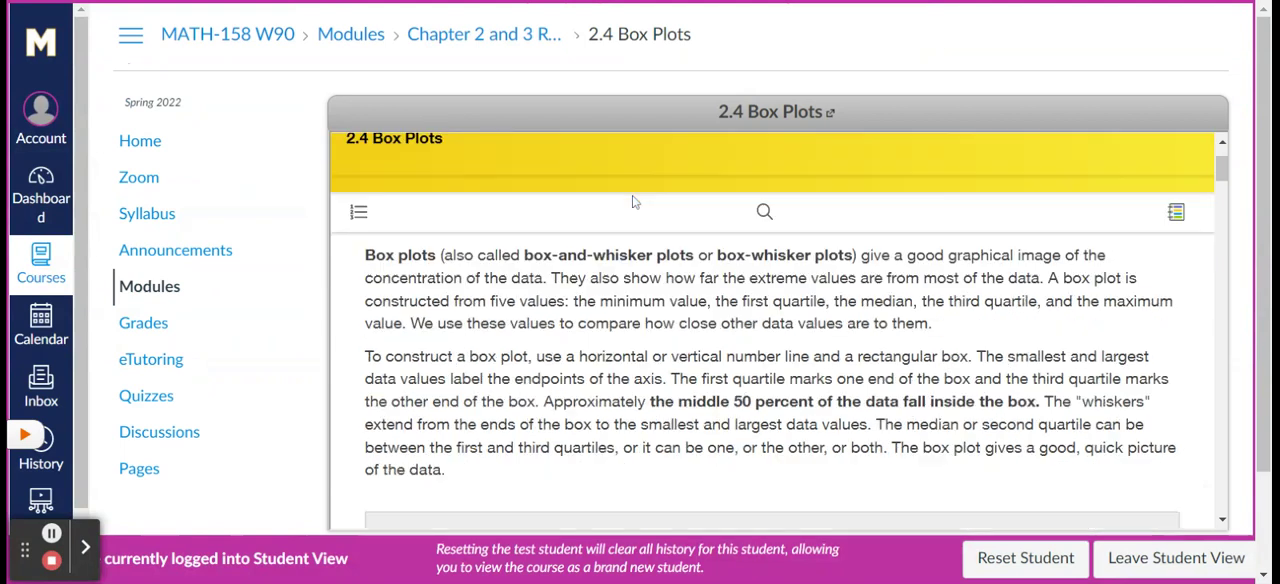
scroll(down, 3)
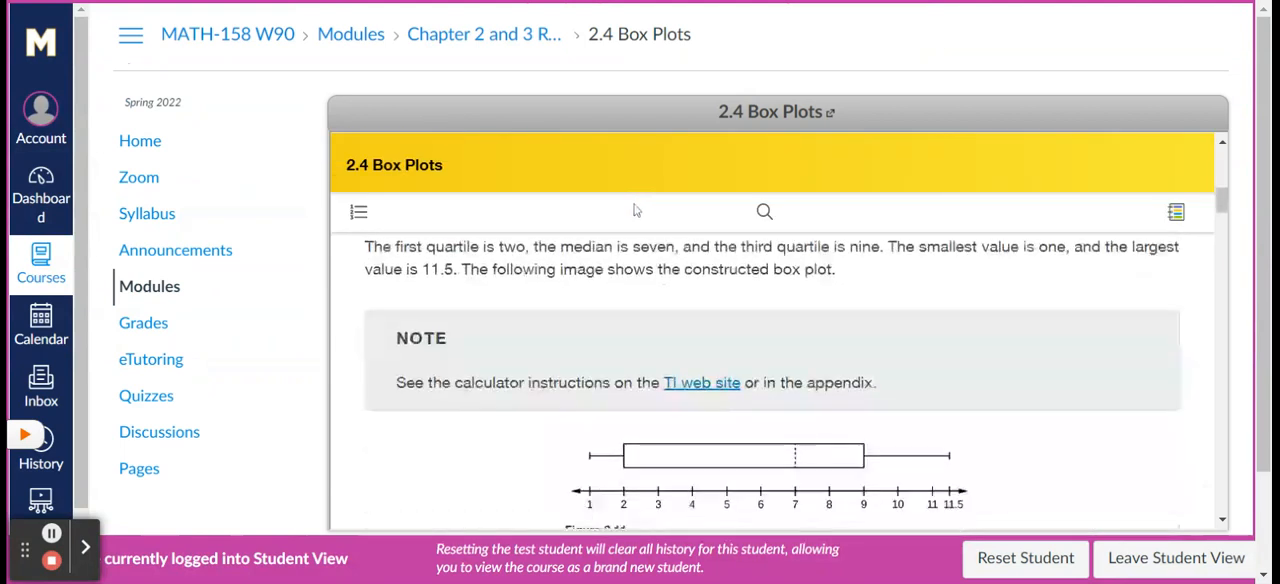
scroll(down, 3)
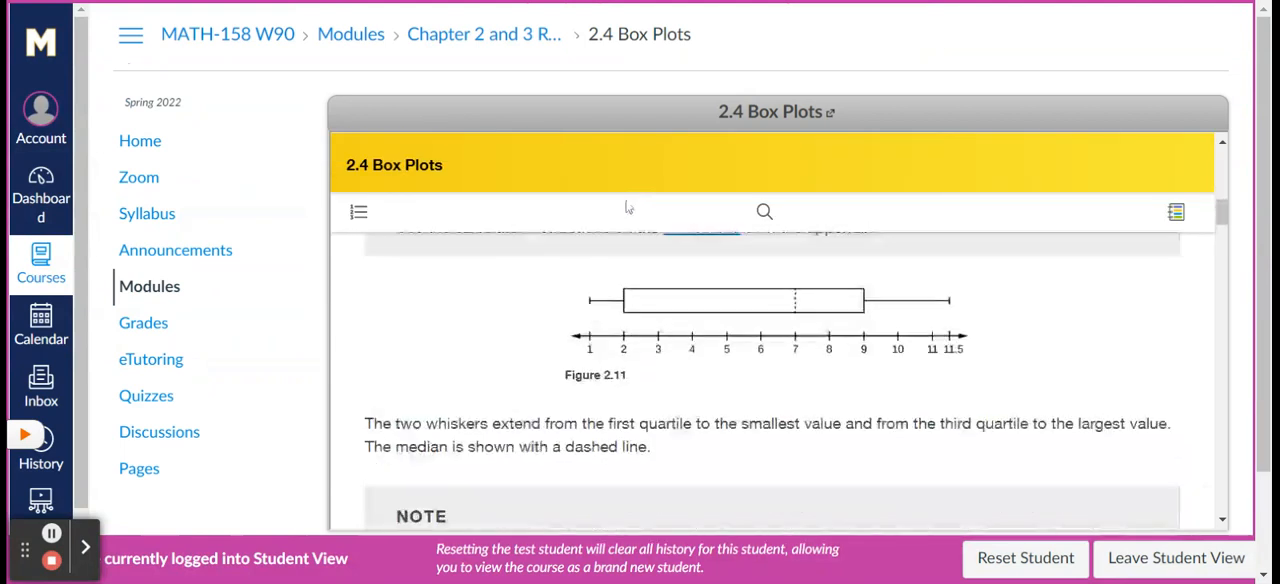
scroll(up, 3)
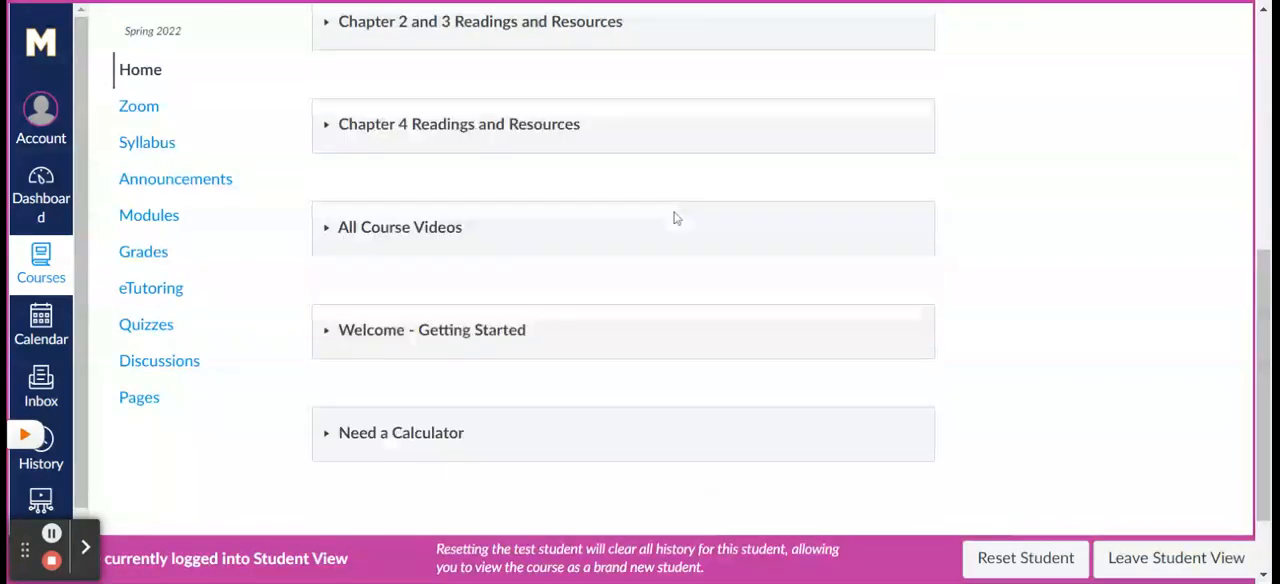
Scroll the course home modules list down toward the All Course Videos module
scroll(up, 3)
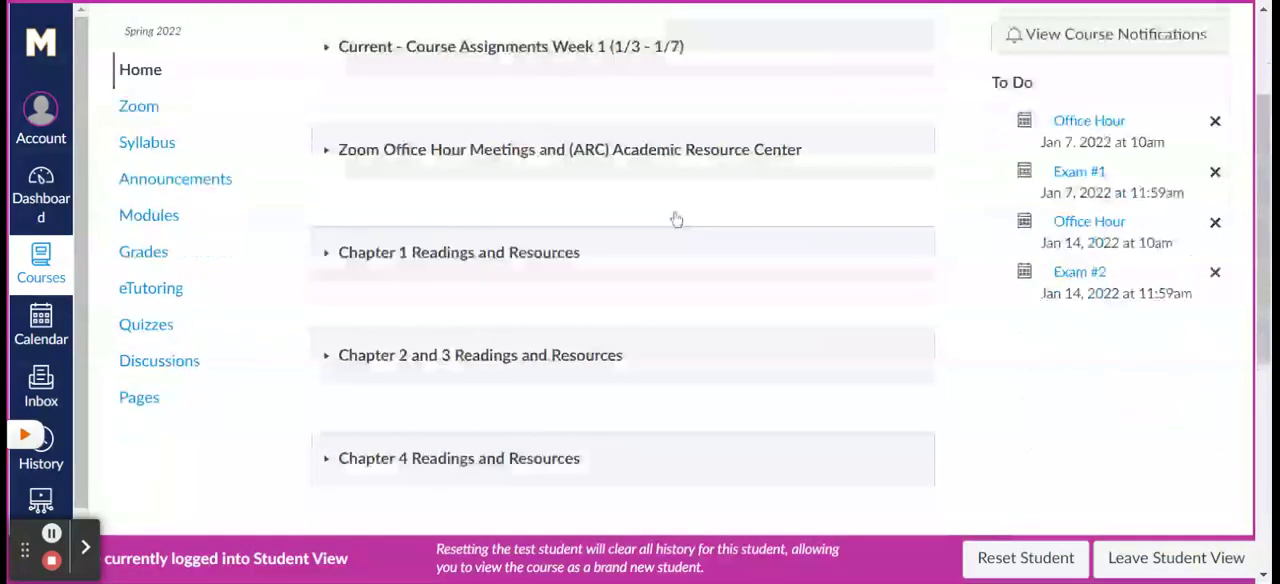
scroll(down, 3)
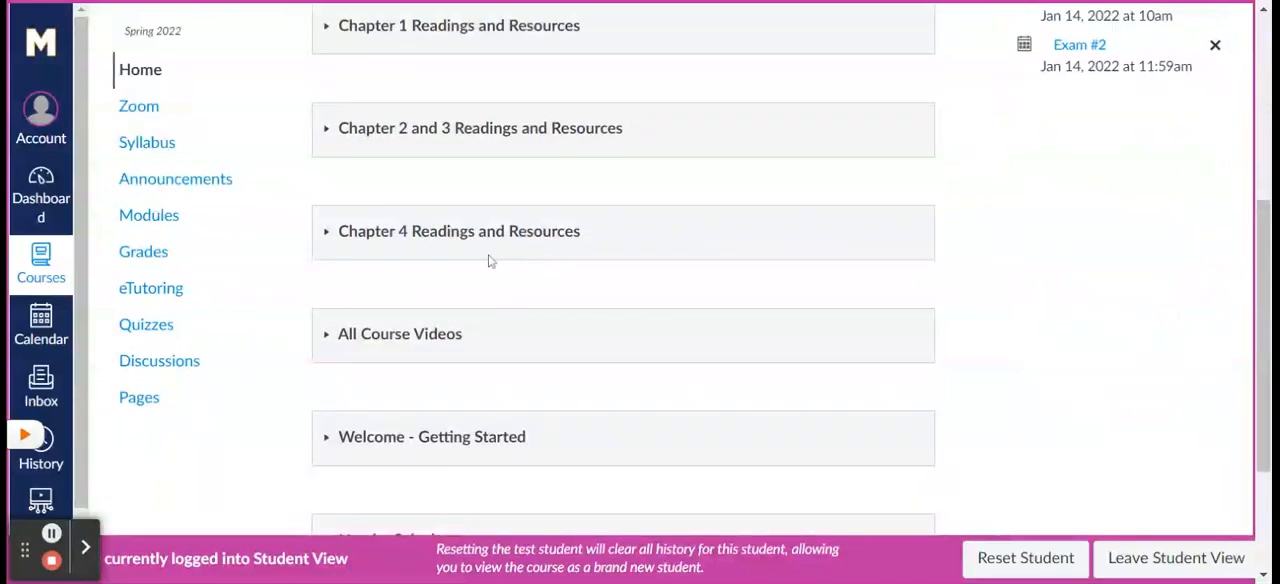
mouse_move(463, 254)
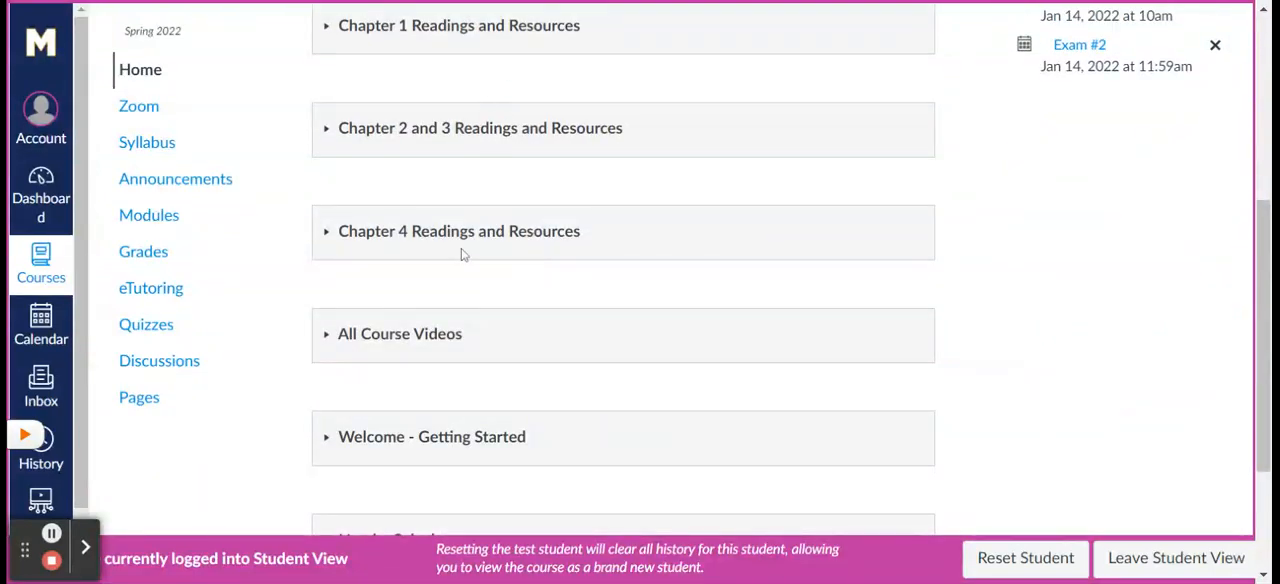
scroll(up, 3)
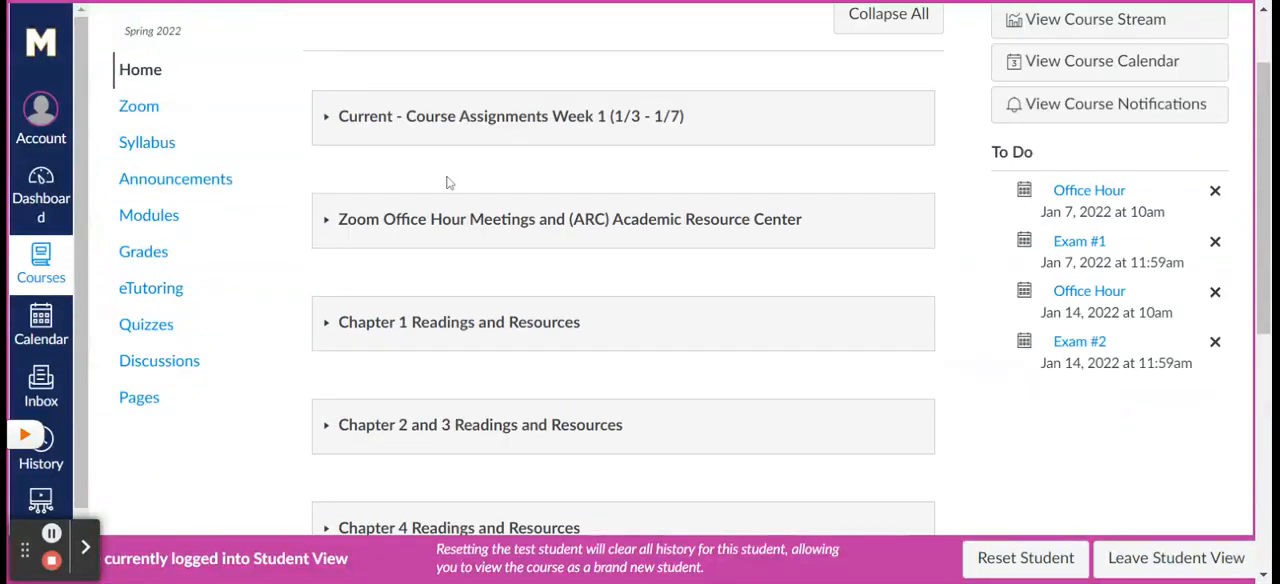
scroll(down, 3)
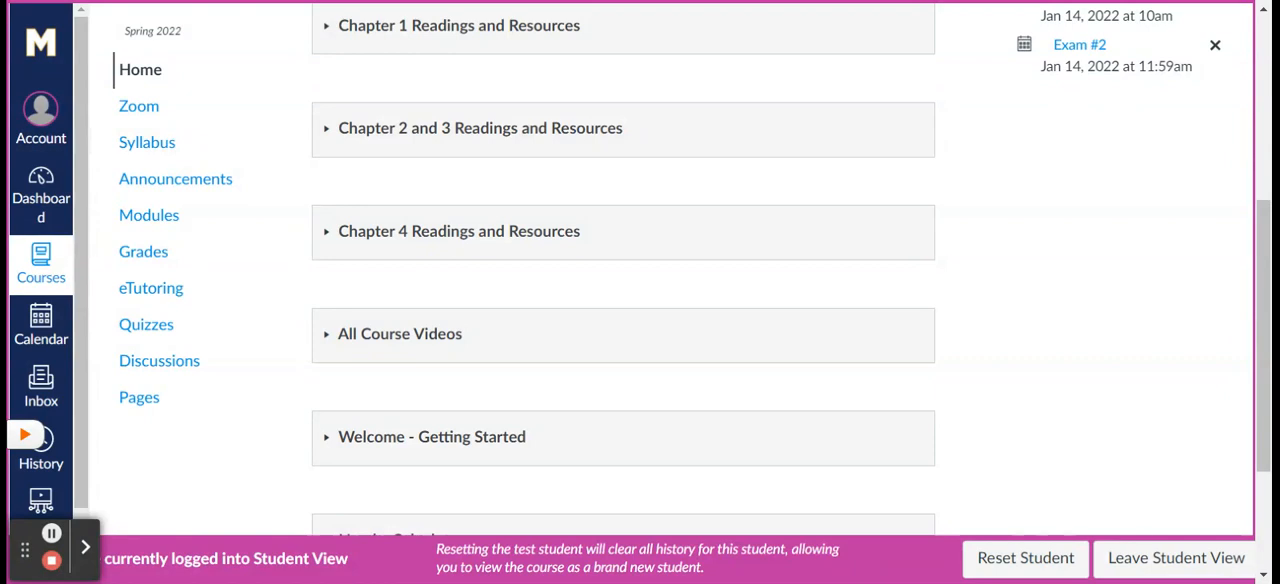
mouse_move(329, 333)
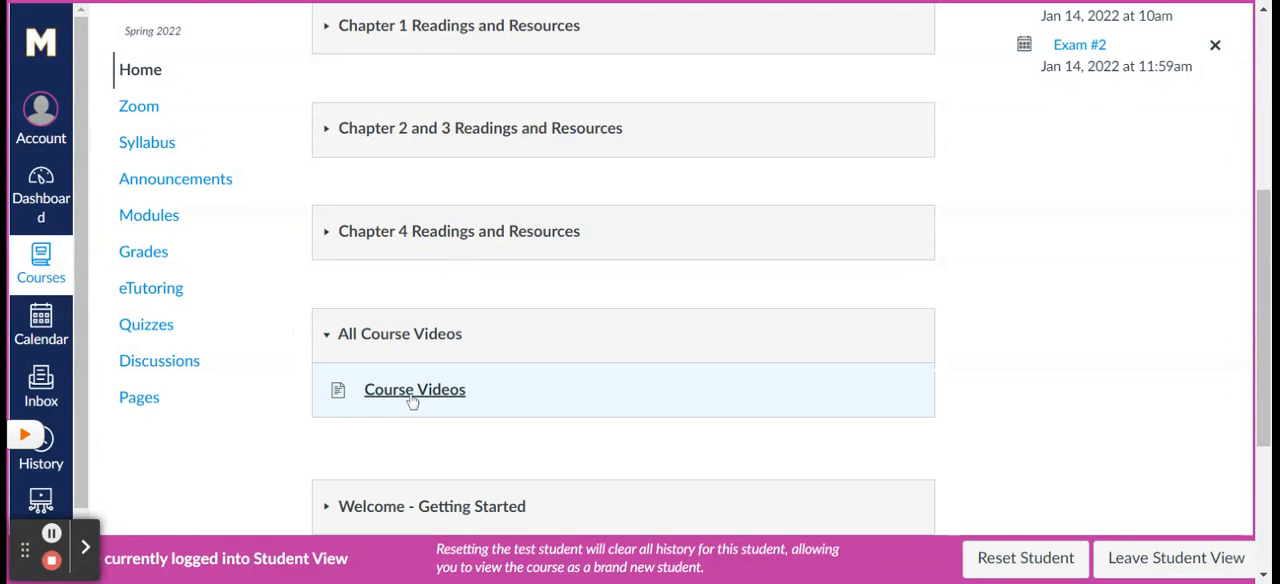
Open the Course Videos page and scroll through its Vimeo section links
click(414, 389)
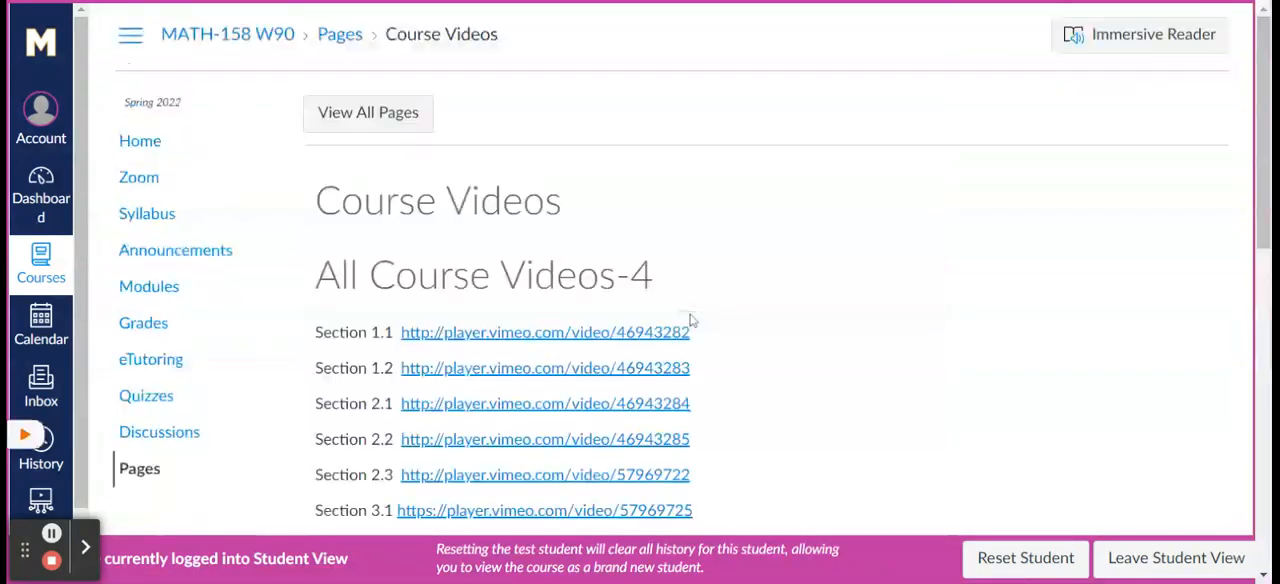
scroll(down, 3)
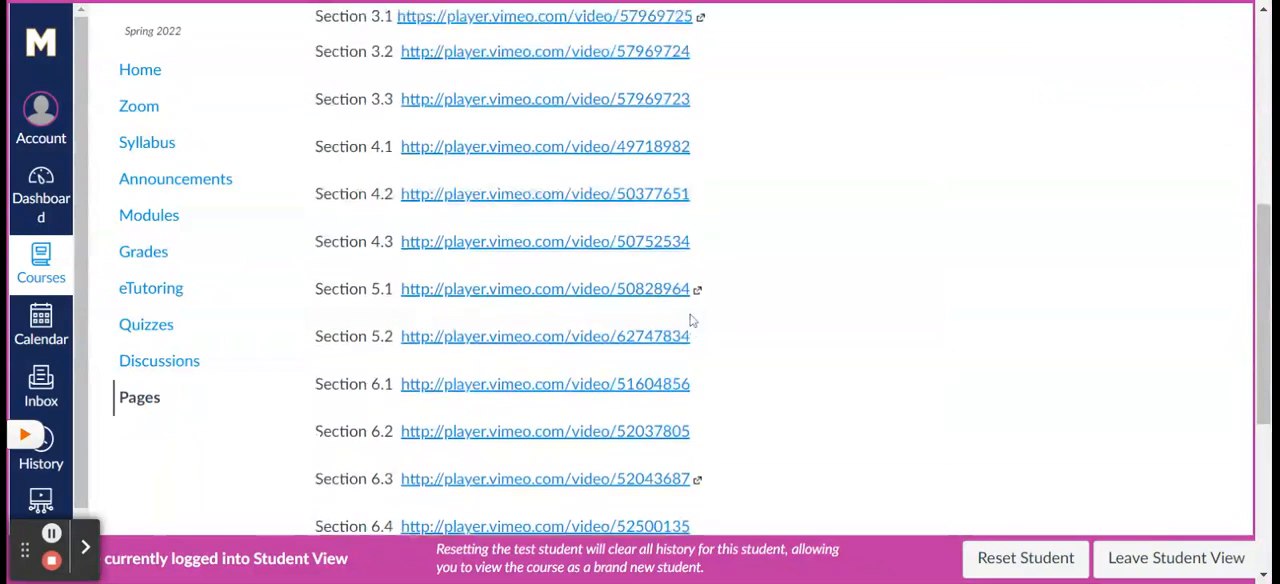
scroll(up, 3)
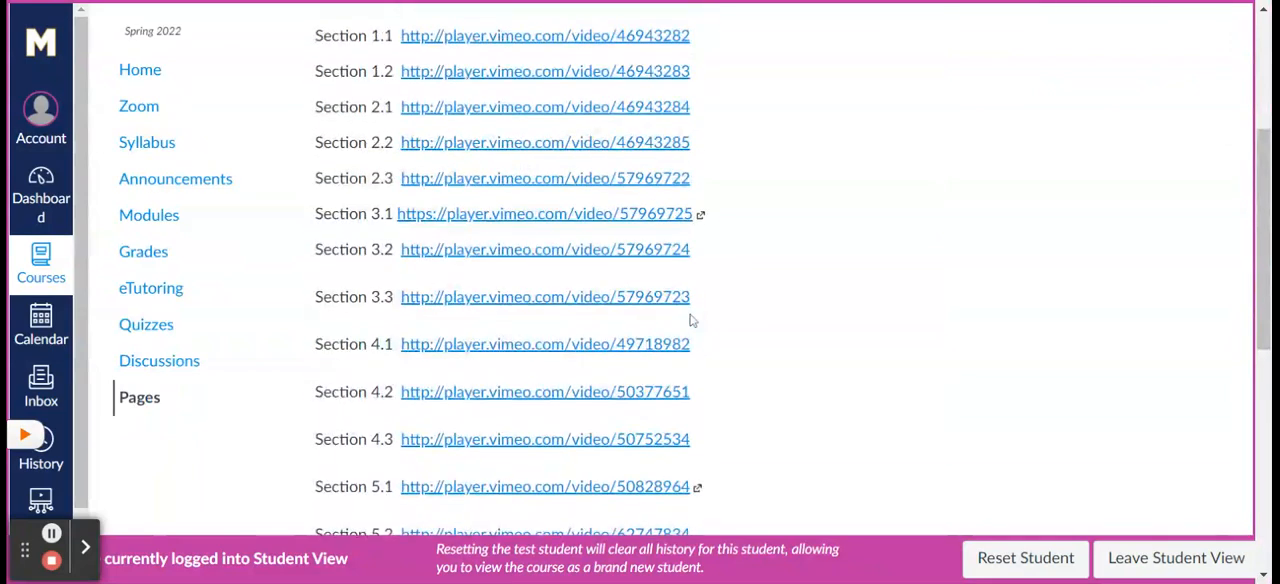
scroll(down, 3)
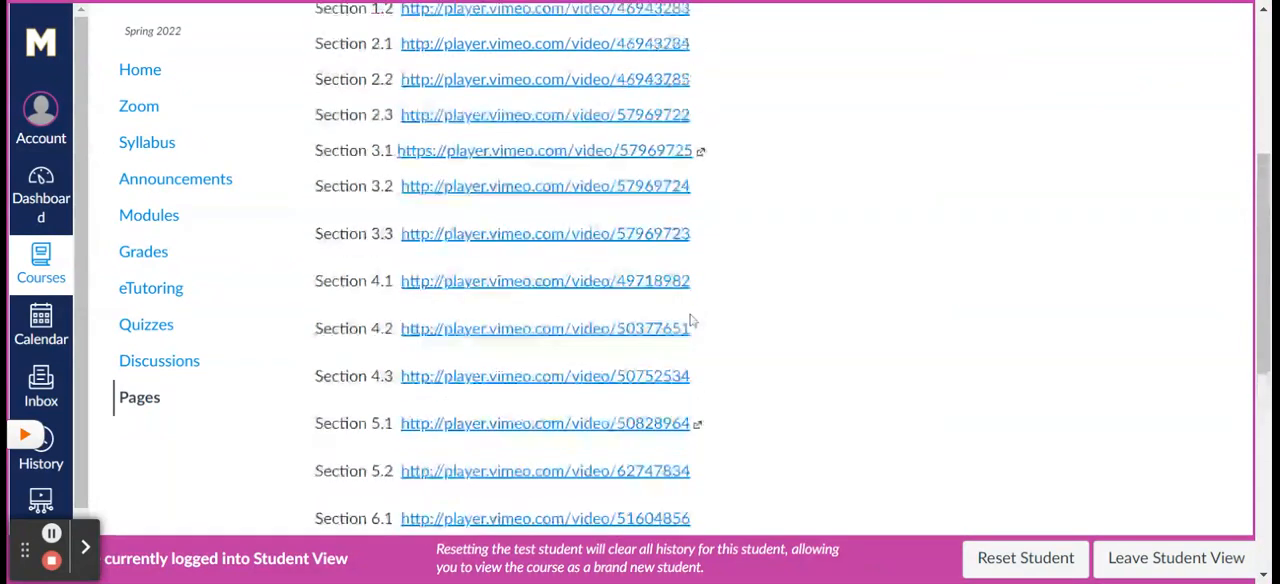
scroll(up, 3)
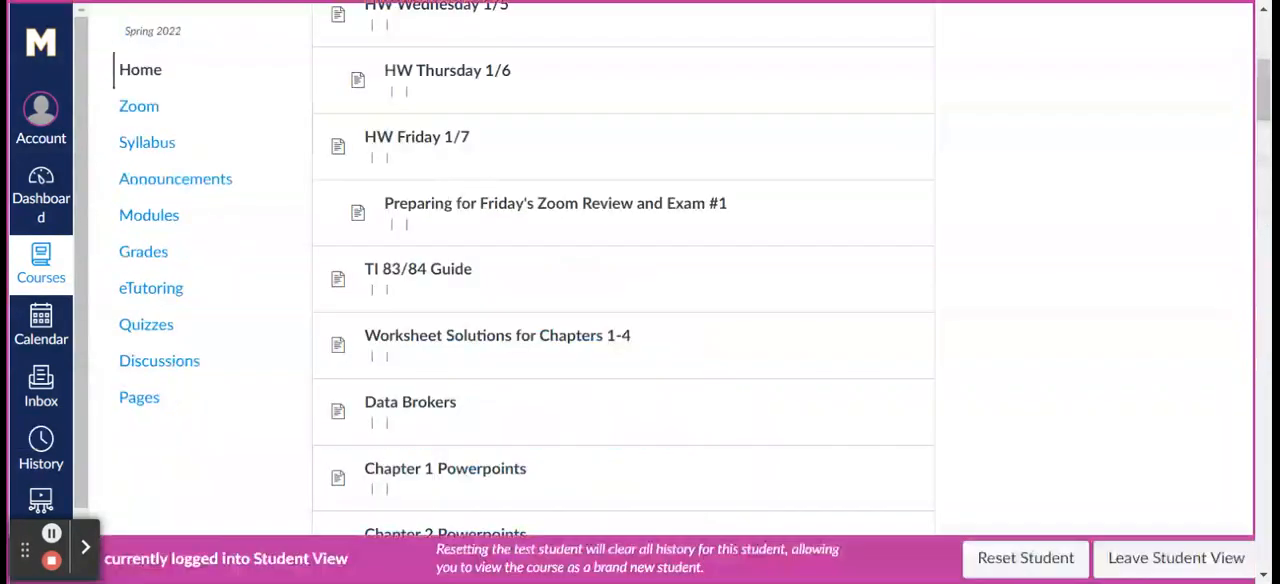
scroll(down, 3)
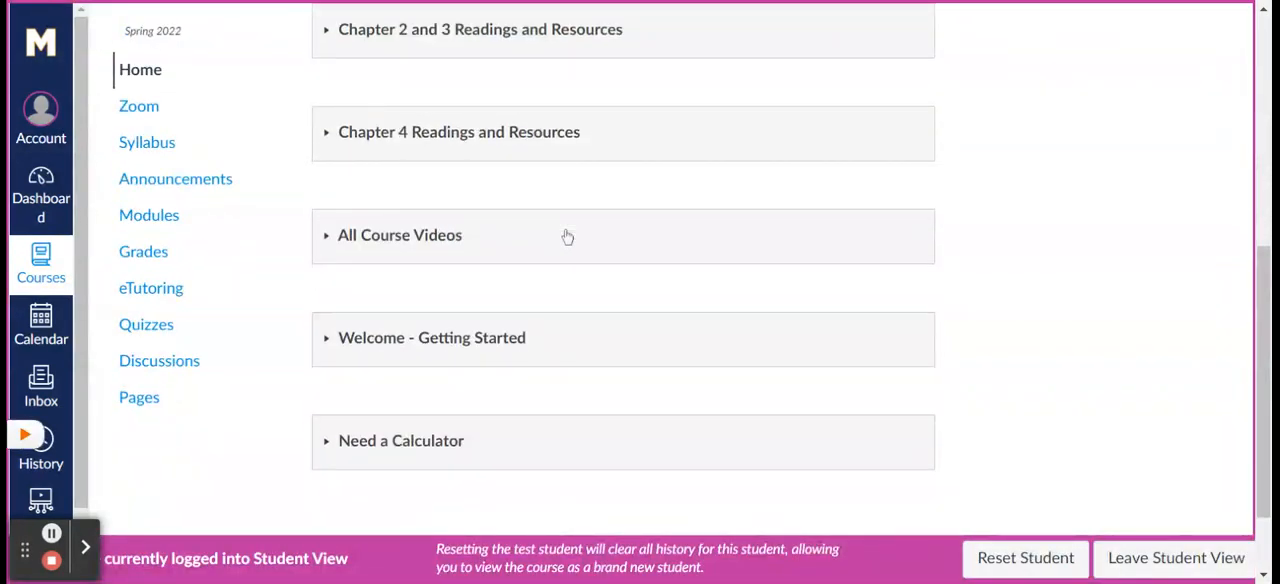
mouse_move(325, 343)
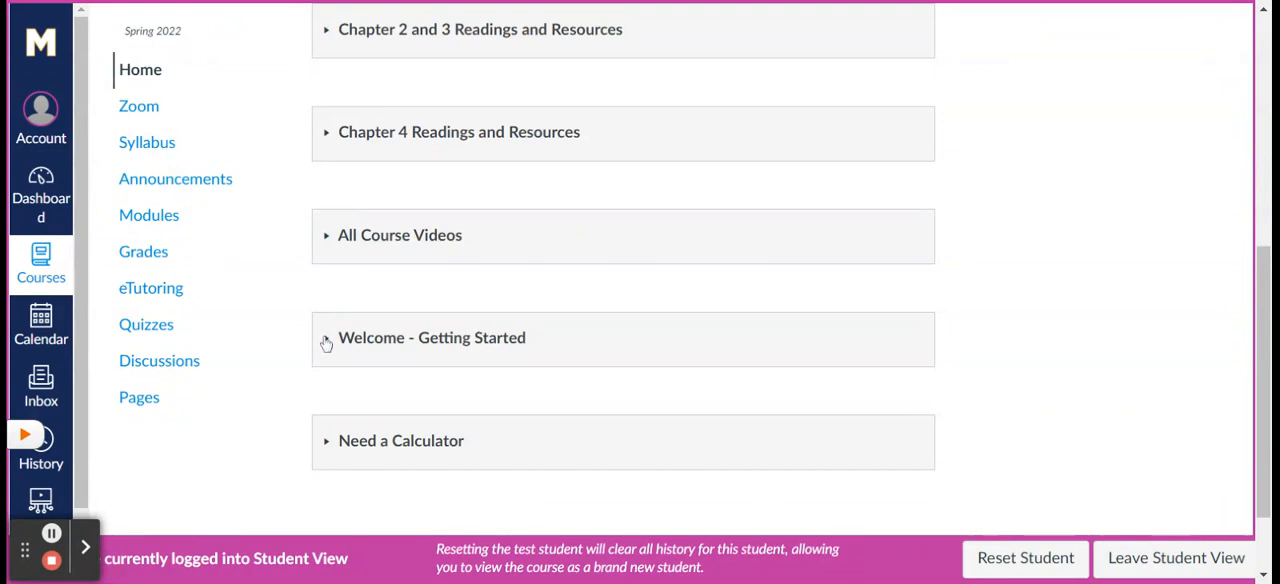
click(326, 337)
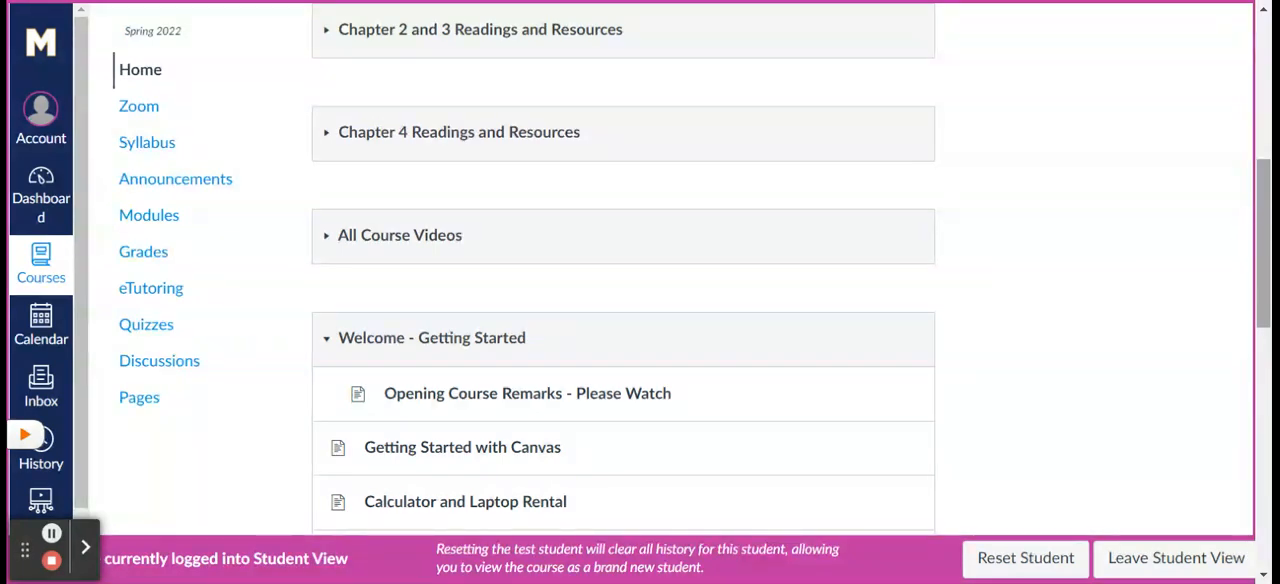
scroll(down, 3)
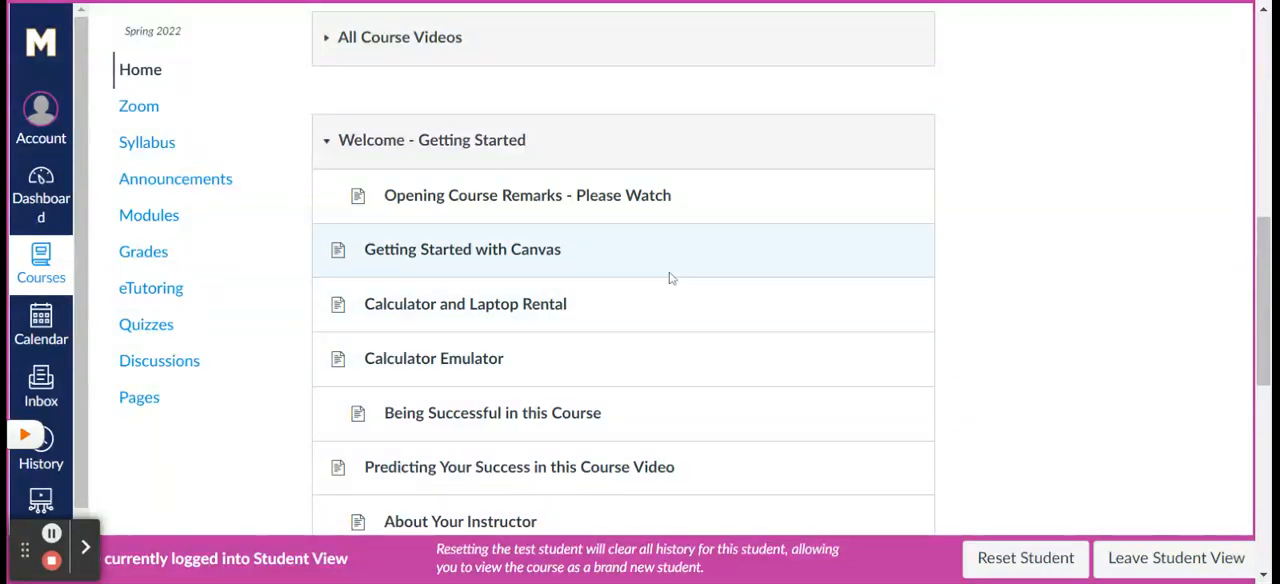
mouse_move(462, 150)
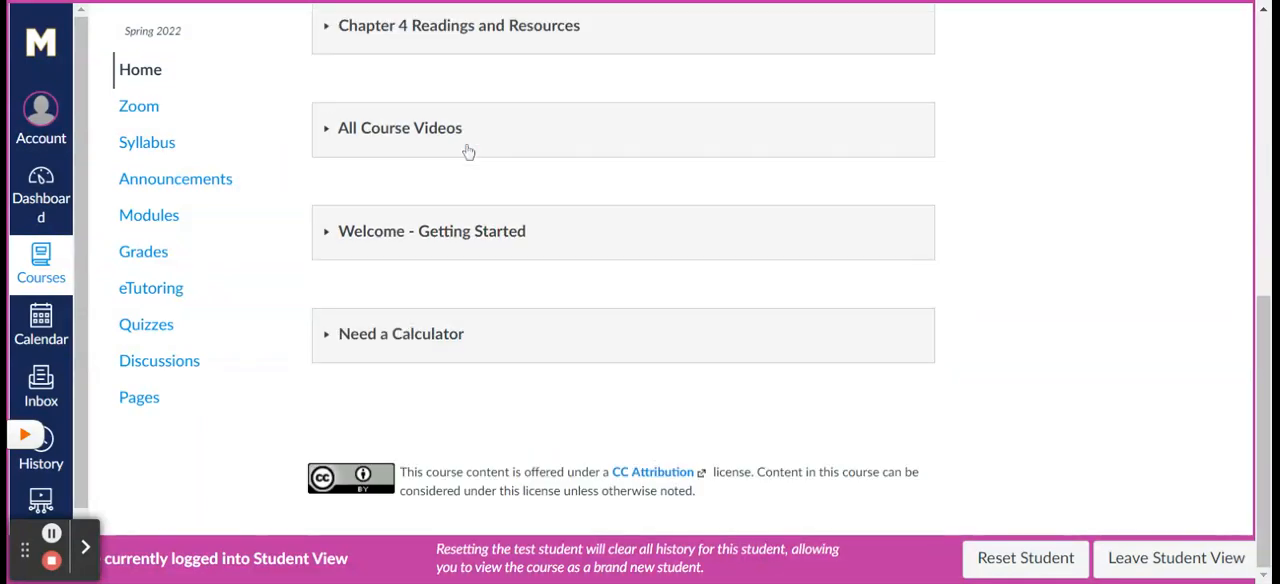
mouse_move(461, 352)
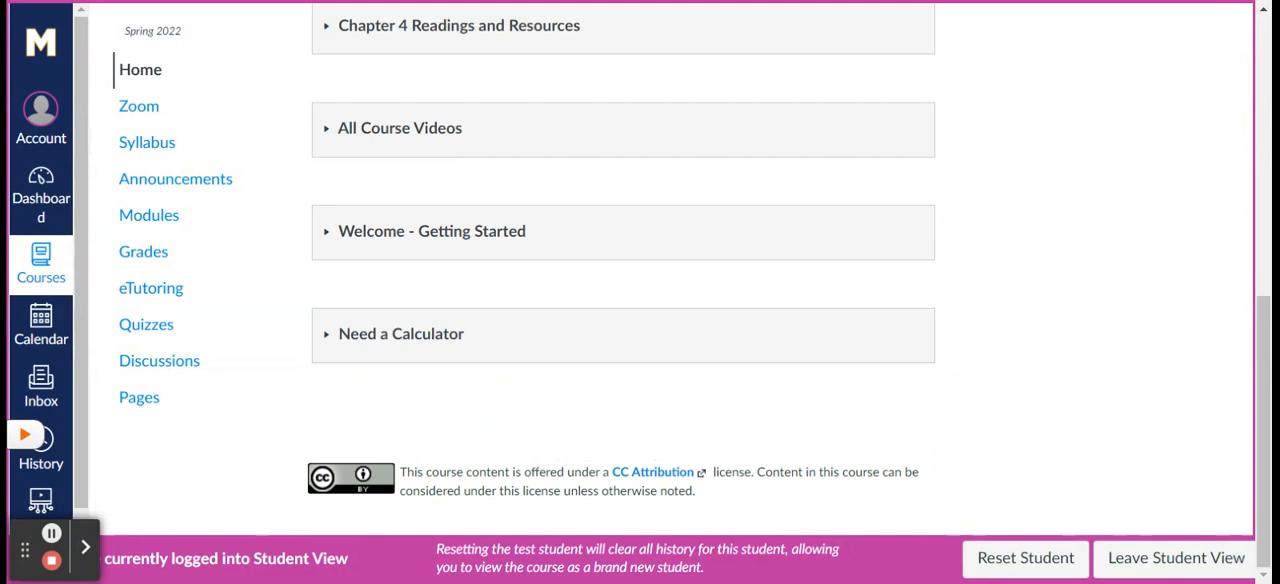
mouse_move(410, 343)
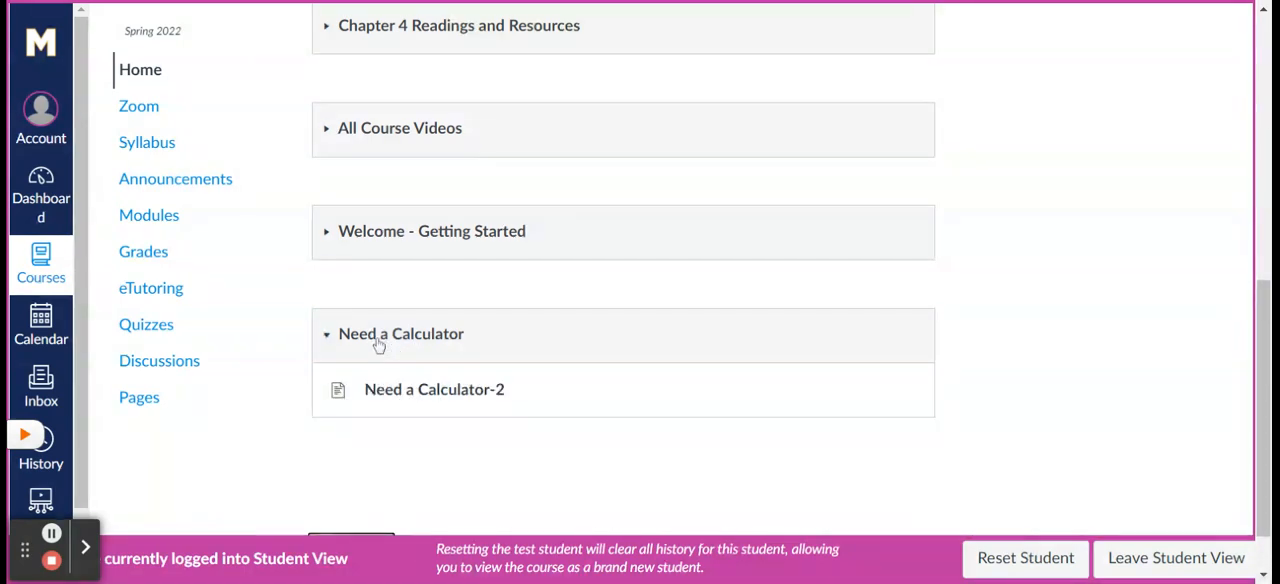
mouse_move(403, 350)
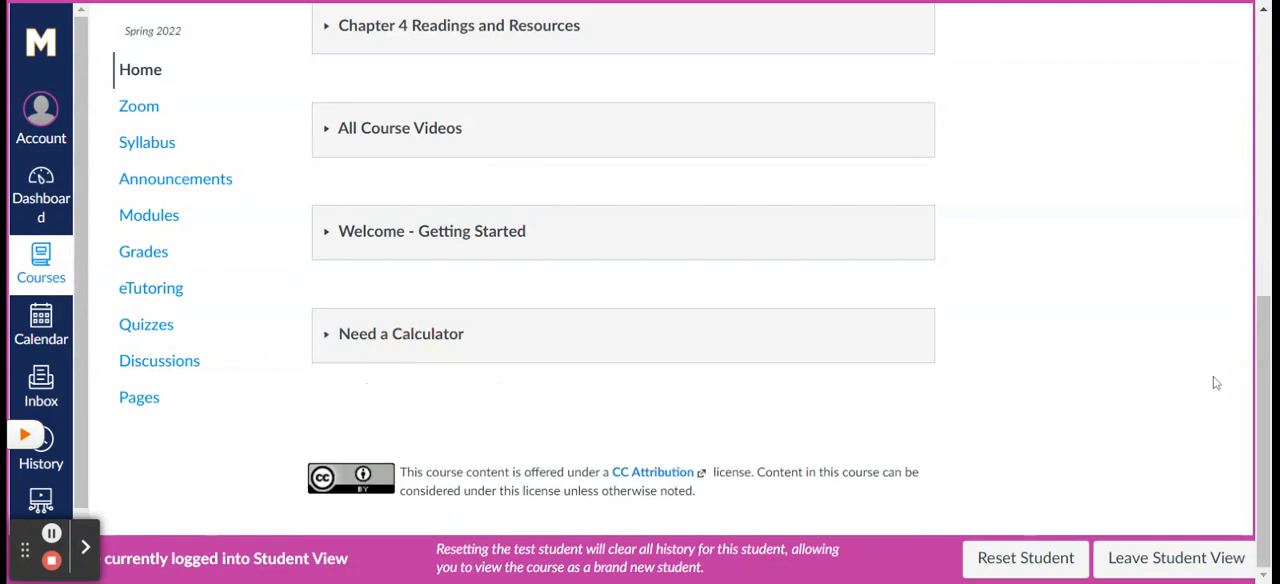
Scroll the modules list back up to the Zoom Office Hour Meetings and ARC module
scroll(up, 3)
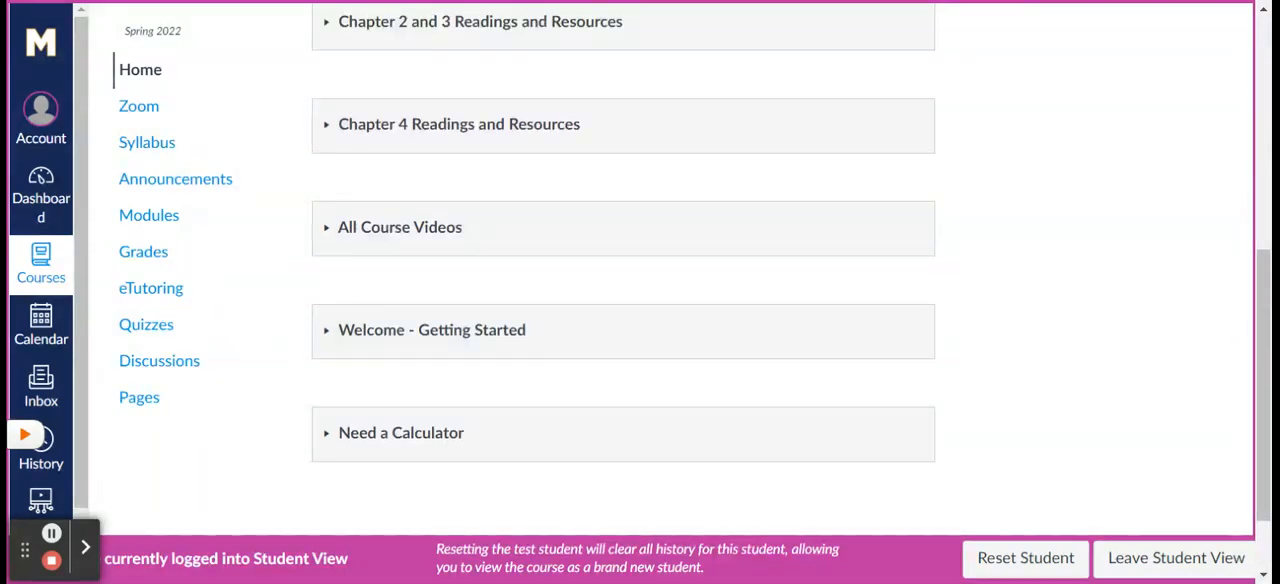
scroll(up, 3)
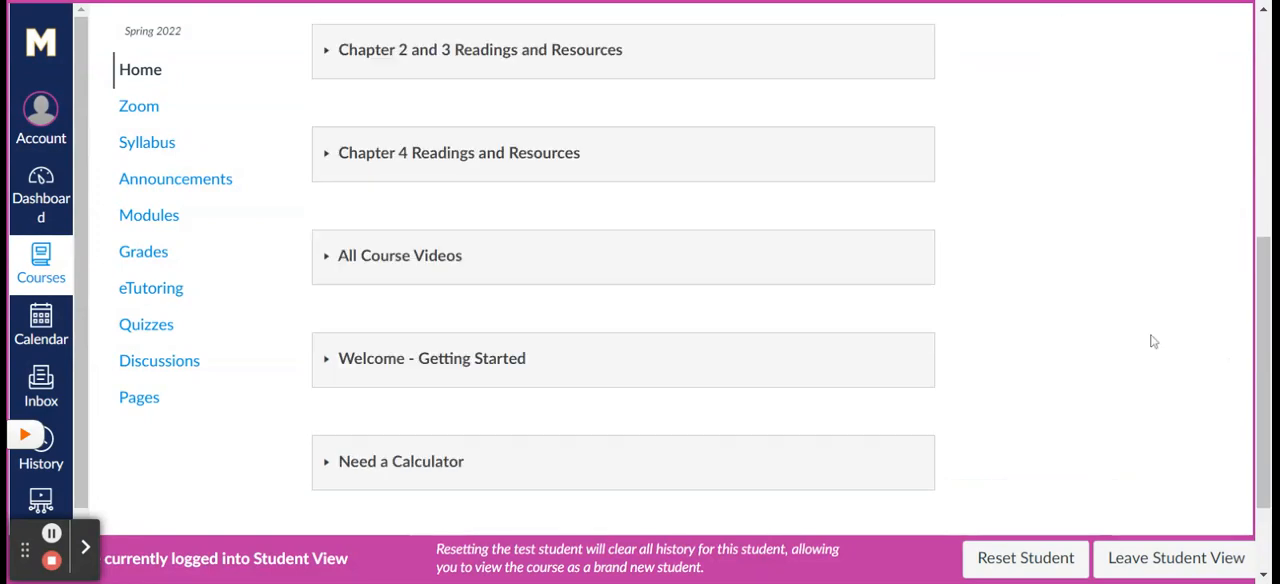
scroll(down, 3)
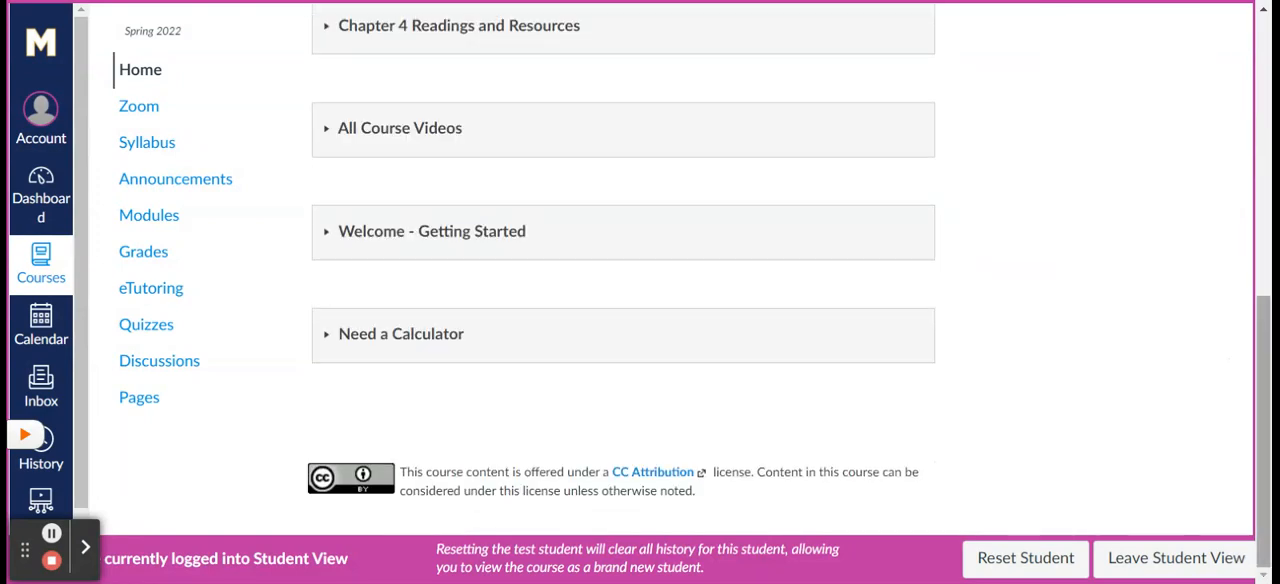
mouse_move(1179, 383)
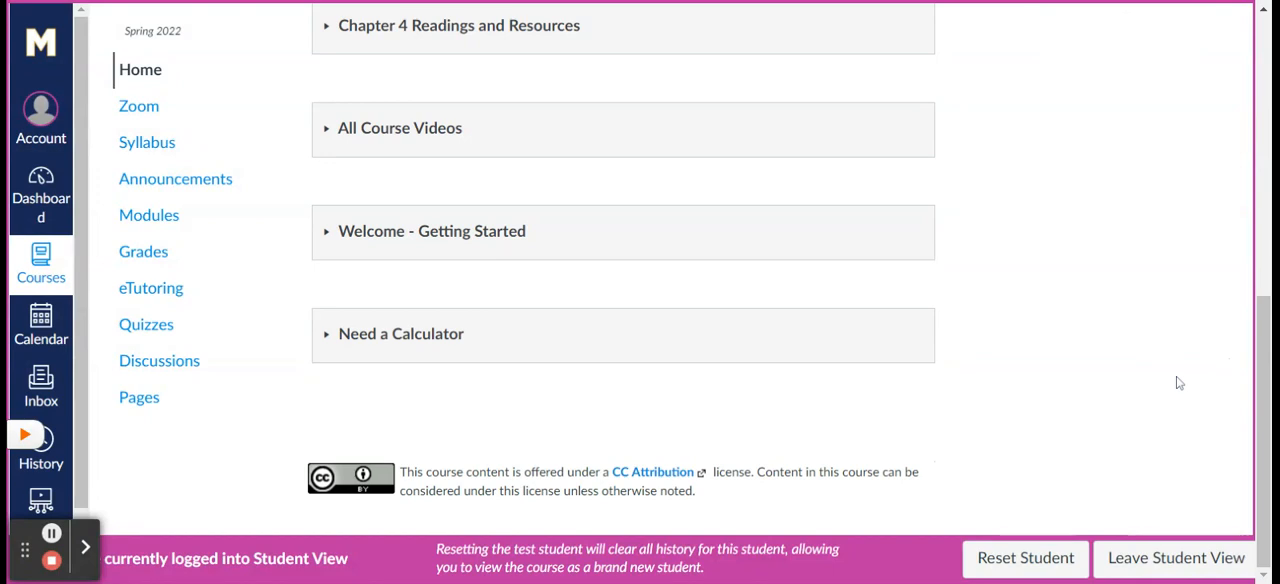
scroll(up, 3)
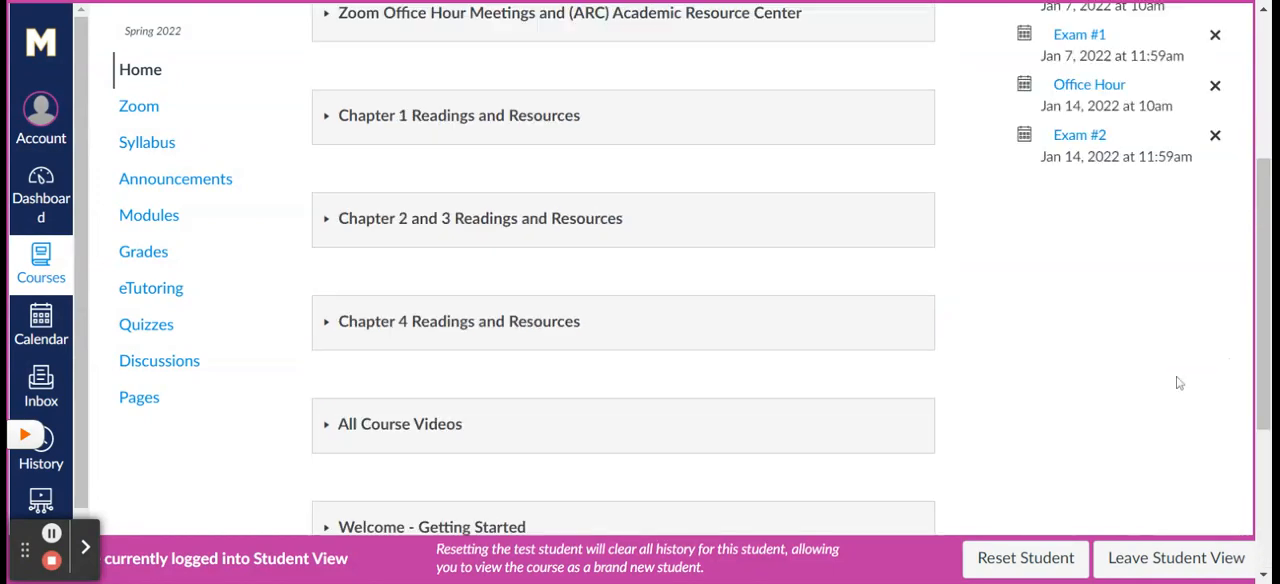
scroll(up, 3)
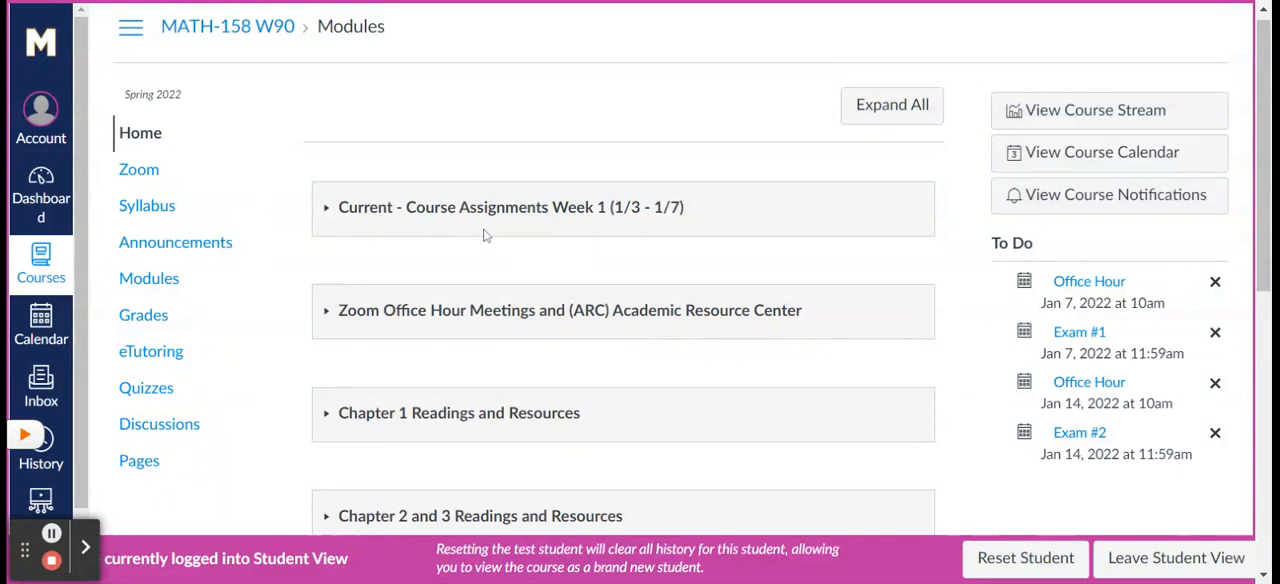
scroll(down, 3)
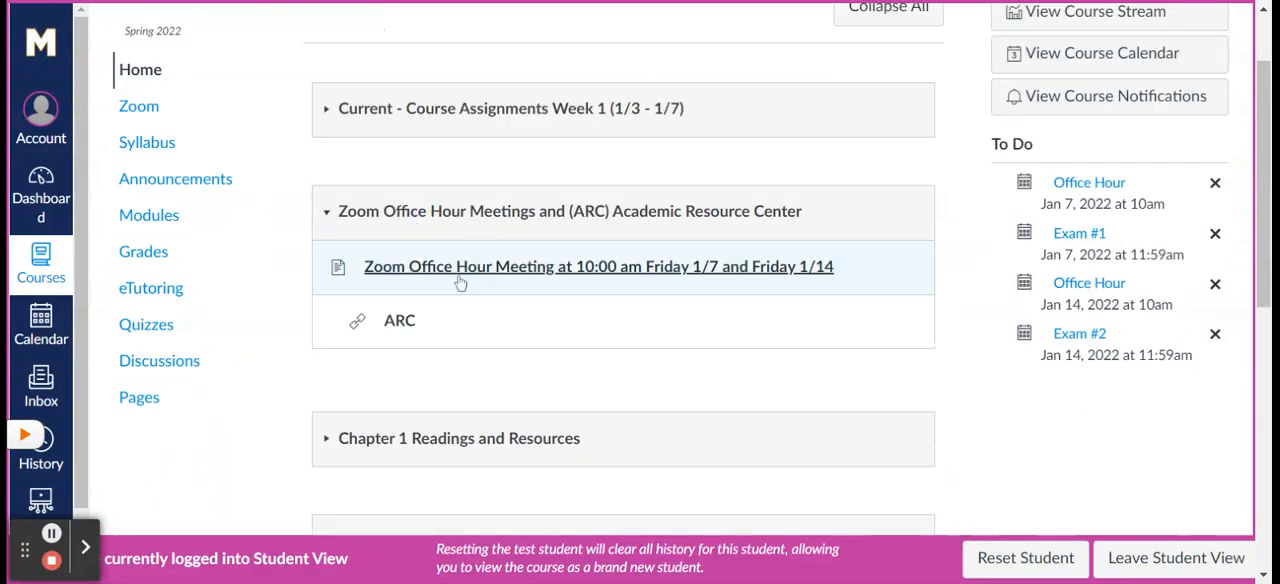
Open the Zoom Office Hour Meeting page for Friday 1/7 and 1/14 and read its join details
click(598, 266)
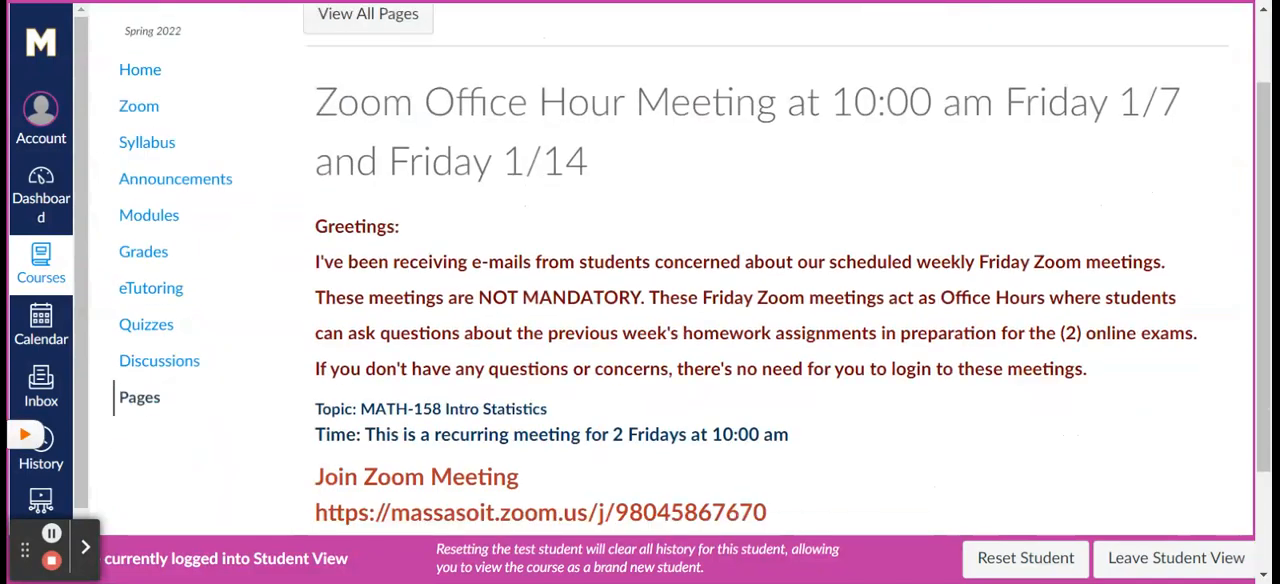
scroll(down, 3)
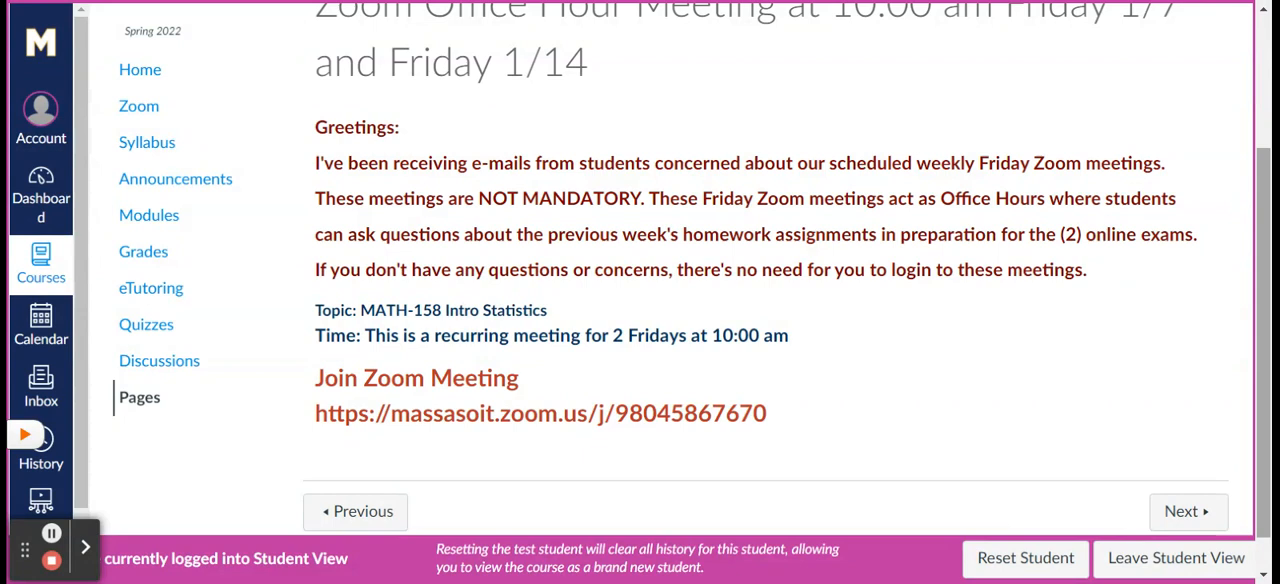
mouse_move(1124, 388)
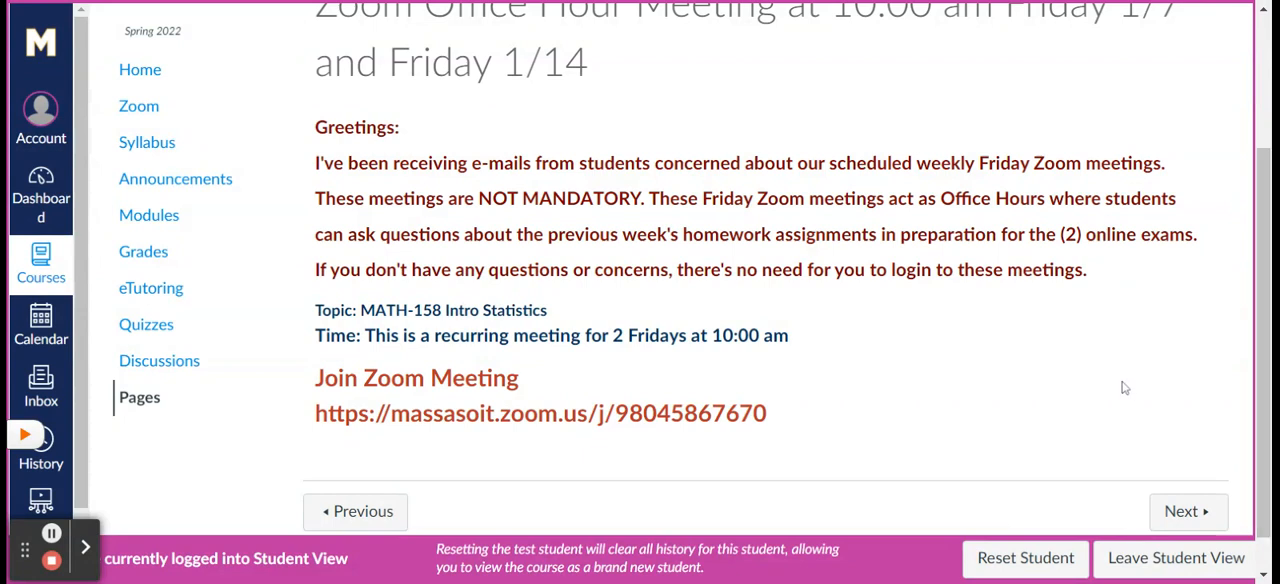
mouse_move(1050, 336)
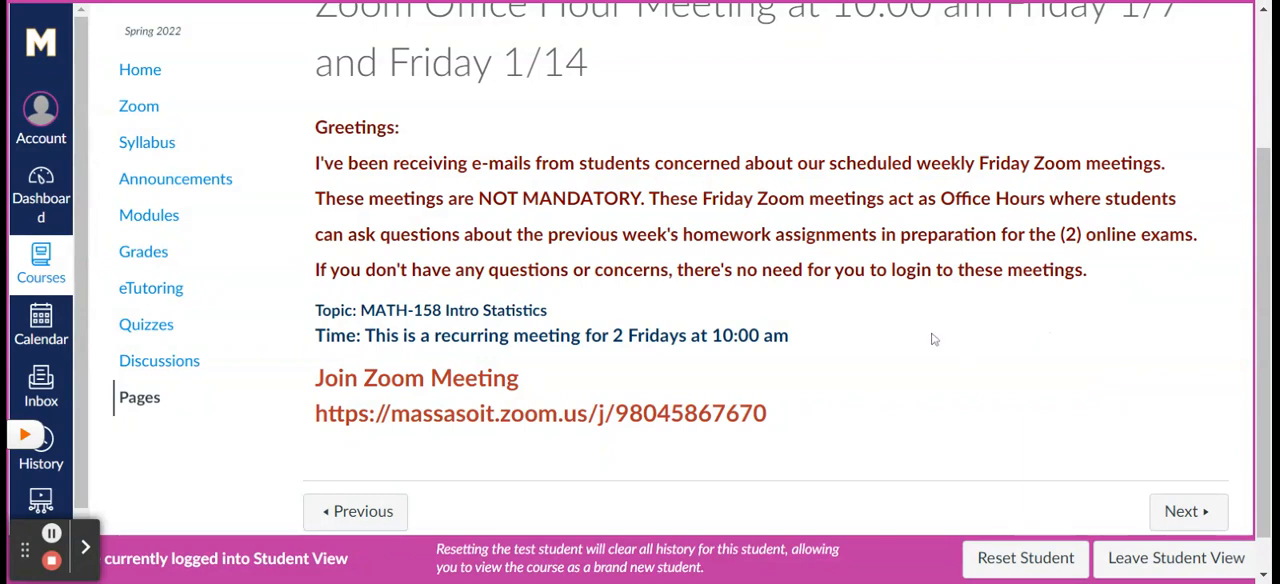
mouse_move(908, 311)
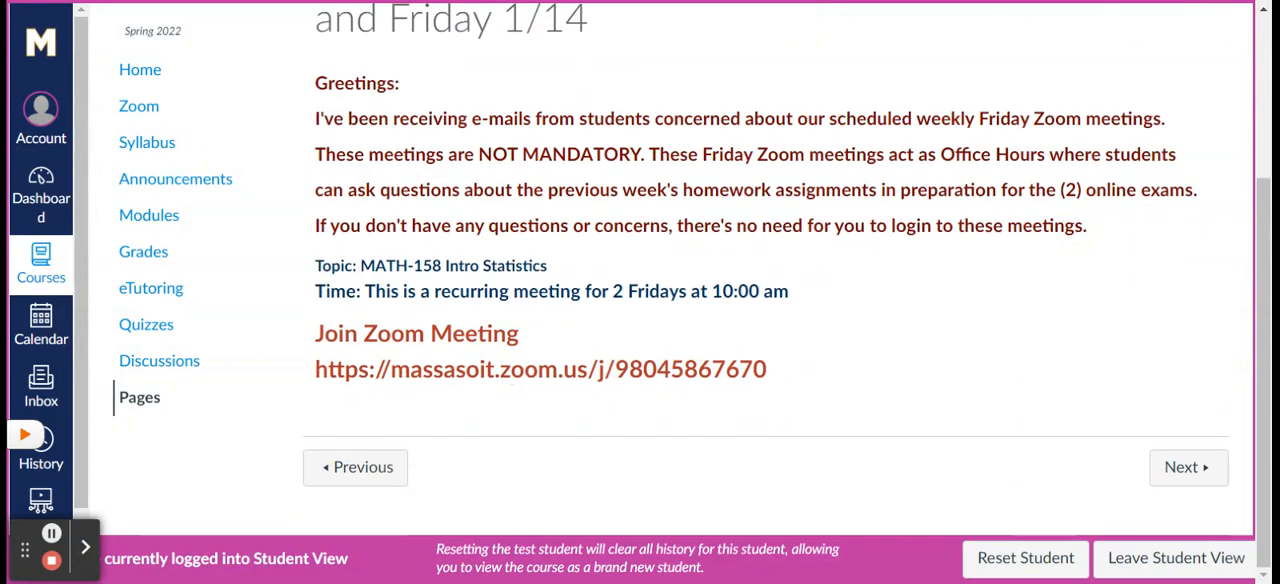
scroll(up, 3)
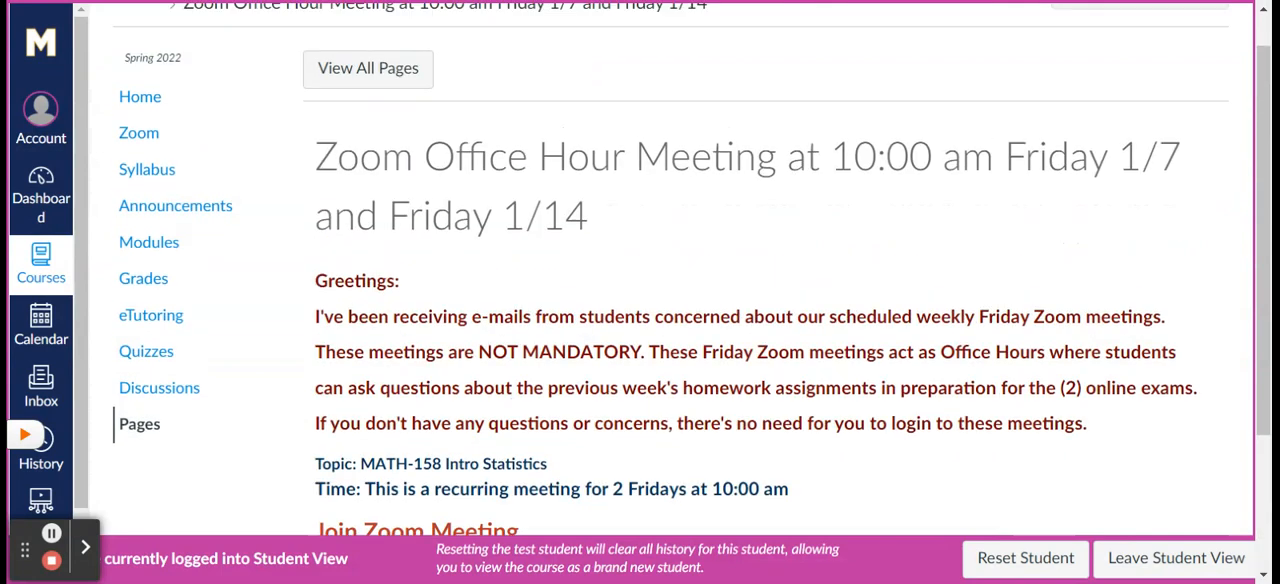
mouse_move(139, 132)
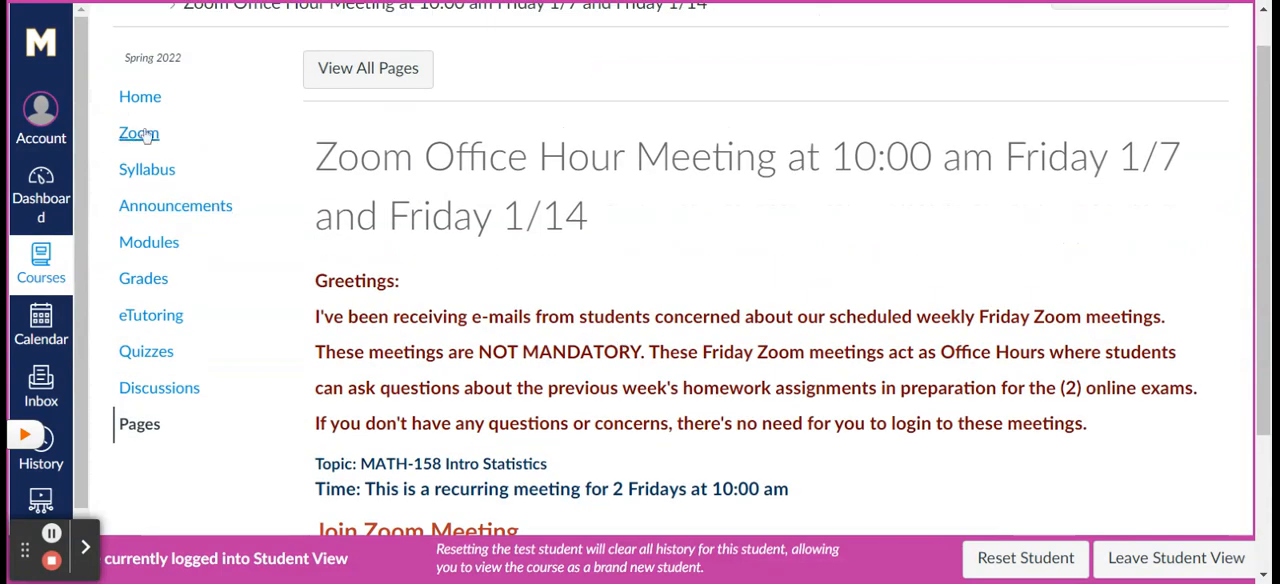
Open the course Zoom tool listing the Jan 7 and Jan 14 recurring meetings
click(139, 133)
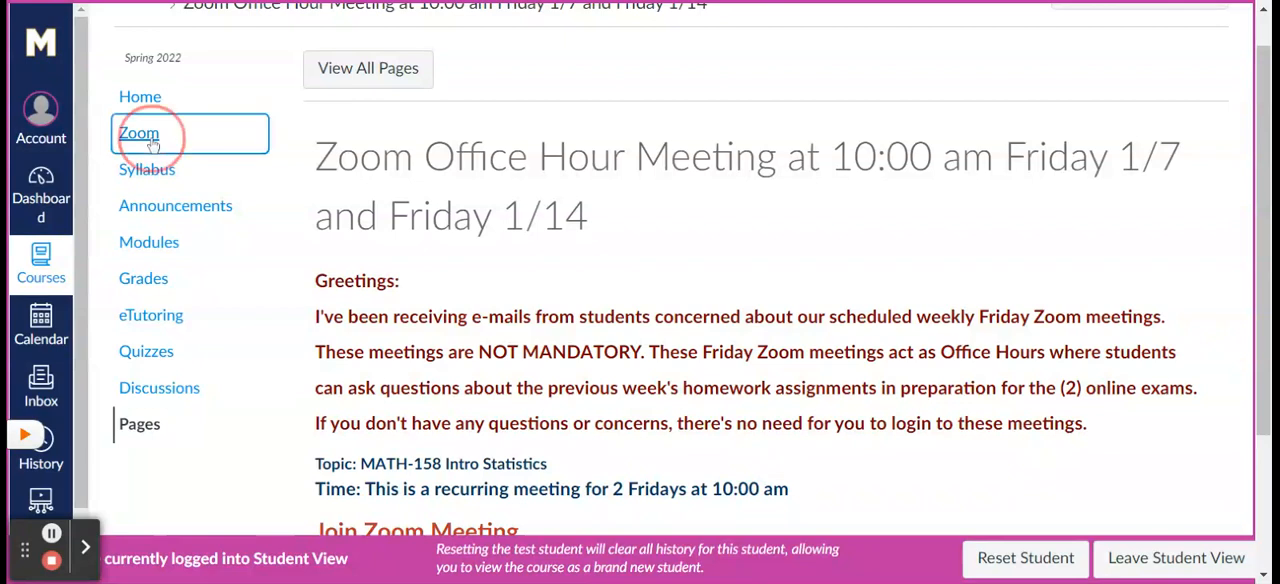
click(138, 133)
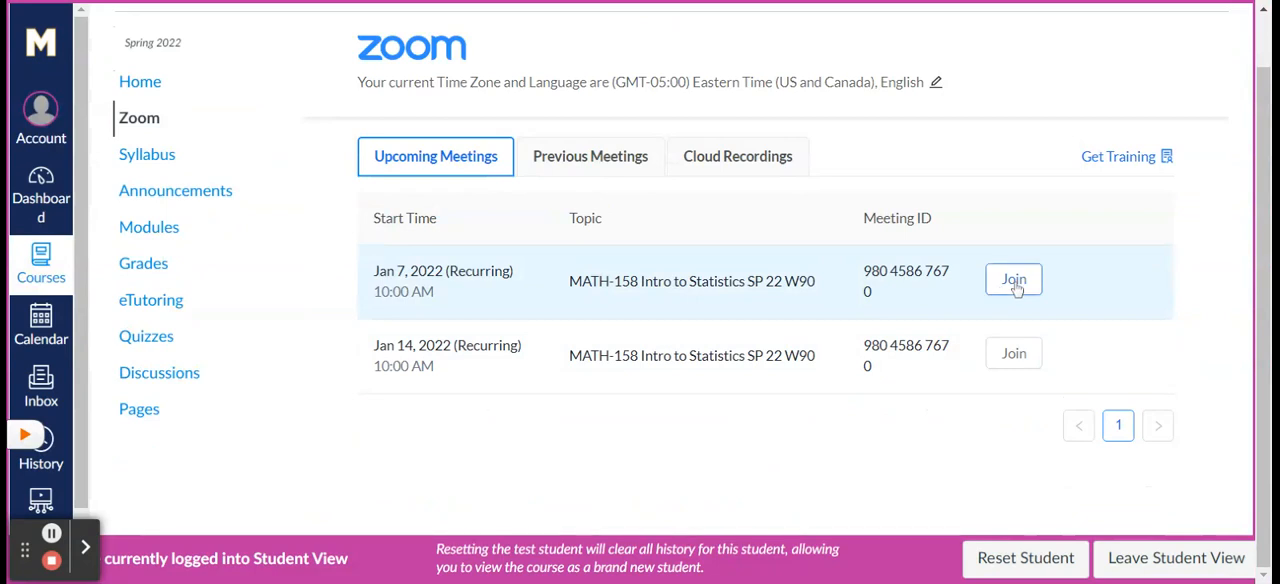
mouse_move(1013, 279)
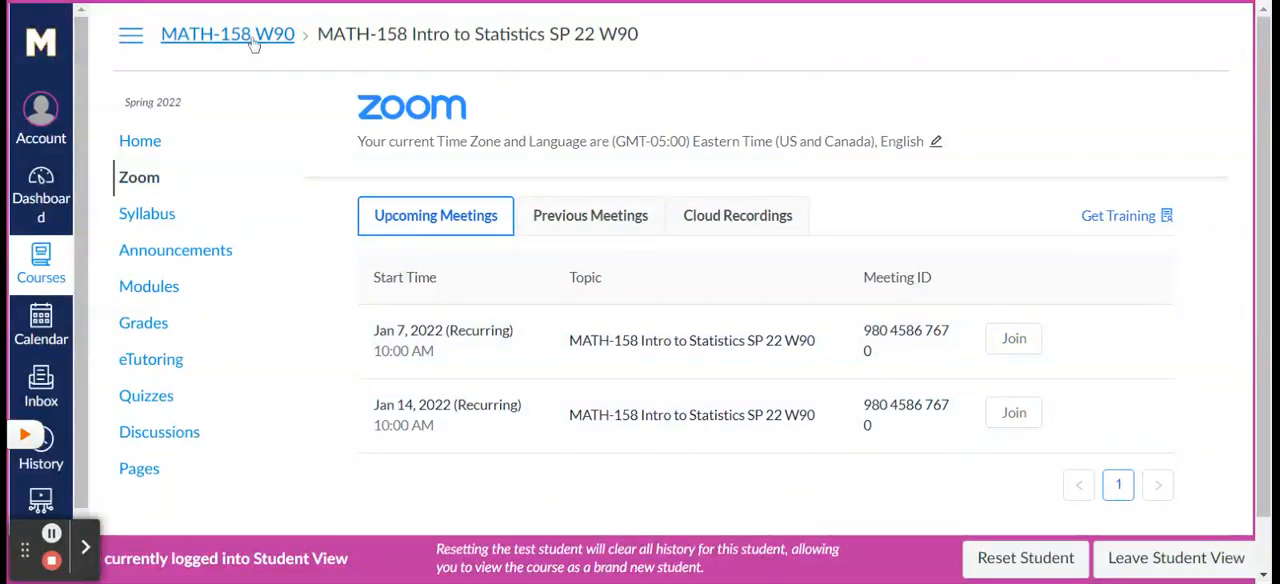
Return to the MATH-158 W90 modules and open the ARC resource from the Zoom Office Hour module
click(149, 285)
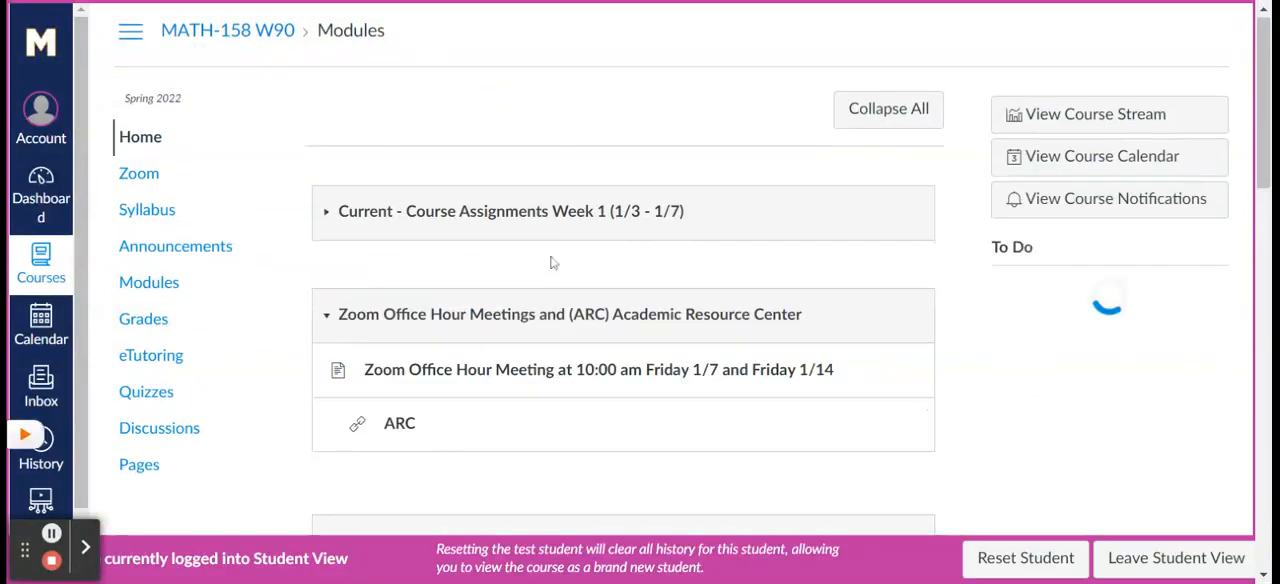
scroll(down, 3)
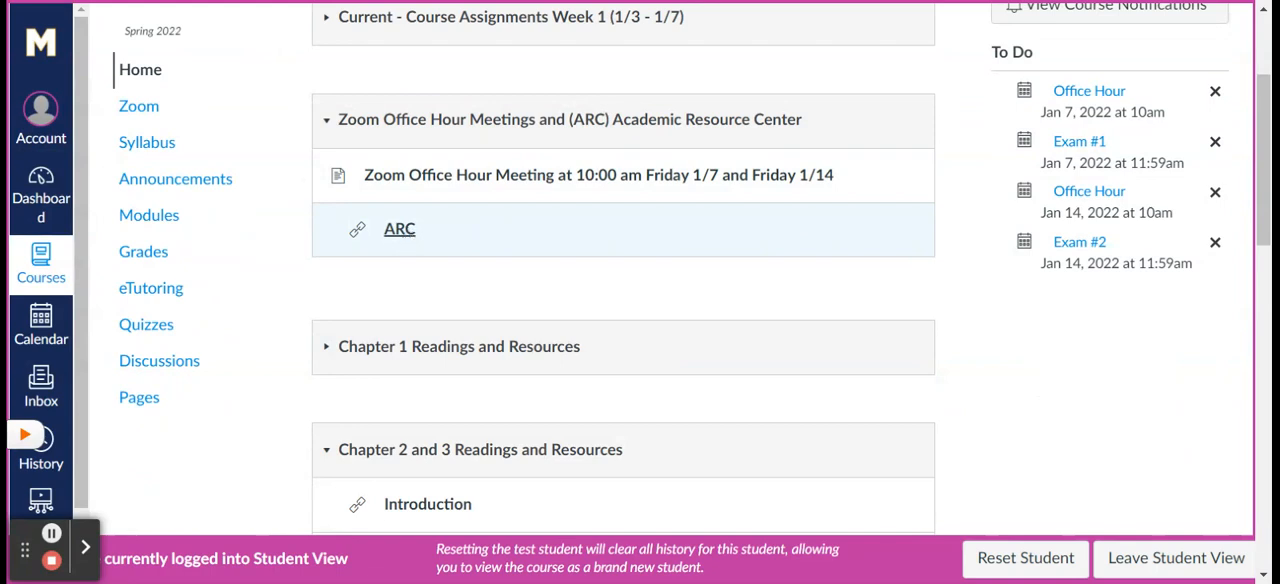
click(399, 228)
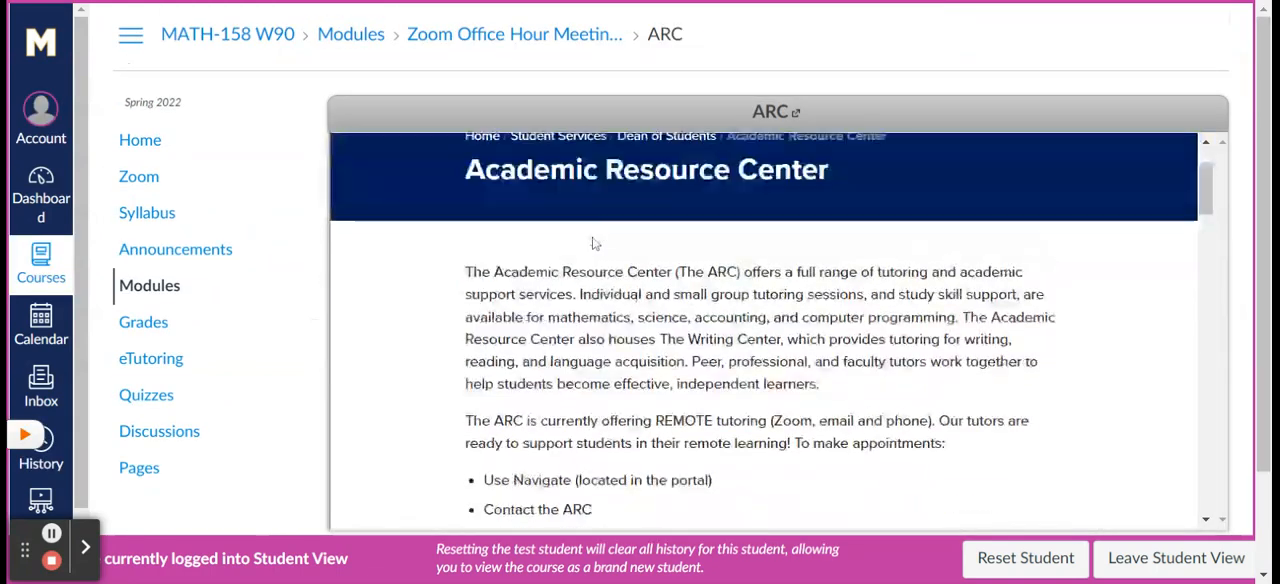
Read through the ARC page's tutoring contacts, general hours and eTutoring details
scroll(down, 3)
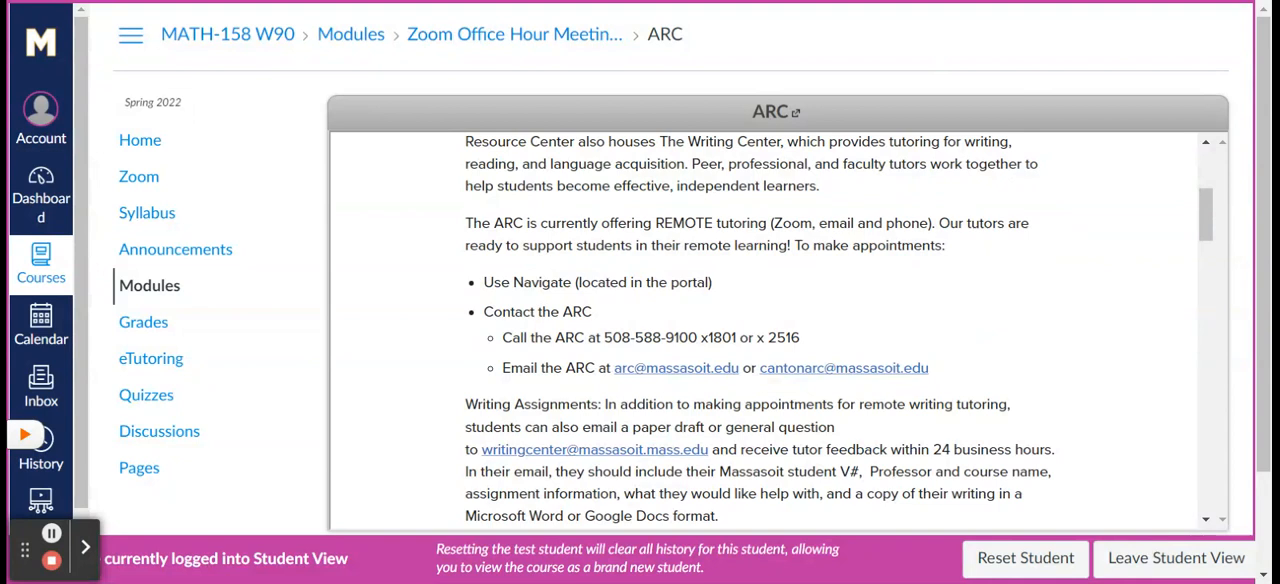
mouse_move(463, 280)
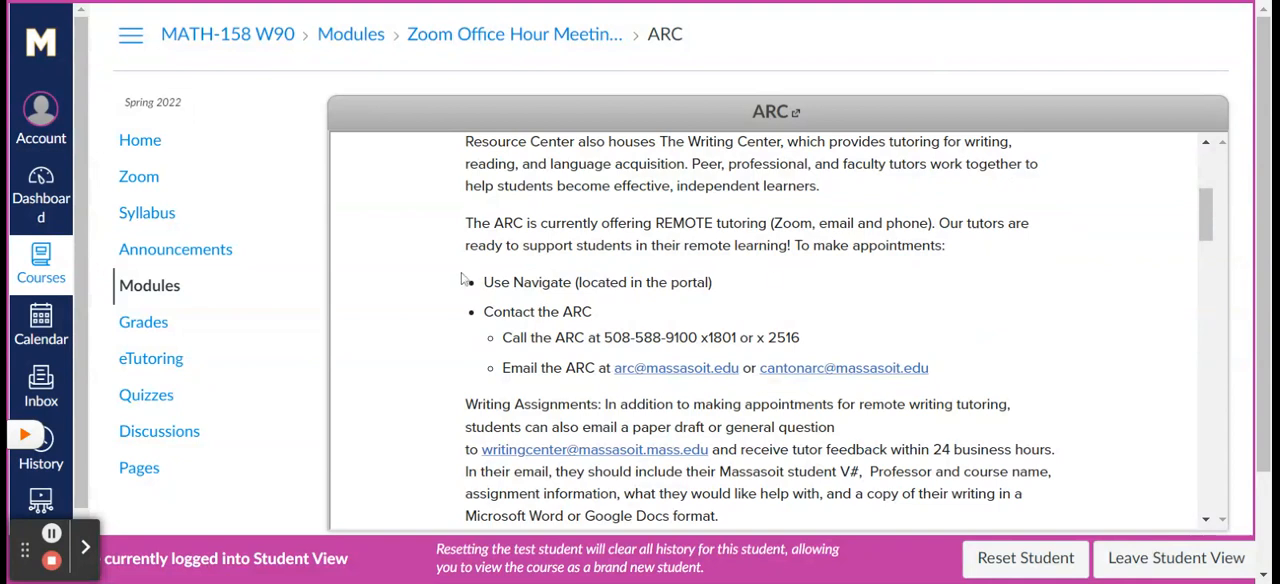
mouse_move(715, 262)
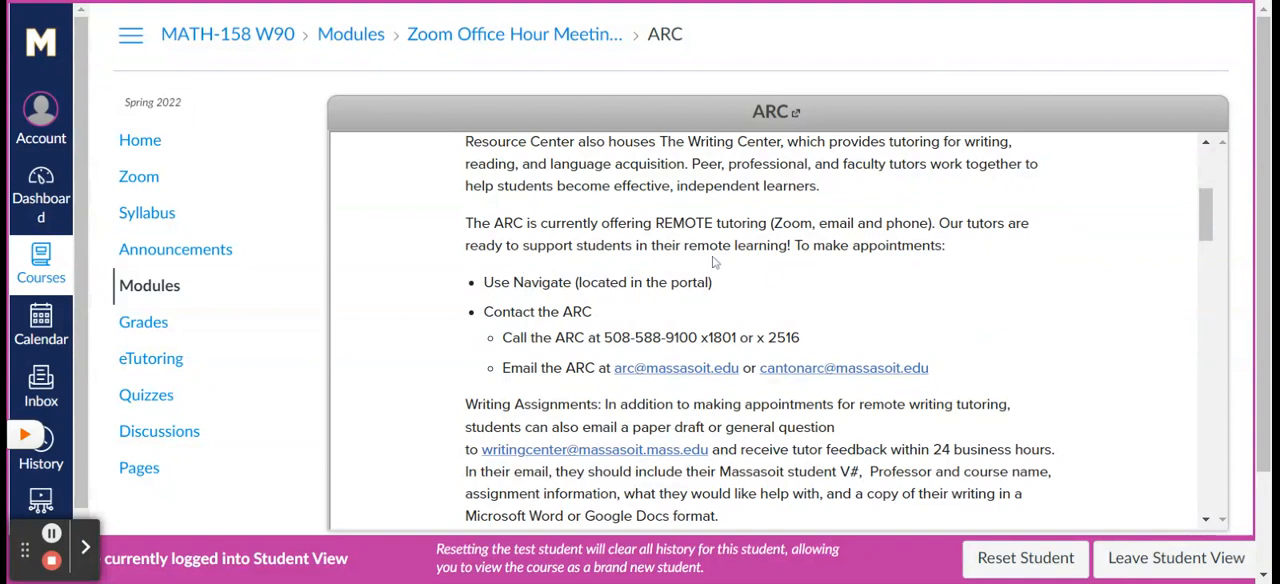
scroll(down, 3)
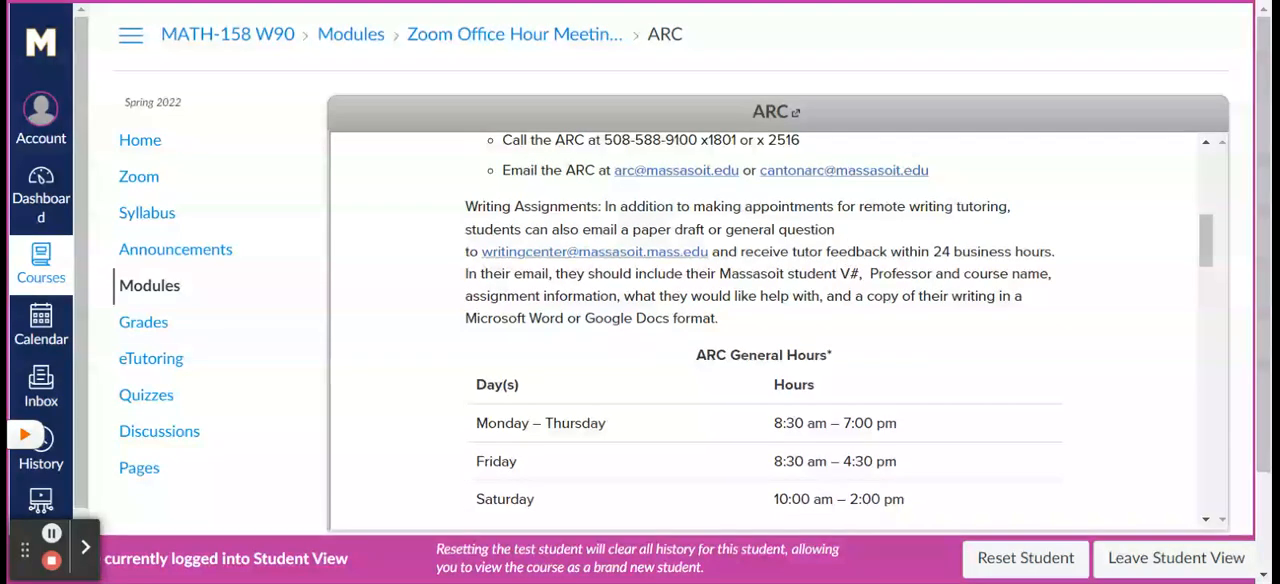
scroll(up, 3)
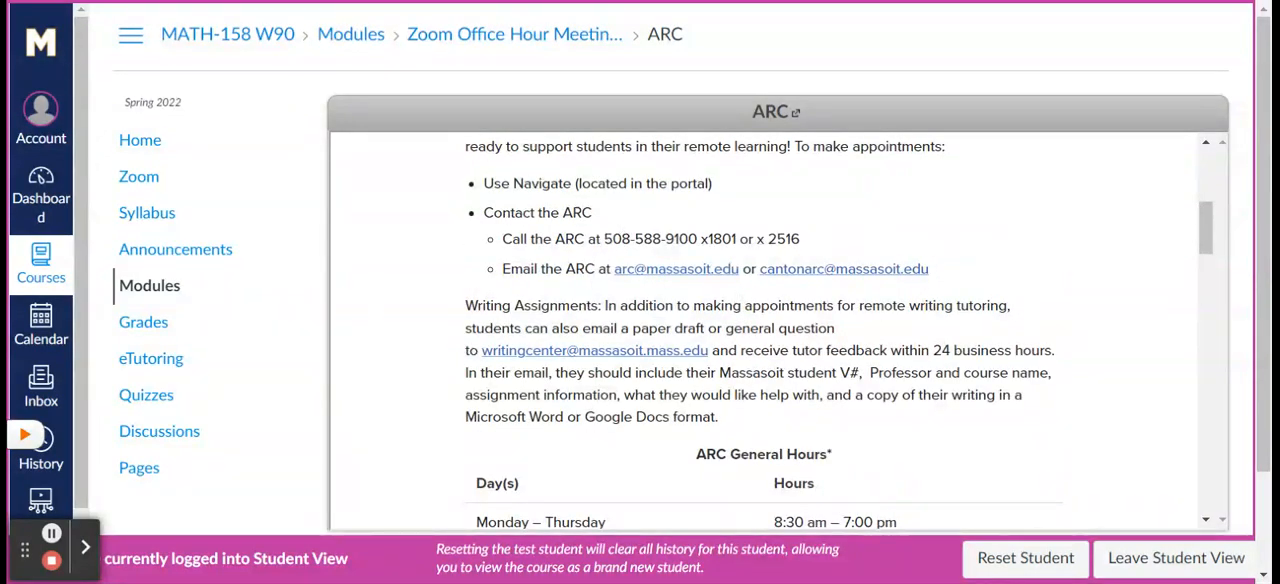
mouse_move(674, 287)
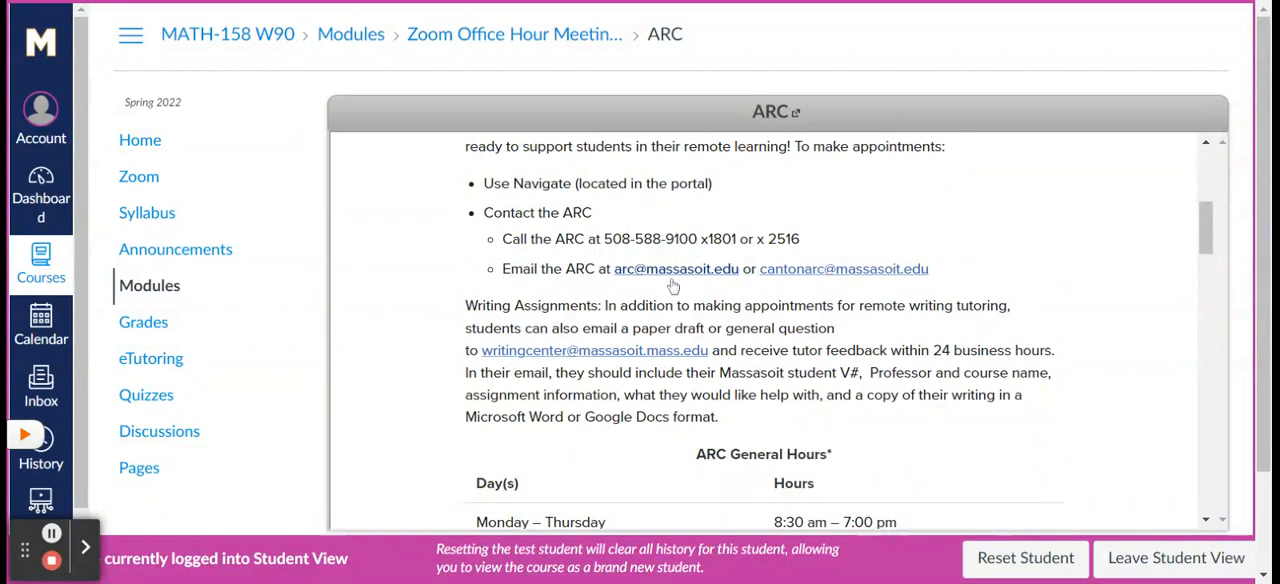
mouse_move(638, 275)
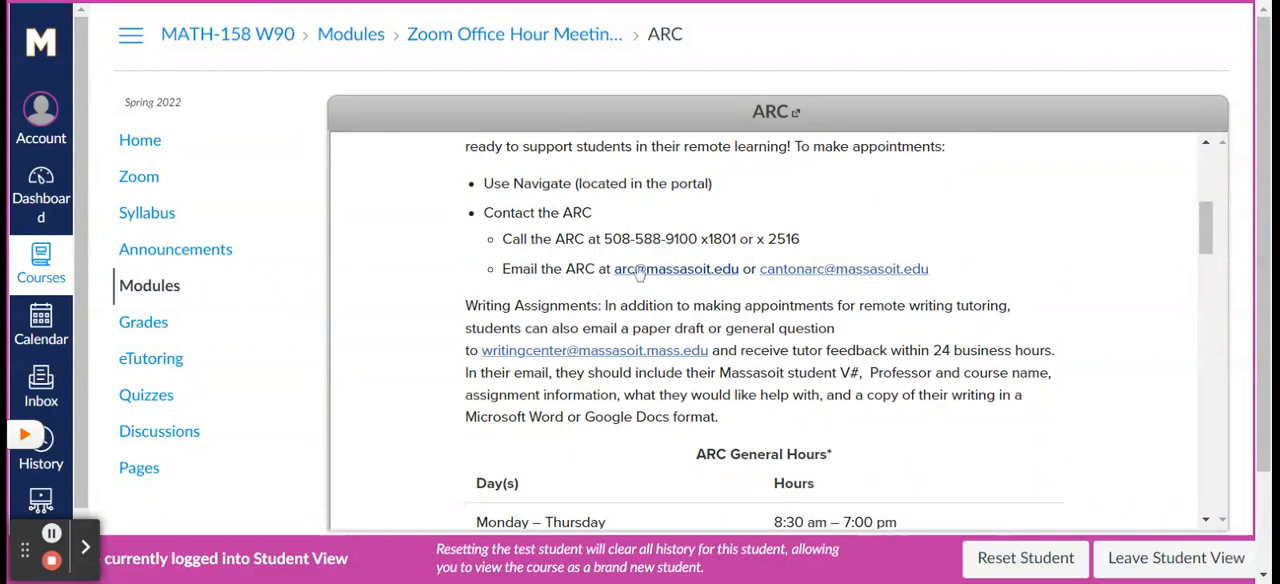
scroll(down, 3)
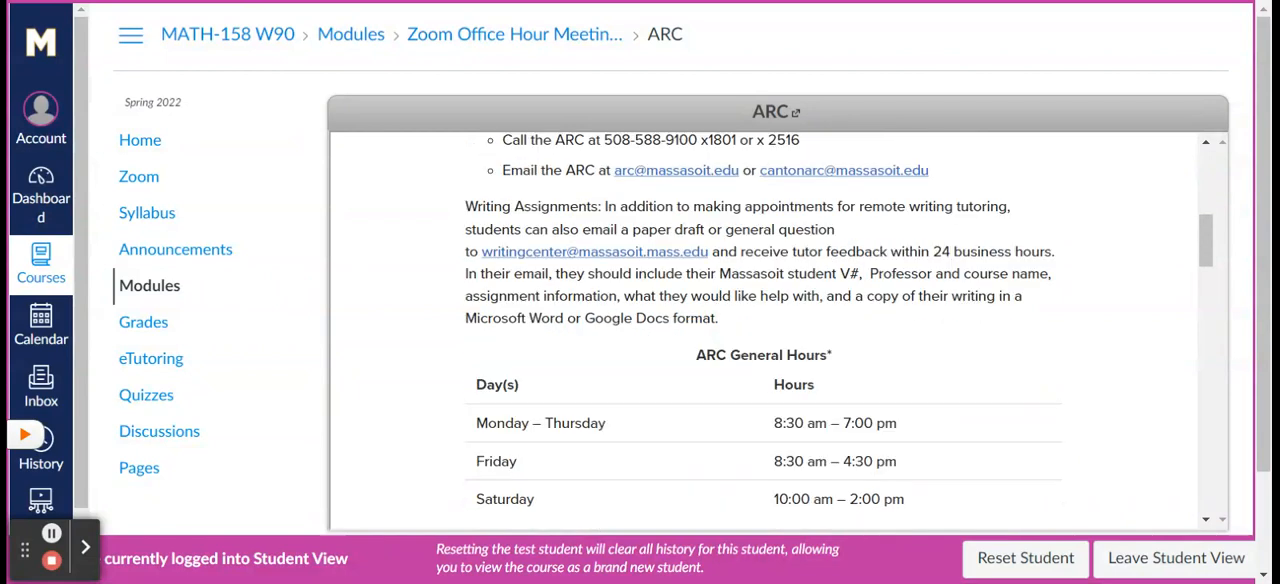
scroll(up, 3)
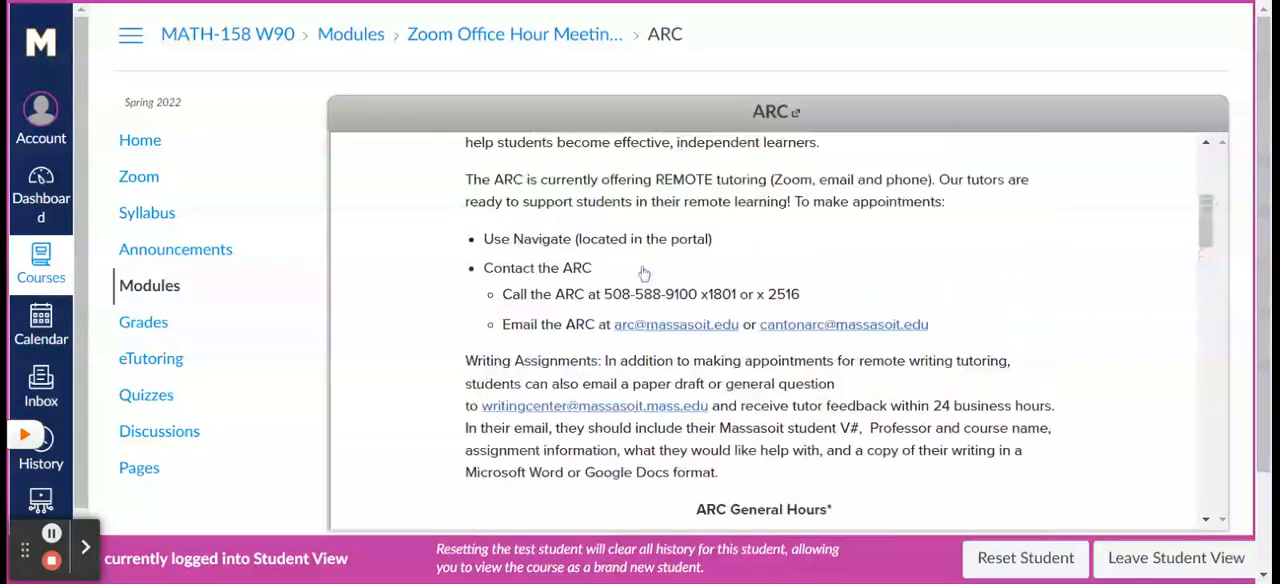
scroll(down, 3)
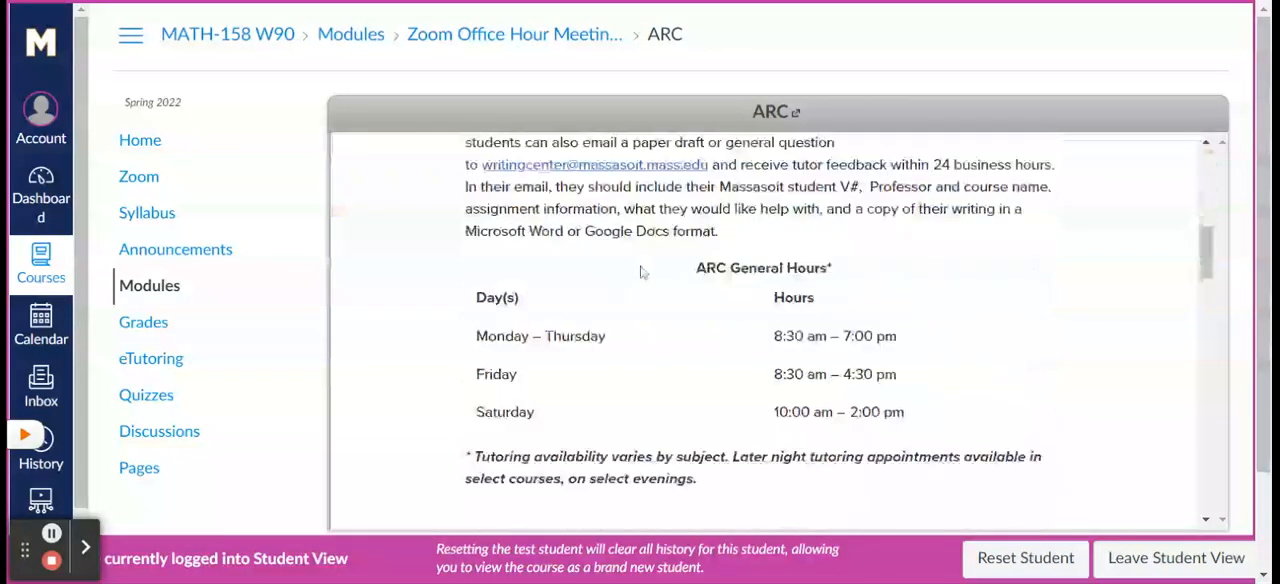
scroll(up, 3)
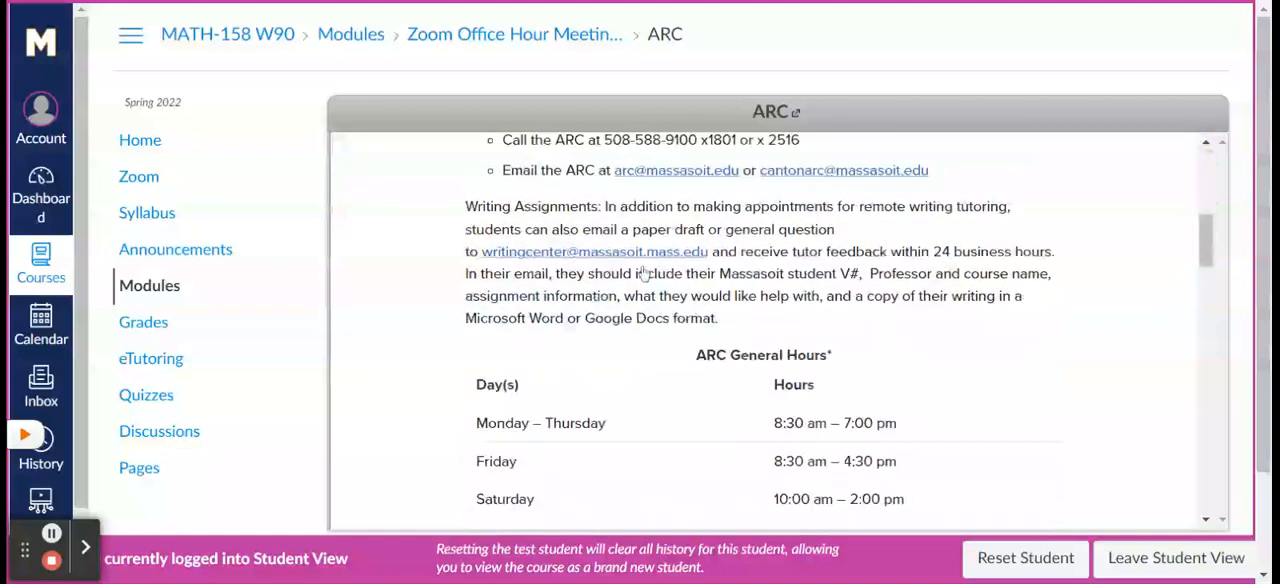
scroll(down, 3)
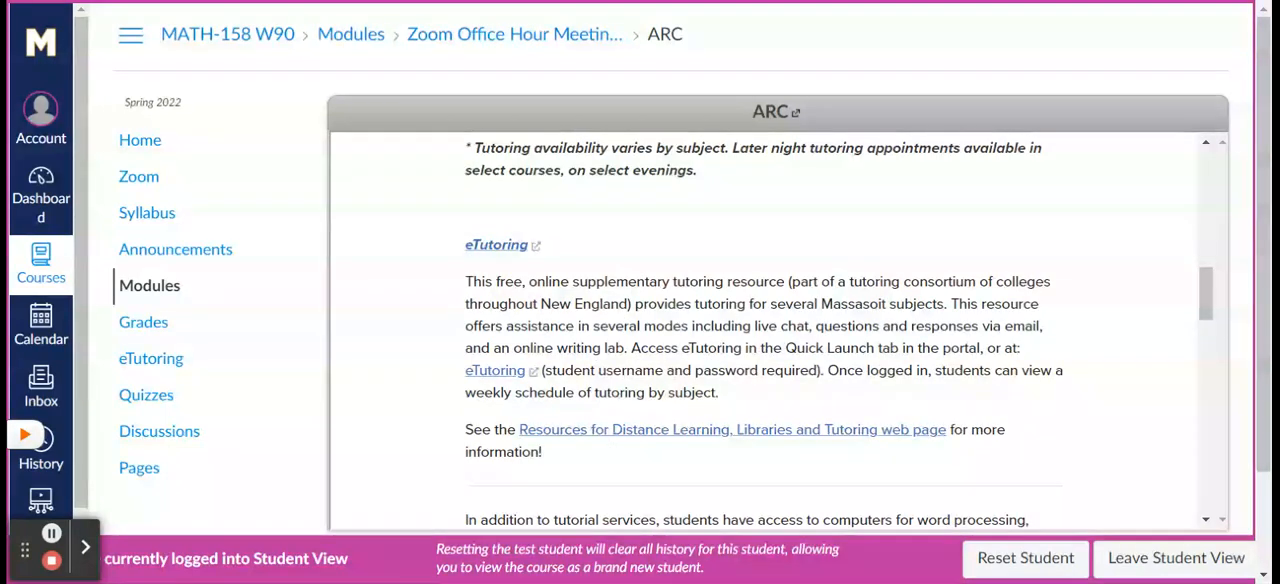
mouse_move(151, 359)
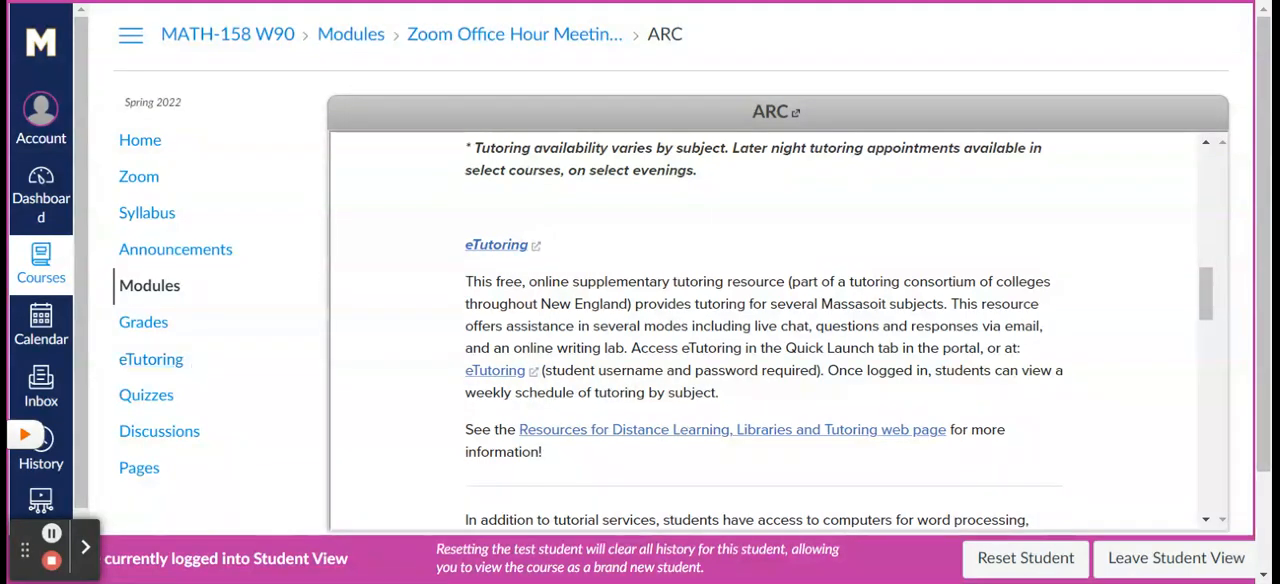
mouse_move(140, 141)
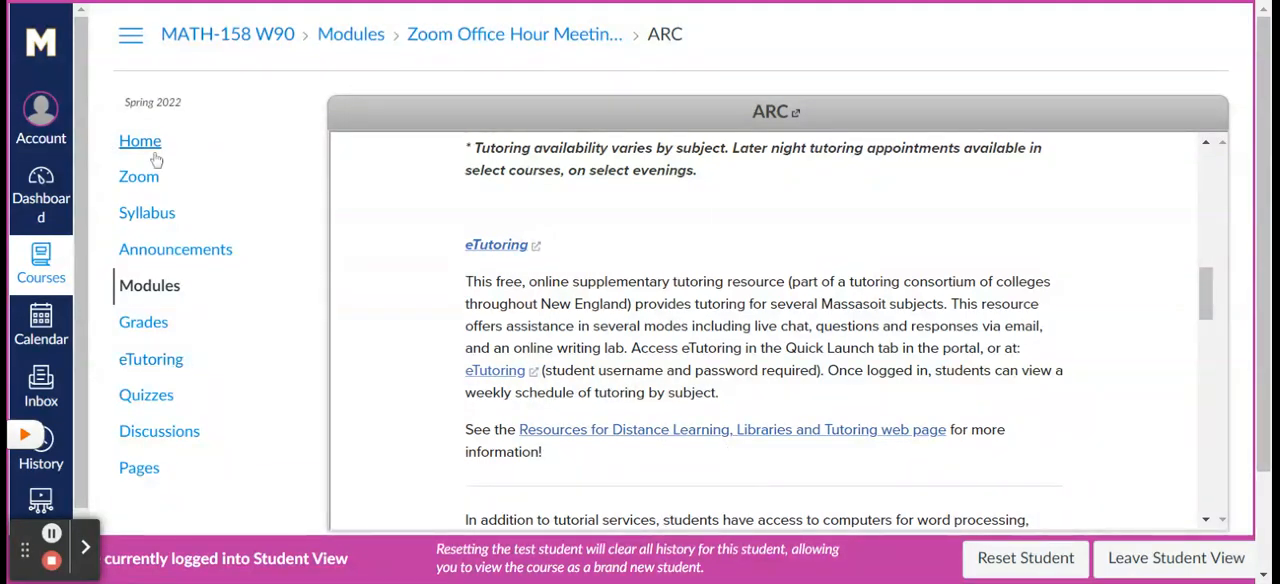
Go to Home and look down the modules list to the Chapter 2 and 3 Readings and Resources module
click(149, 285)
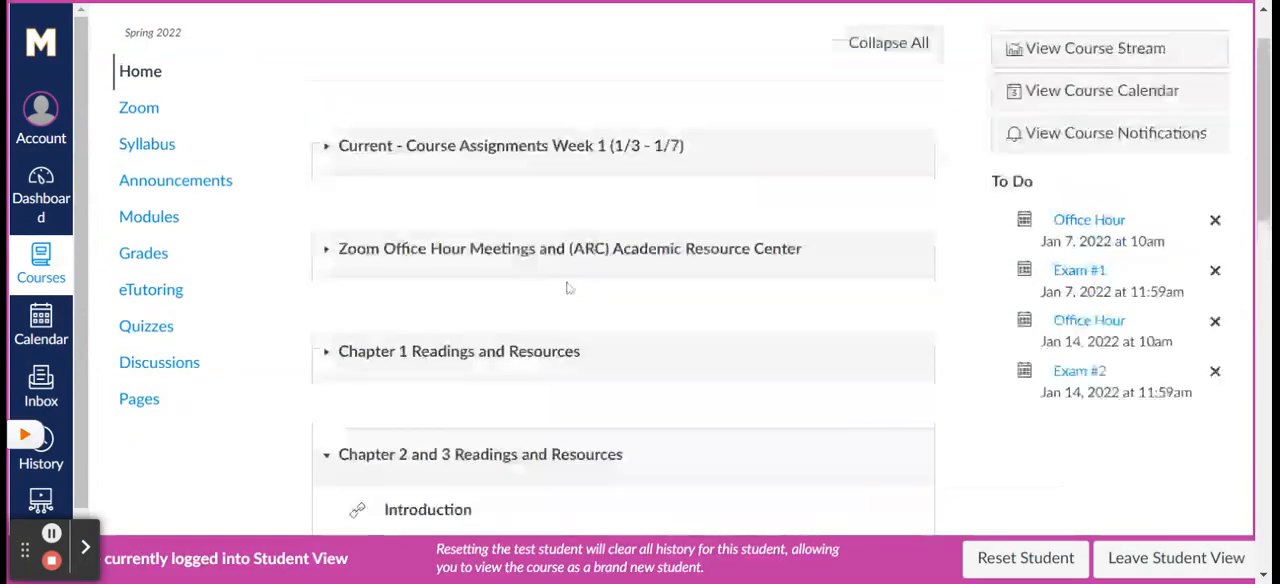
scroll(down, 3)
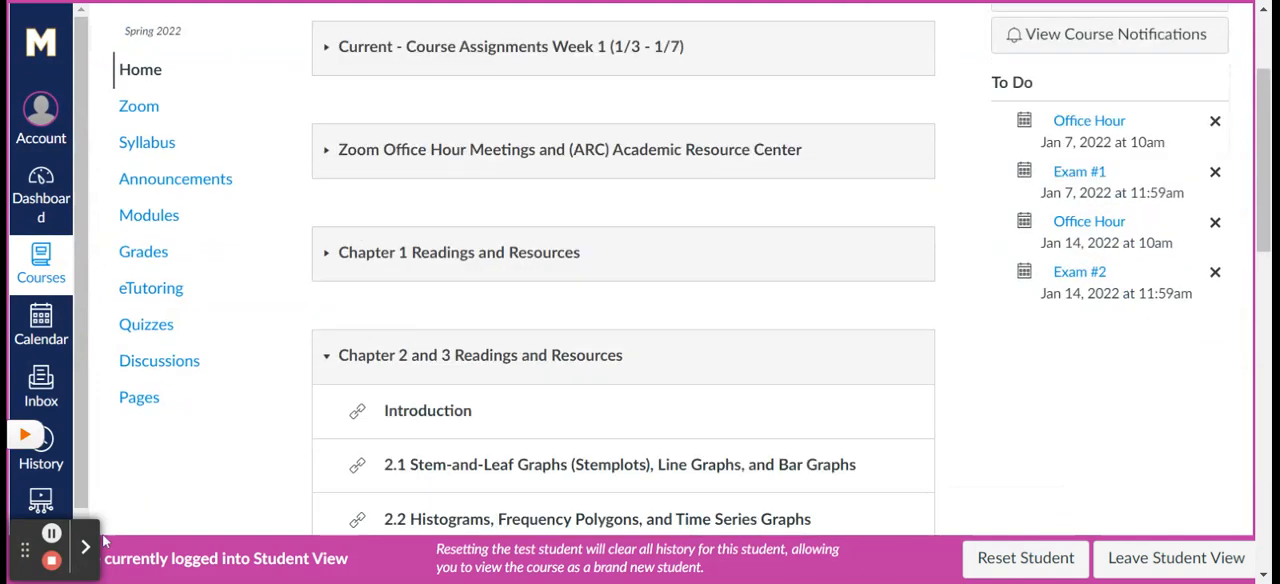
mouse_move(178, 51)
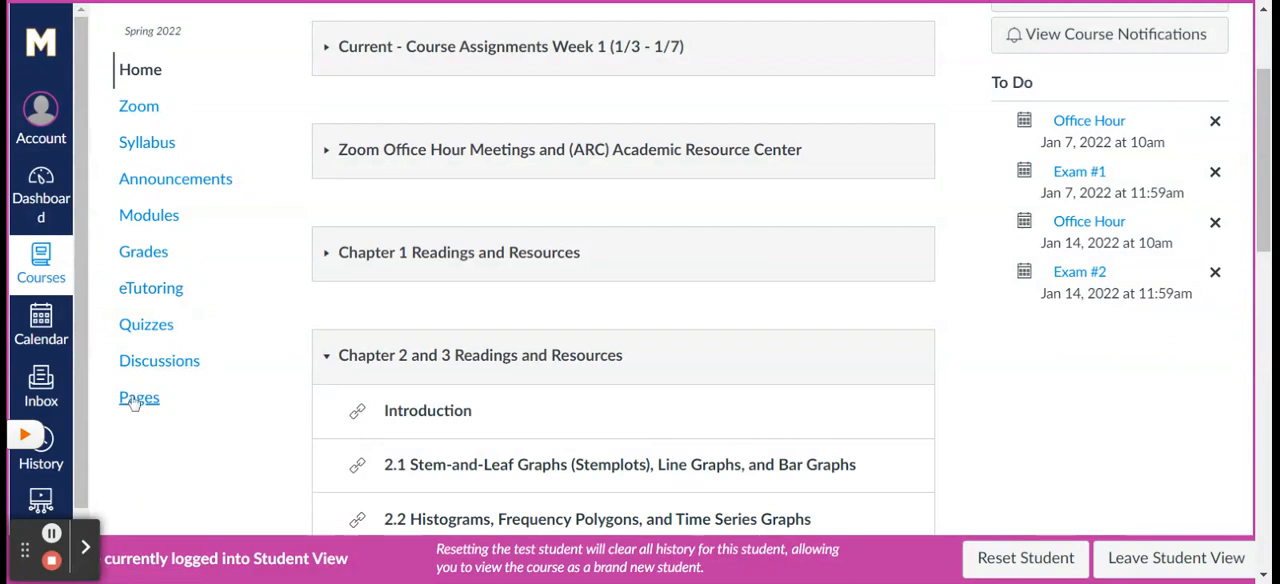
mouse_move(146, 324)
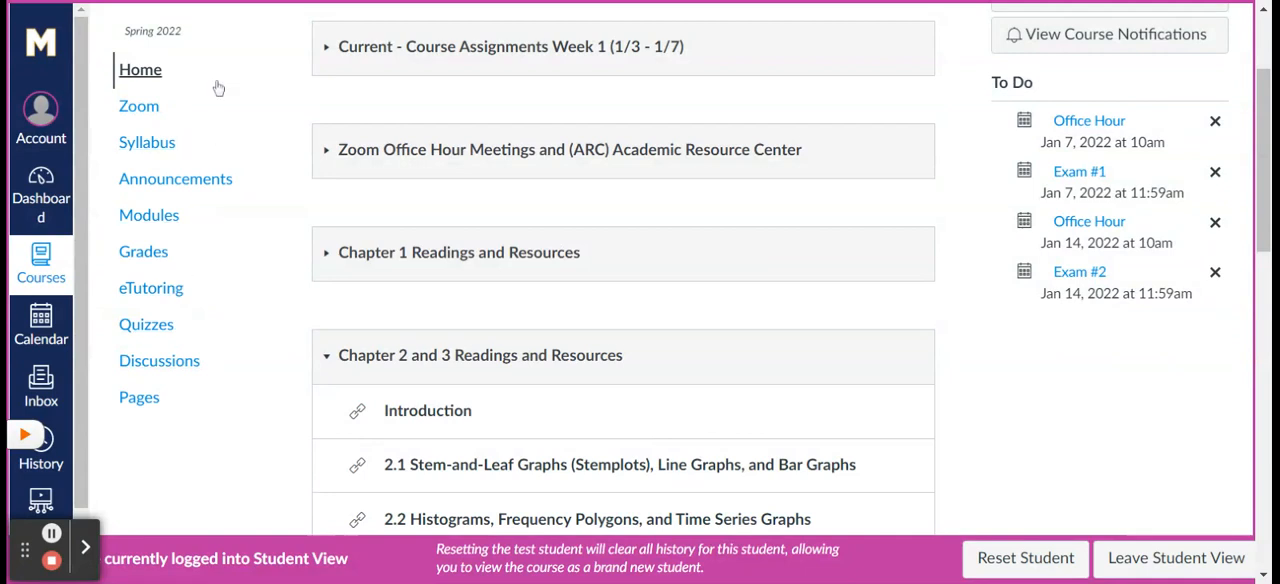
mouse_move(146, 324)
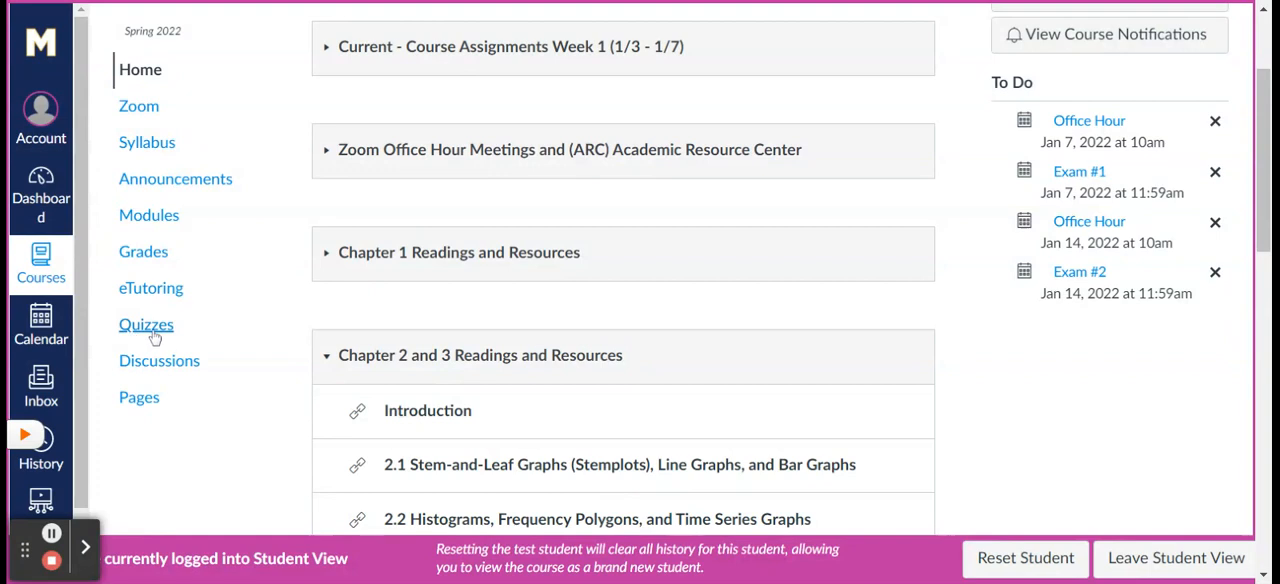
From Quizzes, view Intersession_2022_Exam_1: 100.1 points, 35 questions, 150 minutes, locked until Jan 7
click(146, 324)
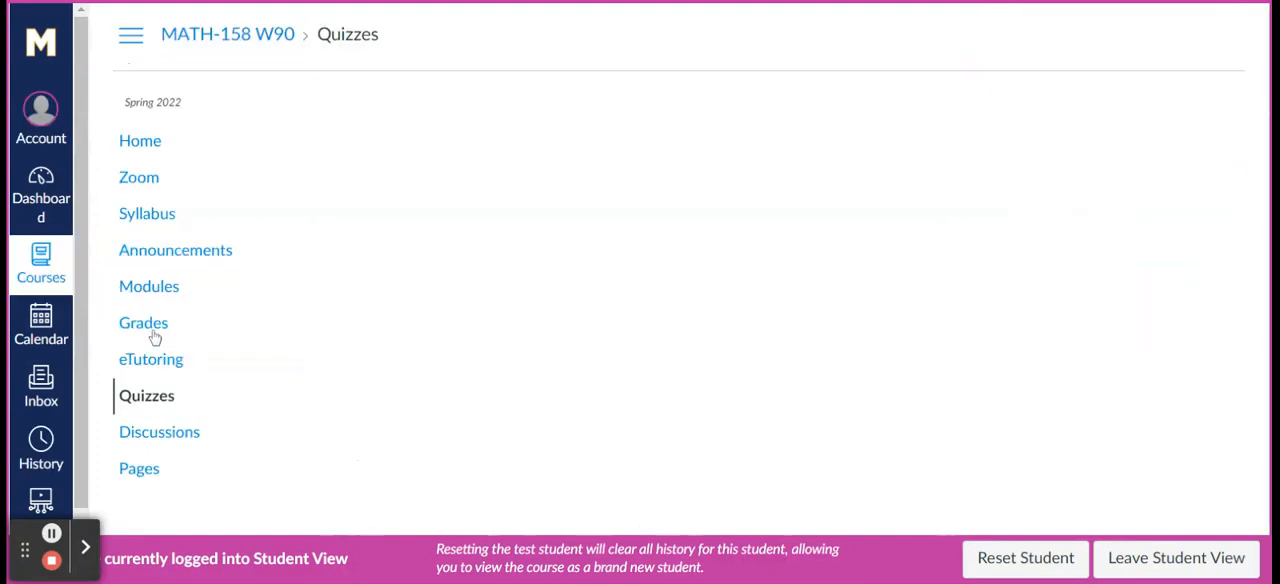
click(146, 395)
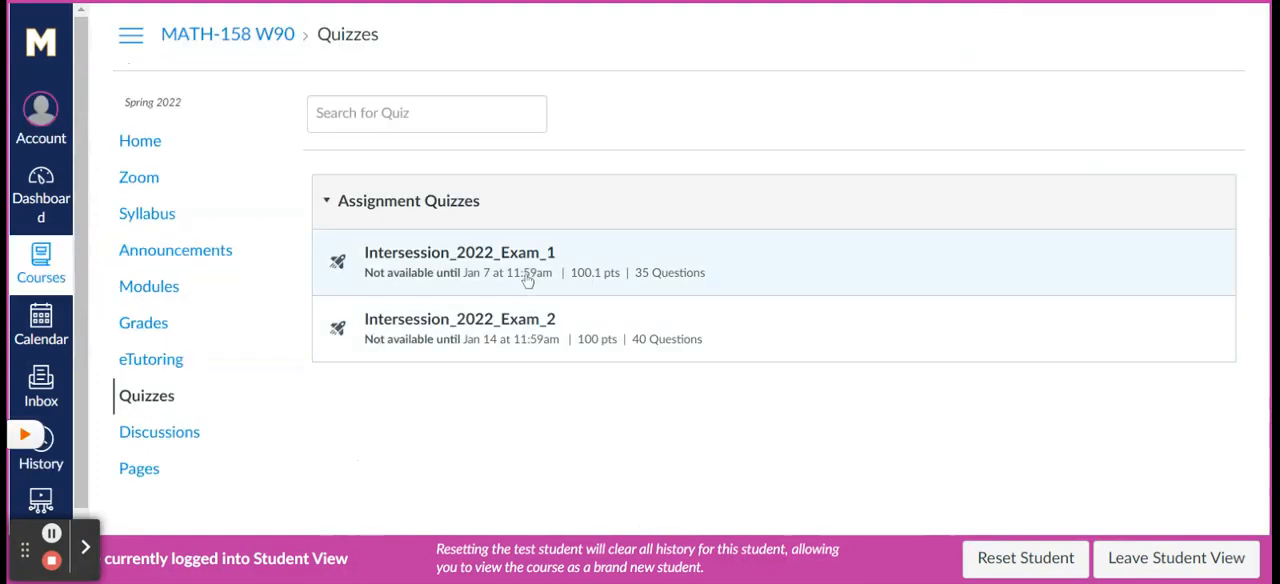
mouse_move(490, 330)
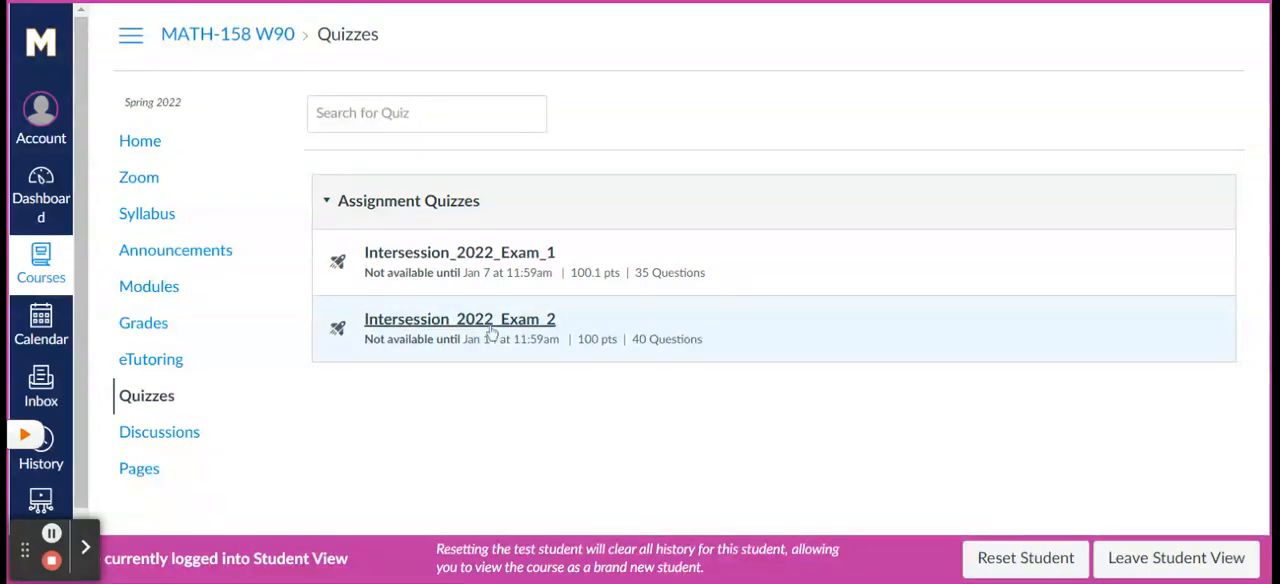
mouse_move(491, 281)
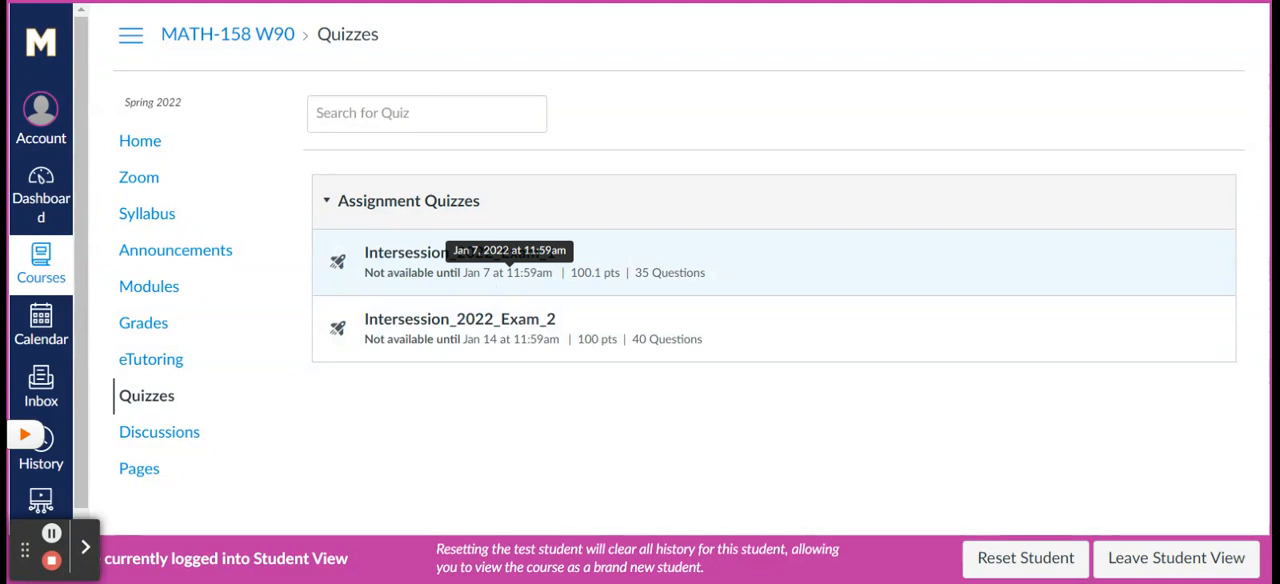
mouse_move(571, 282)
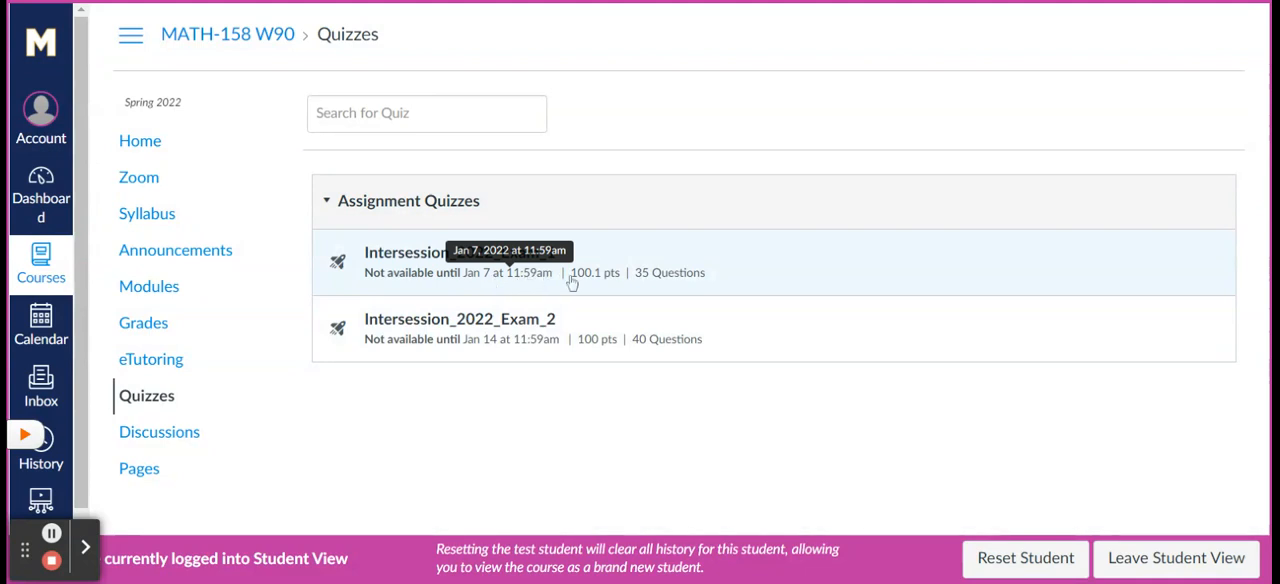
mouse_move(809, 340)
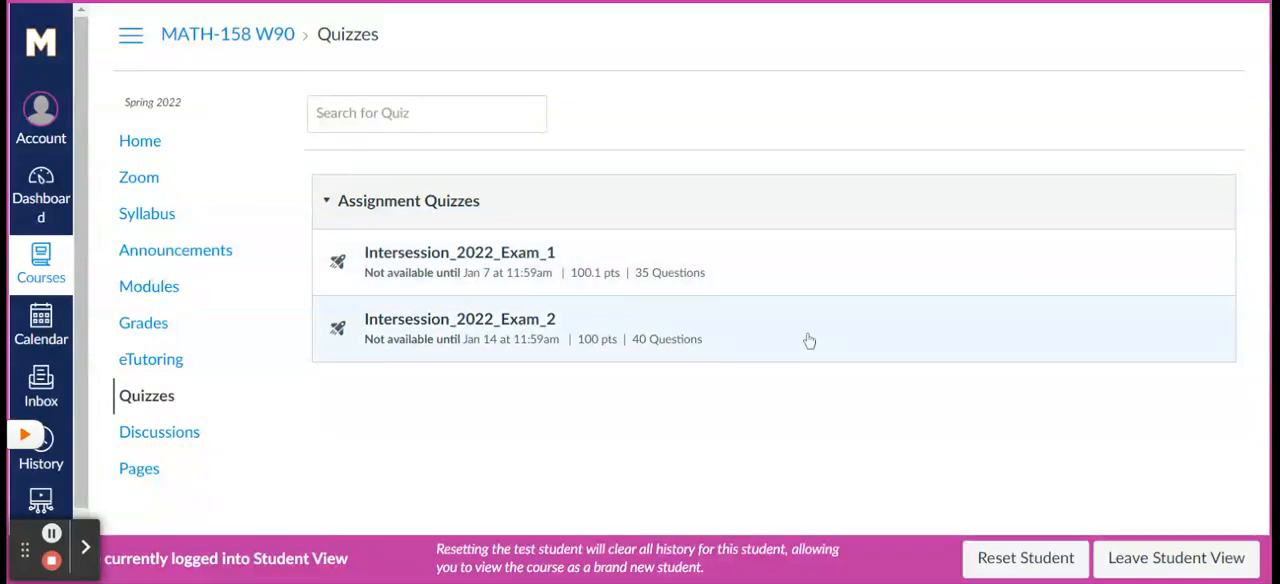
mouse_move(994, 278)
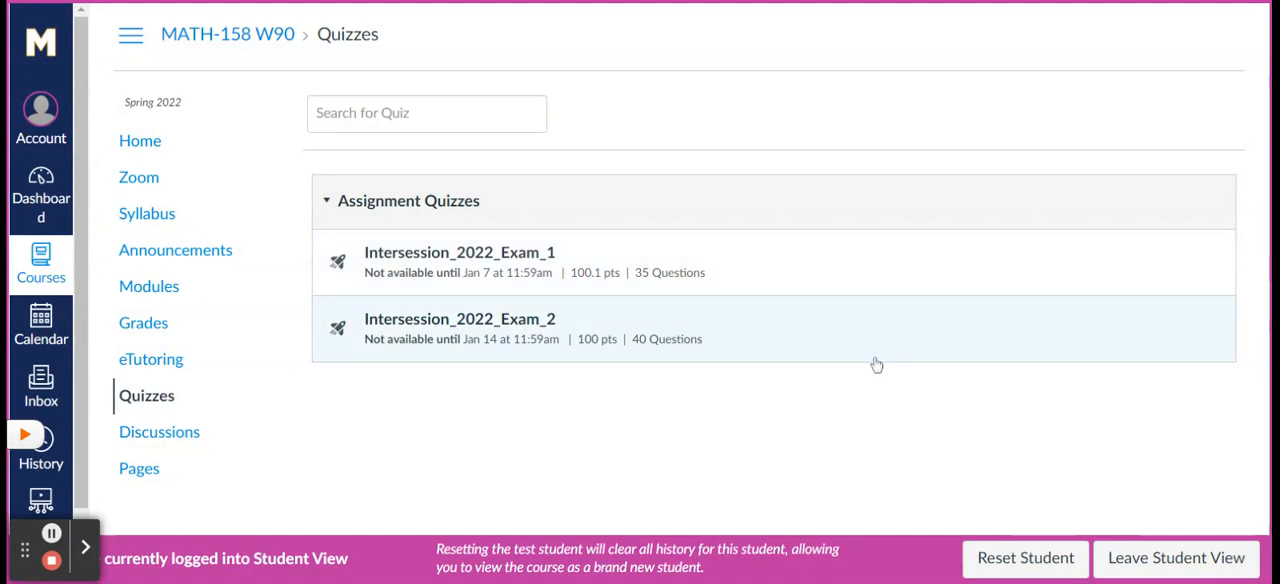
mouse_move(597, 277)
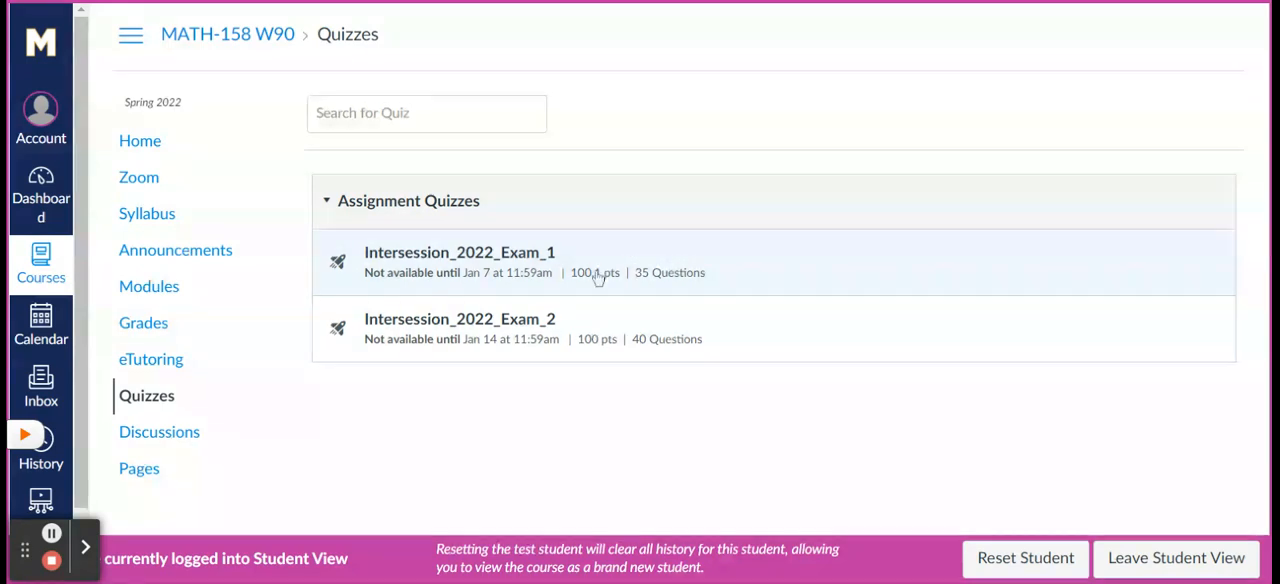
mouse_move(460, 252)
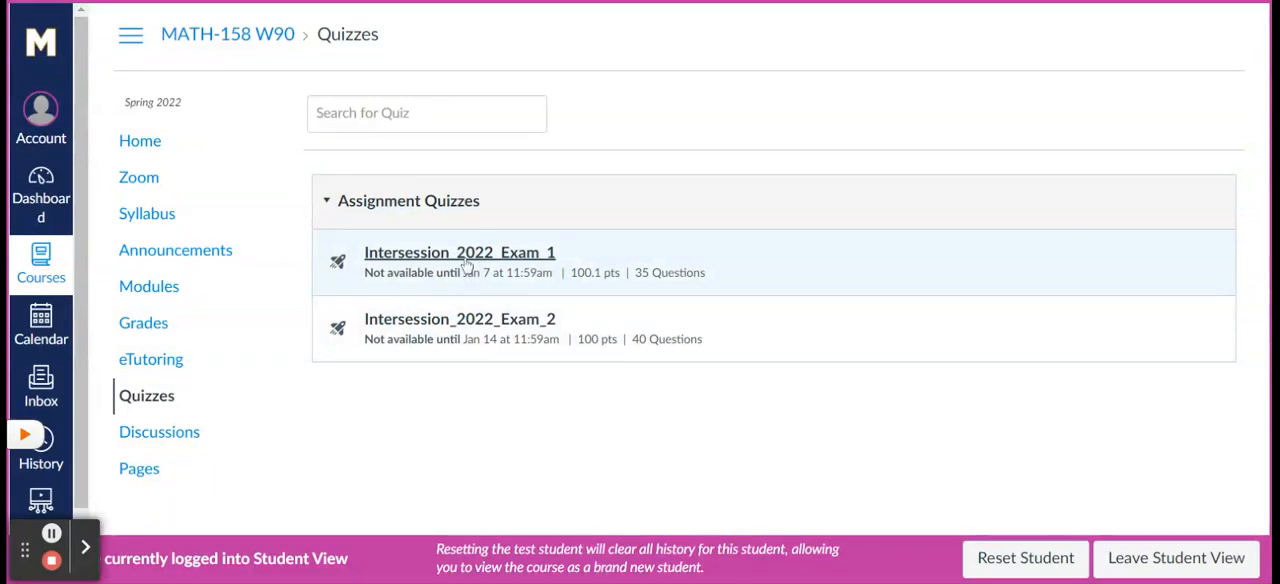
click(459, 252)
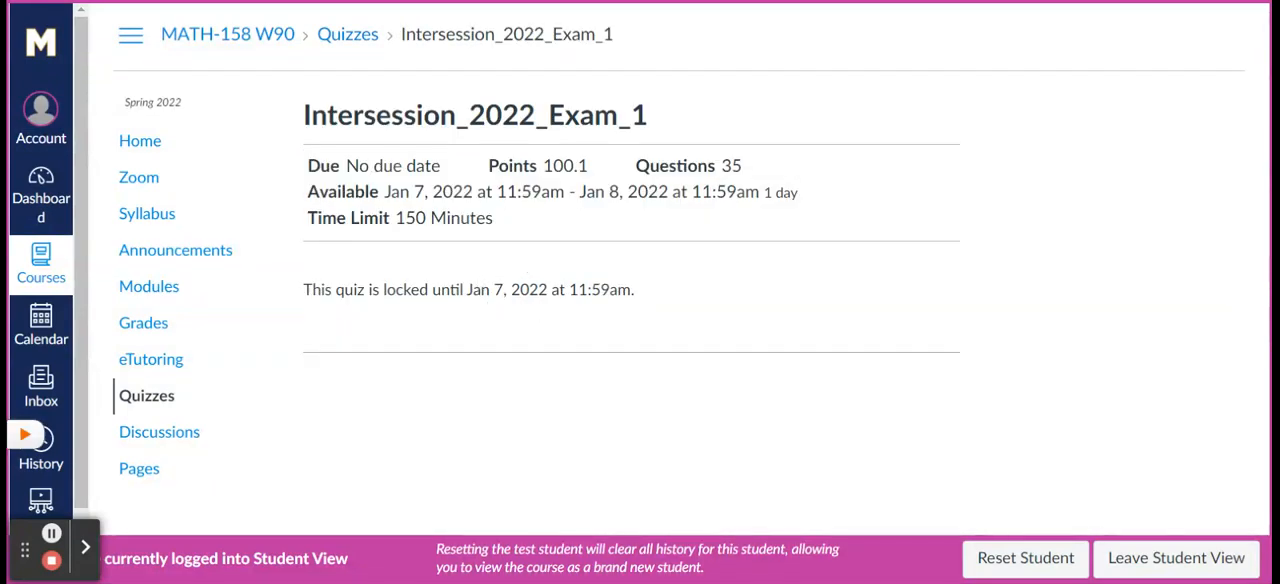
mouse_move(405, 243)
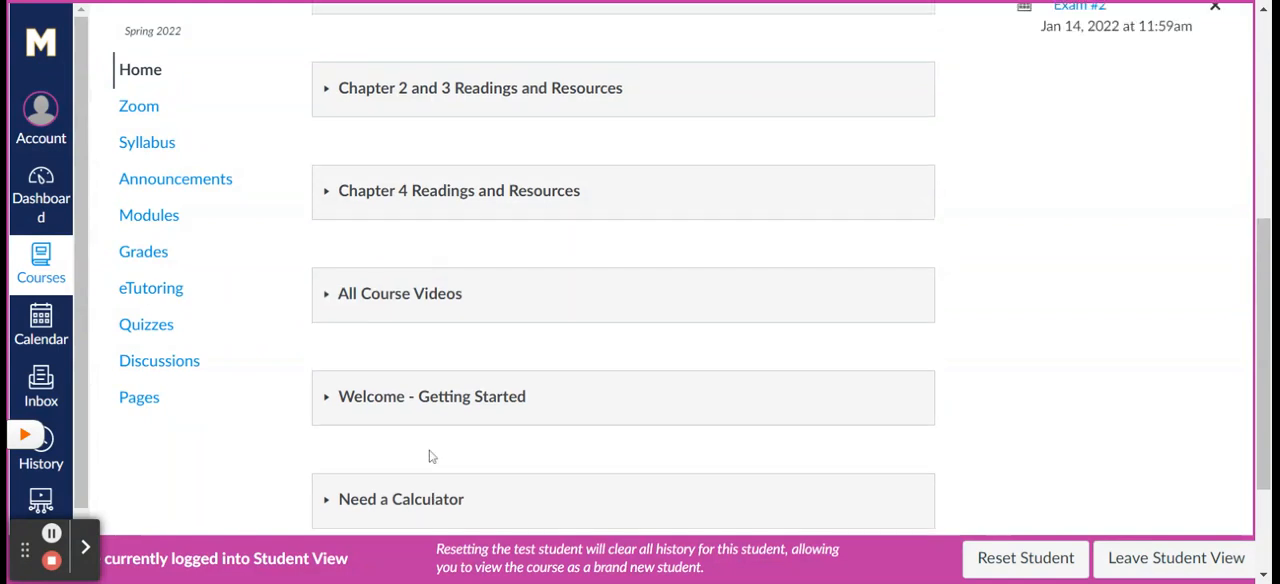
Expand and re-collapse the Current - Course Assignments Week 1 module, leaving all modules collapsed
scroll(up, 3)
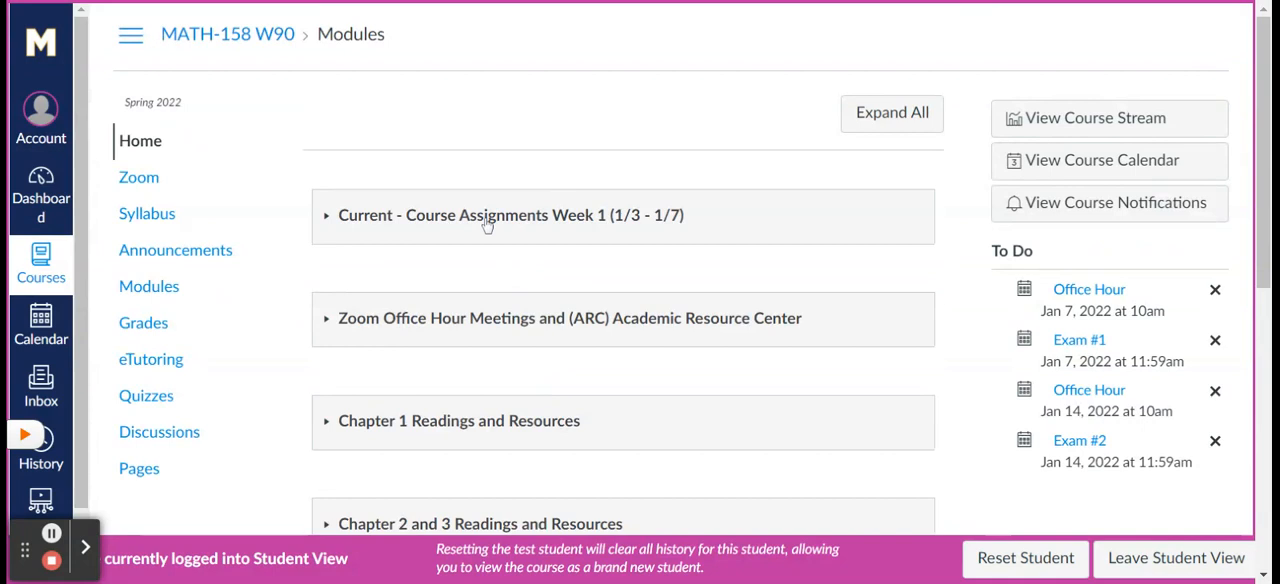
mouse_move(487, 225)
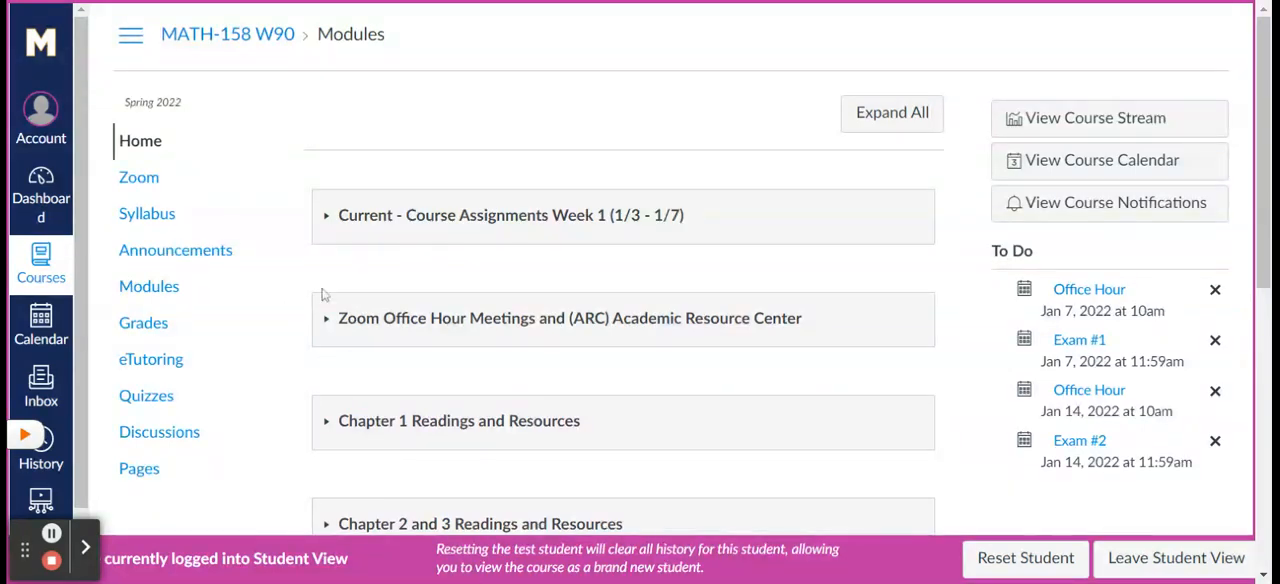
click(326, 215)
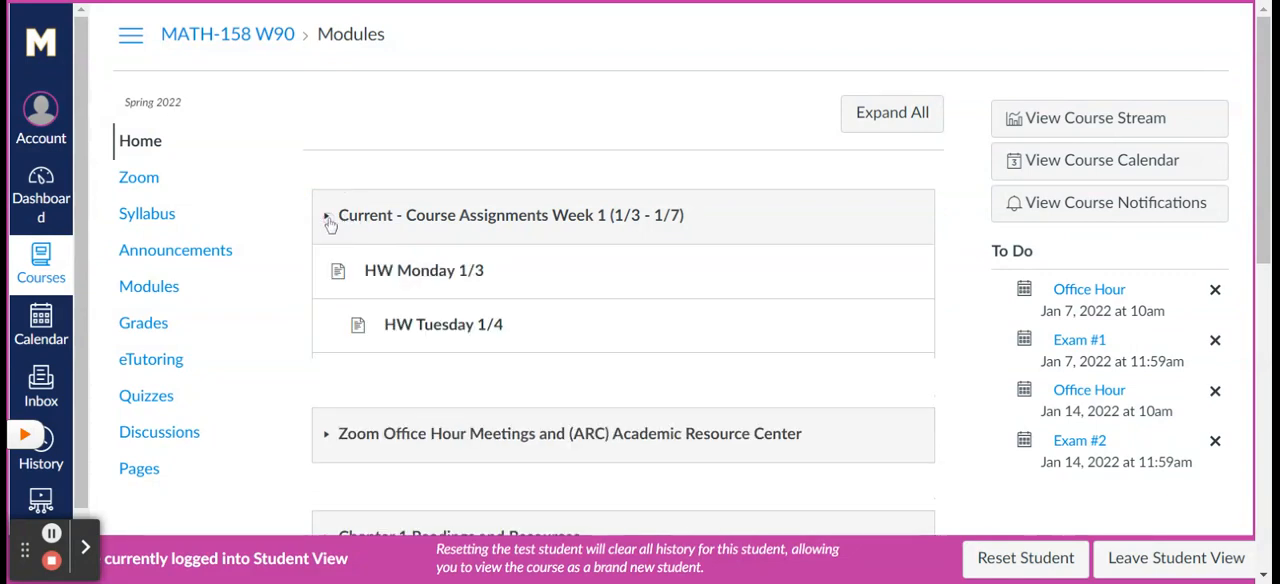
click(326, 215)
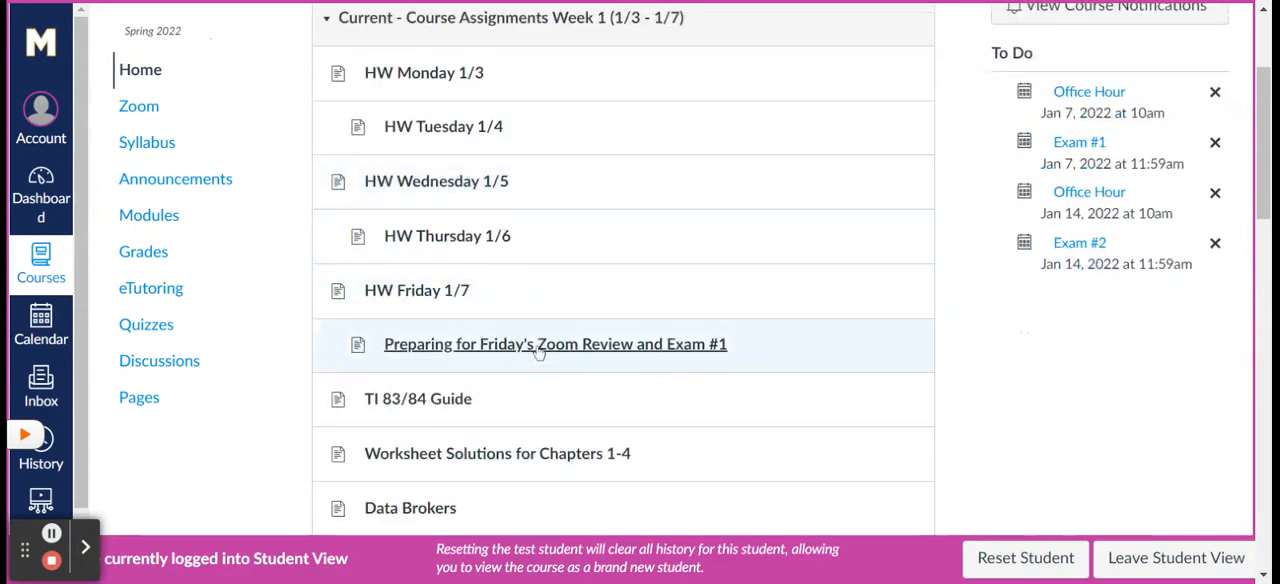
click(554, 343)
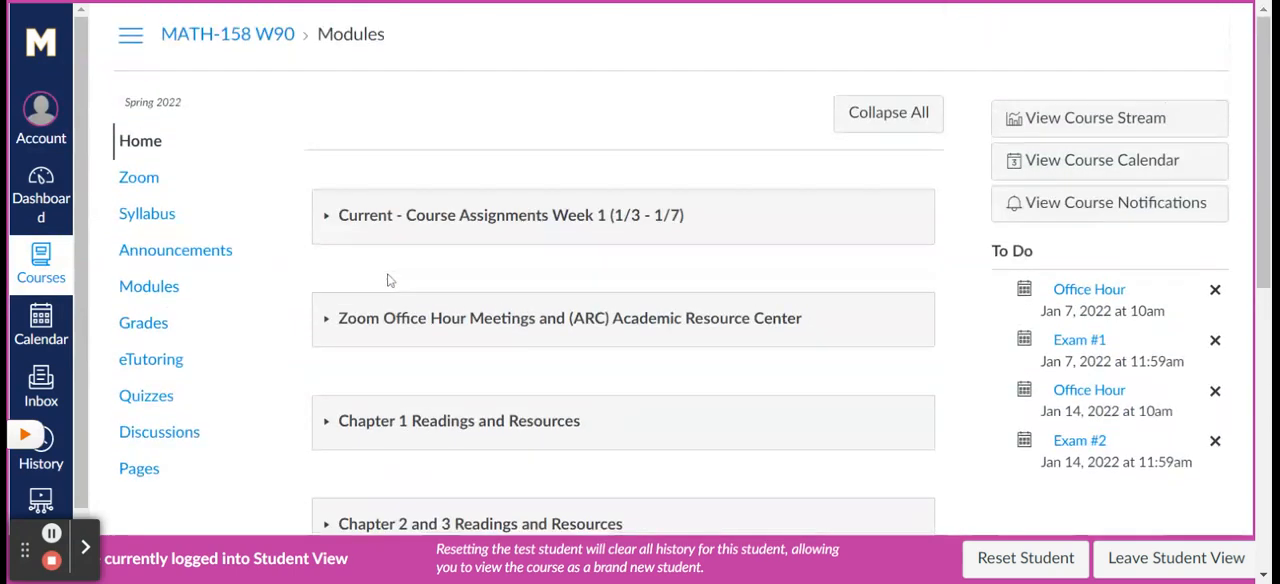
mouse_move(1246, 300)
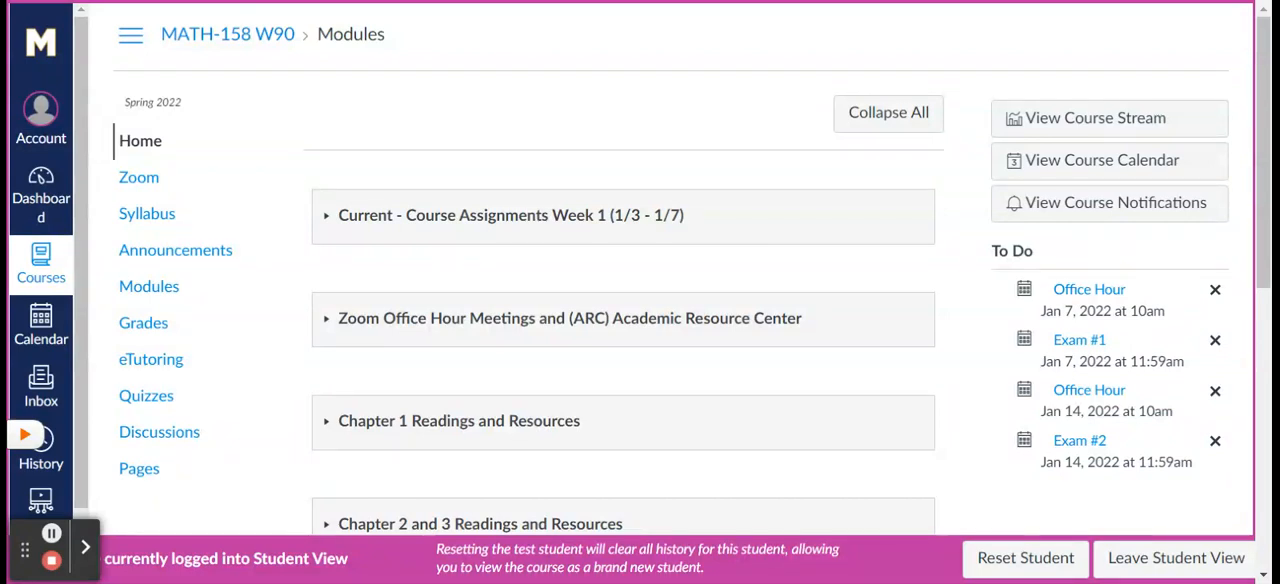
Go to Discussions and view the Discussion for Week 1 thread
scroll(down, 3)
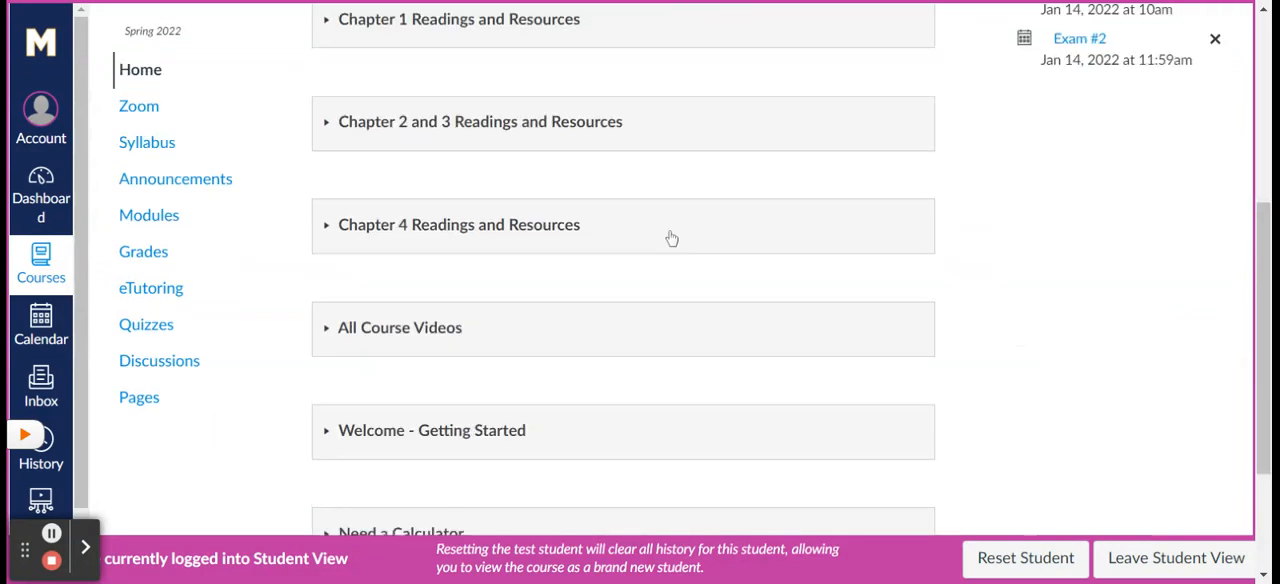
scroll(down, 3)
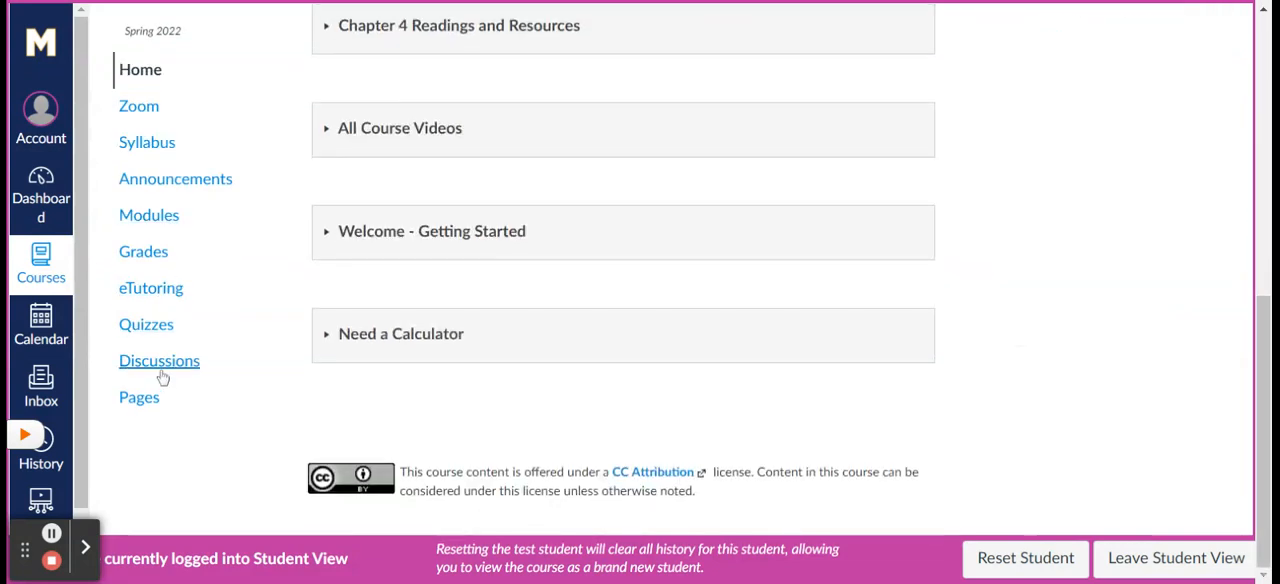
click(159, 360)
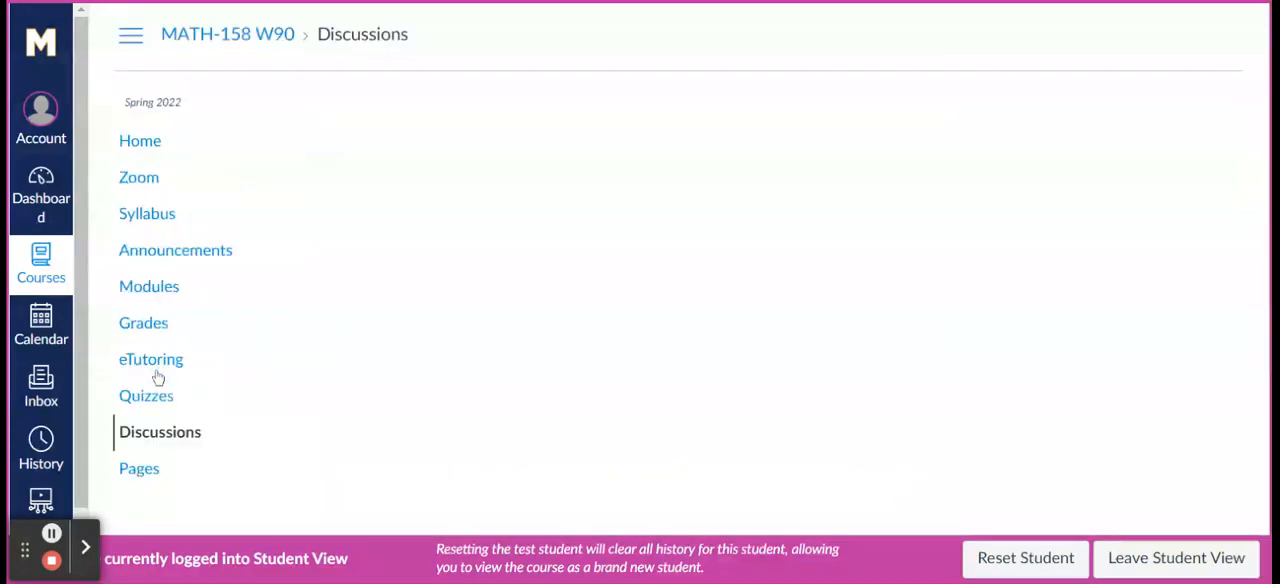
click(160, 431)
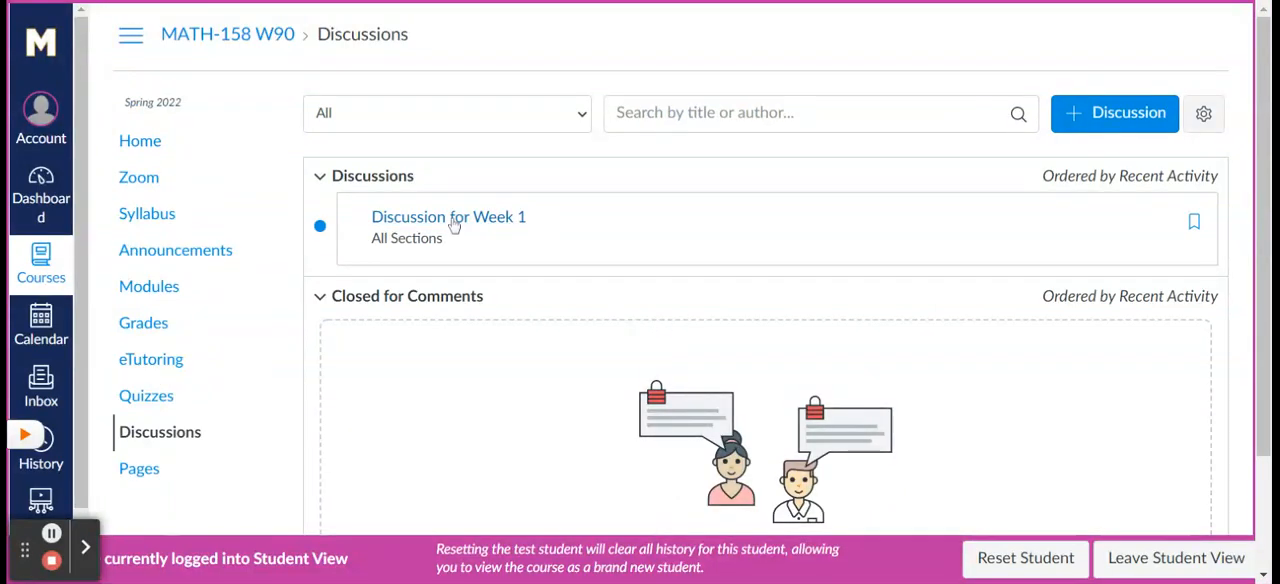
click(448, 217)
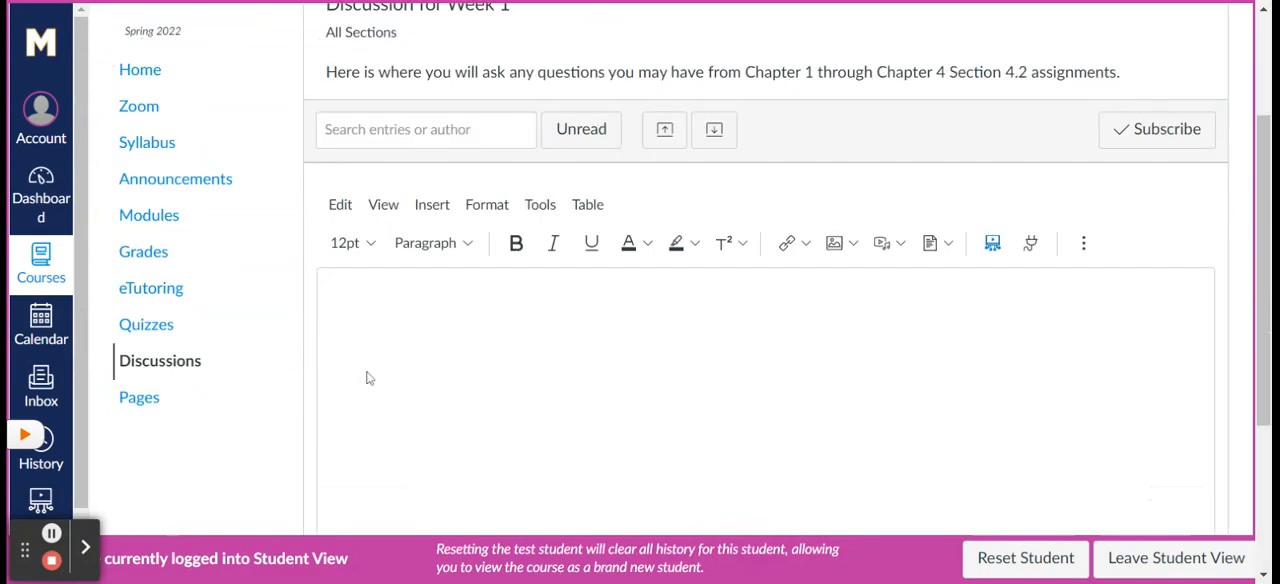
Enter a test reply 'dsdf' in the thread's editor and look over the thread
text(dsdfsfsdfsd)
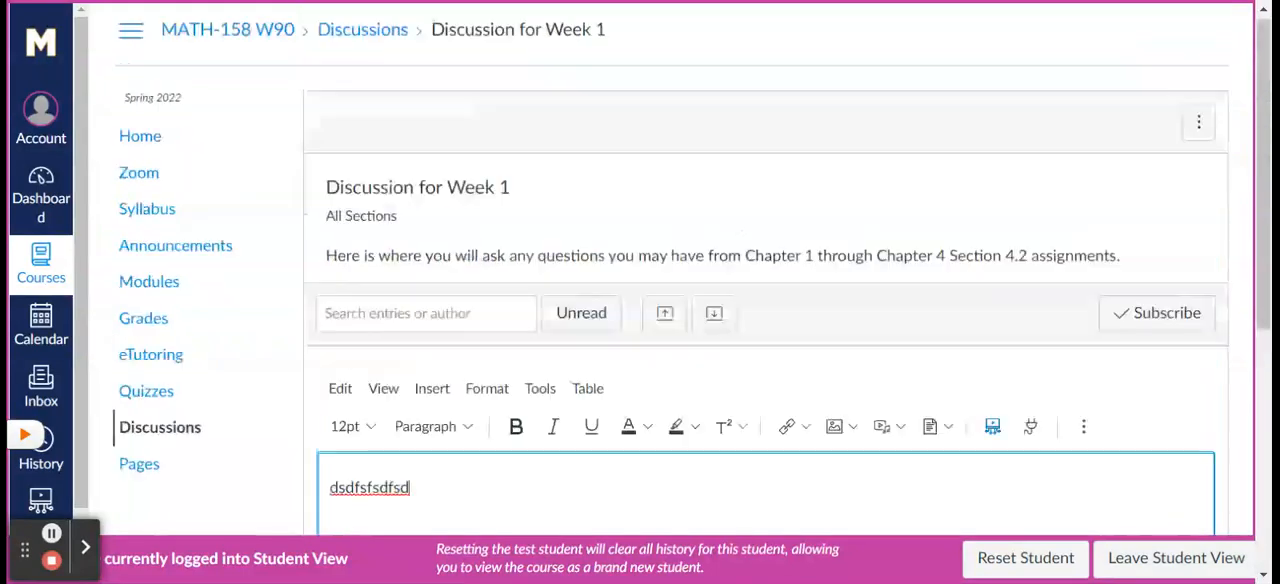
scroll(down, 3)
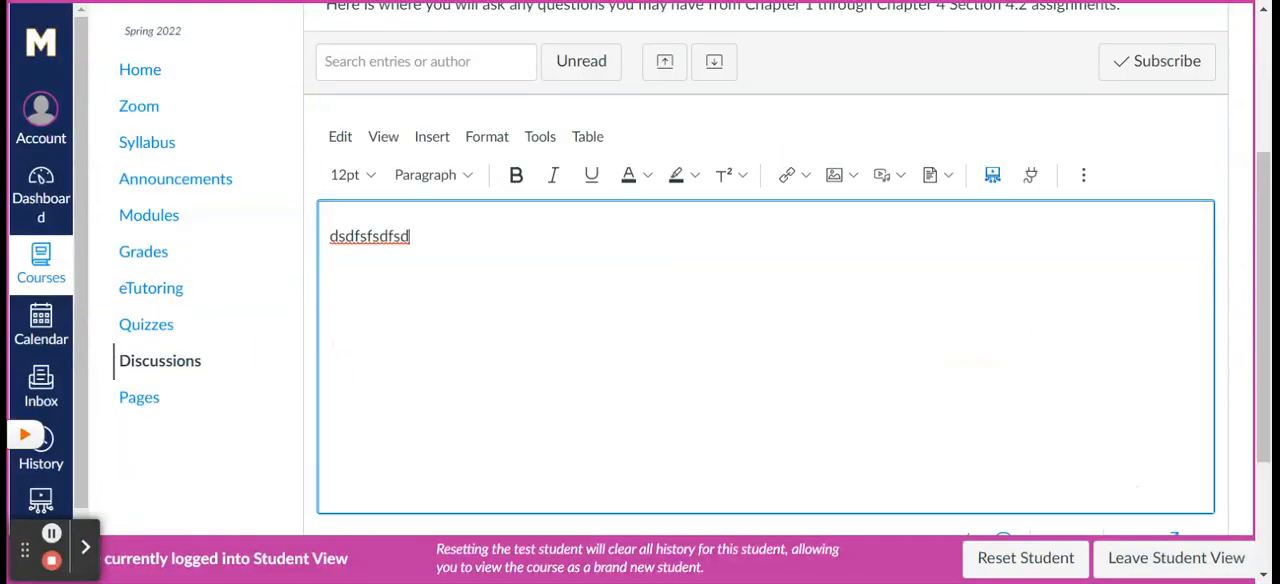
scroll(up, 3)
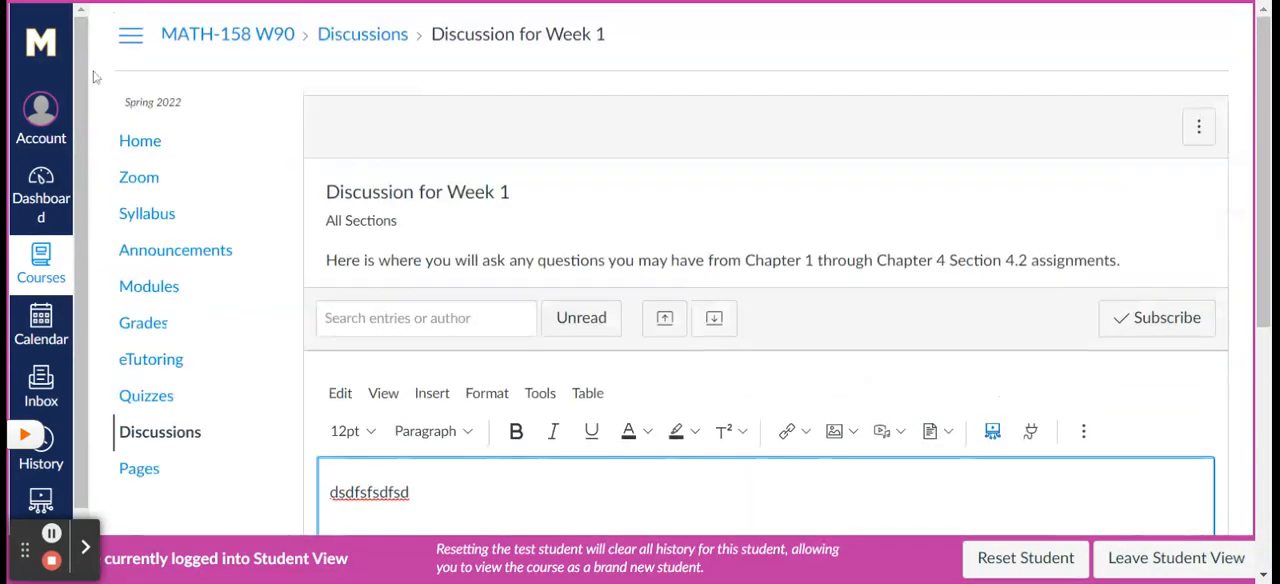
mouse_move(140, 141)
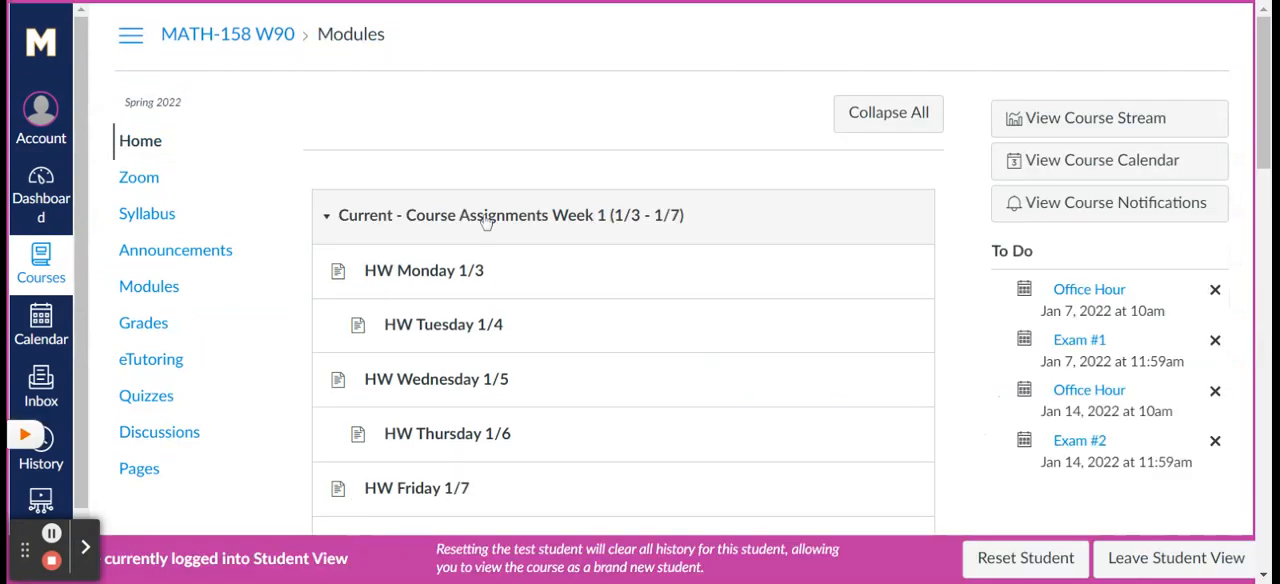
mouse_move(505, 224)
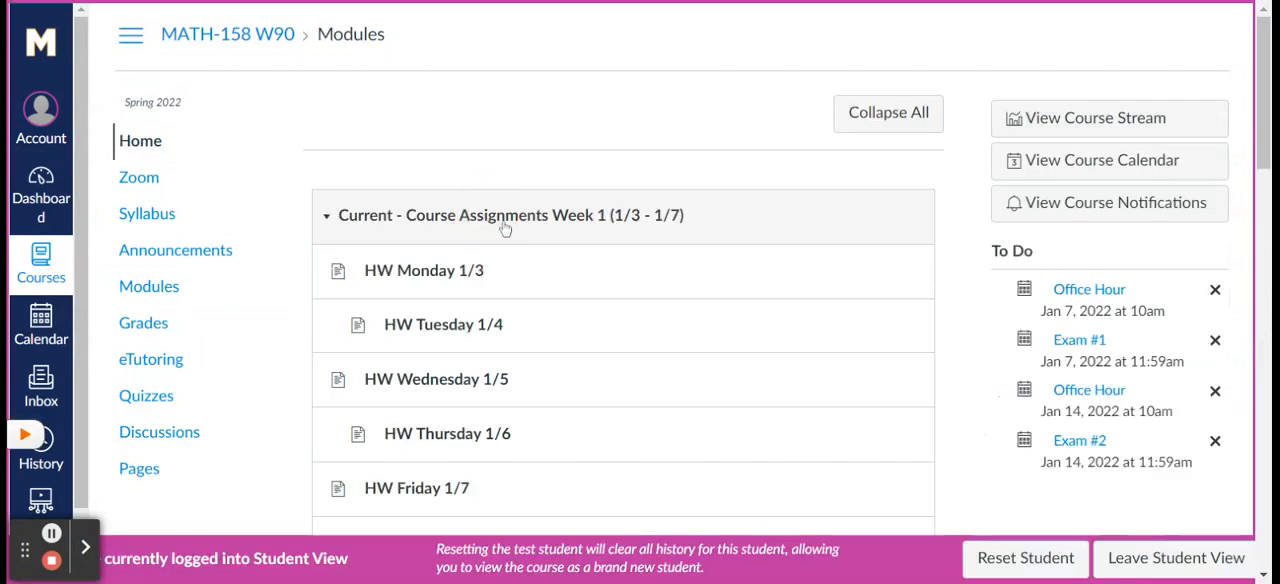
scroll(down, 3)
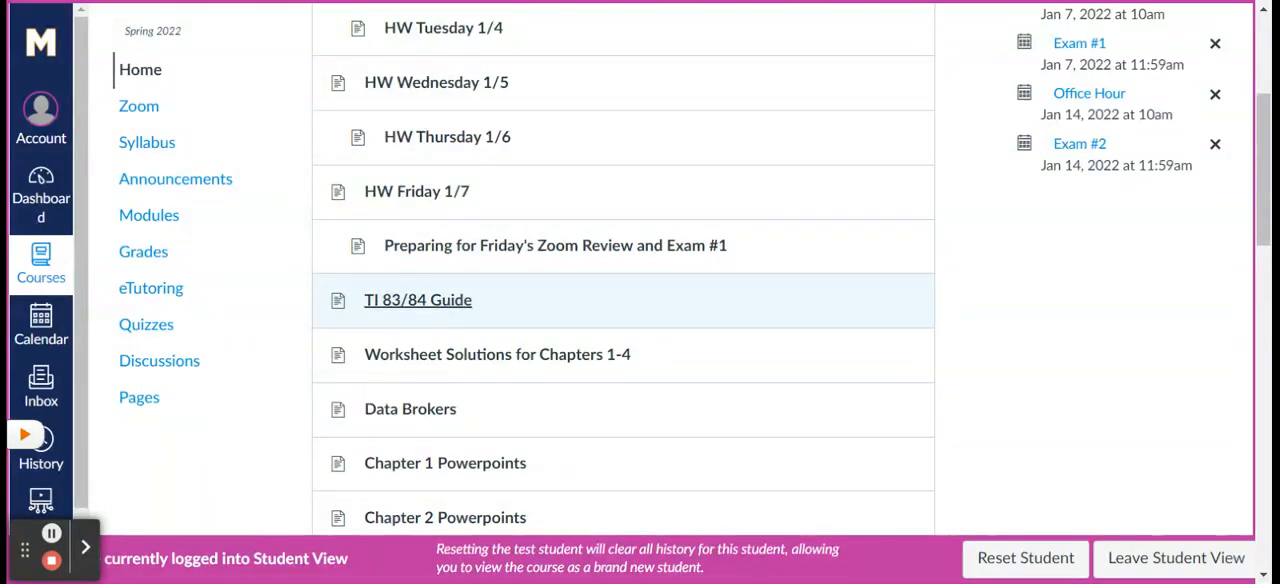
scroll(down, 3)
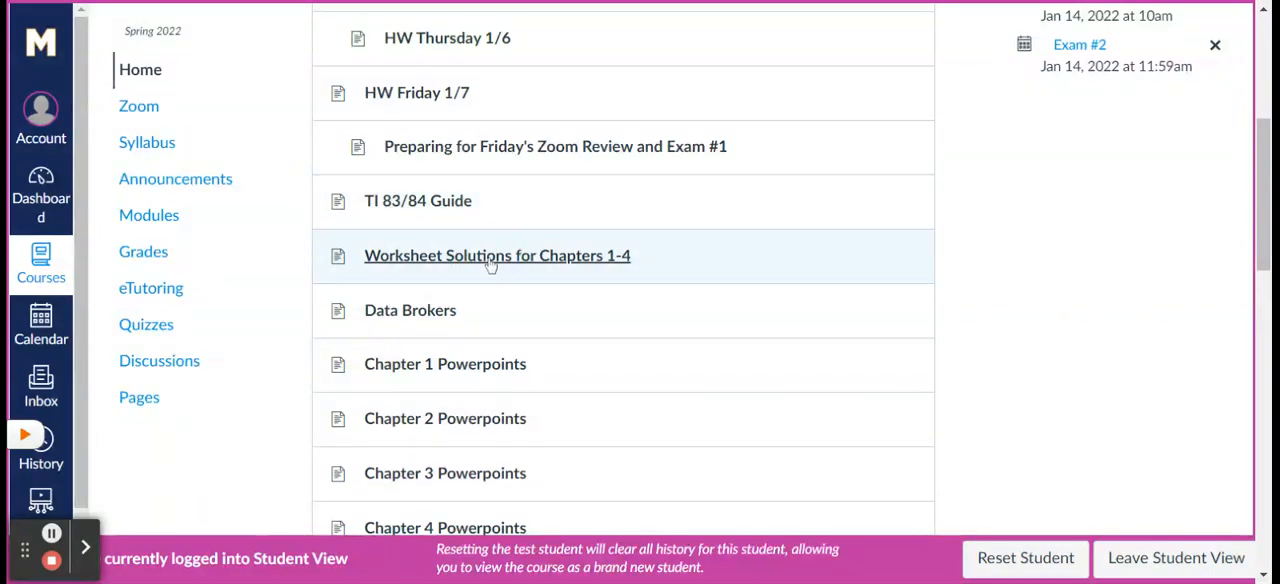
Go to Worksheet Solutions for Chapters 1-4 and preview Answers_3.2_3.3.pdf inline
click(497, 255)
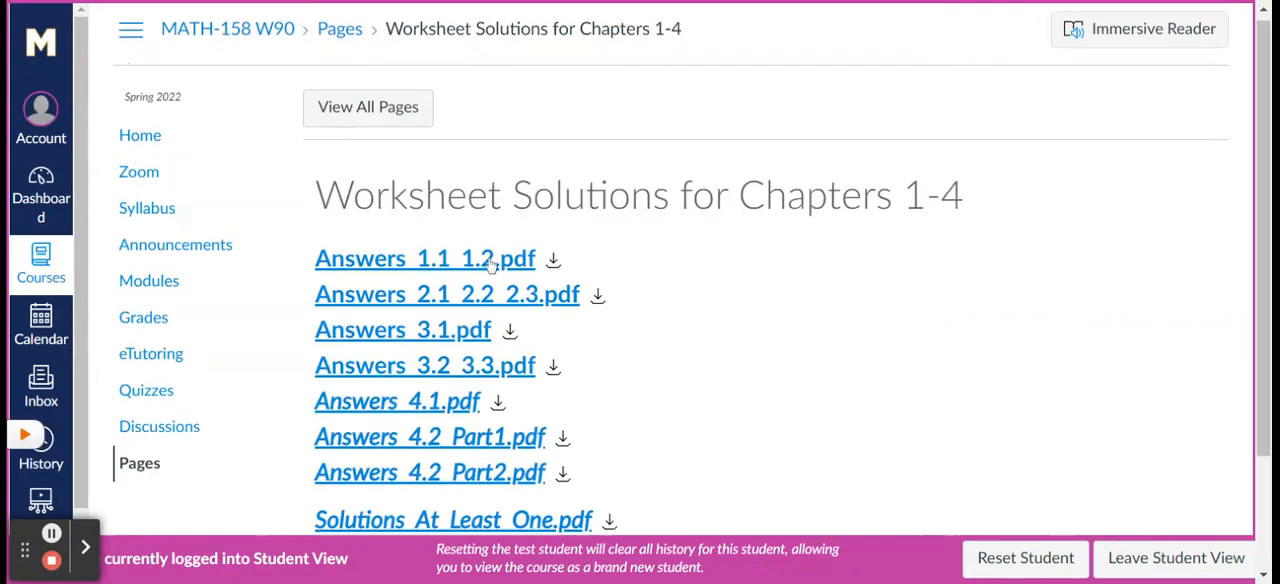
scroll(down, 3)
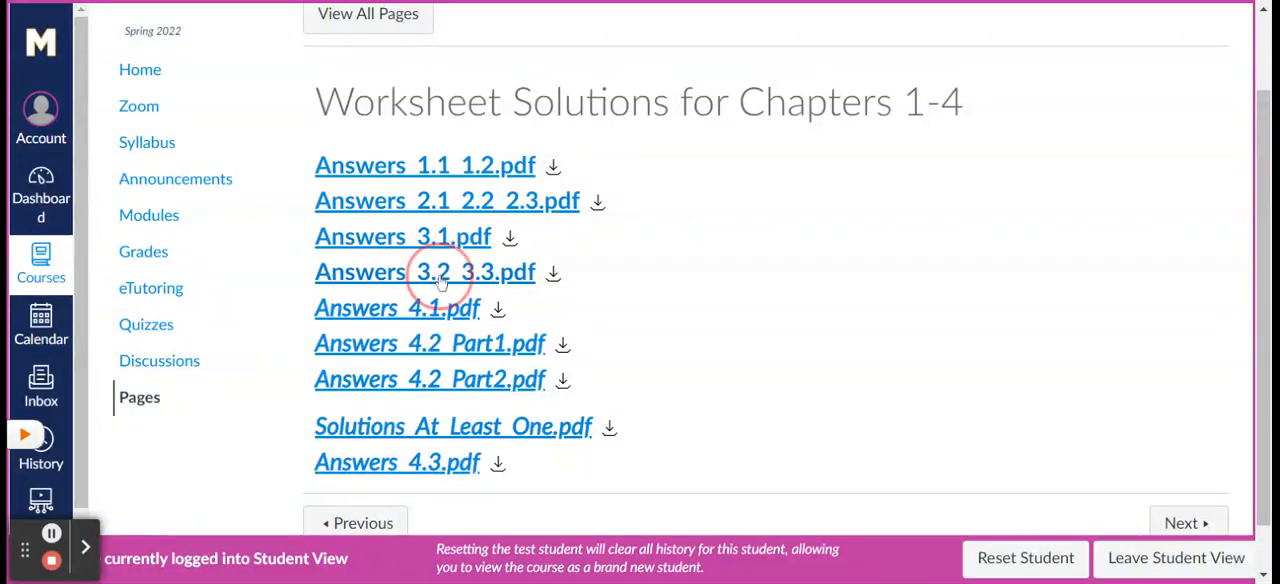
click(424, 271)
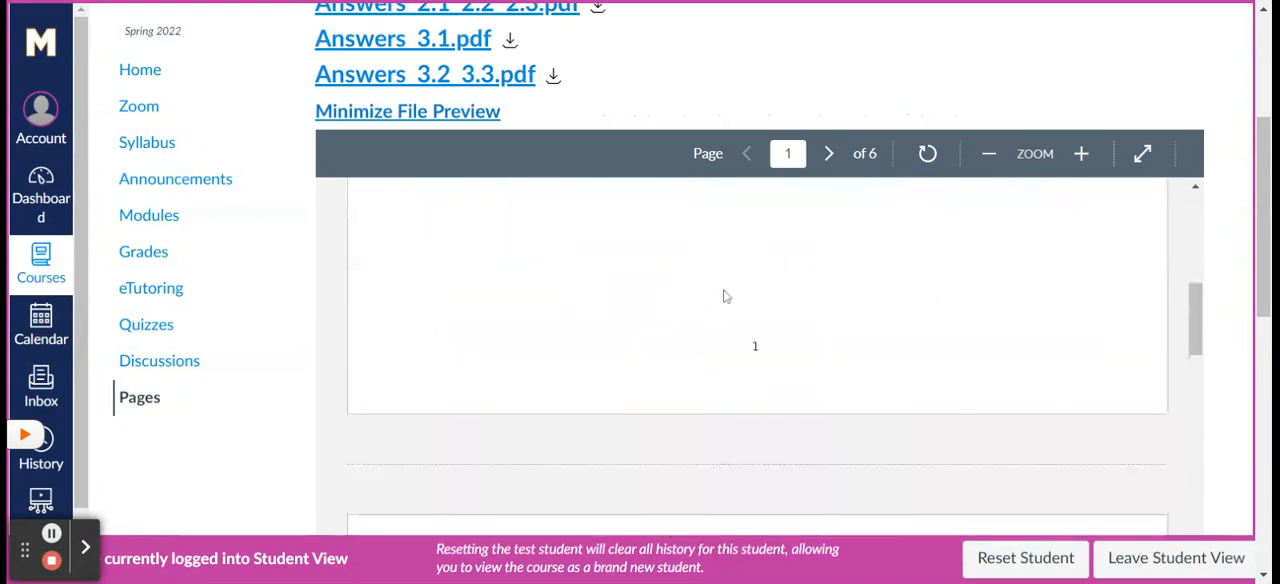
click(828, 153)
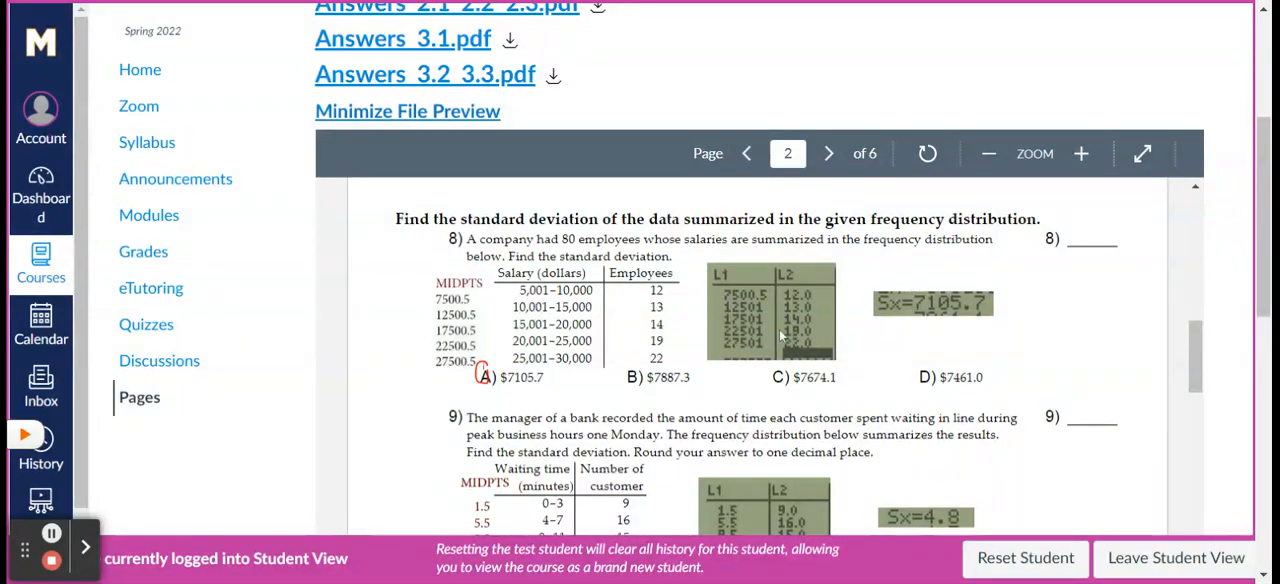
mouse_move(758, 283)
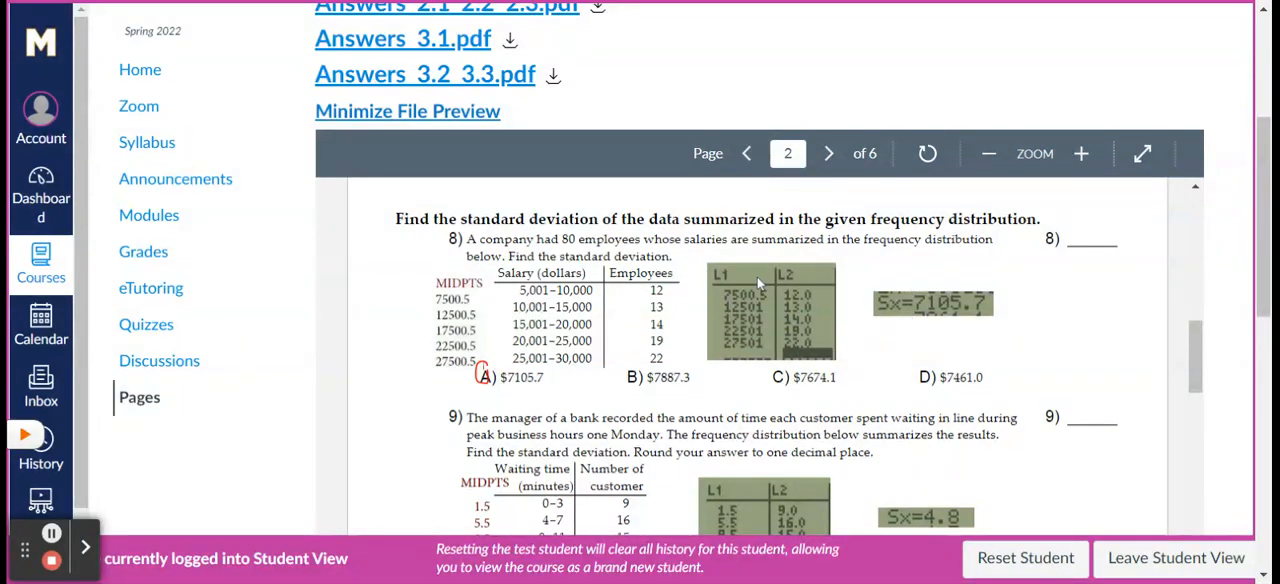
mouse_move(687, 308)
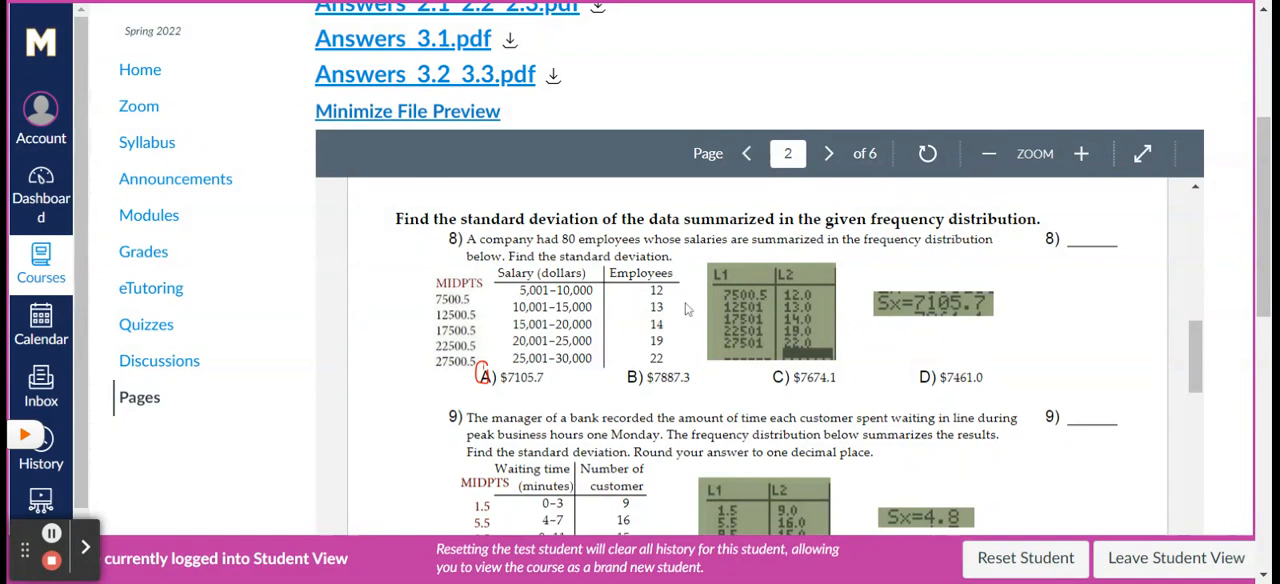
mouse_move(758, 288)
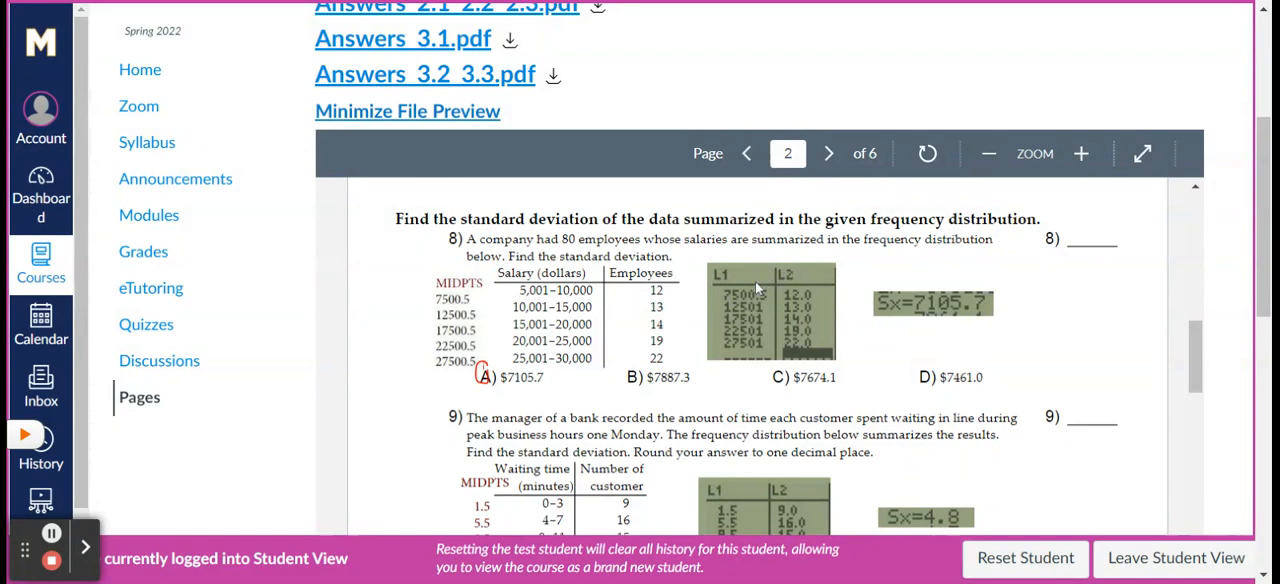
mouse_move(757, 288)
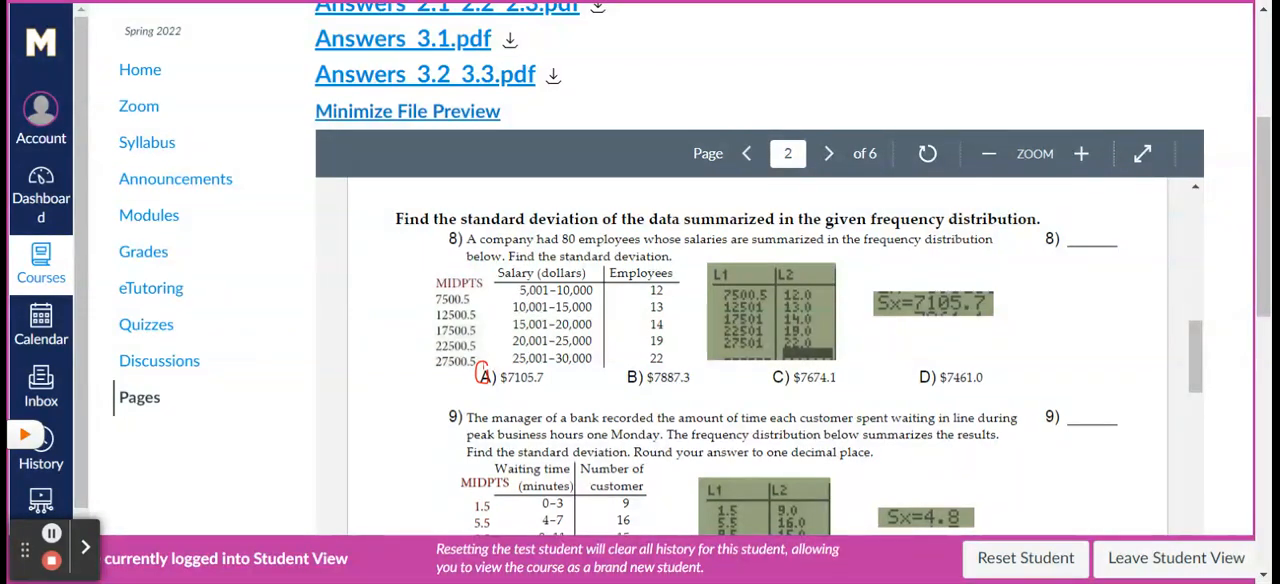
Look through the worked solutions, then minimize the preview to show the solutions list
scroll(down, 3)
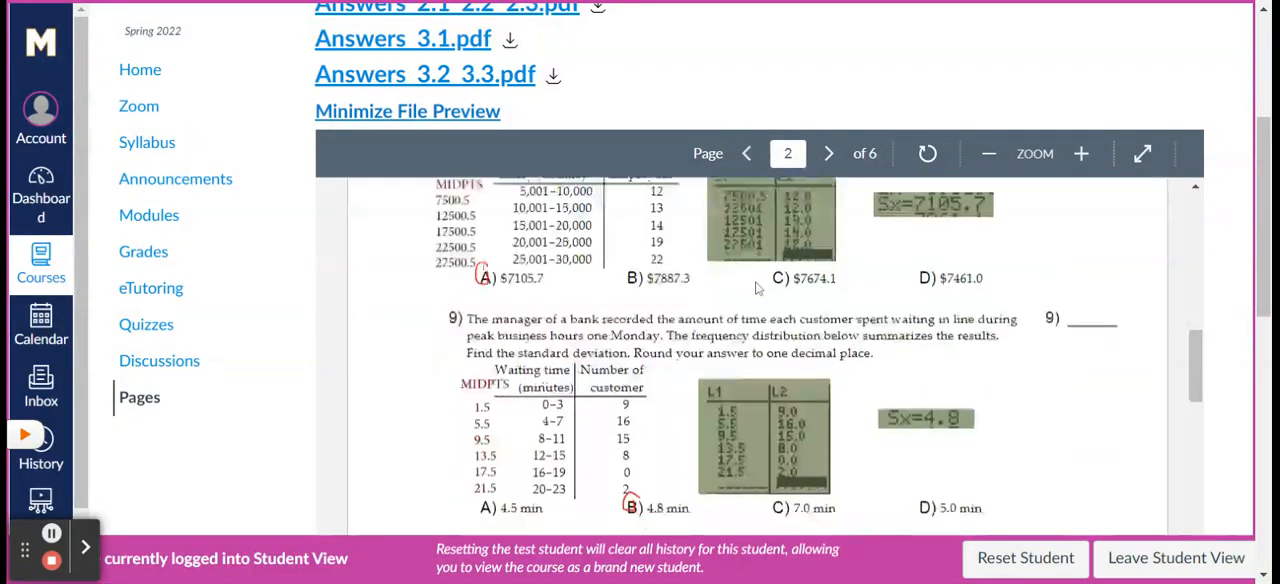
scroll(down, 3)
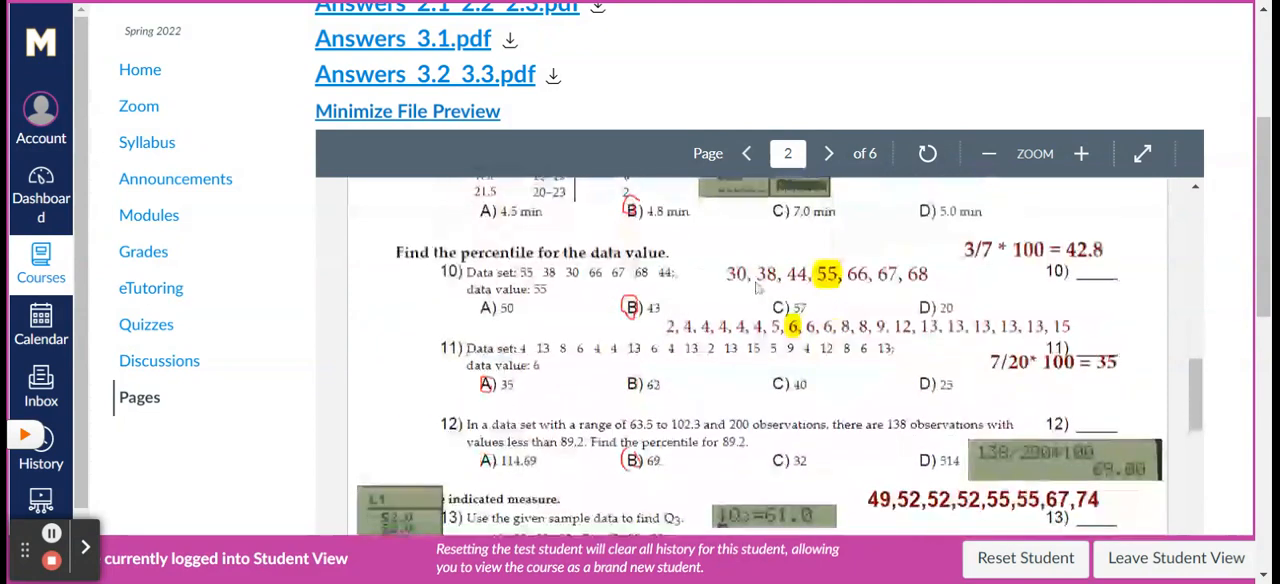
scroll(down, 3)
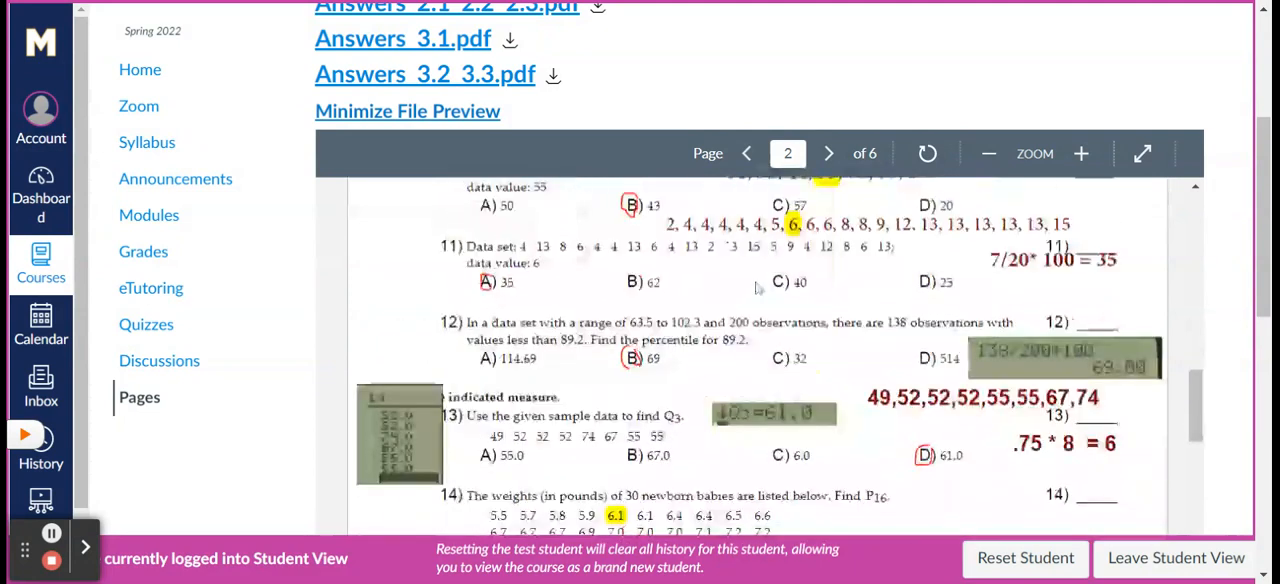
click(828, 153)
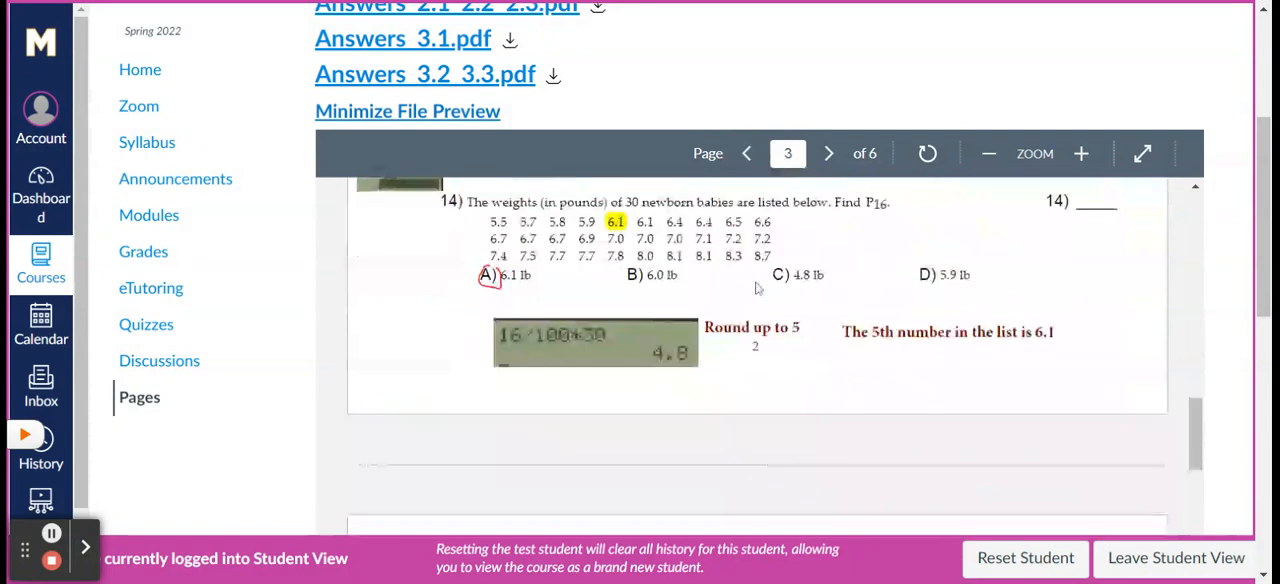
scroll(up, 3)
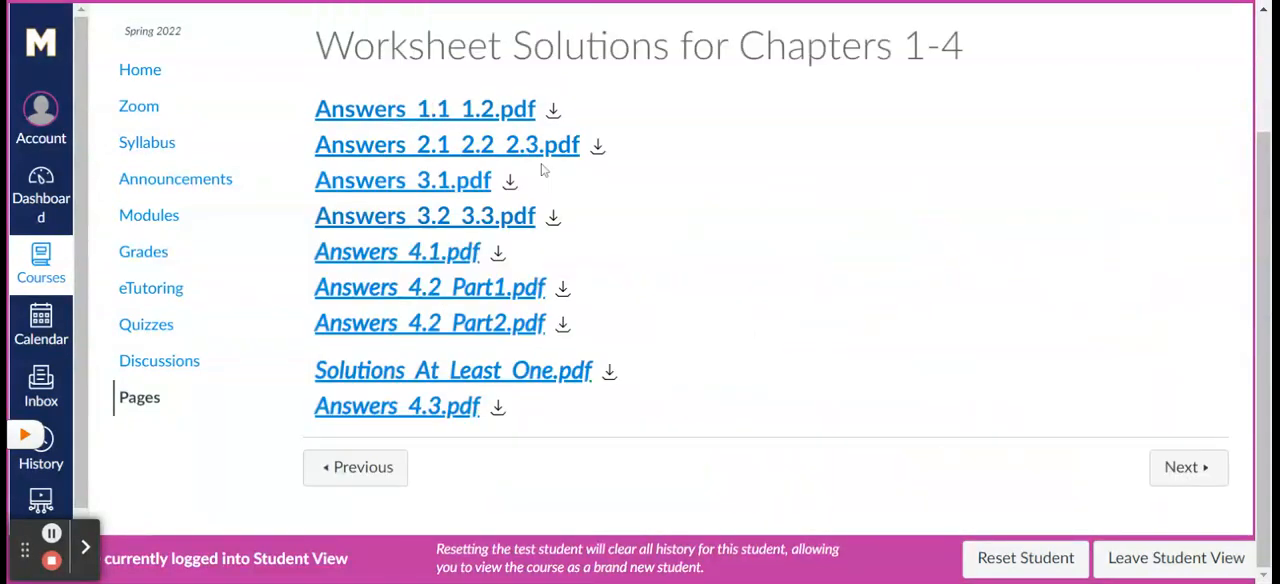
mouse_move(490, 338)
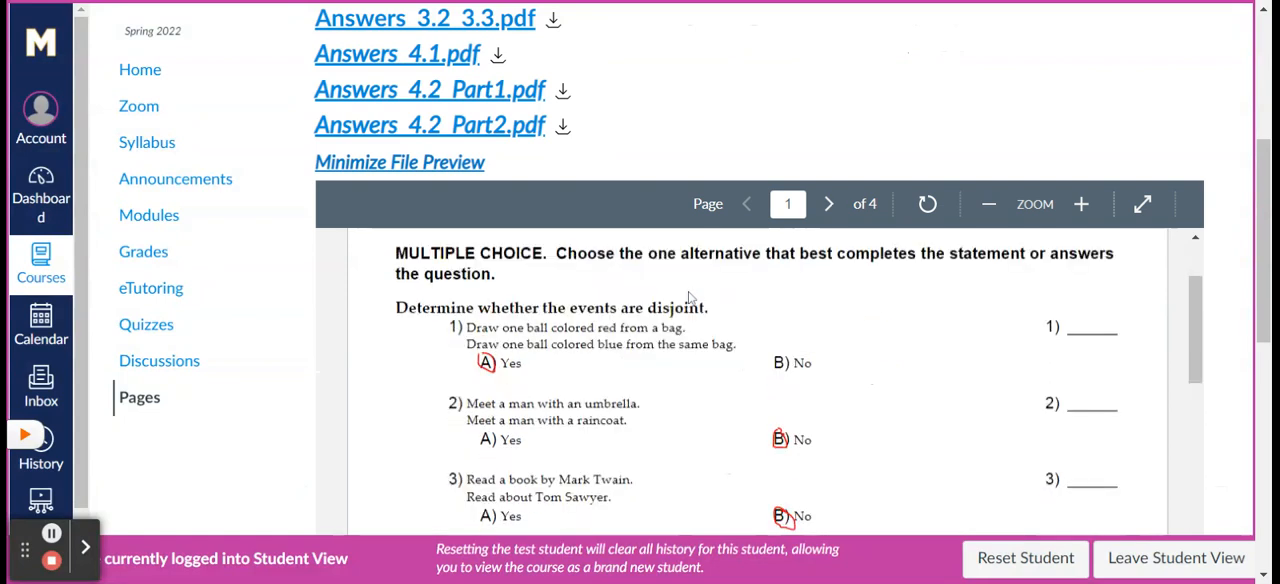
Scroll through the probability solutions preview and back up the worksheet solutions list
scroll(down, 3)
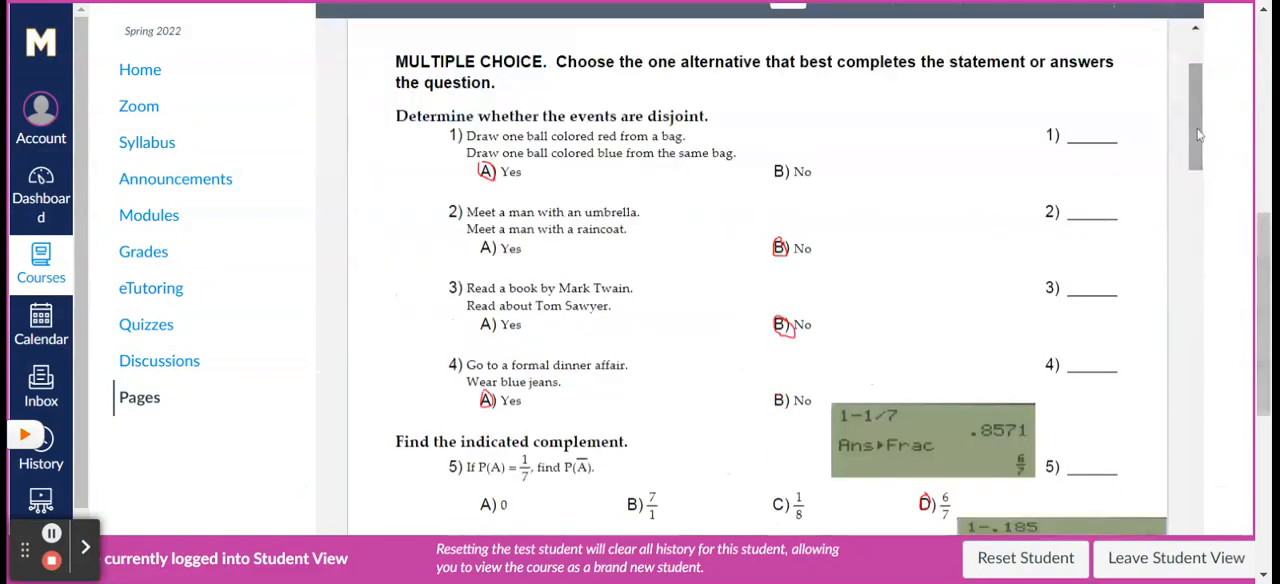
scroll(down, 3)
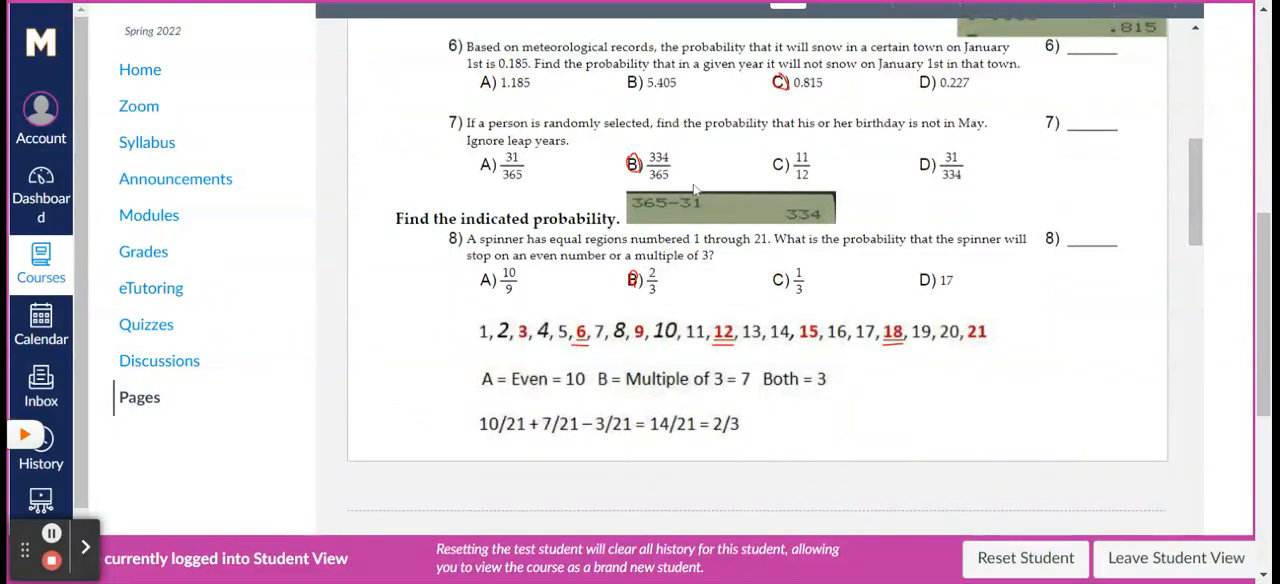
mouse_move(560, 158)
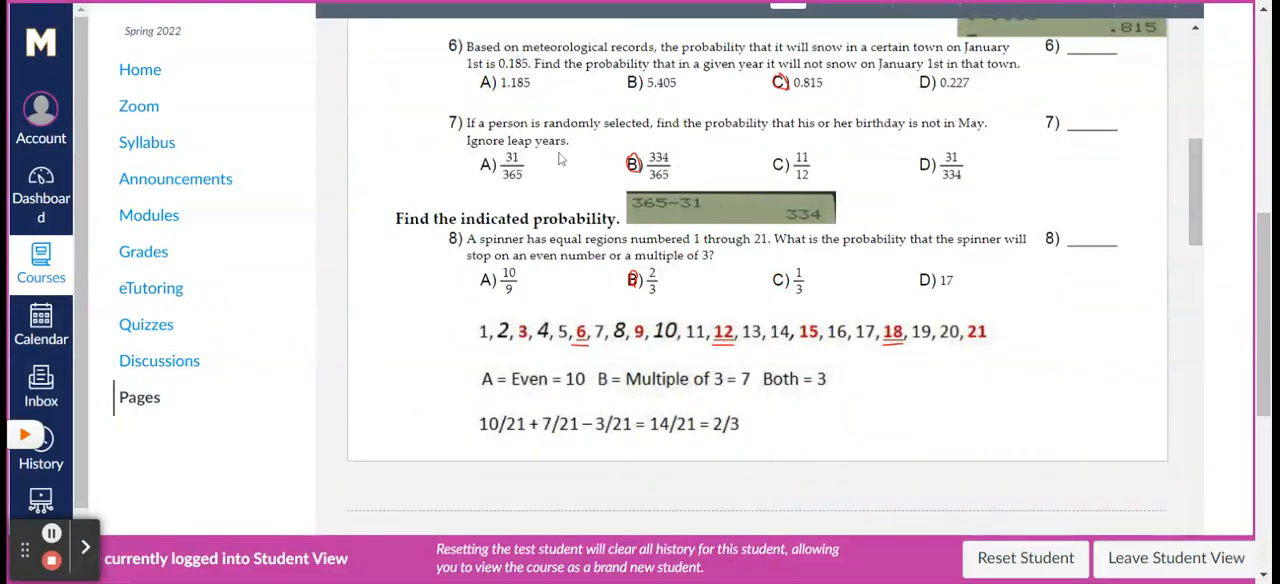
scroll(up, 3)
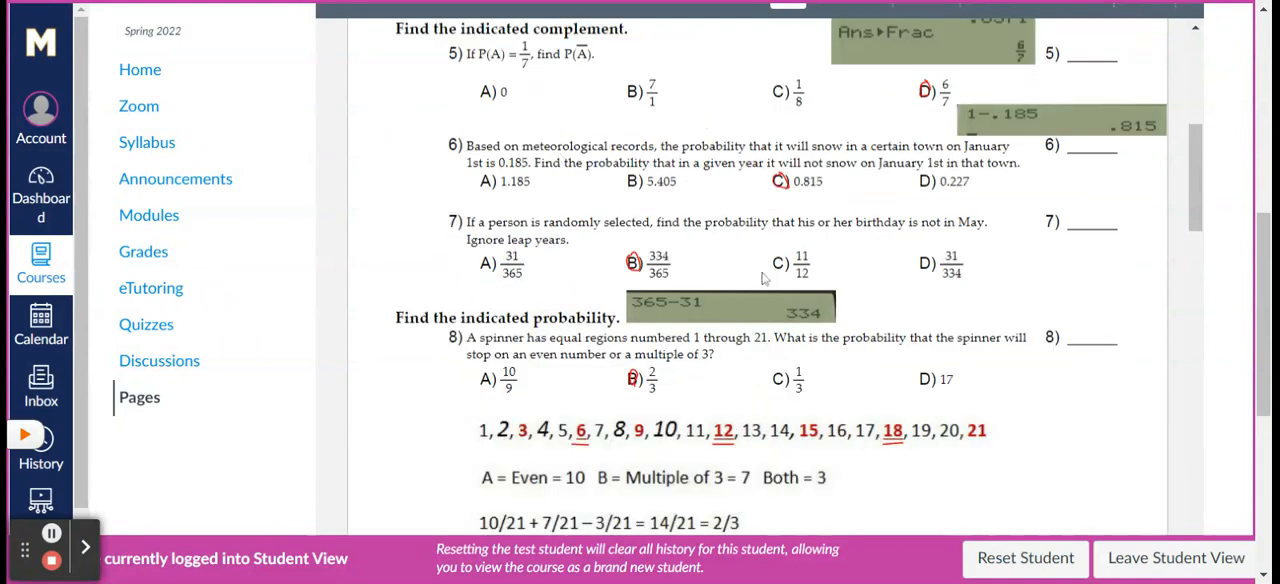
scroll(up, 3)
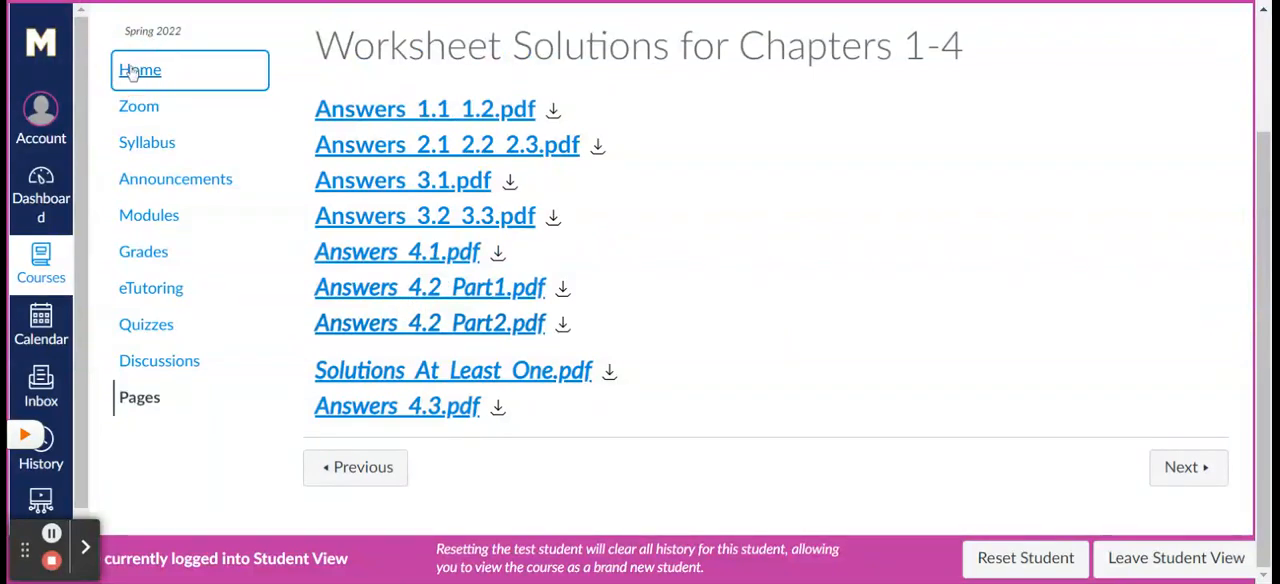
Go to Home and look down the Week 1 items to the Discussion Board and Microsoft Office 365 download page
click(140, 69)
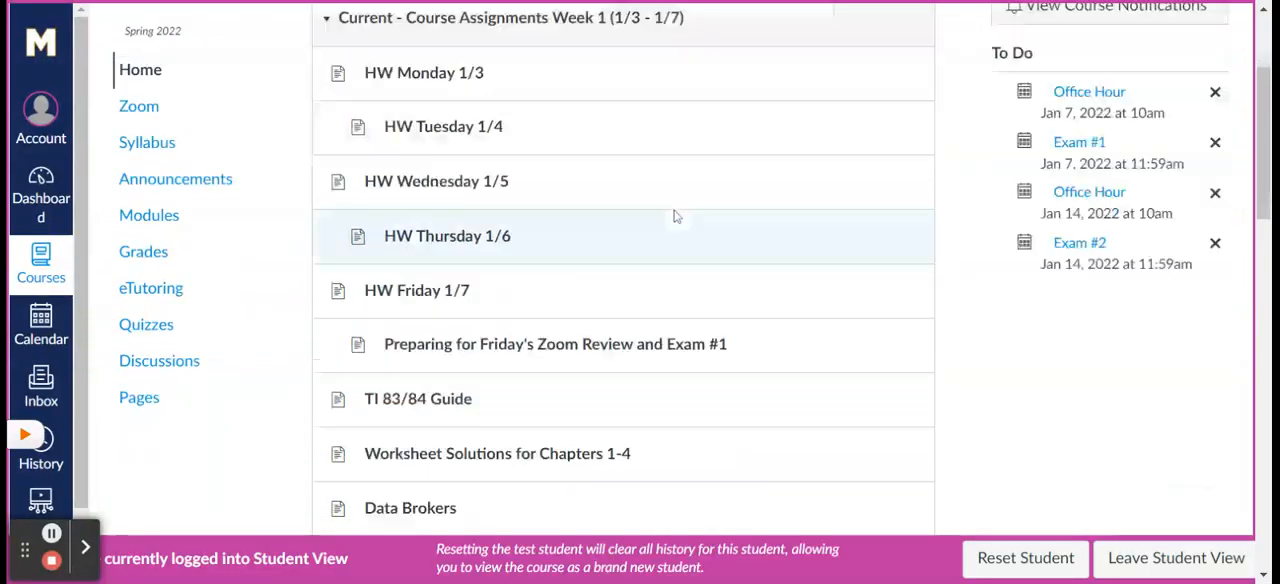
scroll(down, 3)
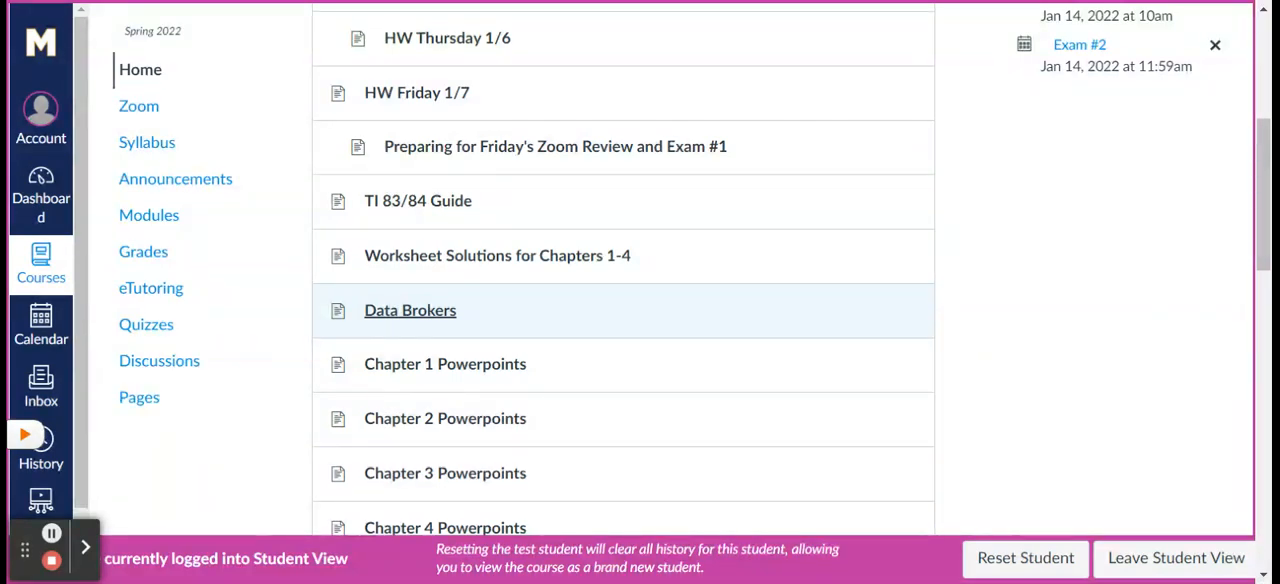
scroll(down, 3)
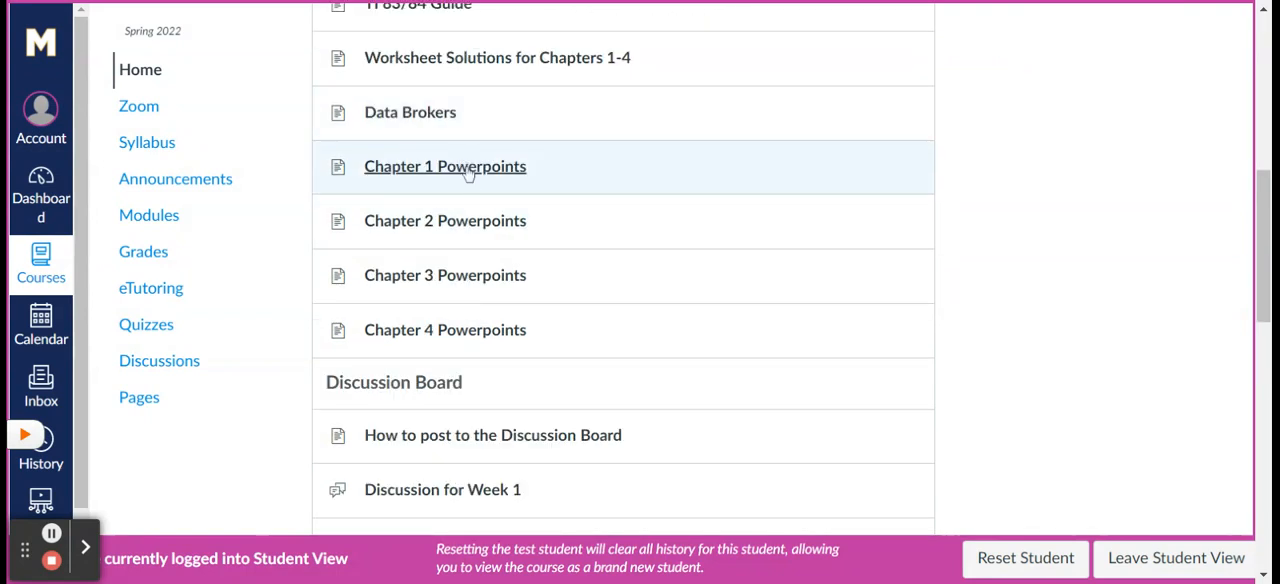
mouse_move(455, 192)
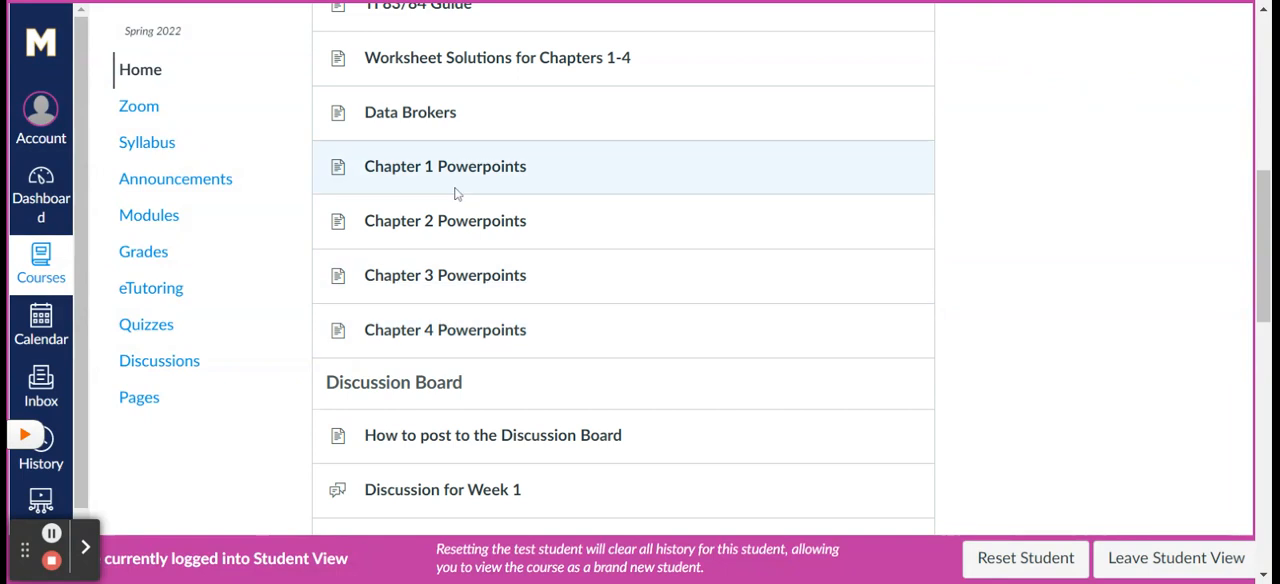
scroll(down, 3)
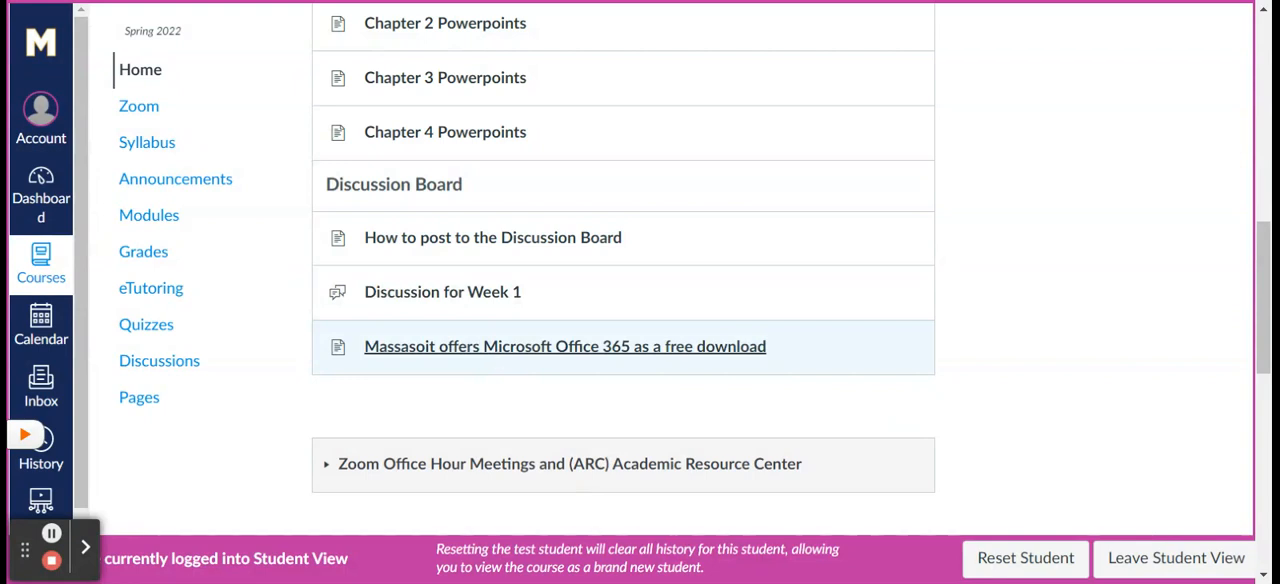
click(564, 346)
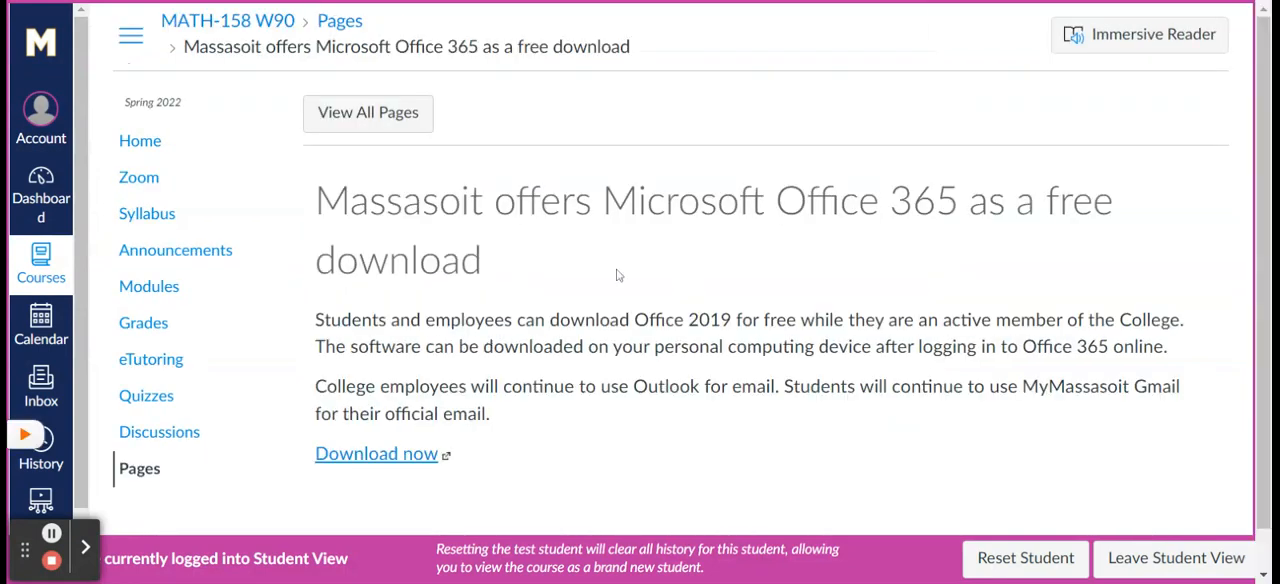
scroll(down, 3)
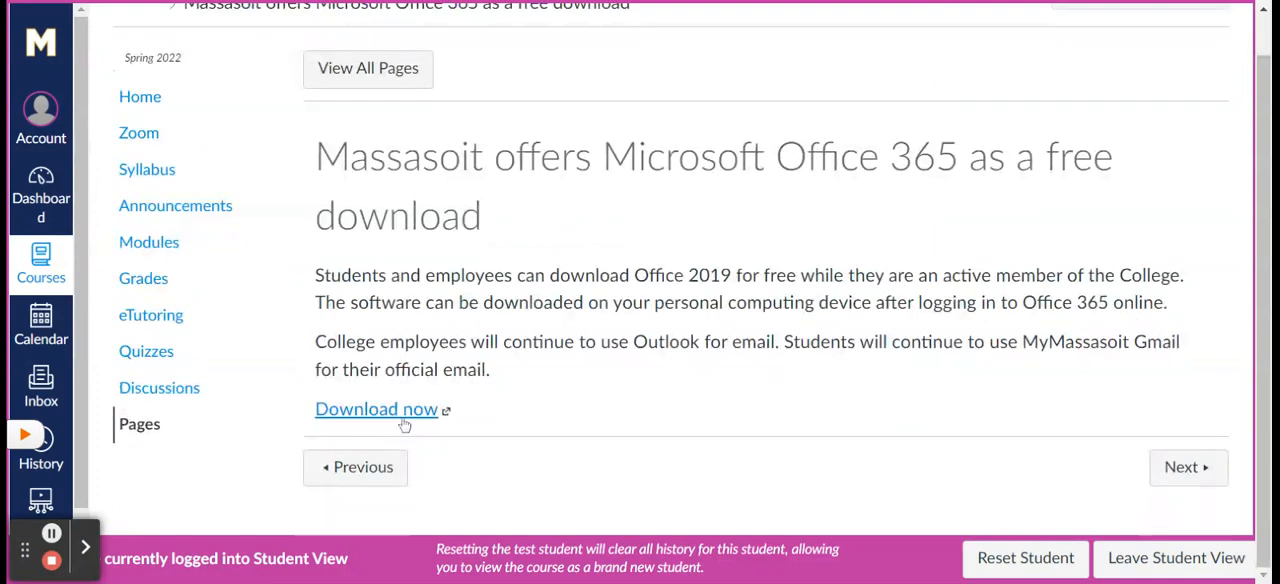
mouse_move(419, 253)
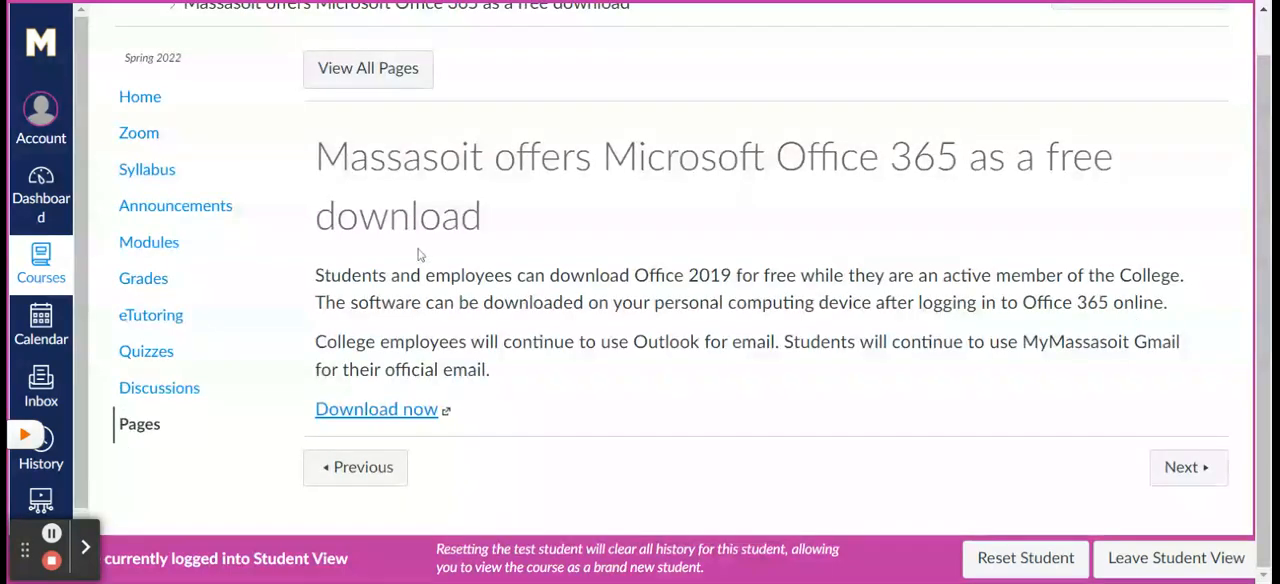
scroll(up, 3)
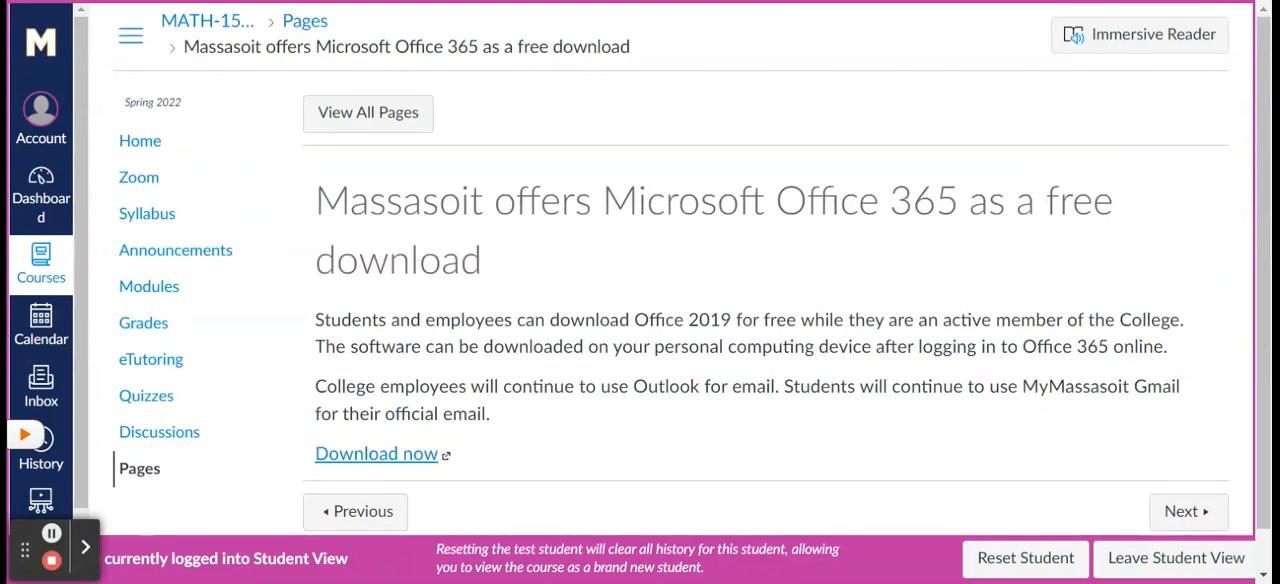
mouse_move(770, 453)
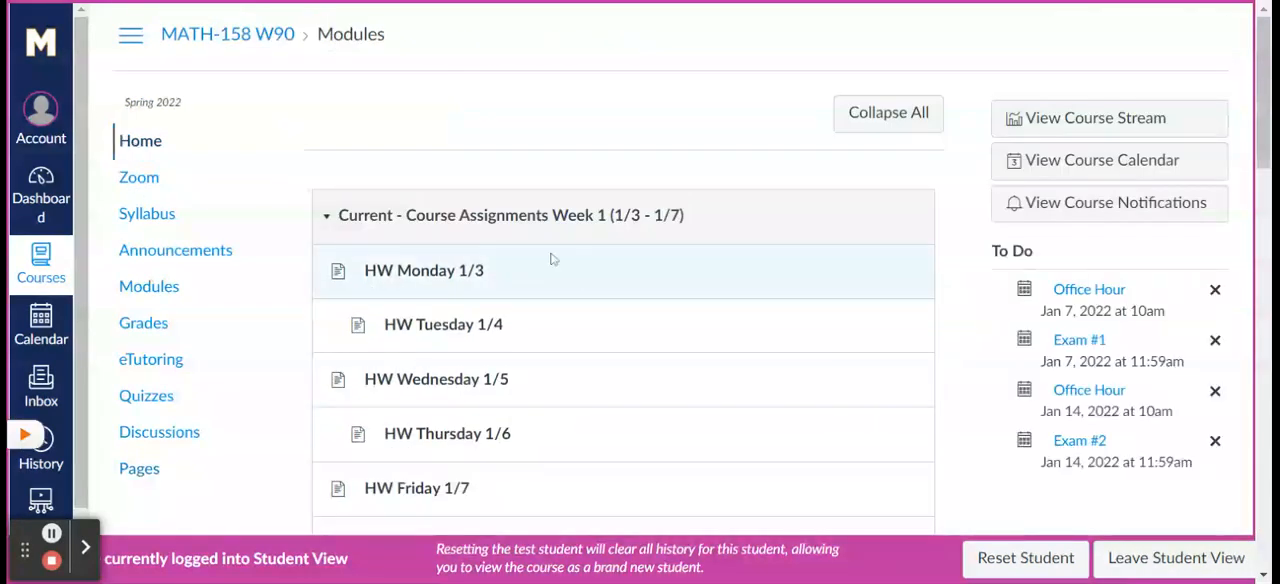
Scroll through the collapsed module headings of MATH-158 W90 in Student View
scroll(down, 3)
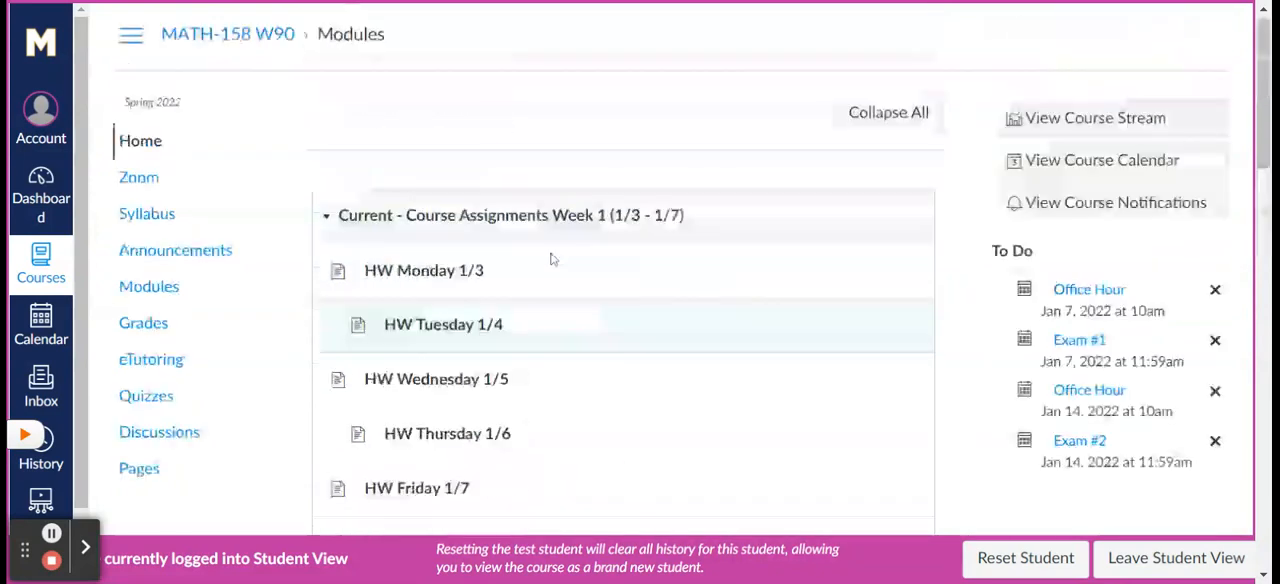
scroll(down, 3)
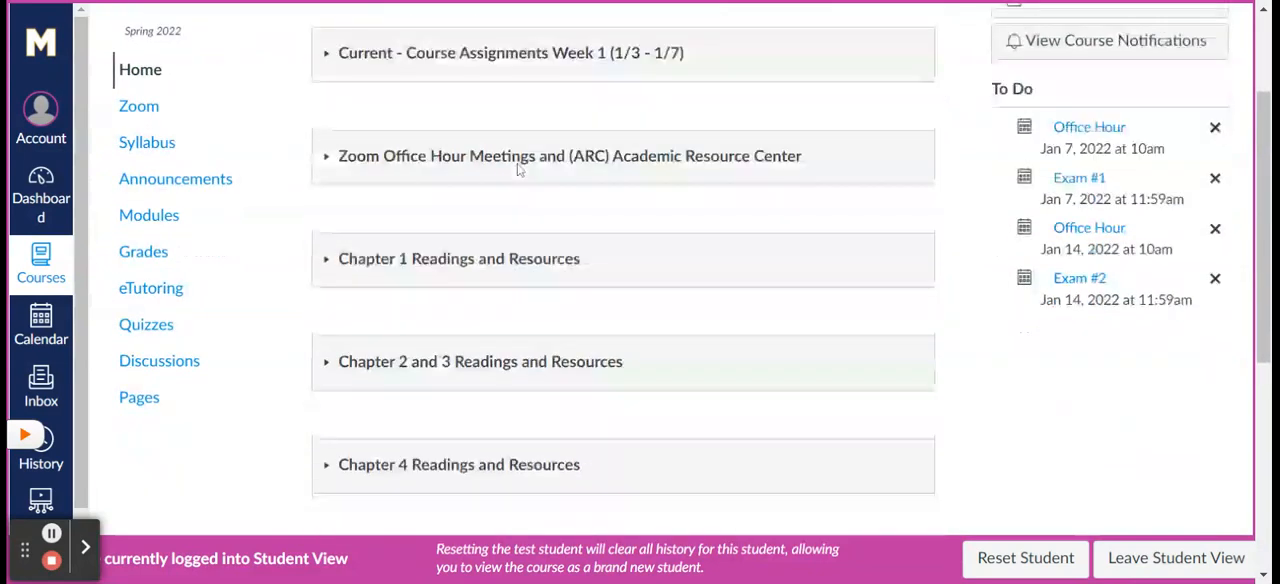
scroll(down, 3)
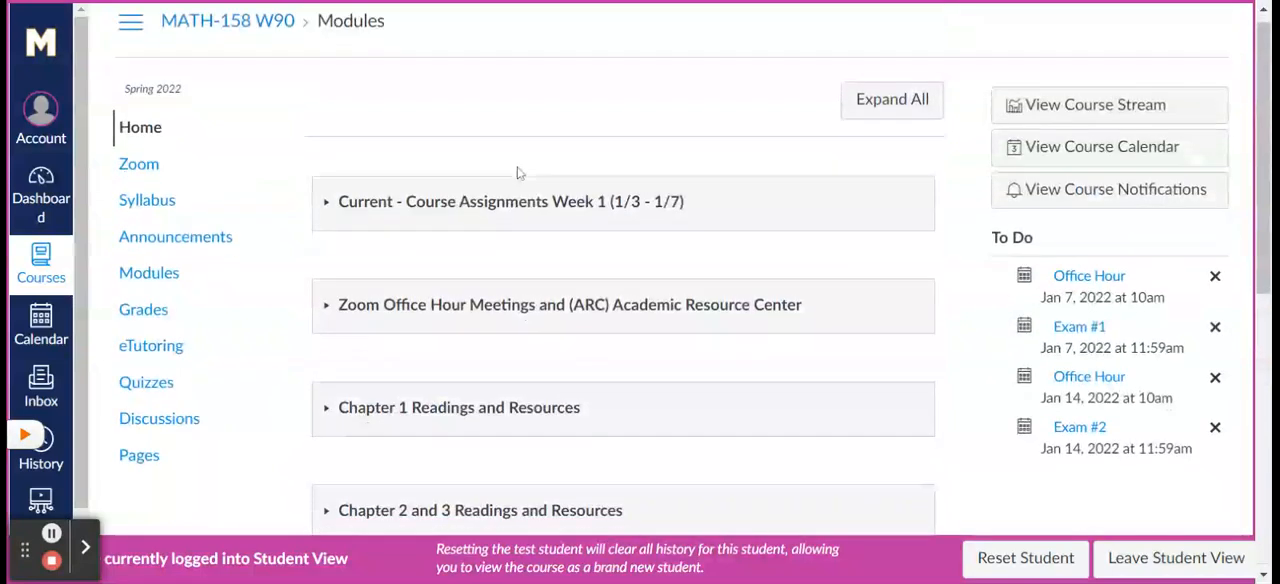
scroll(down, 3)
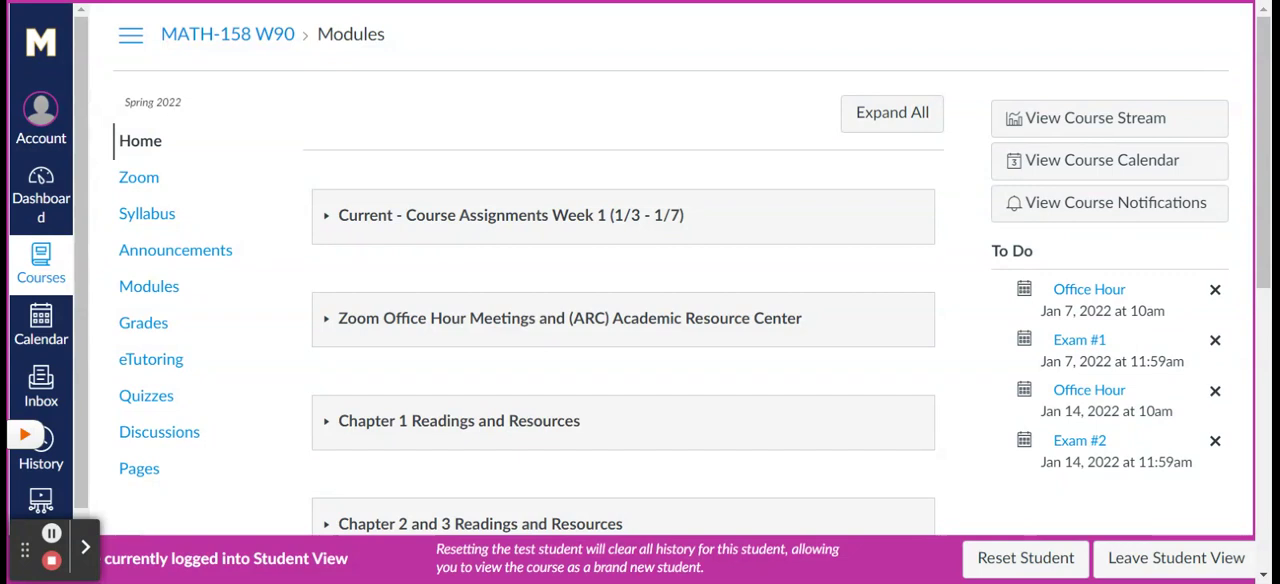
scroll(down, 3)
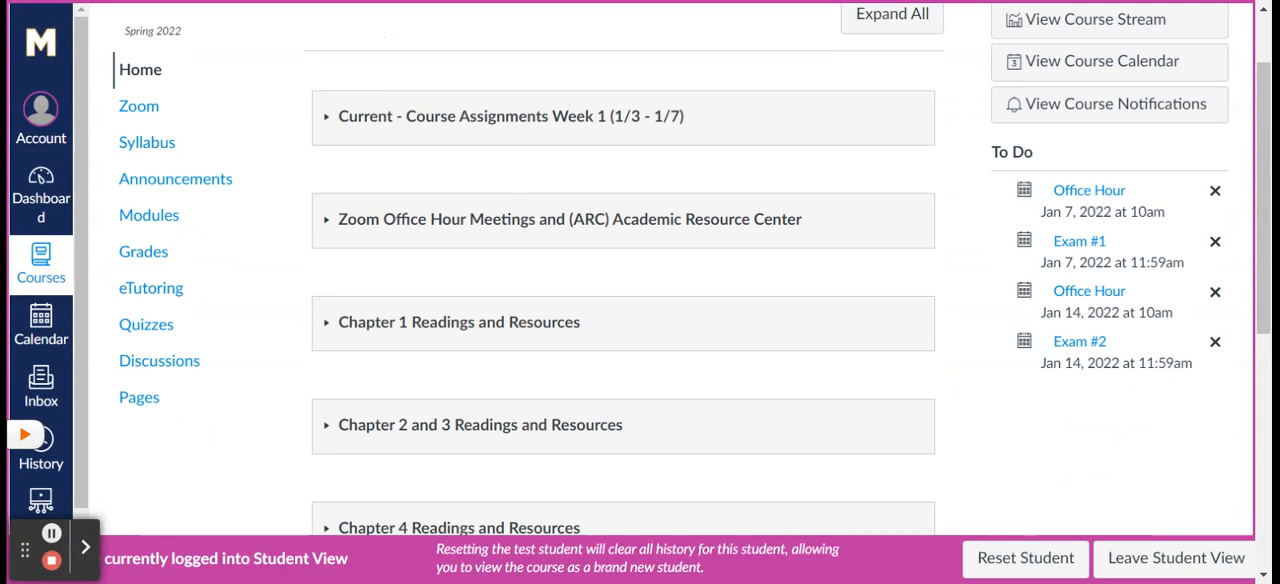
scroll(up, 3)
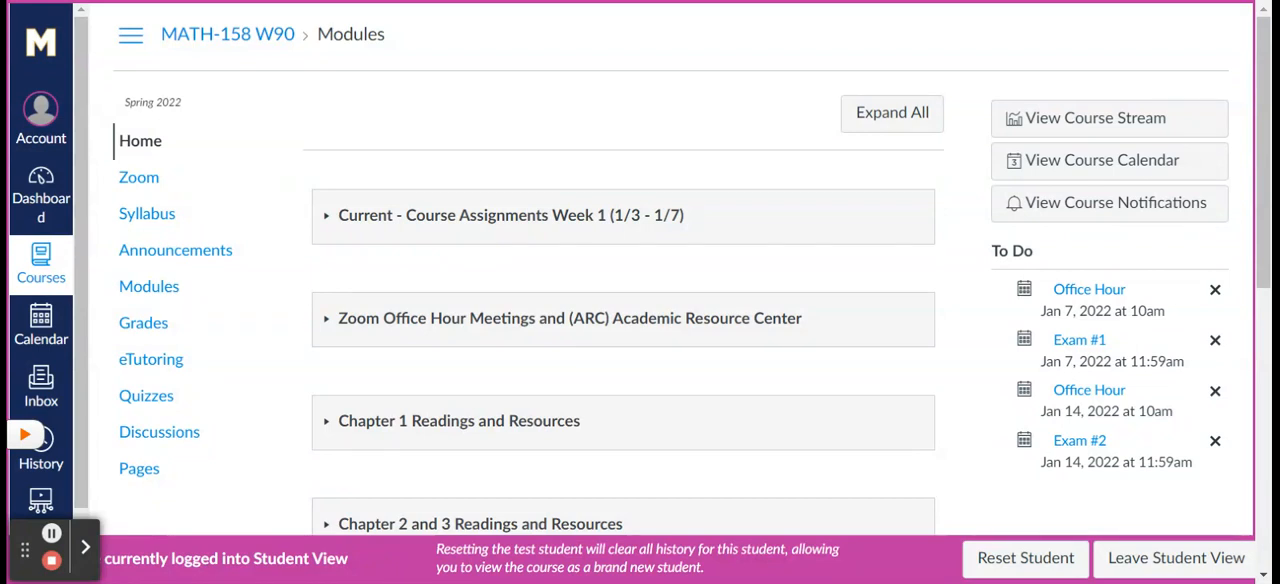
mouse_move(685, 182)
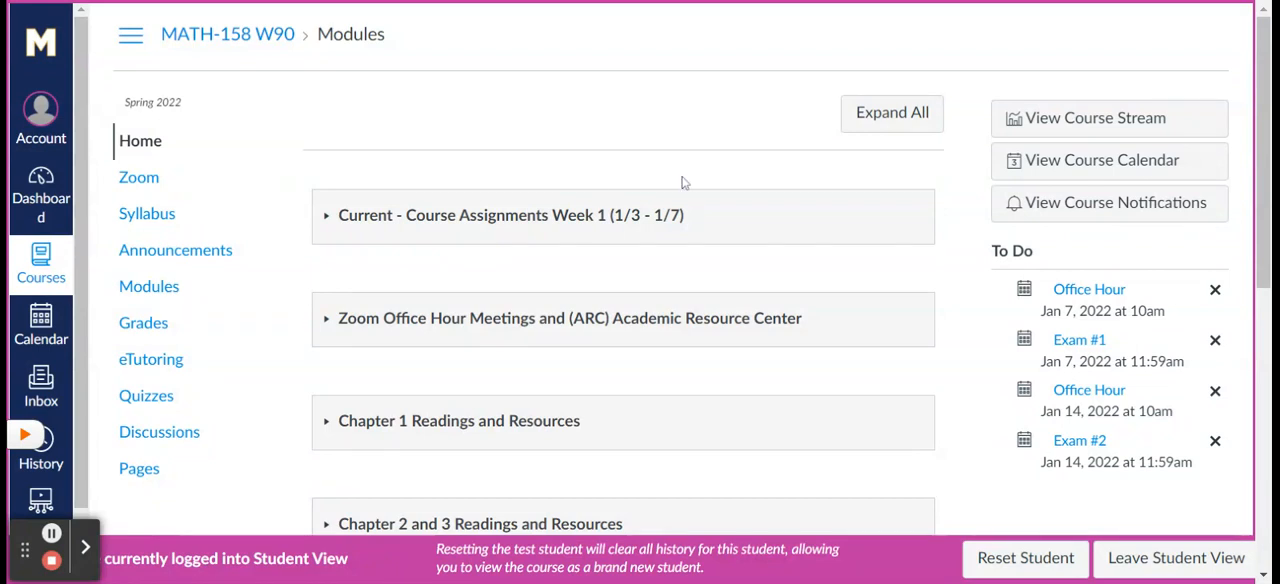
scroll(down, 3)
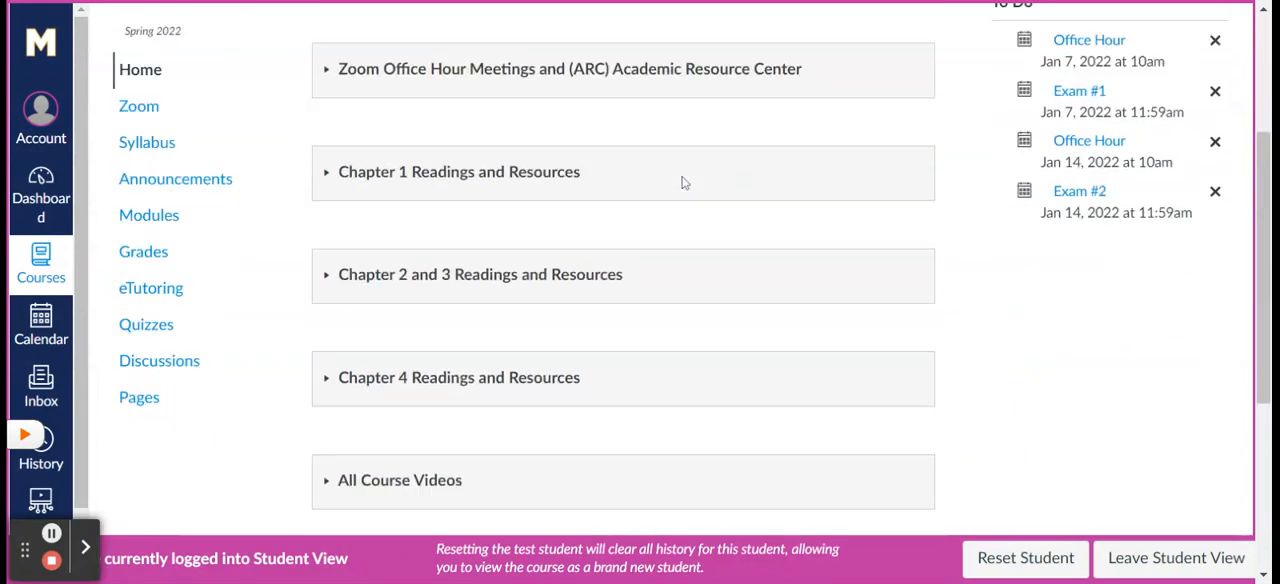
scroll(up, 3)
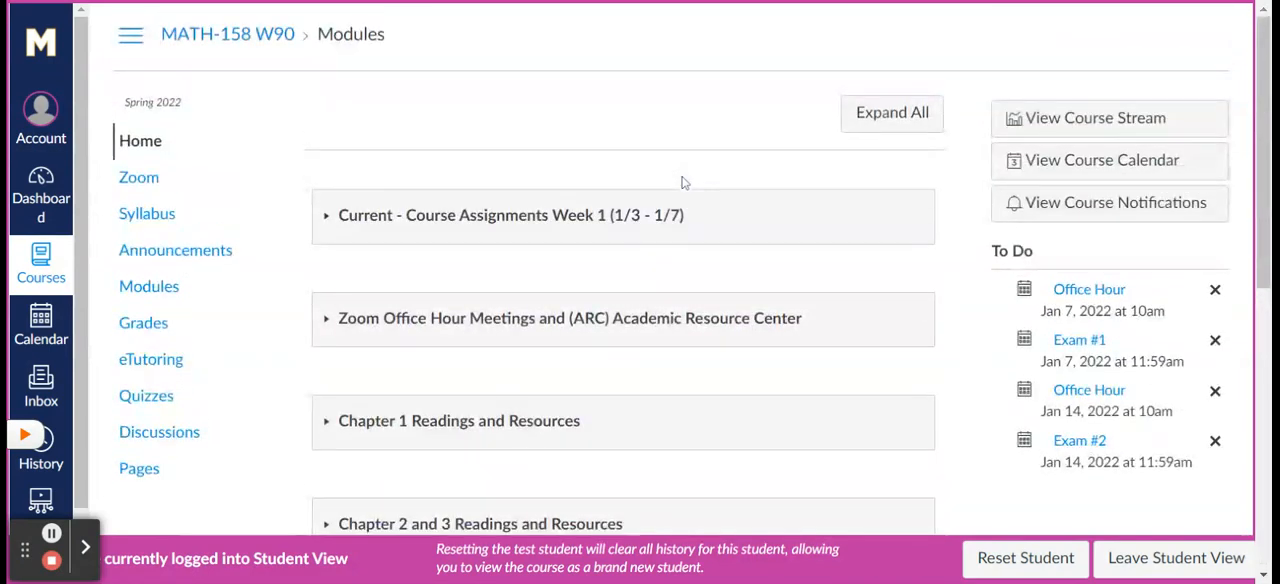
mouse_move(845, 306)
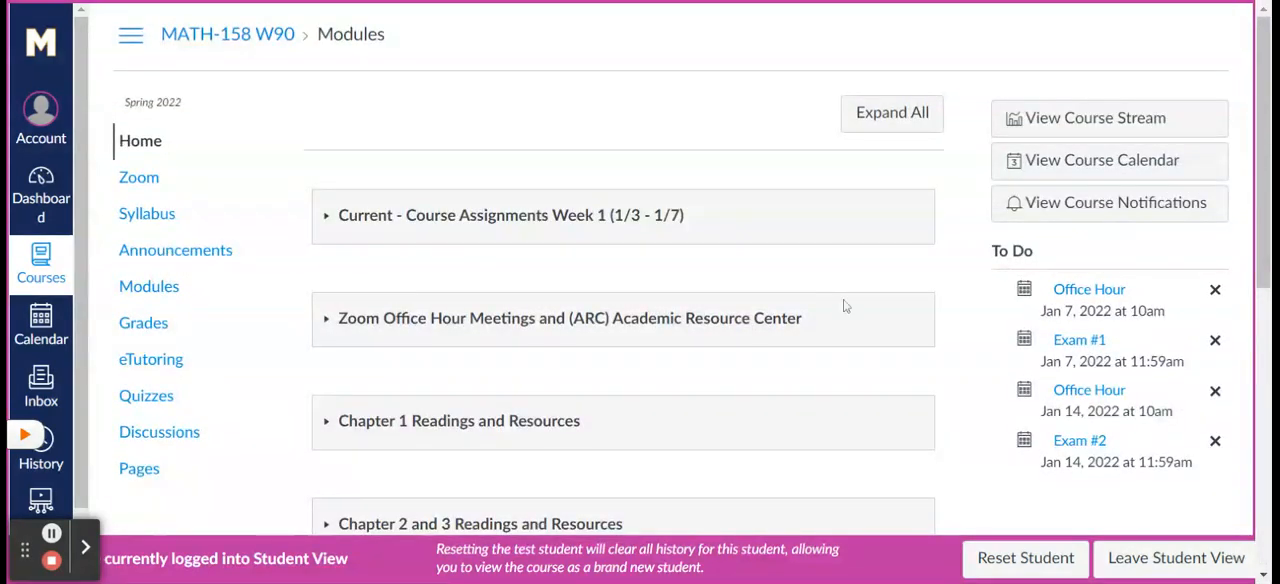